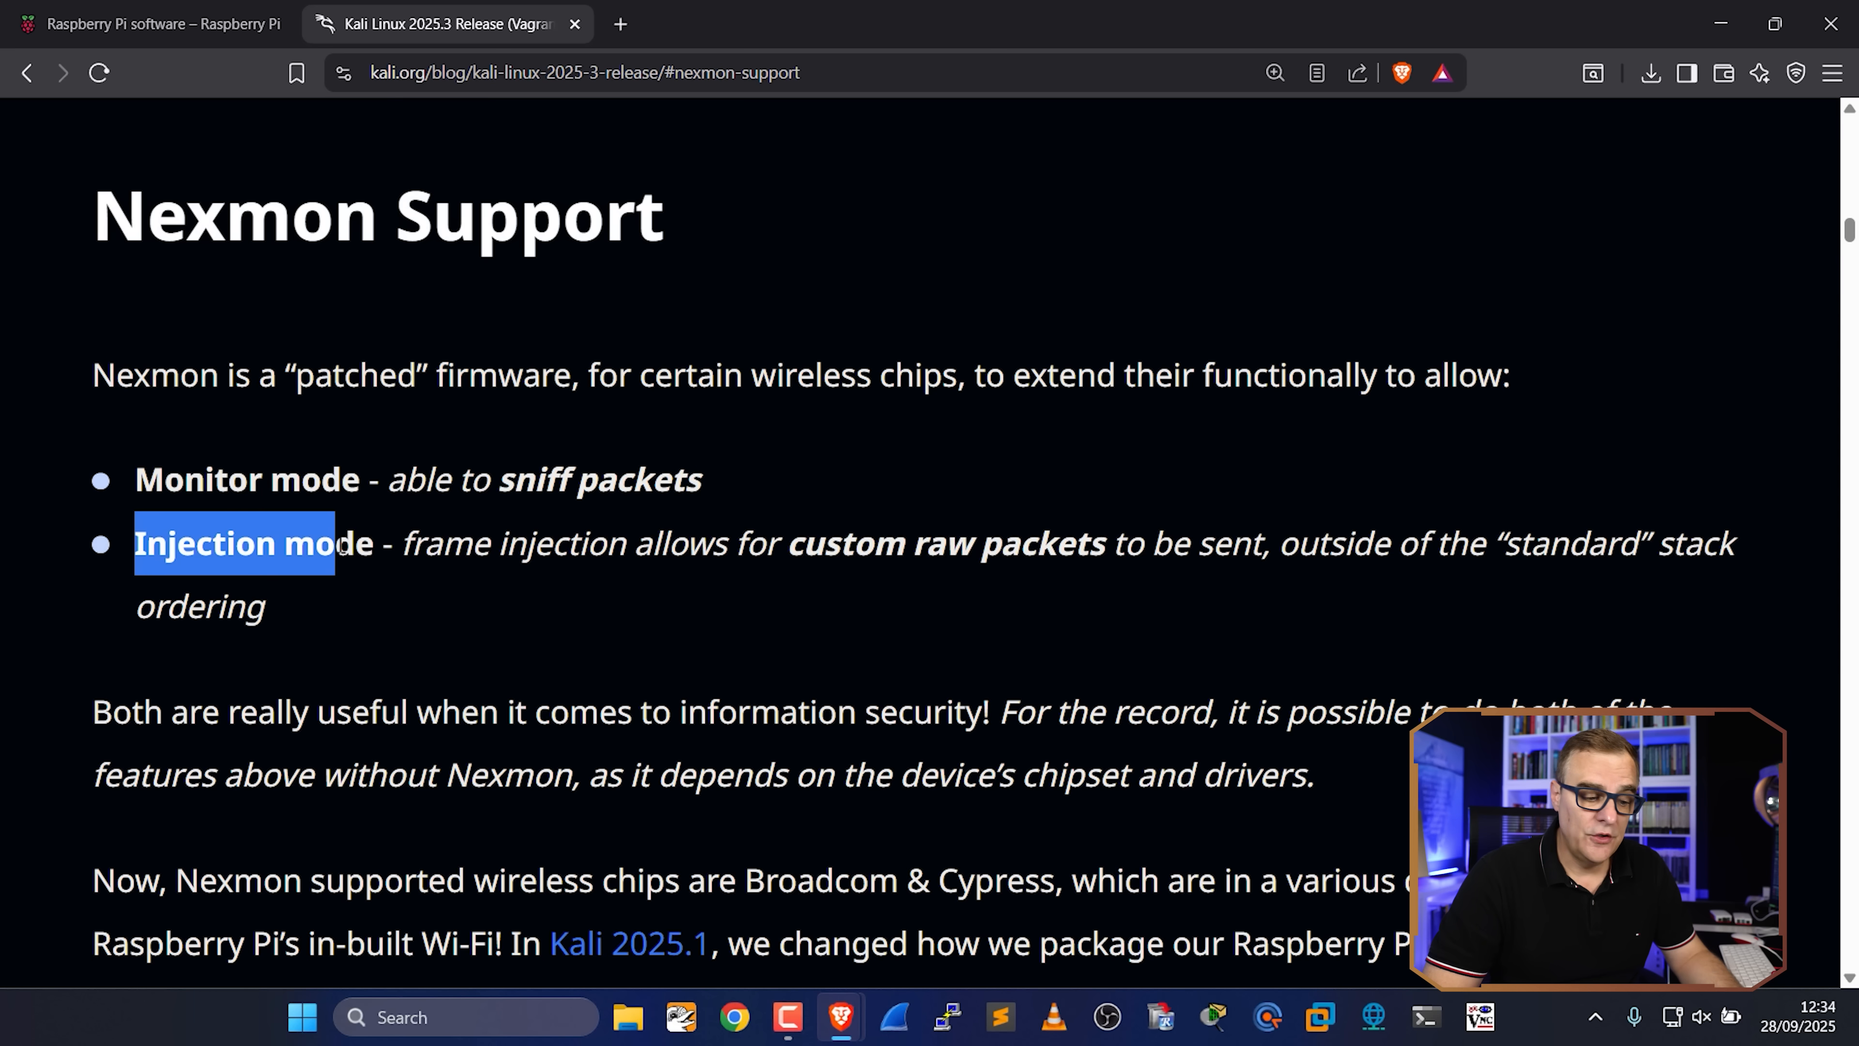
pyautogui.moveTo(332, 543); pyautogui.dragTo(1483, 543)
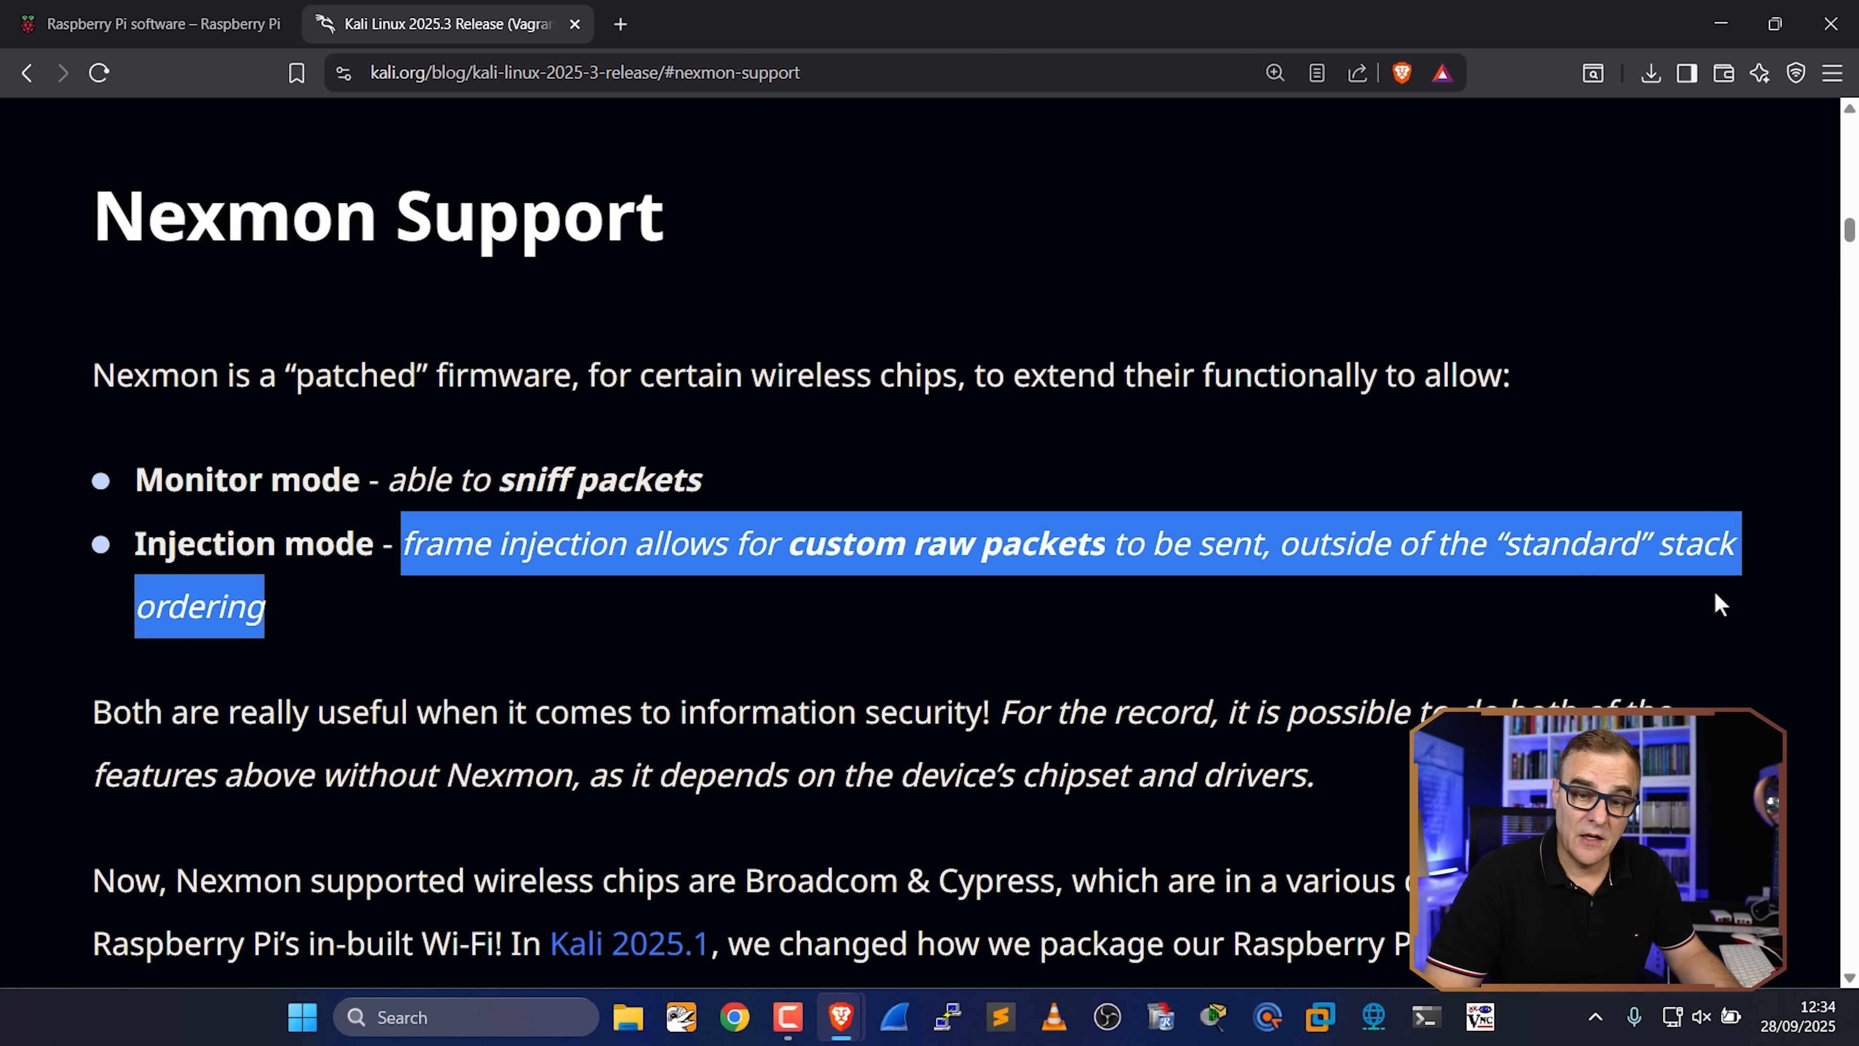
pyautogui.moveTo(653, 675)
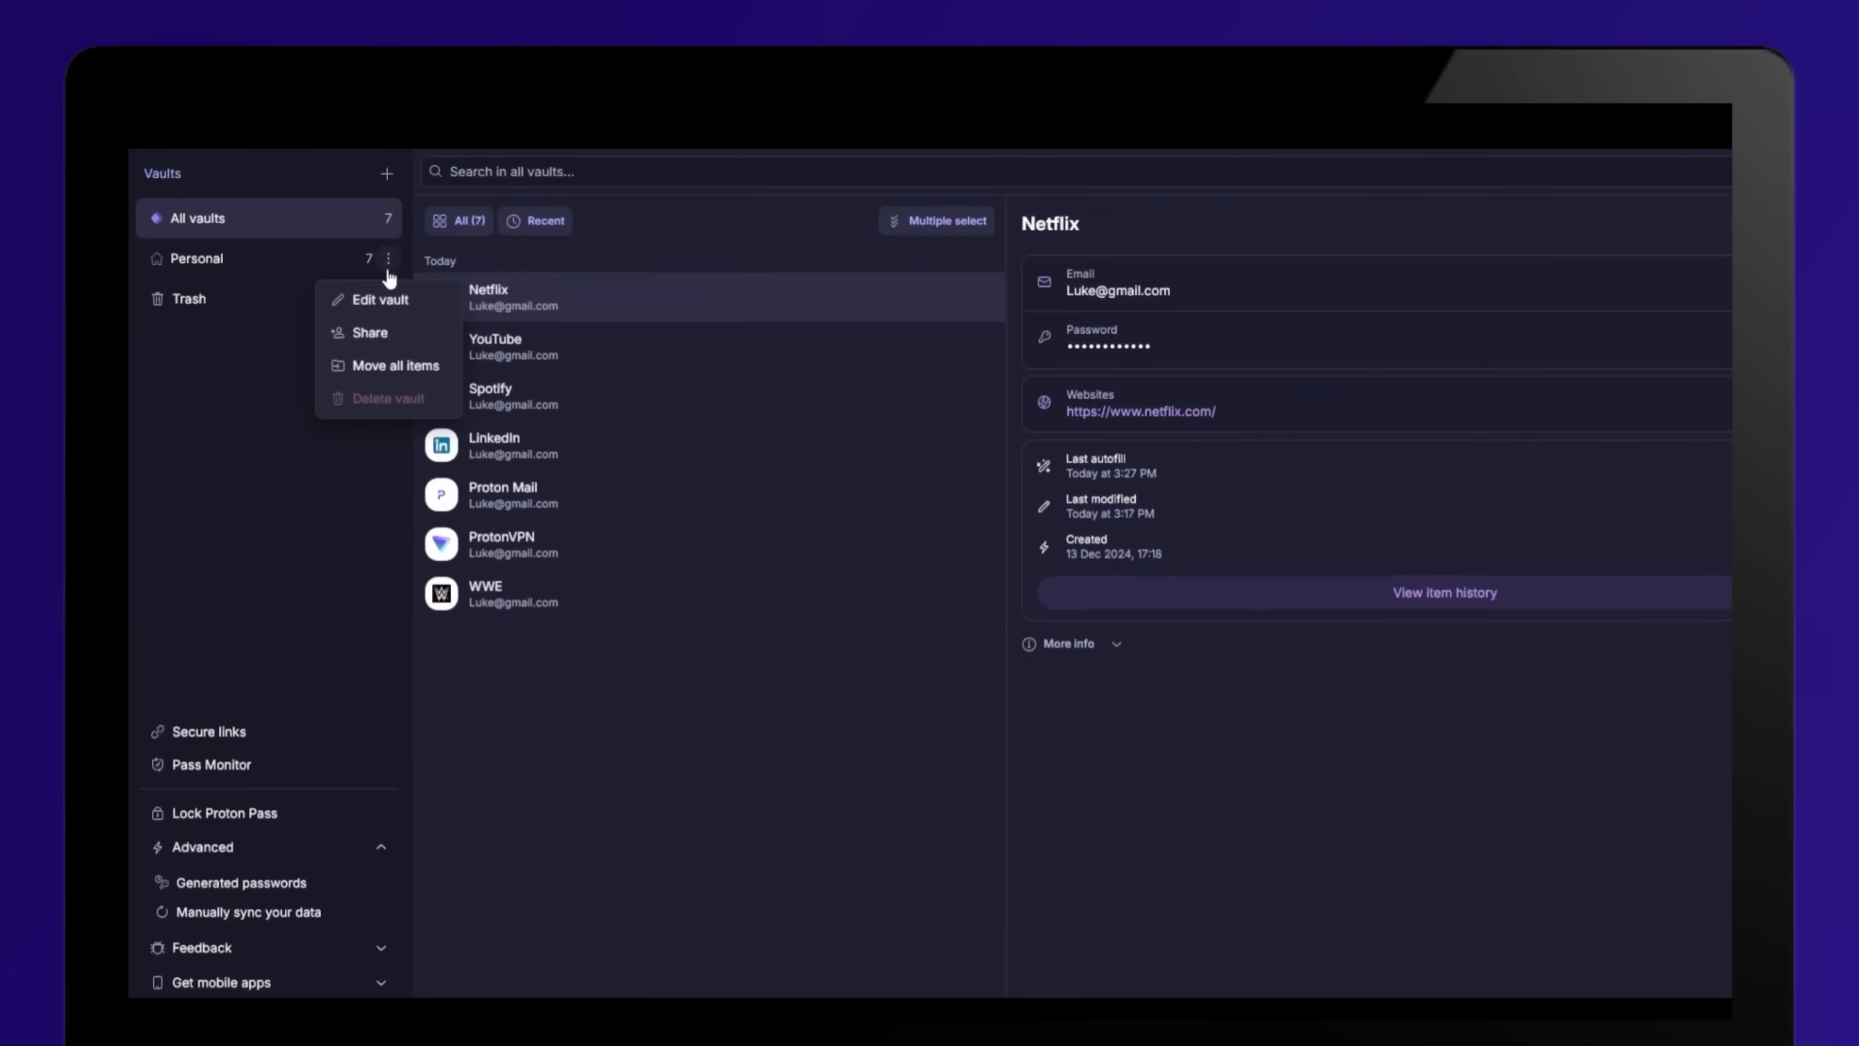
pyautogui.click(370, 332)
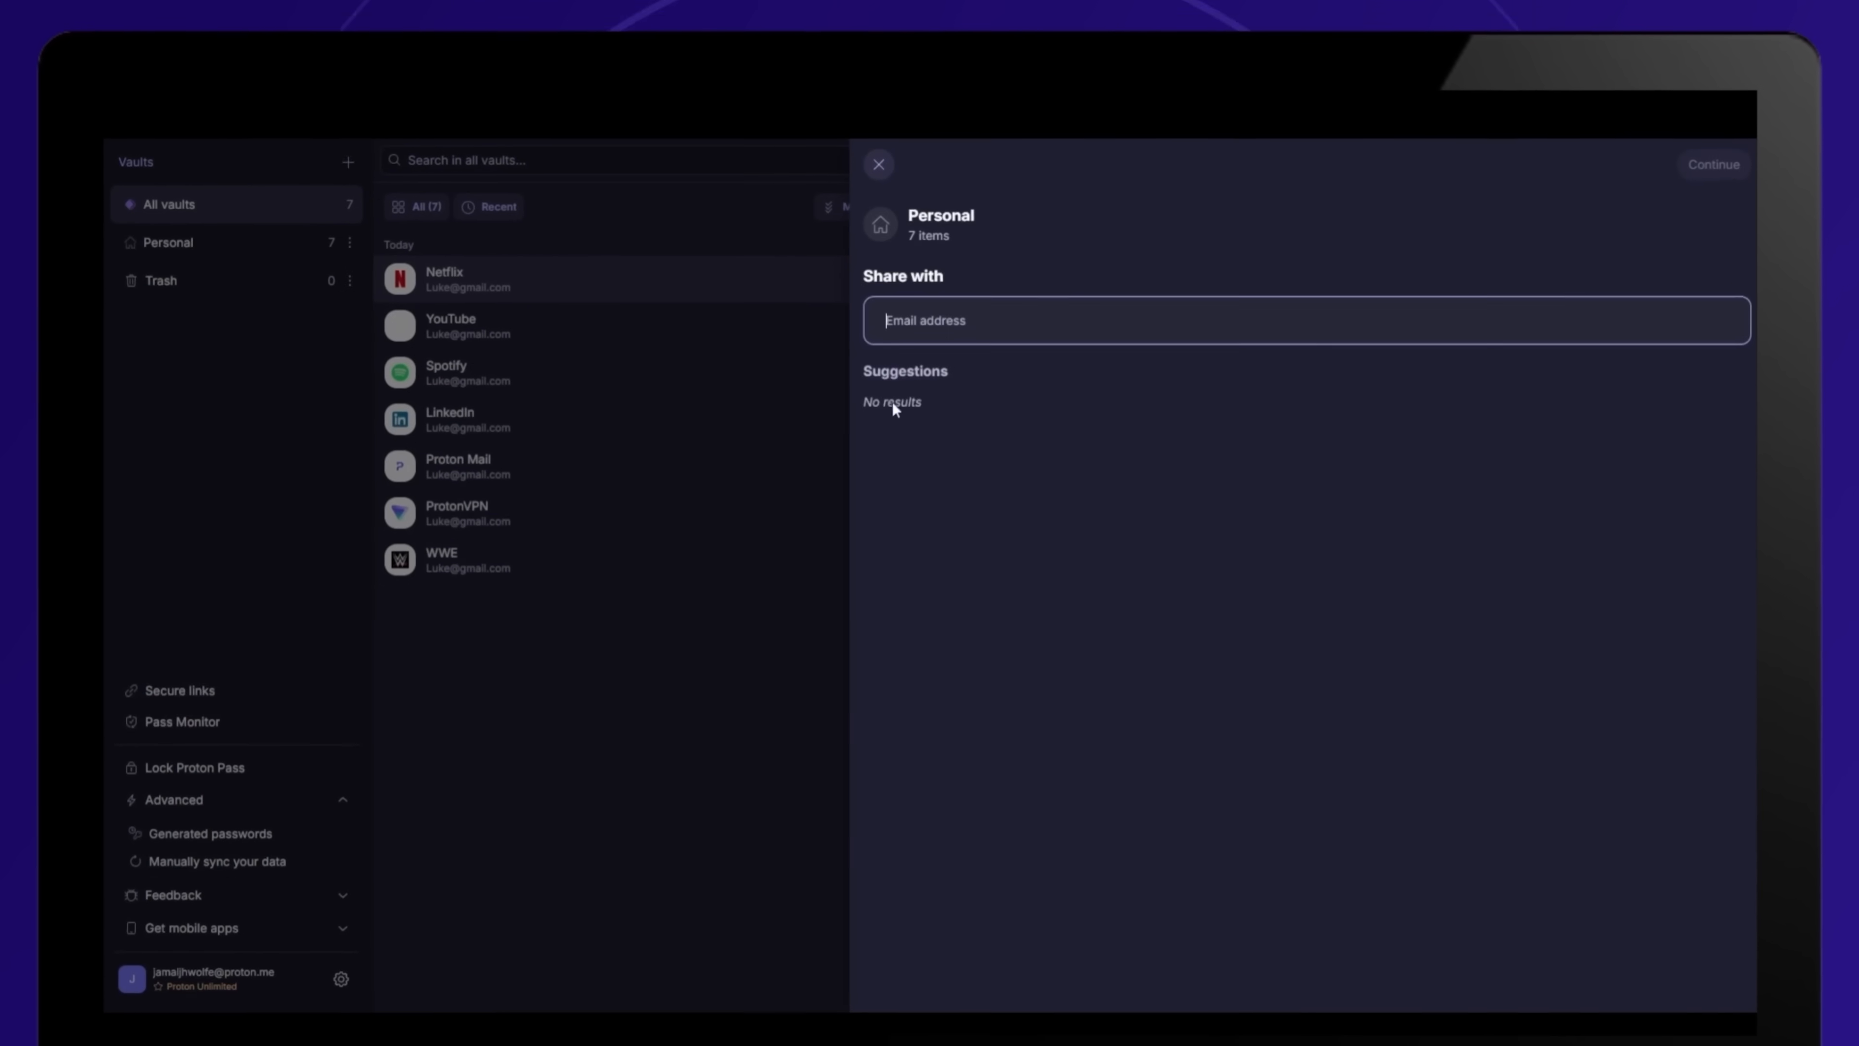
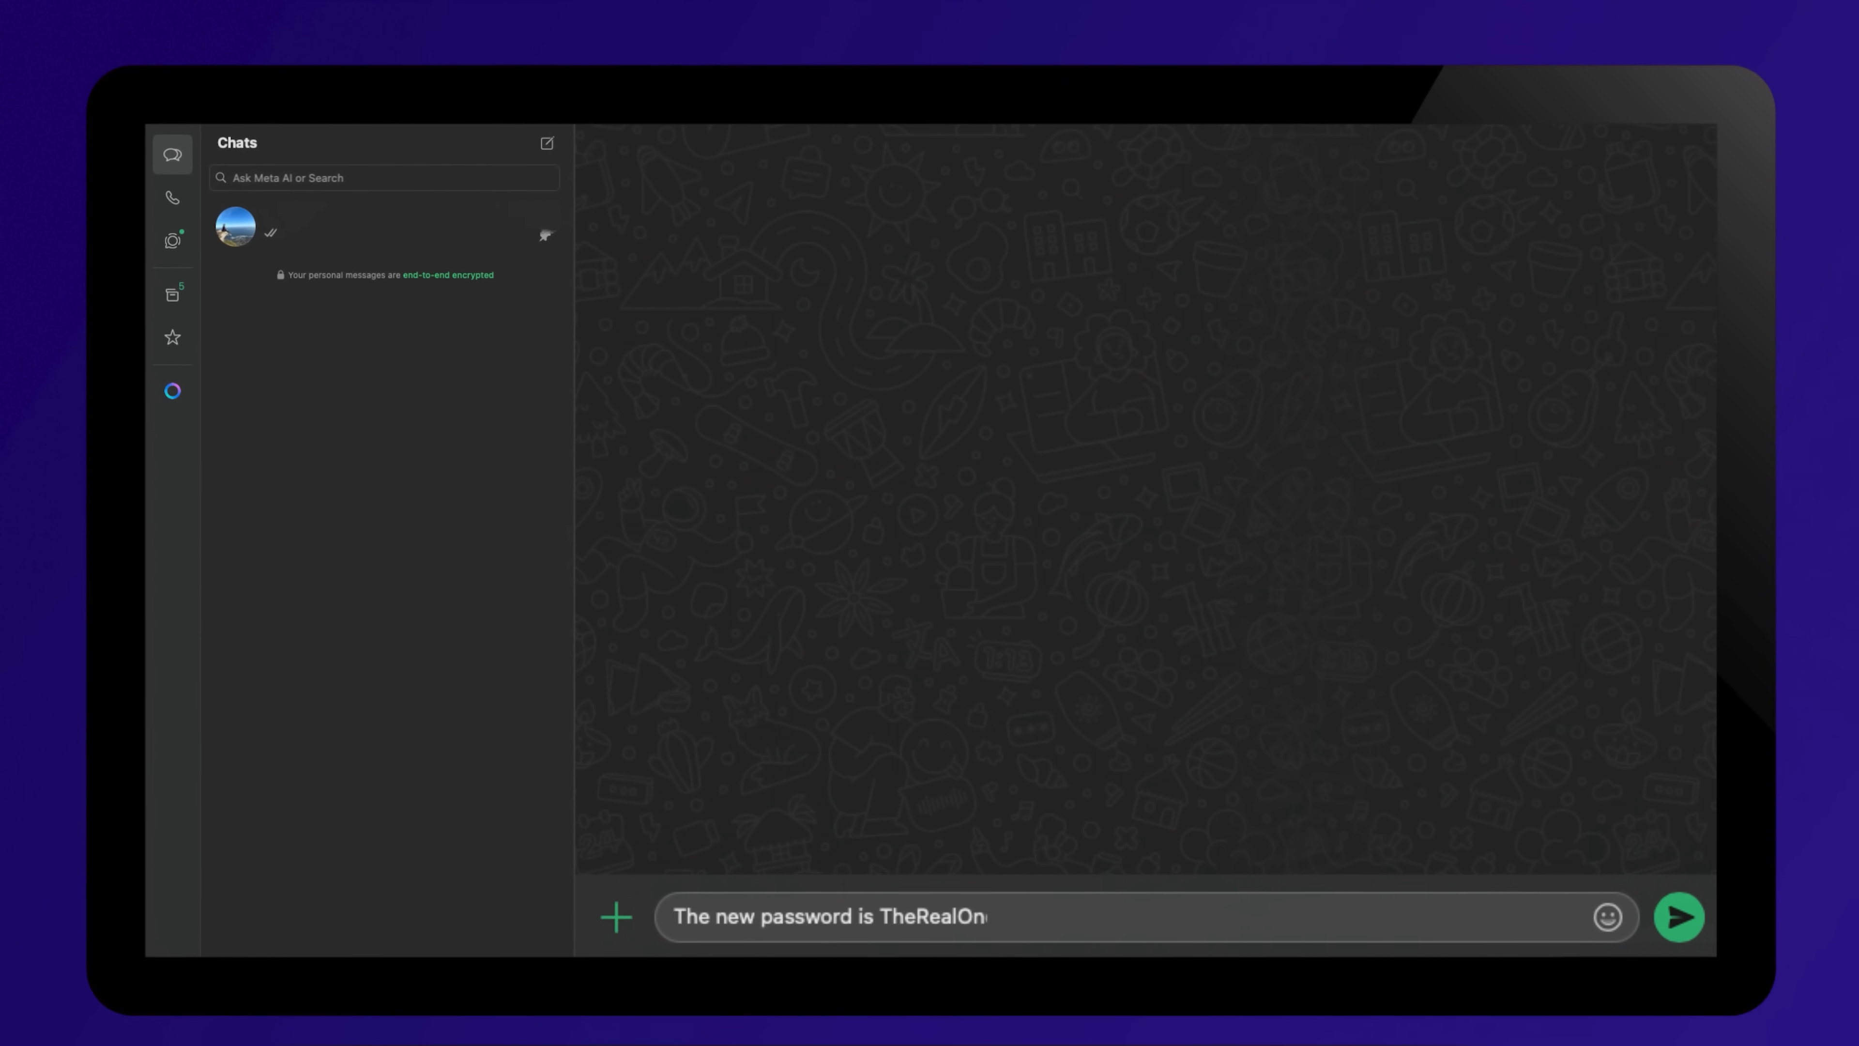
pyautogui.click(1676, 915)
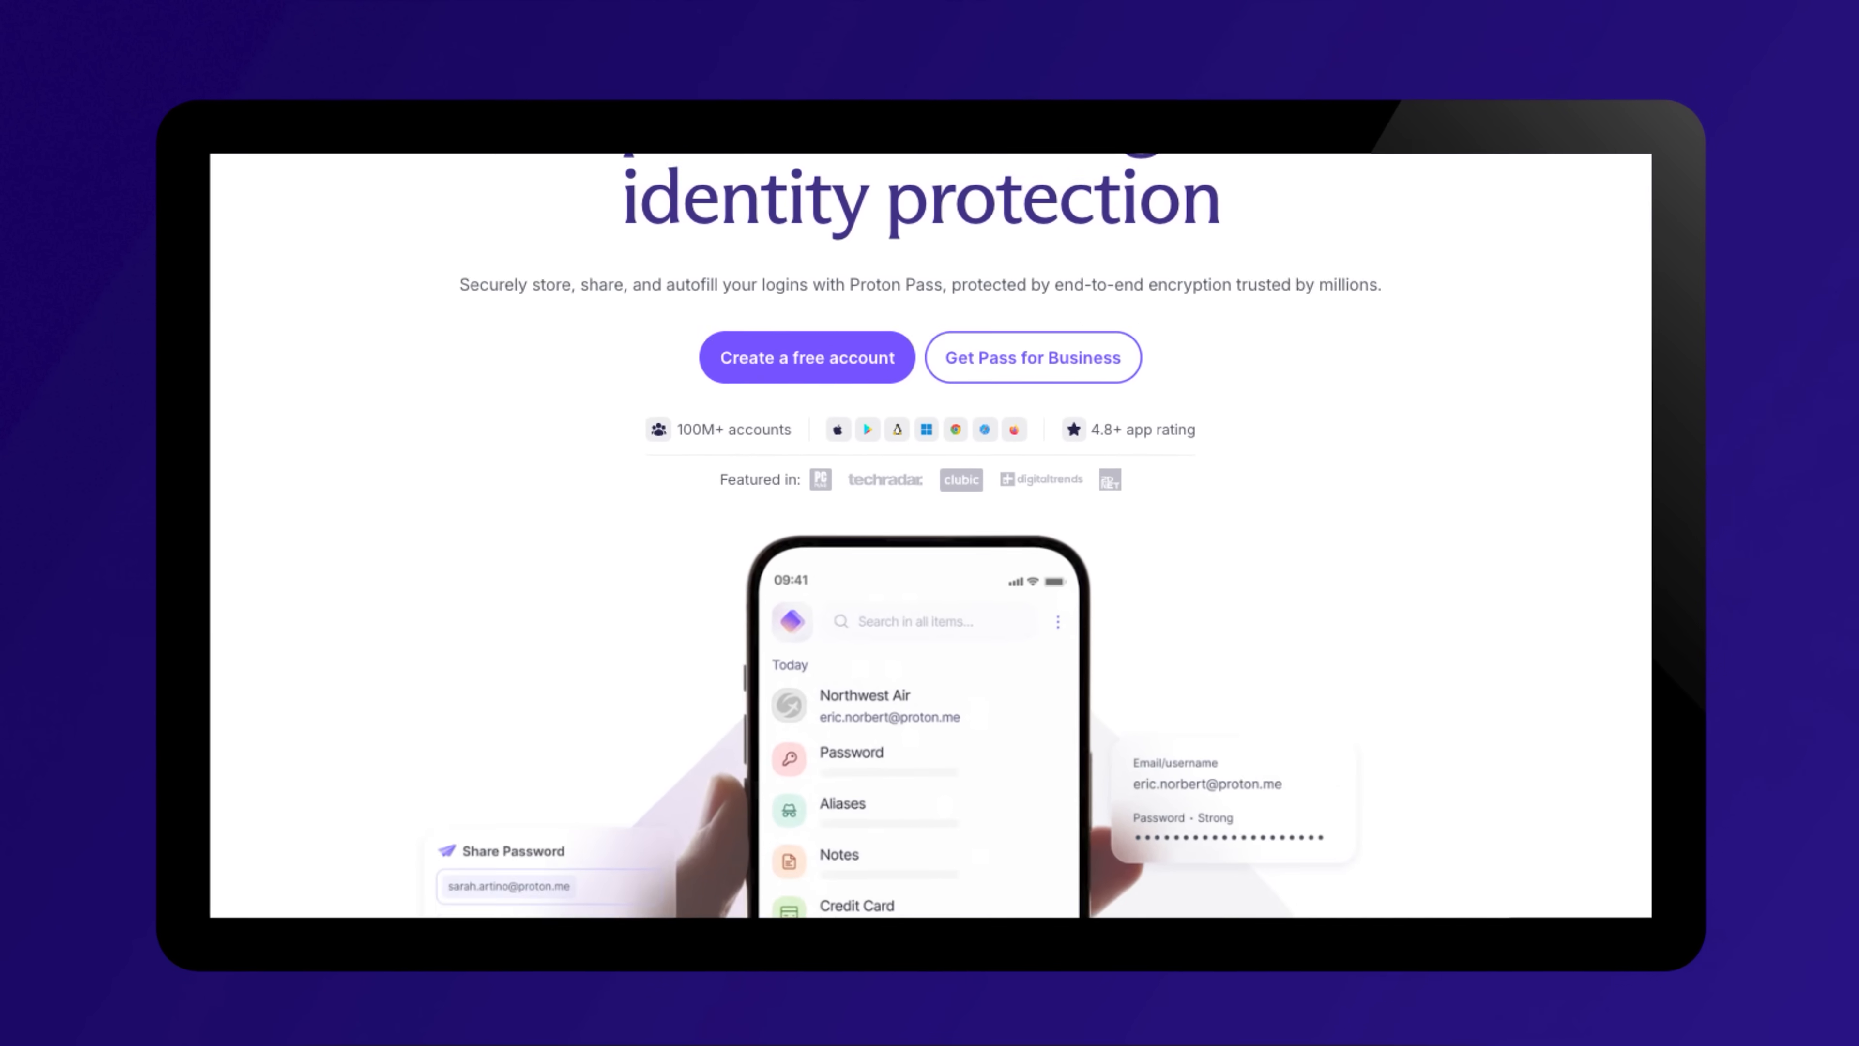
# Sync the vault data manually and view the Create item menu's item types.
pyautogui.scroll(-3)
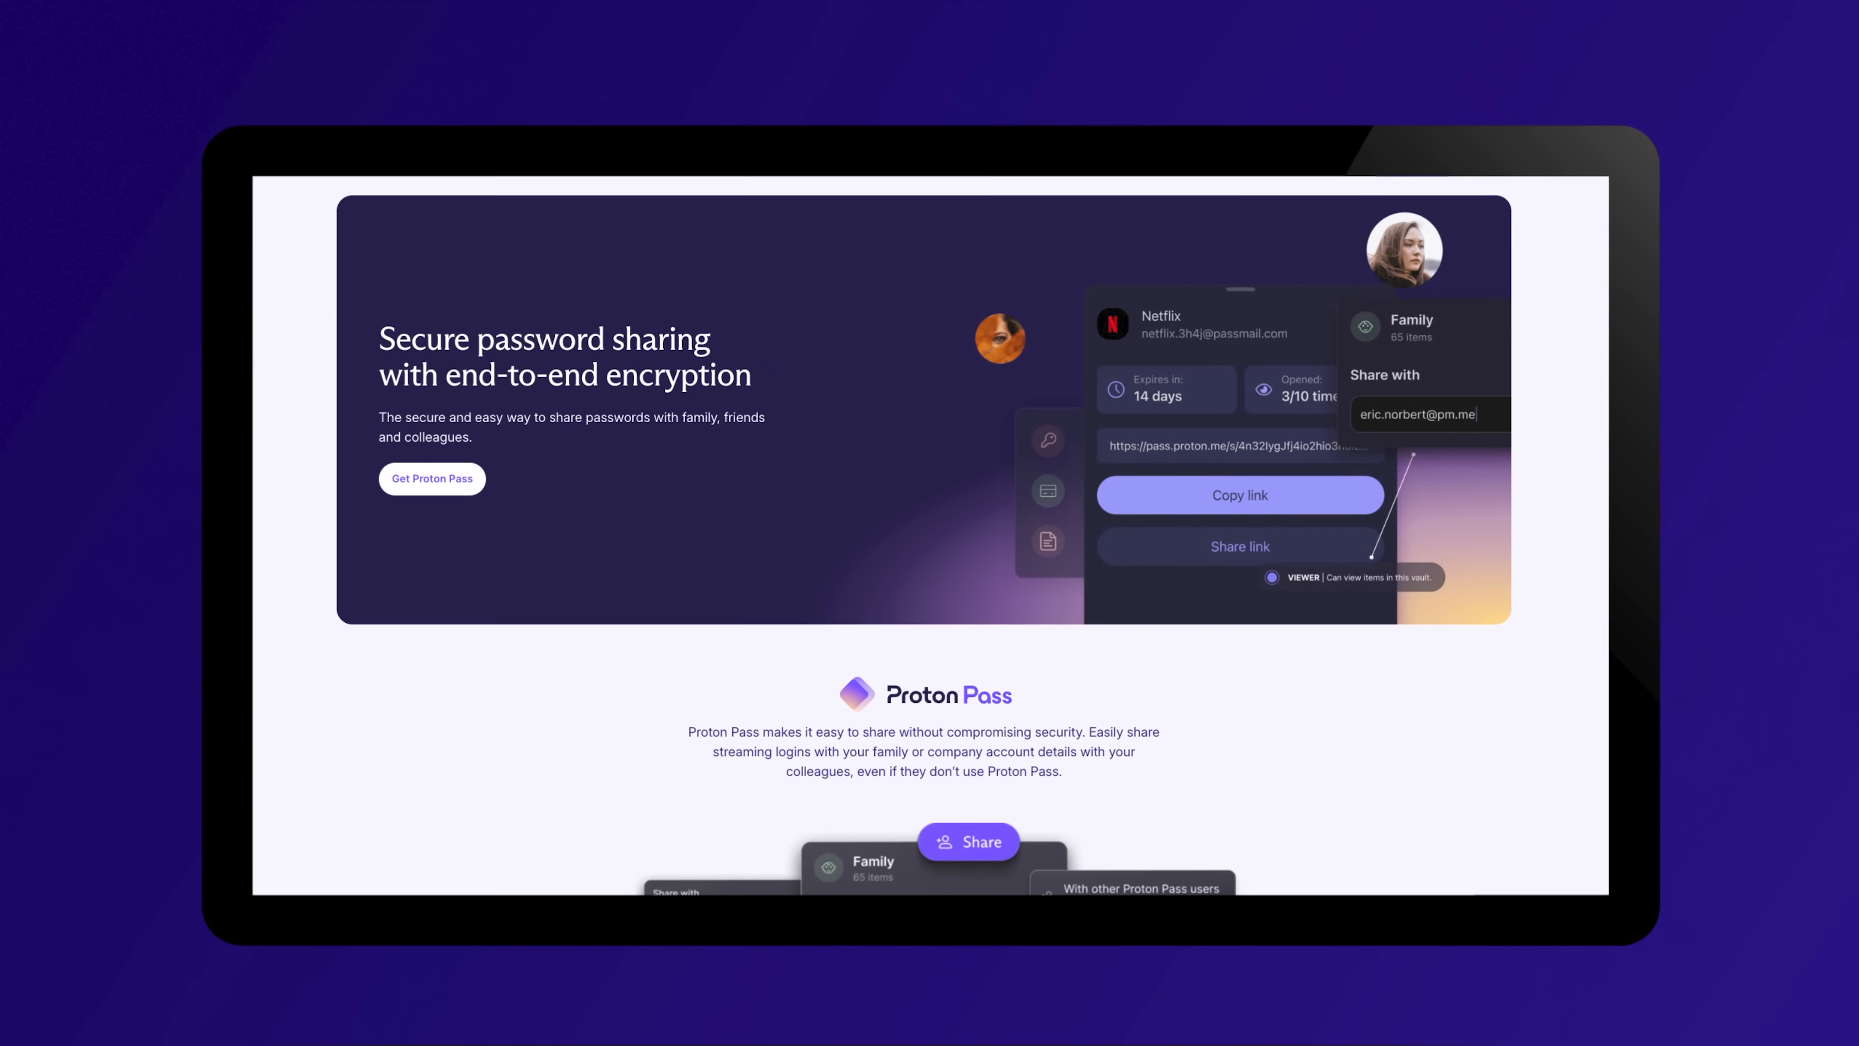
pyautogui.scroll(-3)
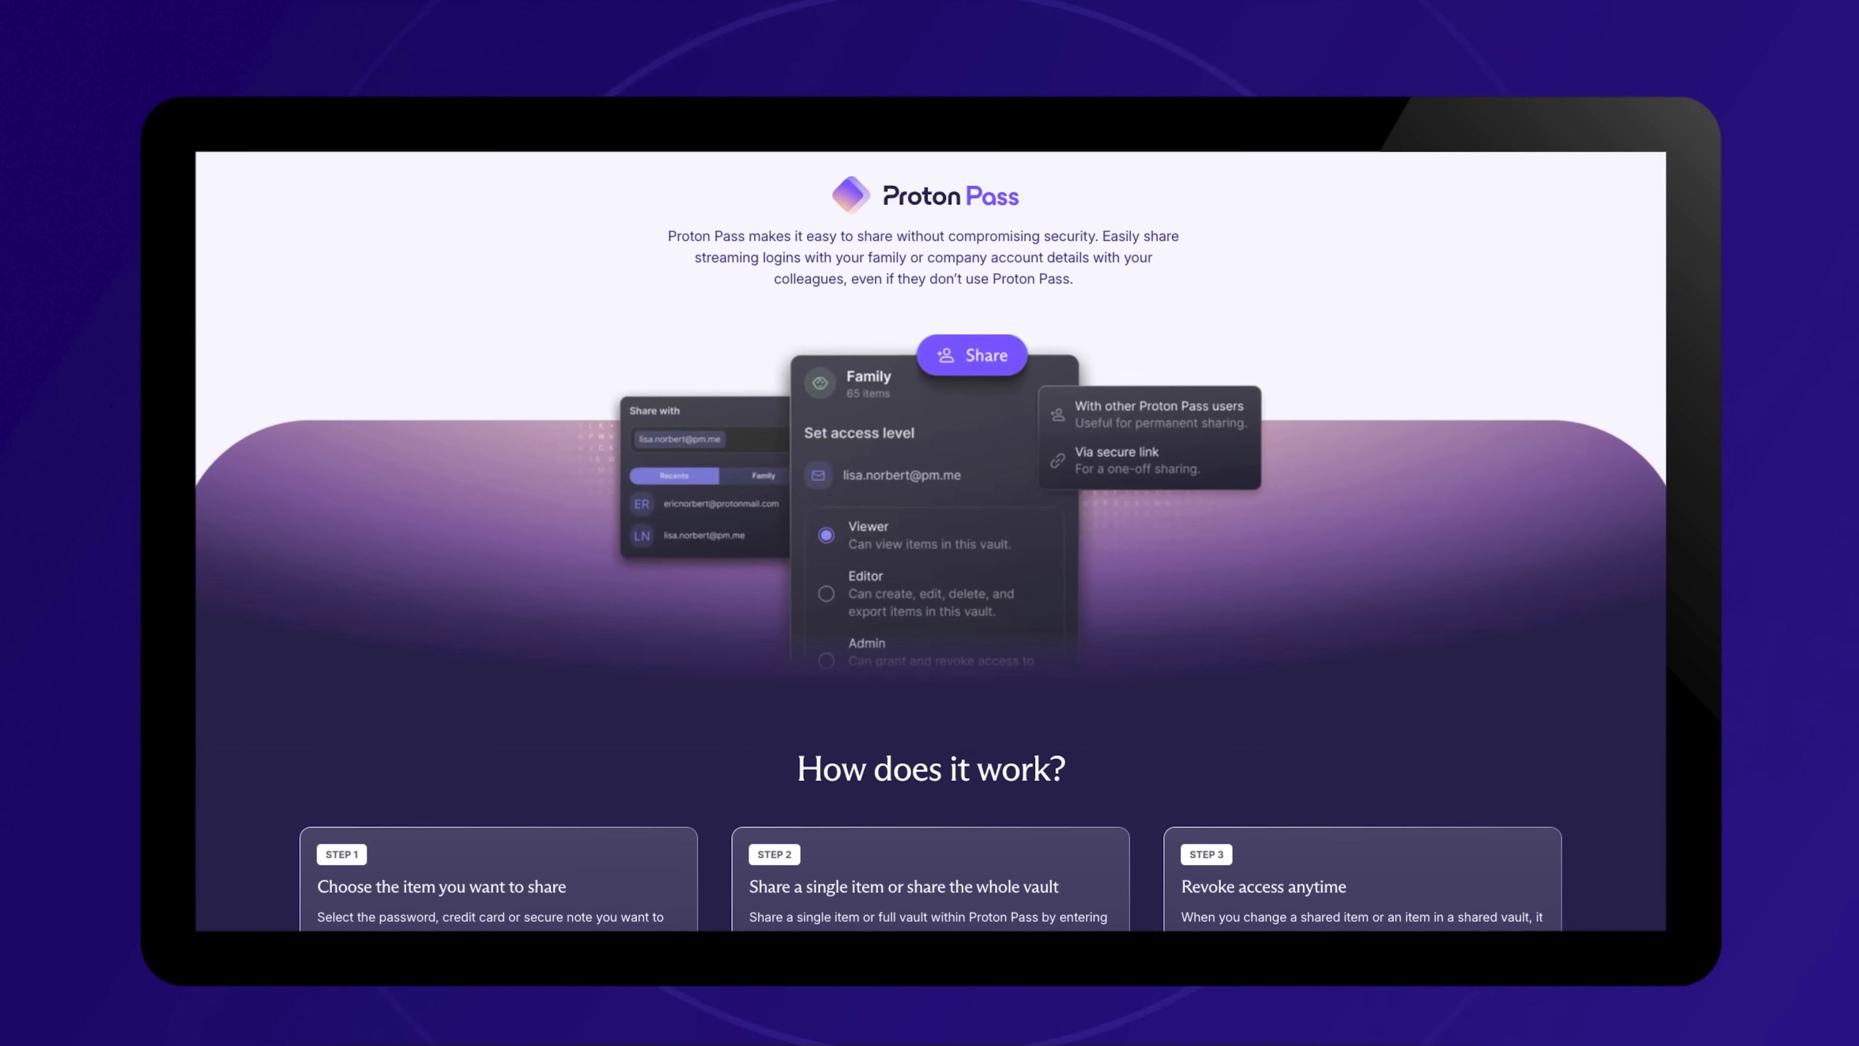
pyautogui.scroll(-3)
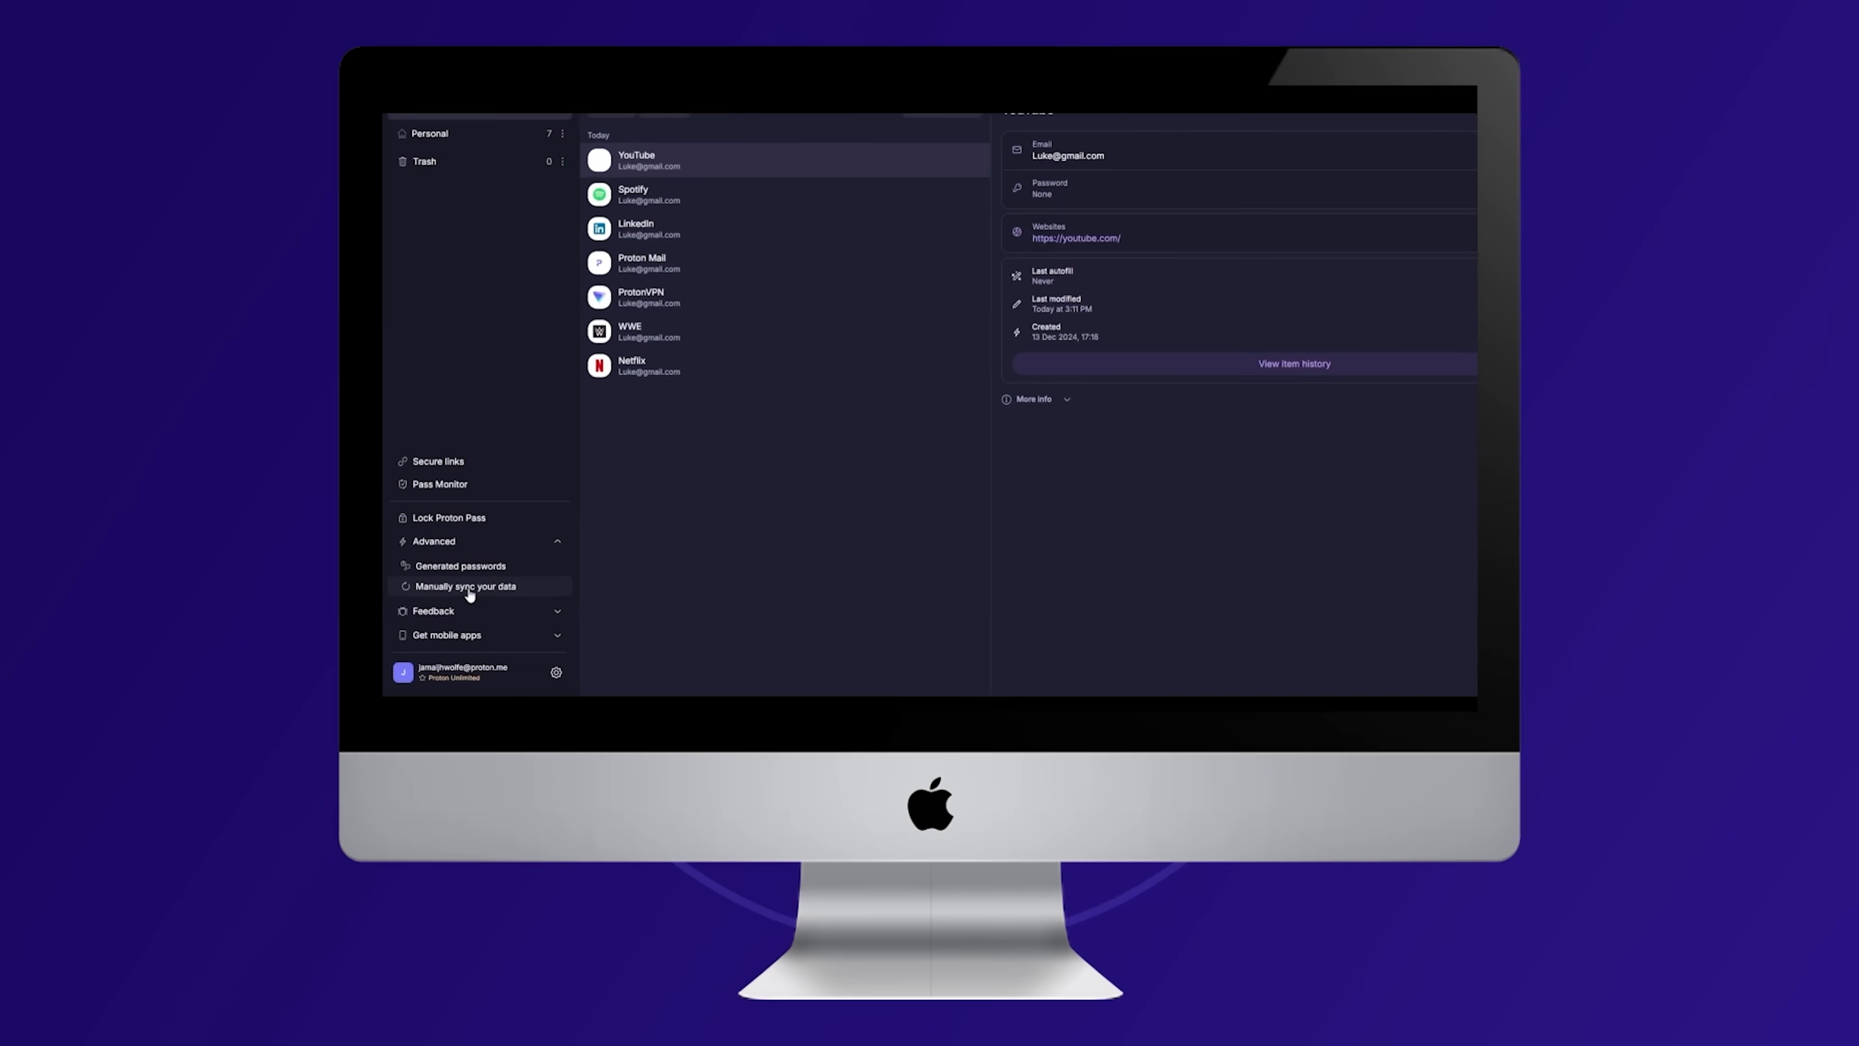
pyautogui.click(1584, 140)
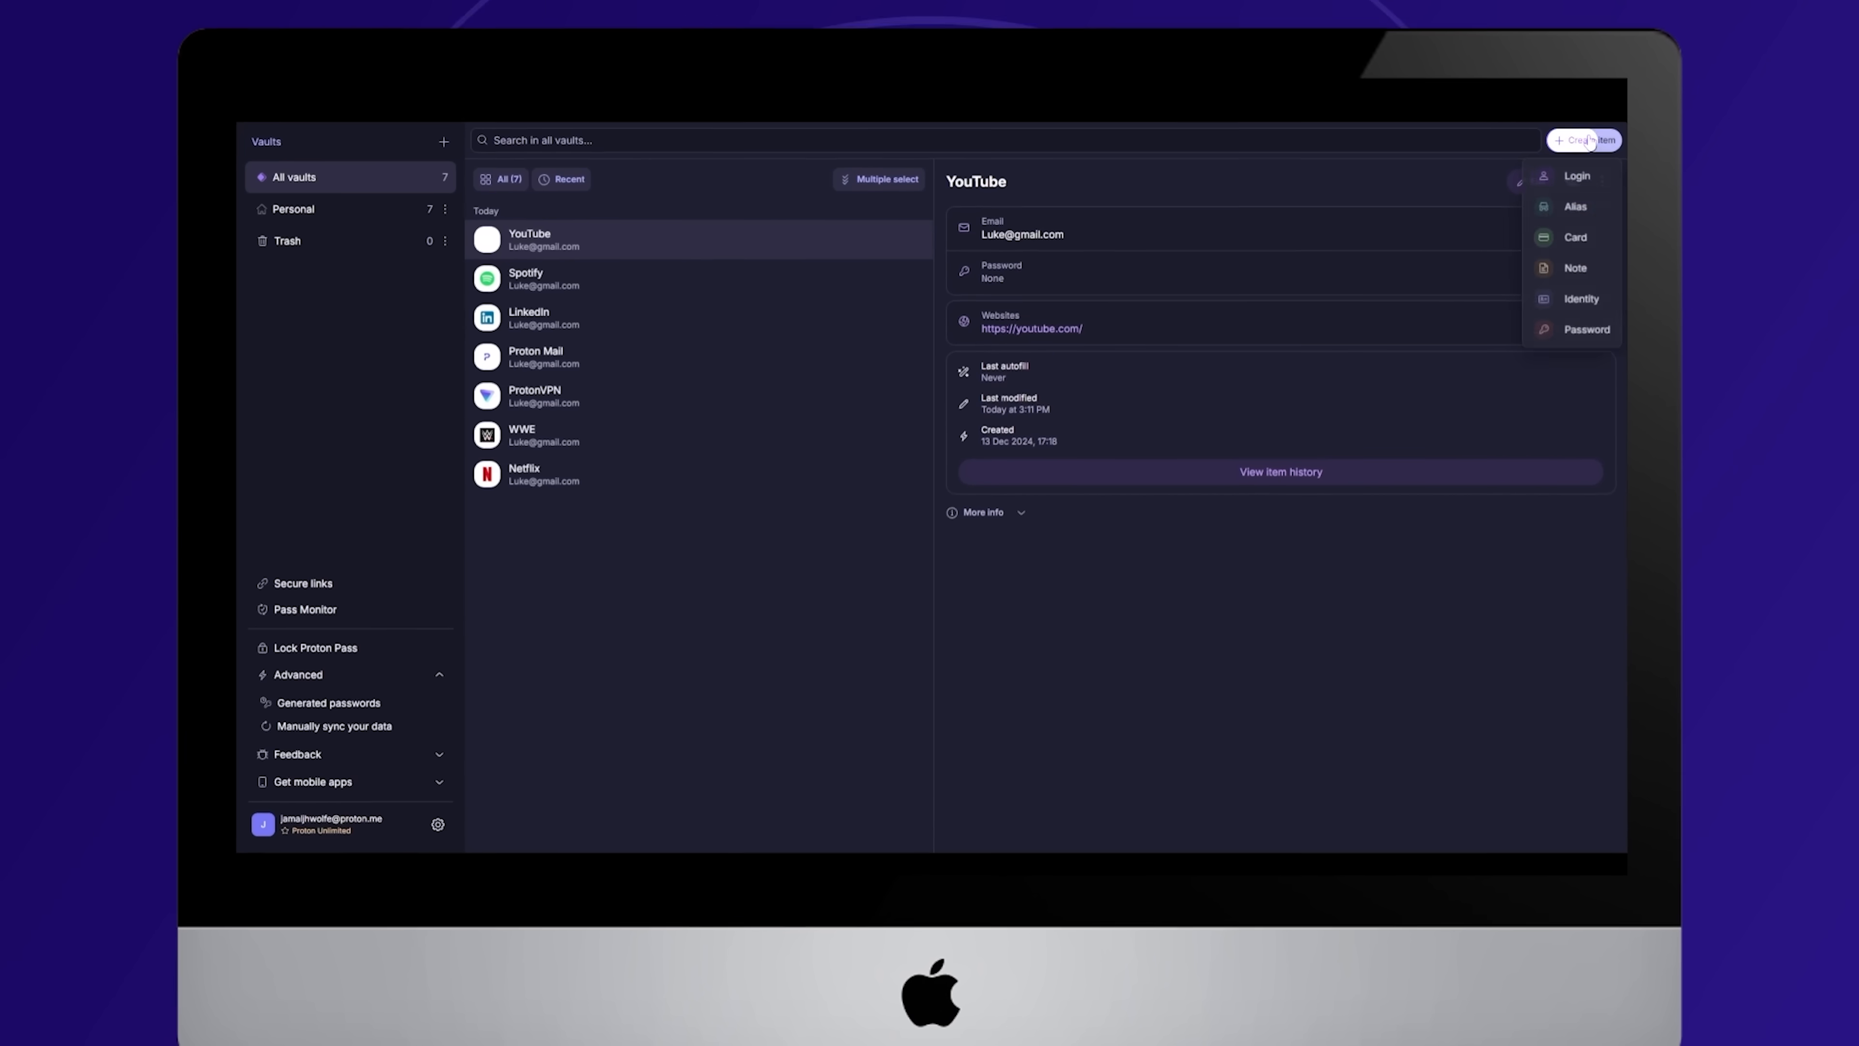
pyautogui.click(1586, 329)
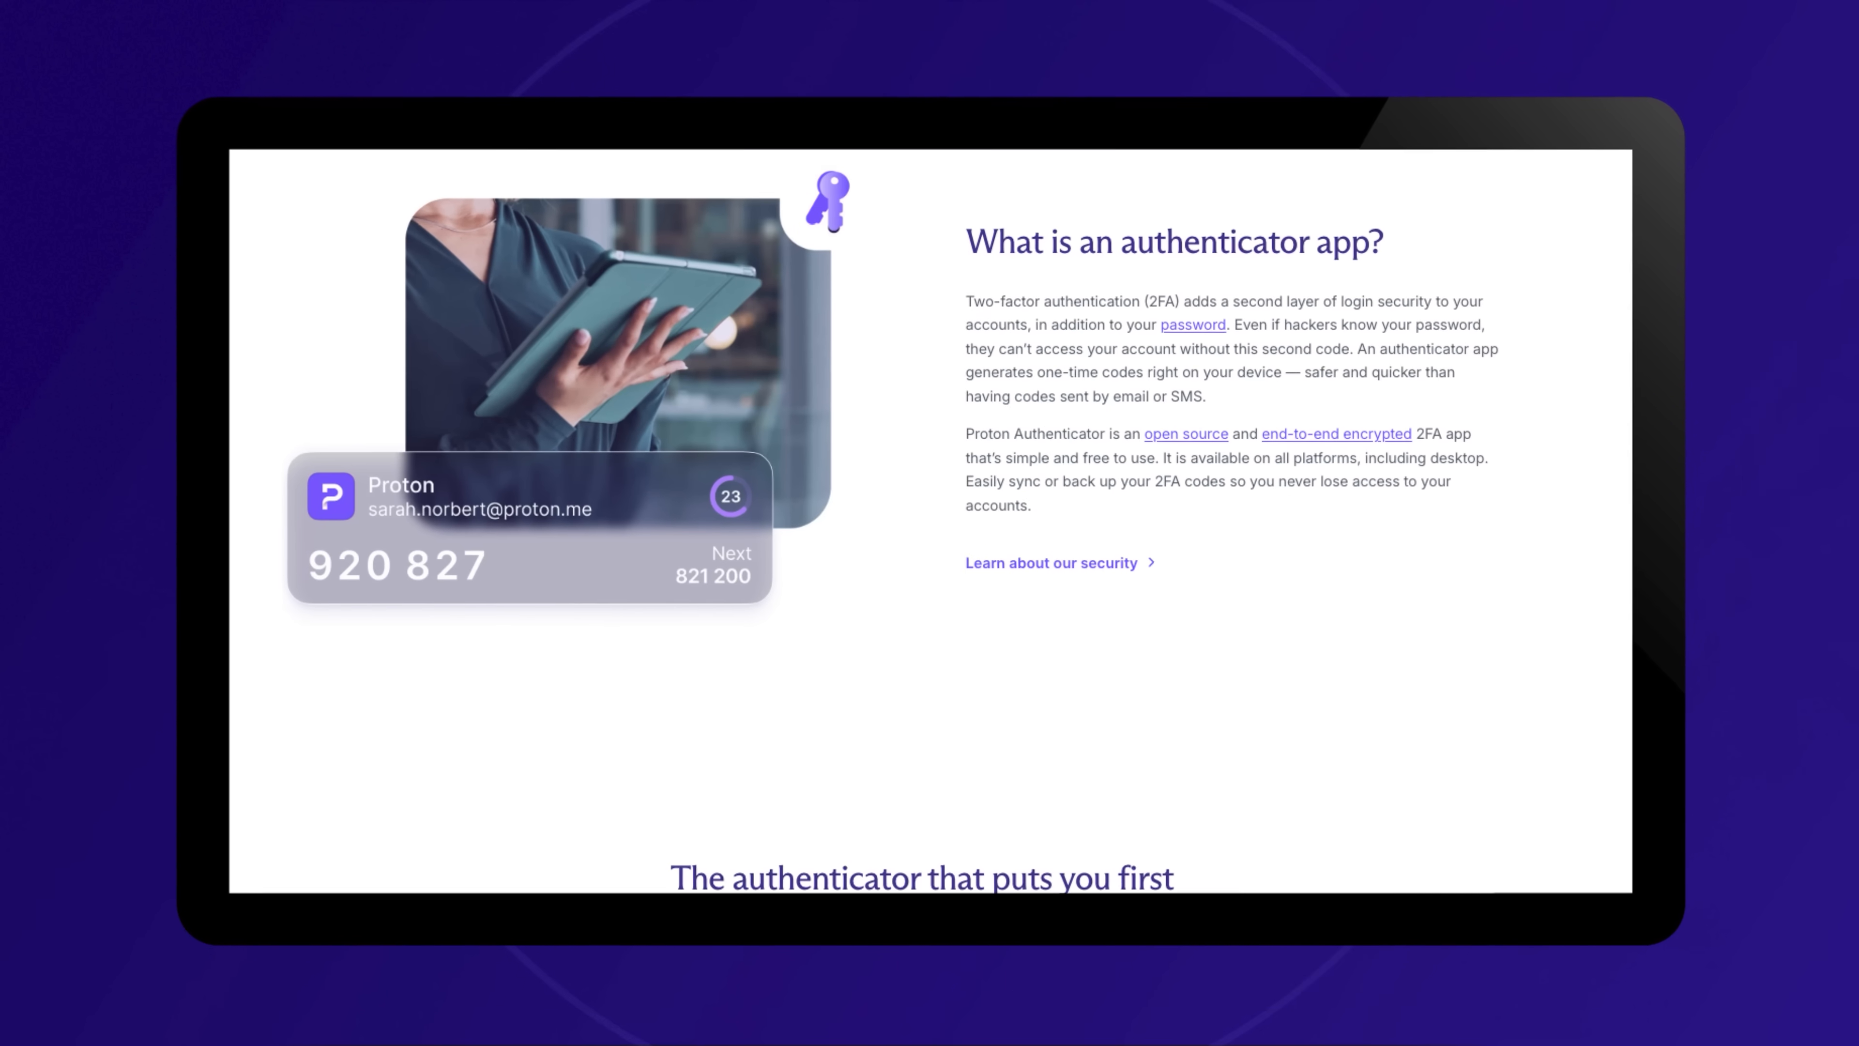
# Turn on Enable offline access in Proton Pass settings.
pyautogui.scroll(-3)
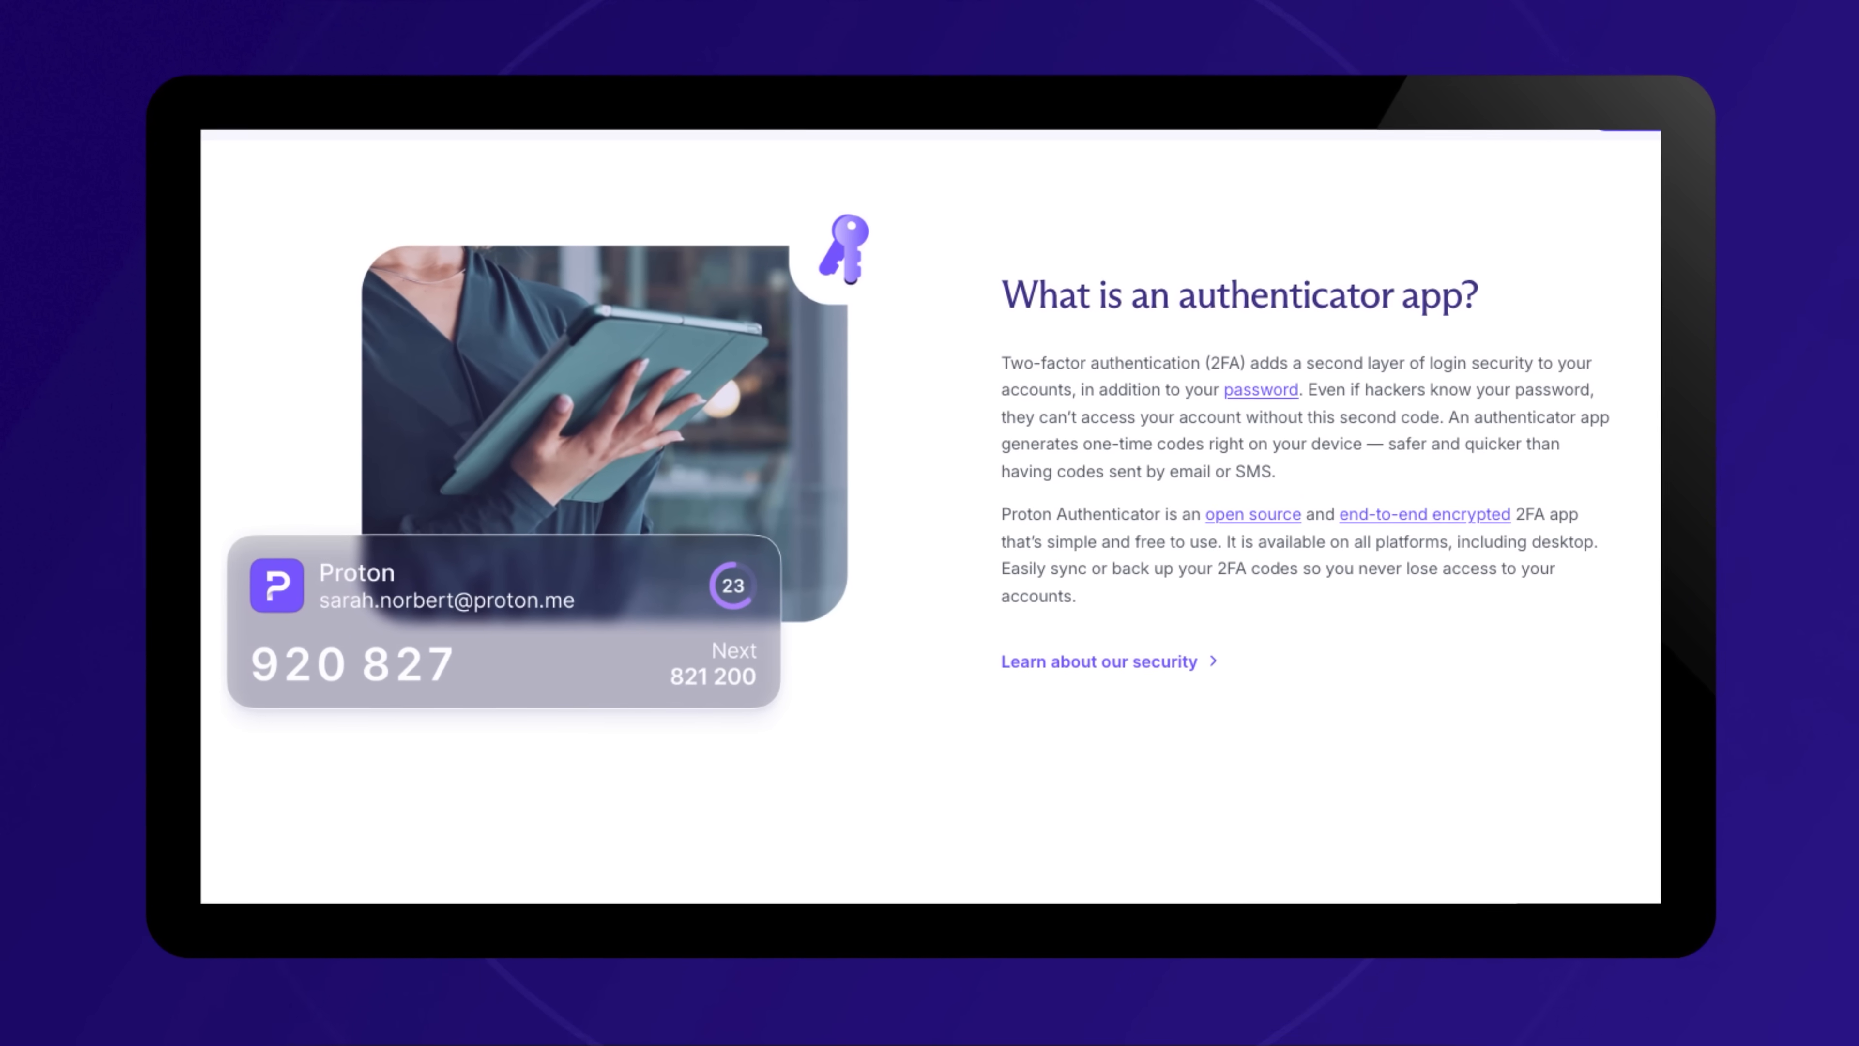
pyautogui.scroll(-3)
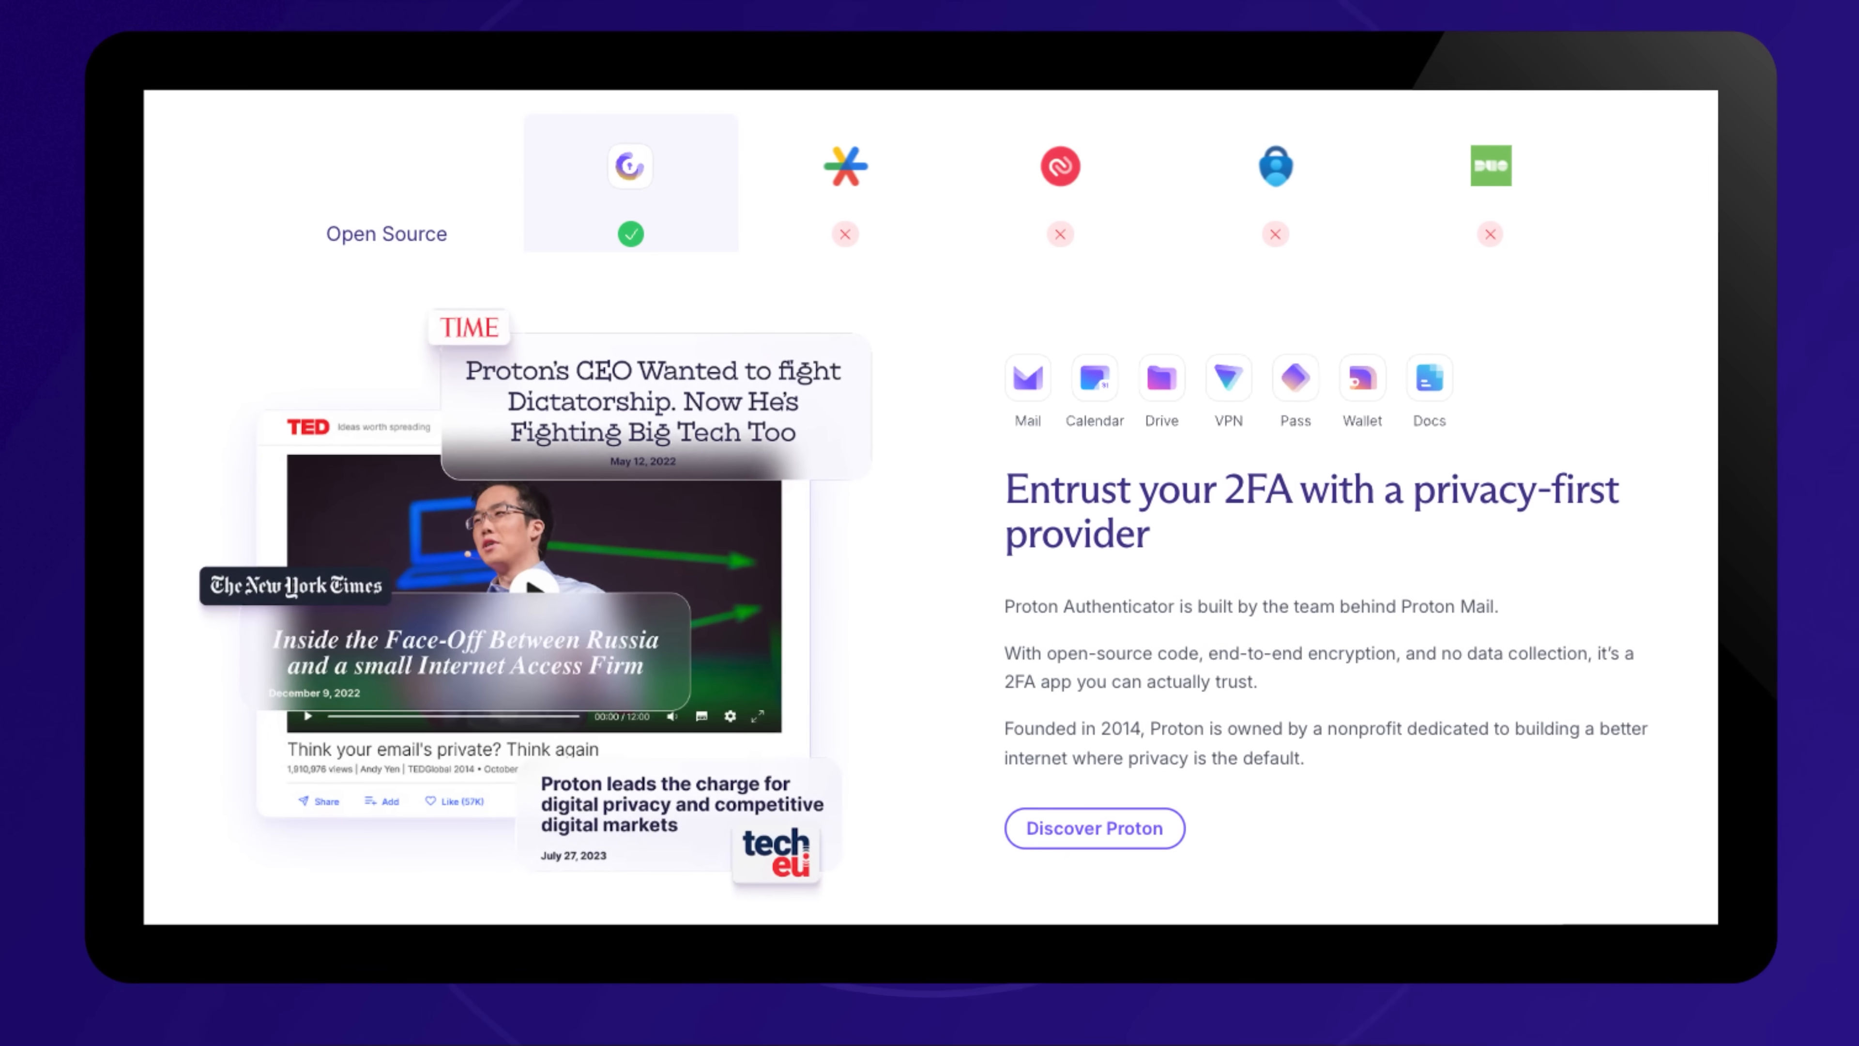
pyautogui.scroll(-3)
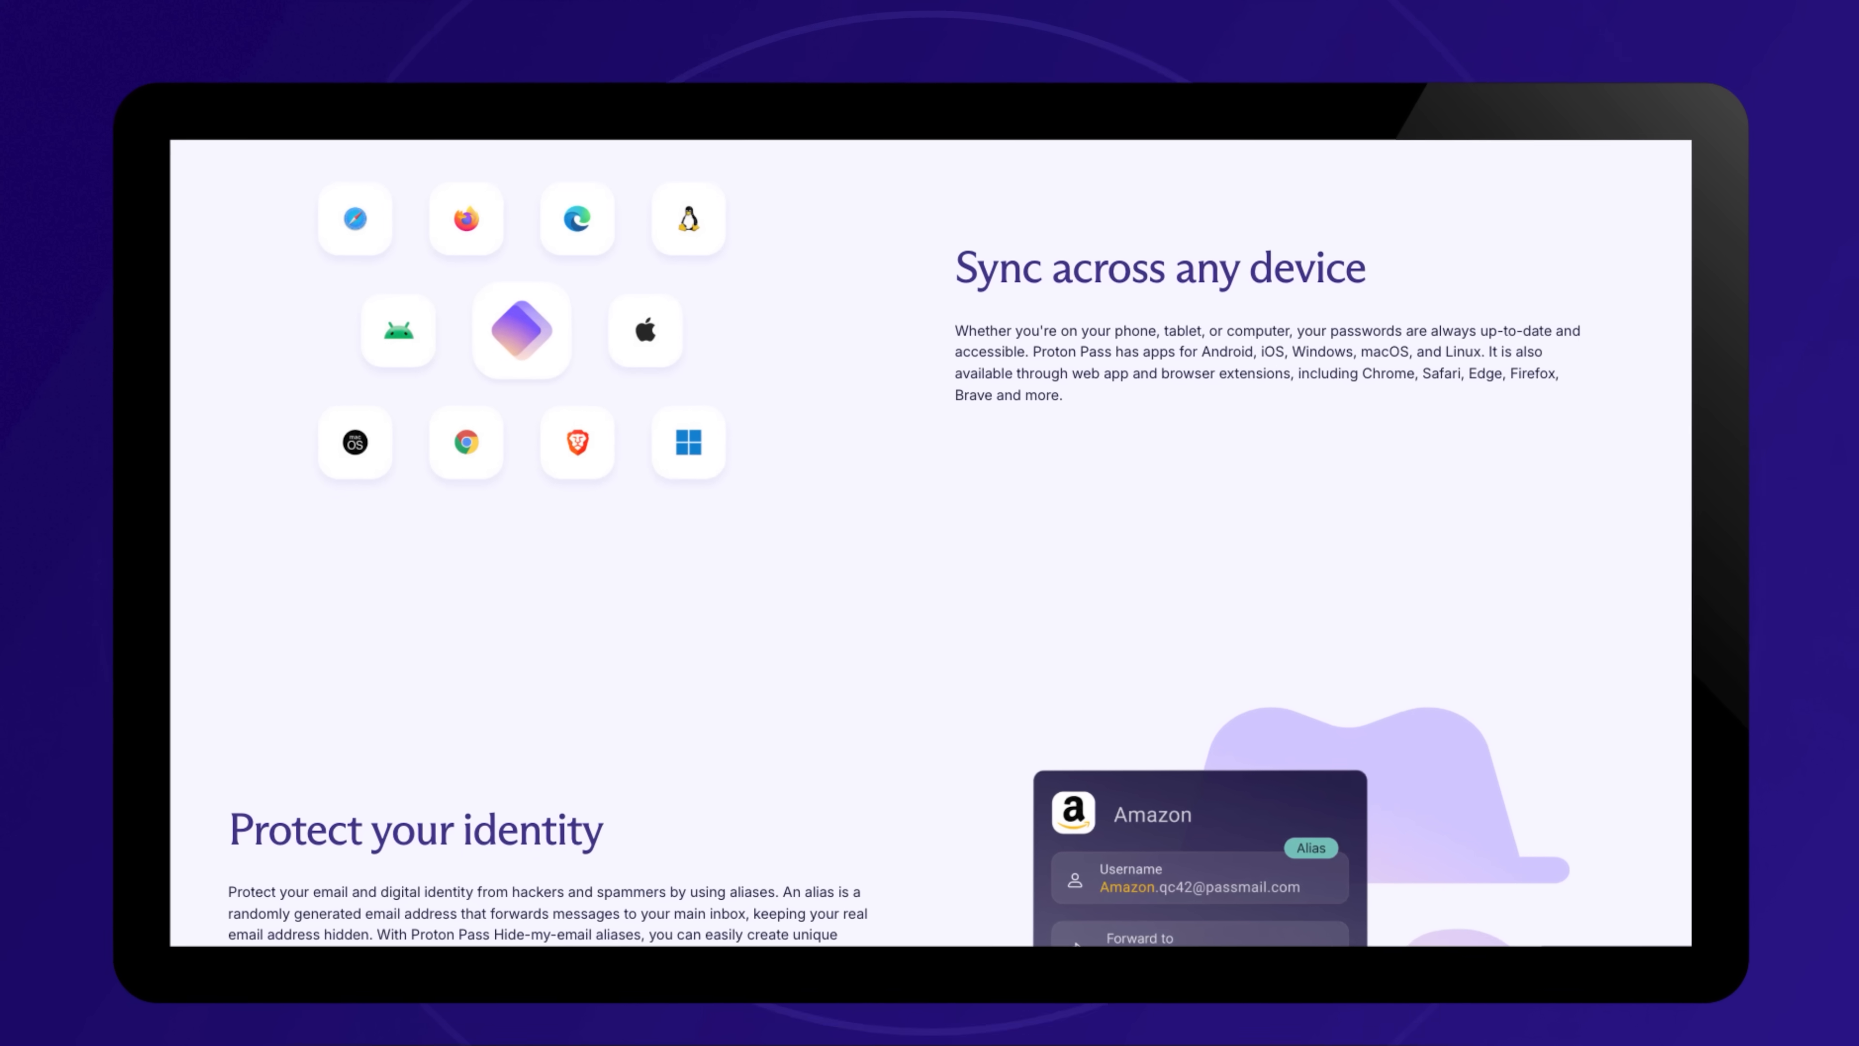
pyautogui.scroll(-3)
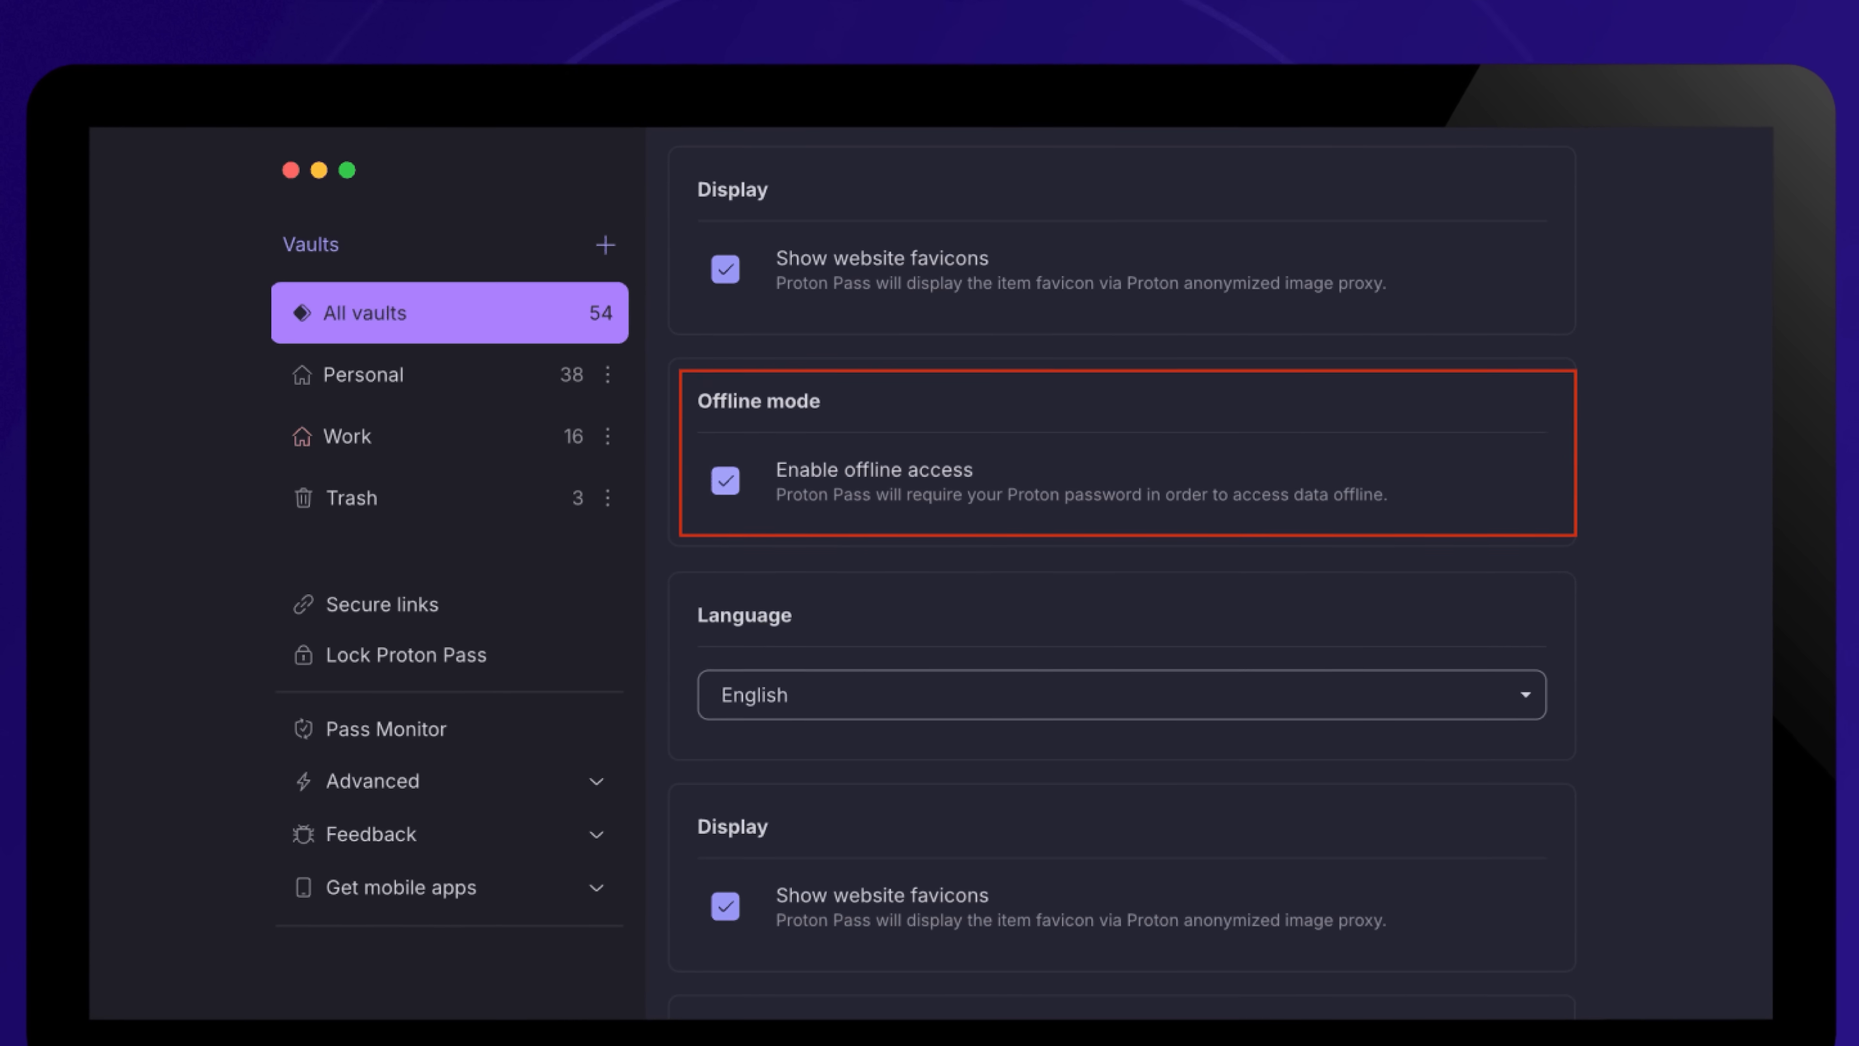
pyautogui.click(724, 481)
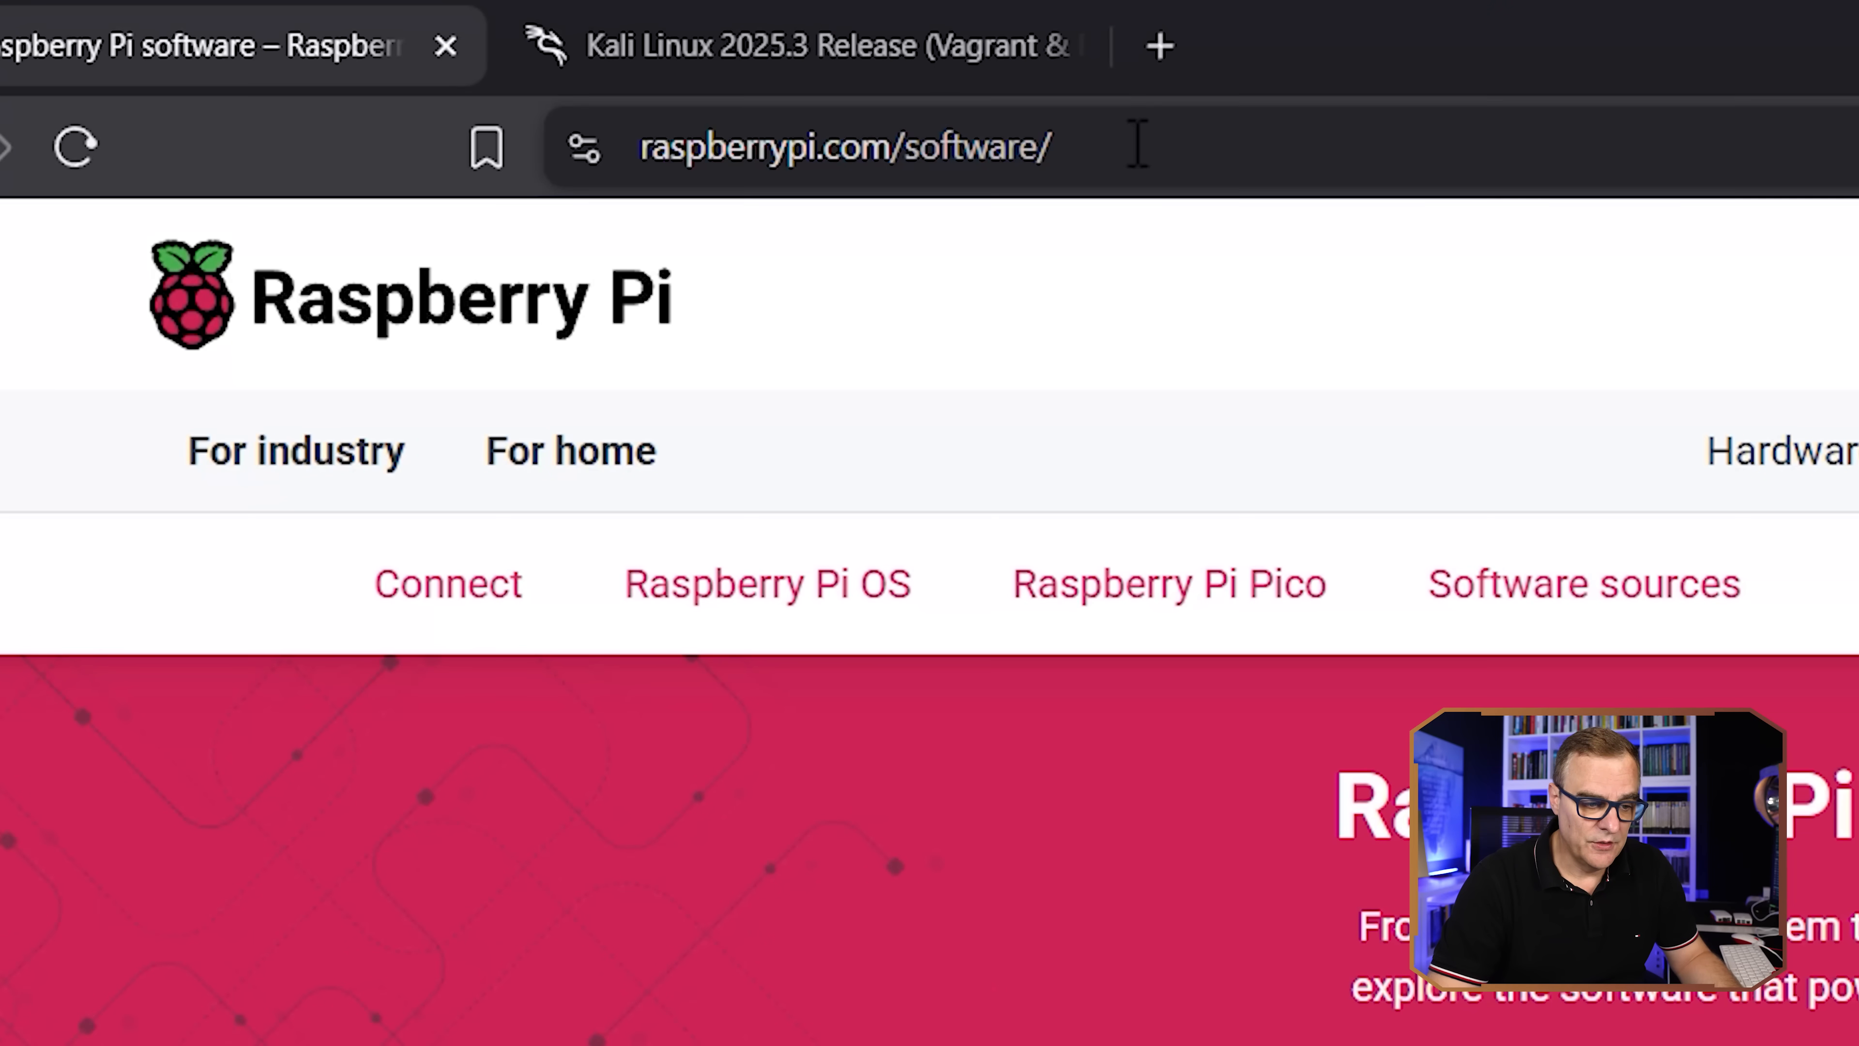
# Download the Raspberry Pi Imager Windows installer to Downloads and show it in the downloads panel.
pyautogui.click(842, 146)
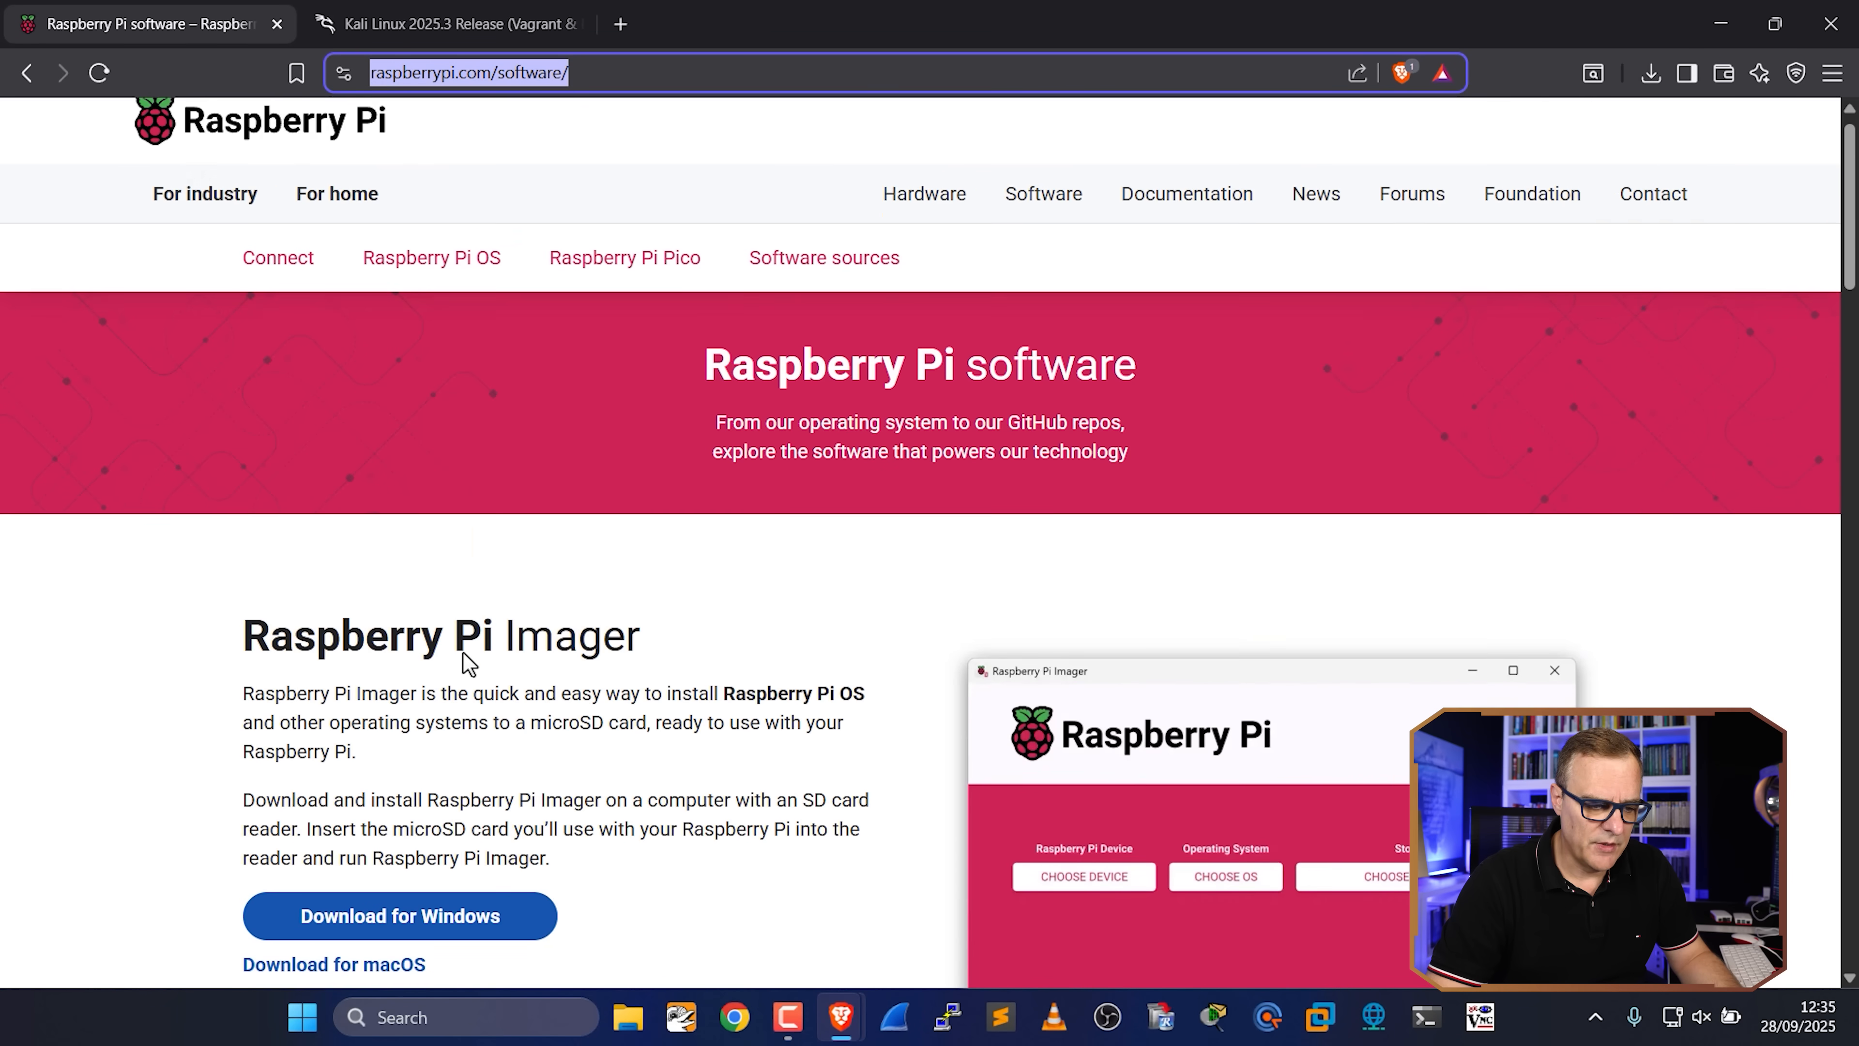
pyautogui.scroll(-3)
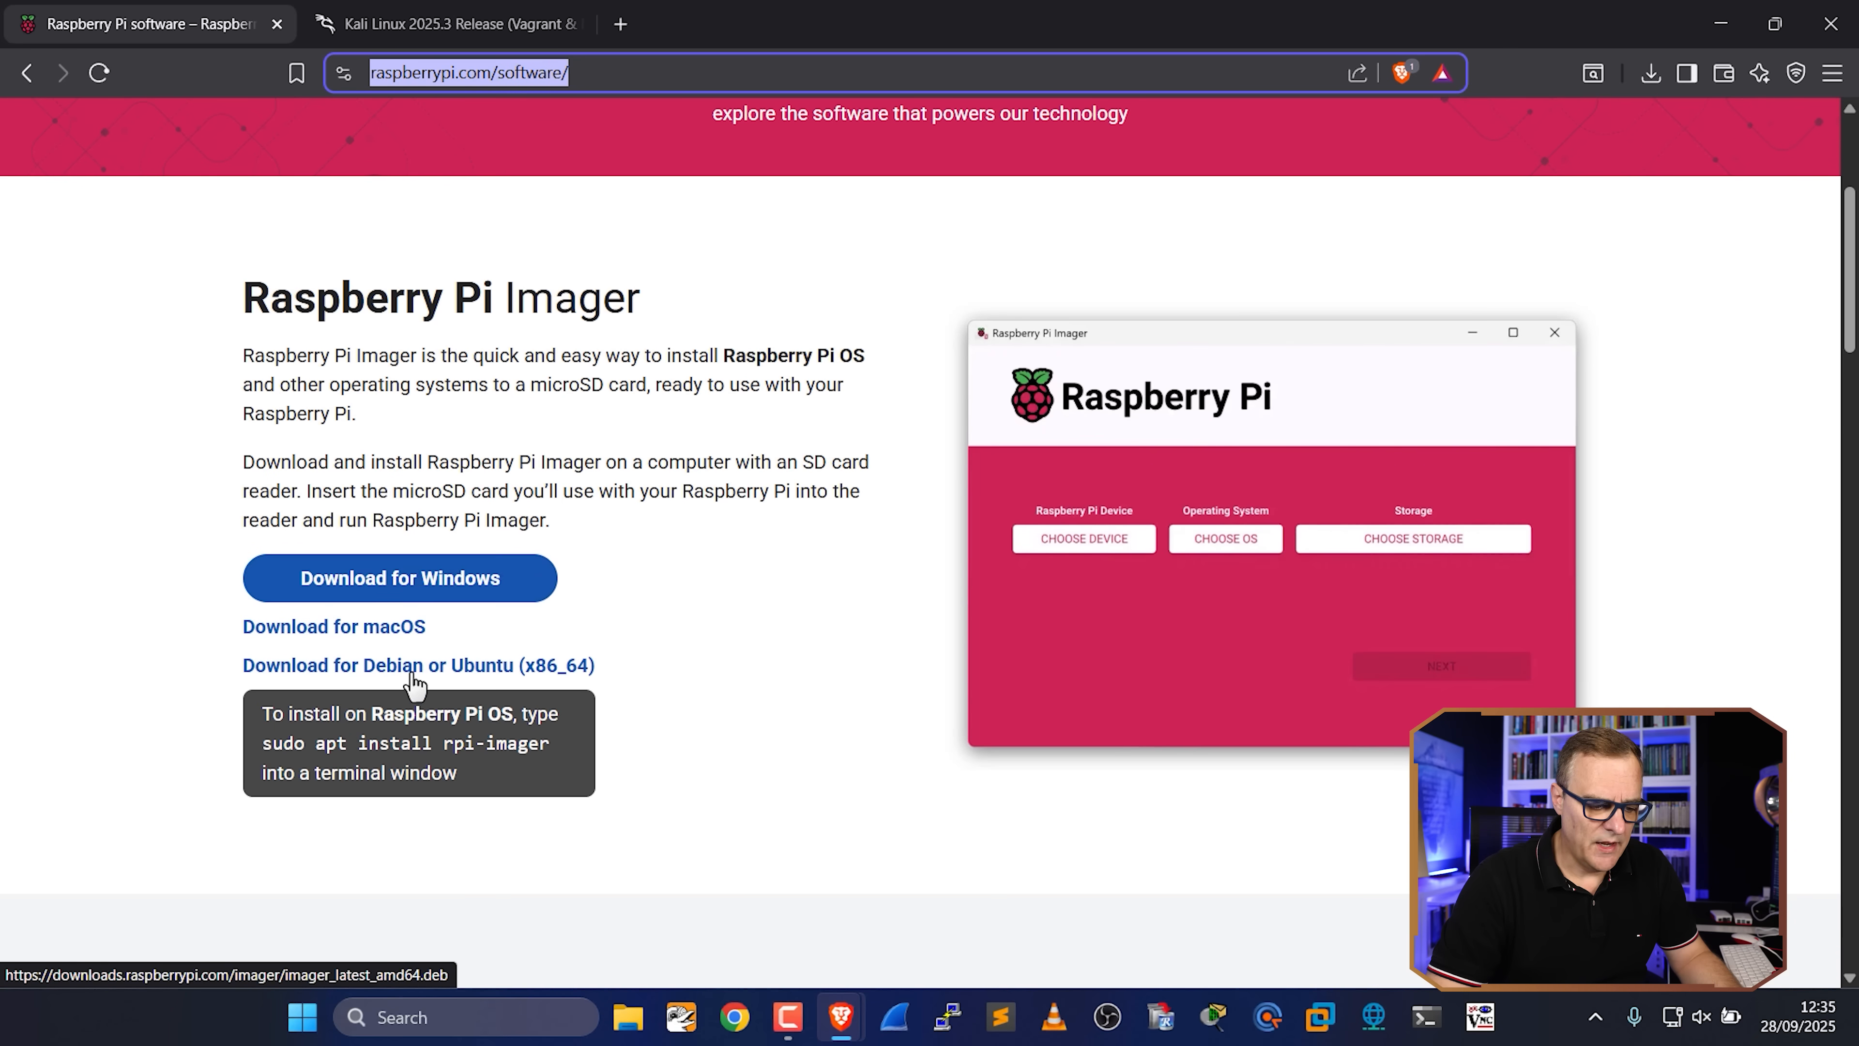
pyautogui.moveTo(456, 490)
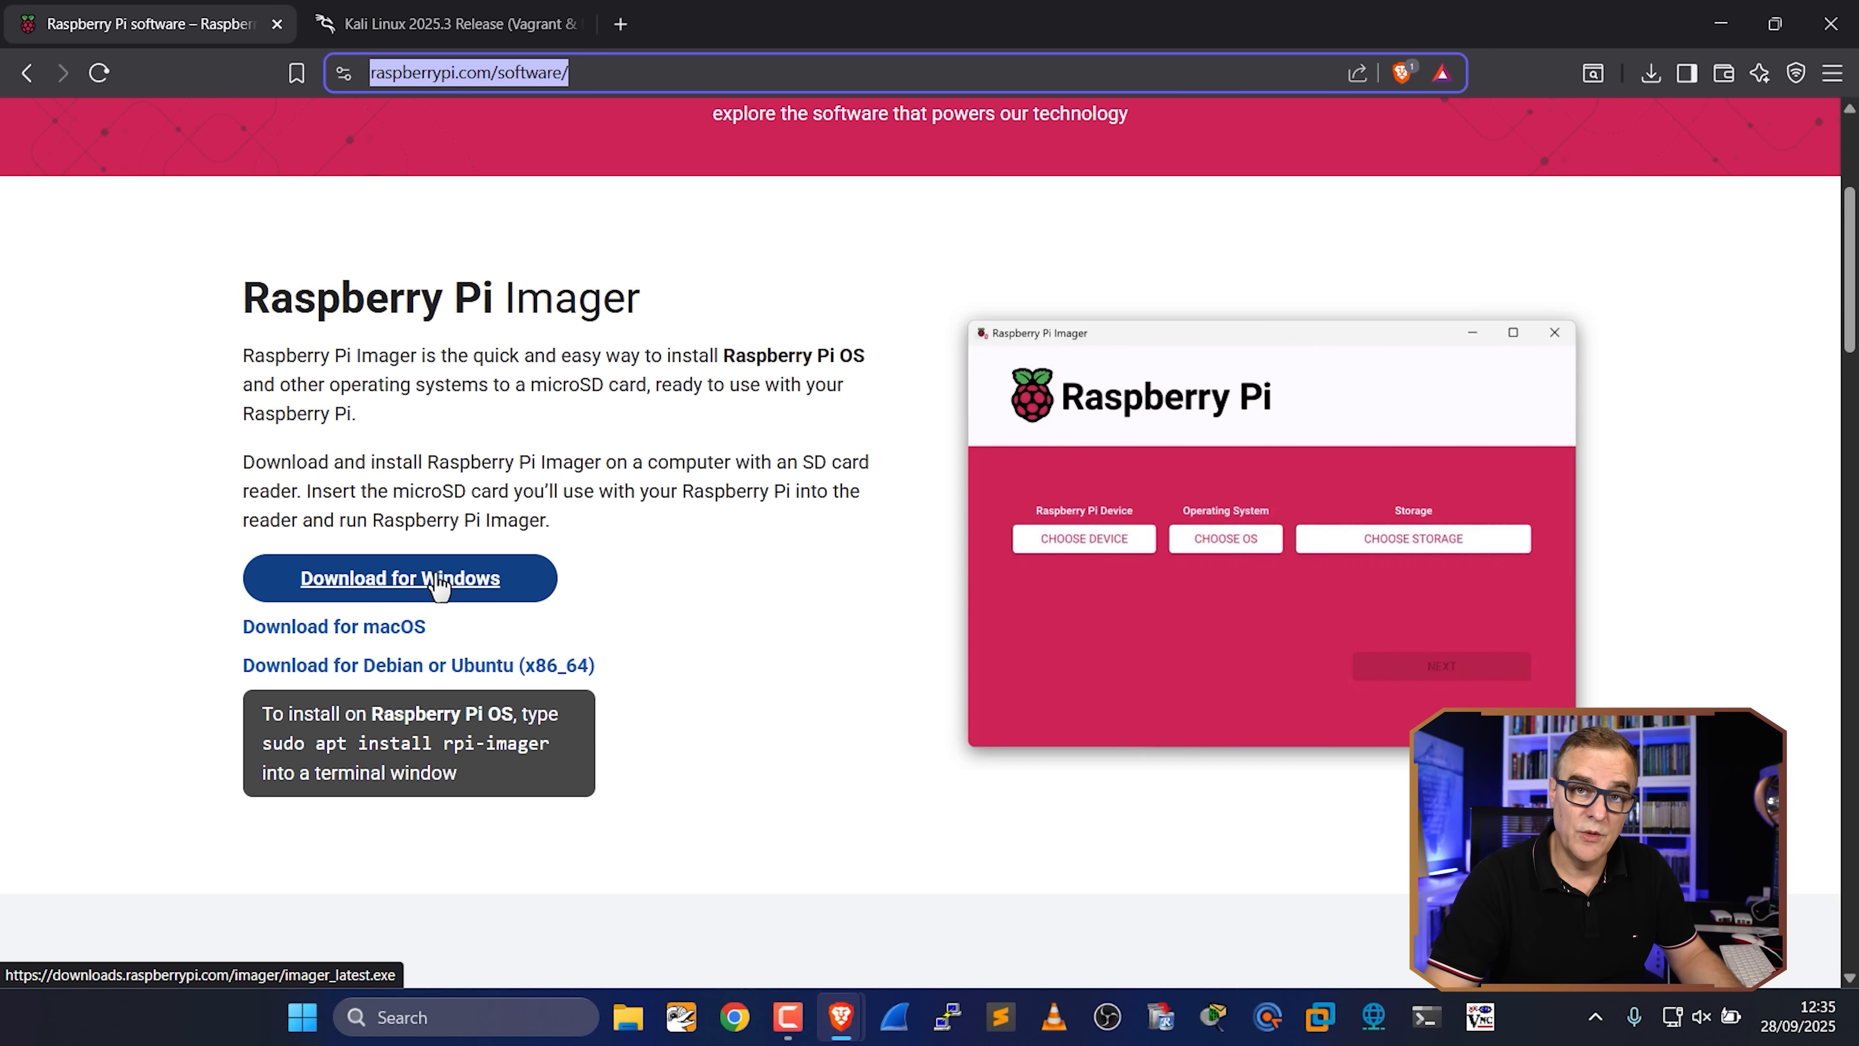
pyautogui.click(400, 577)
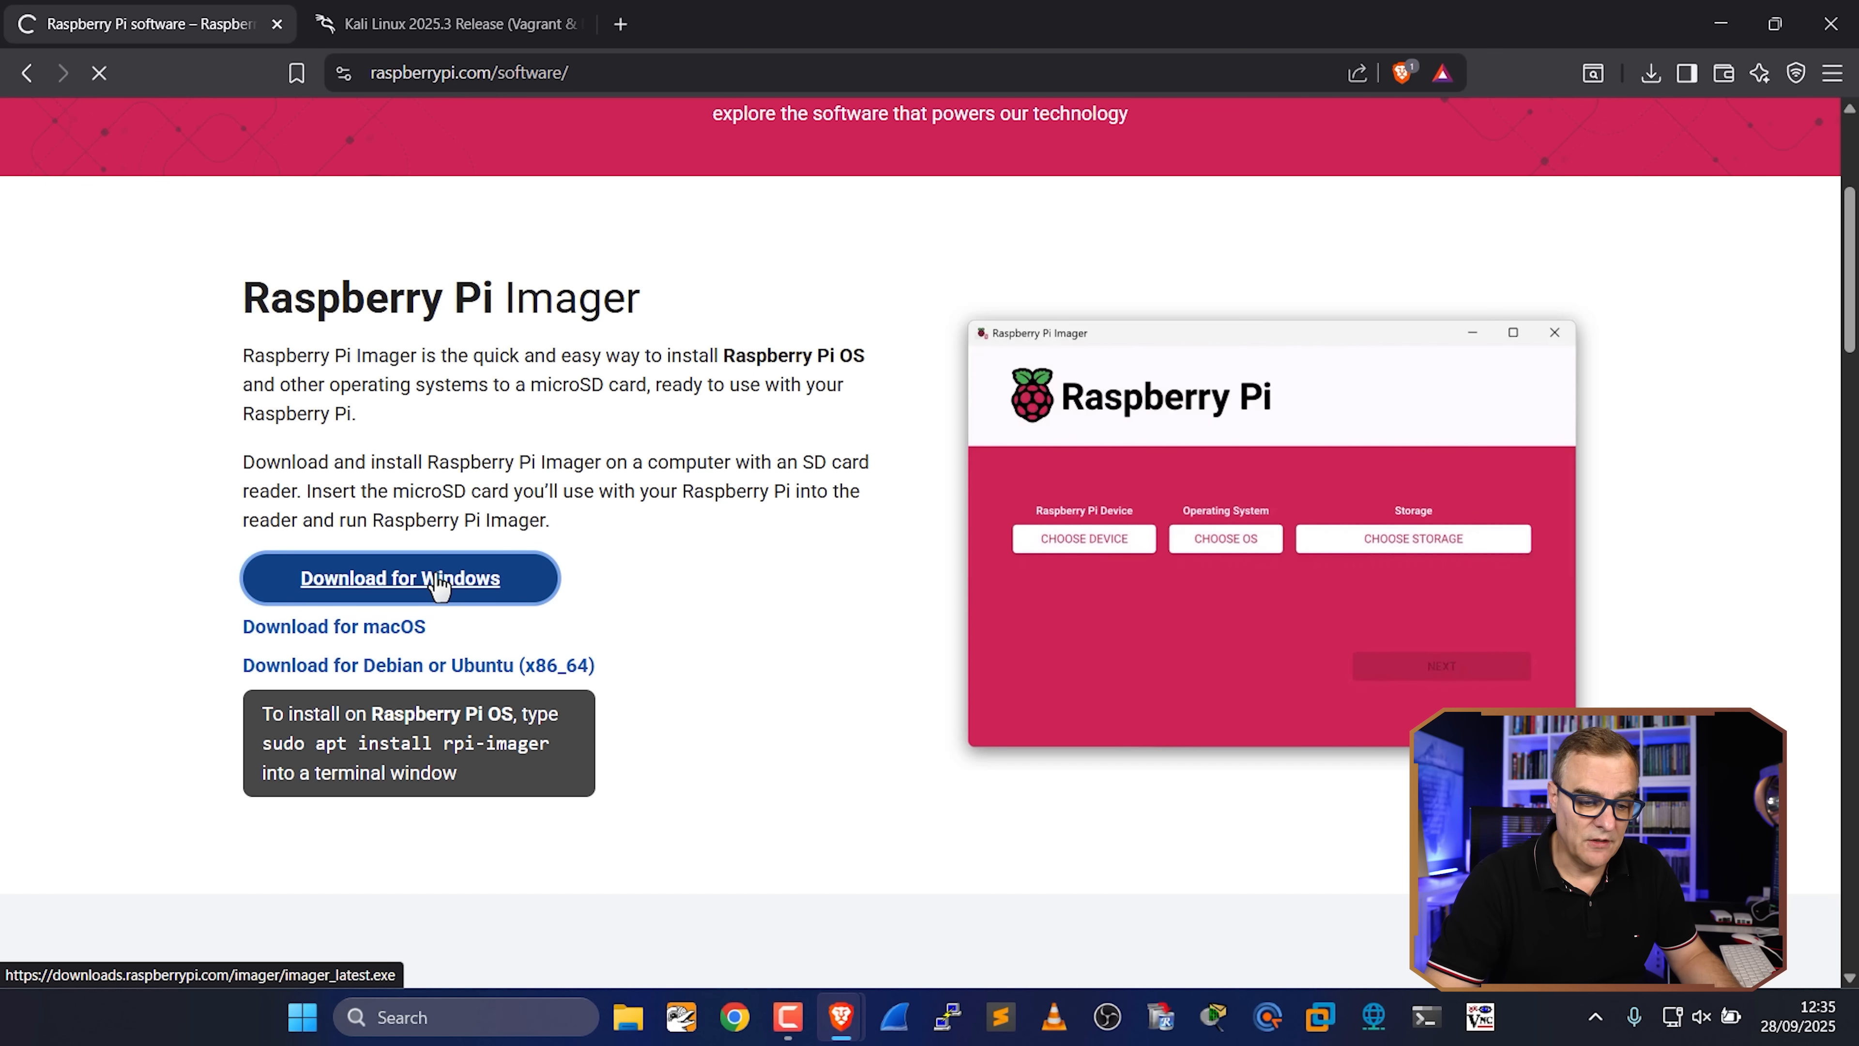
pyautogui.click(400, 577)
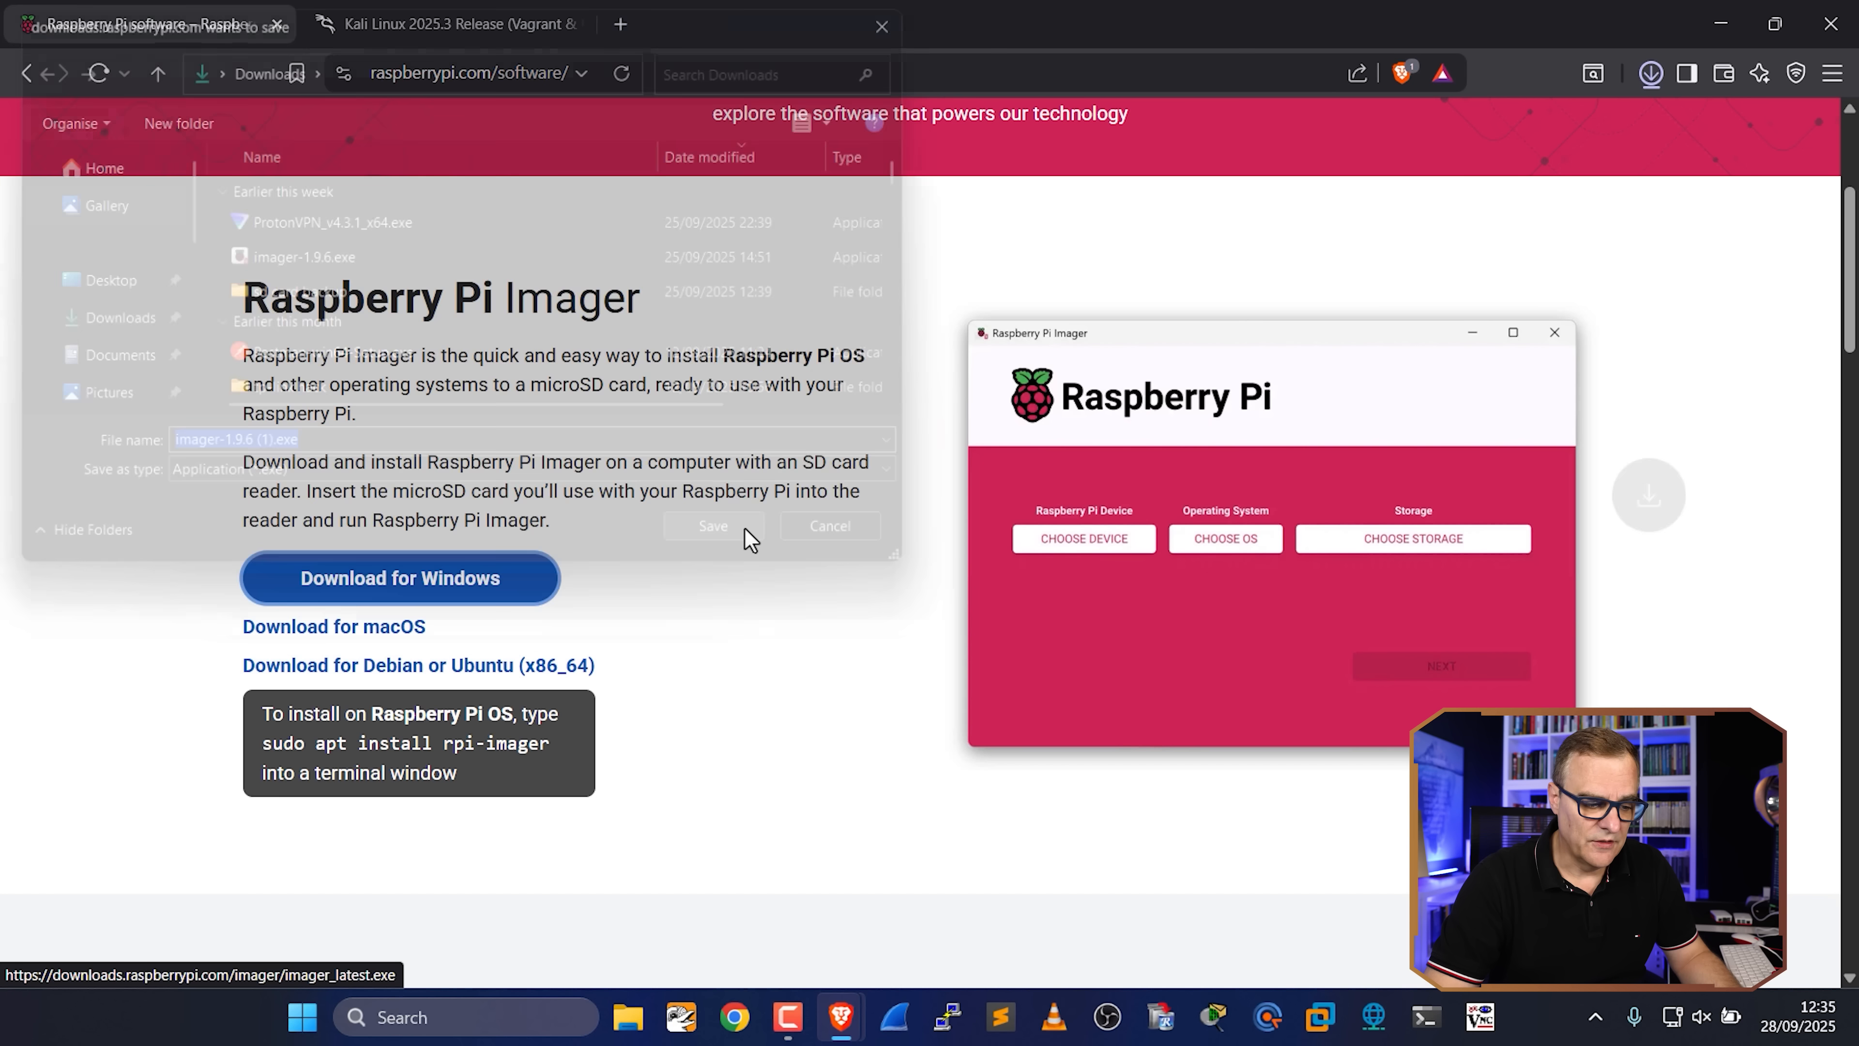
pyautogui.click(712, 525)
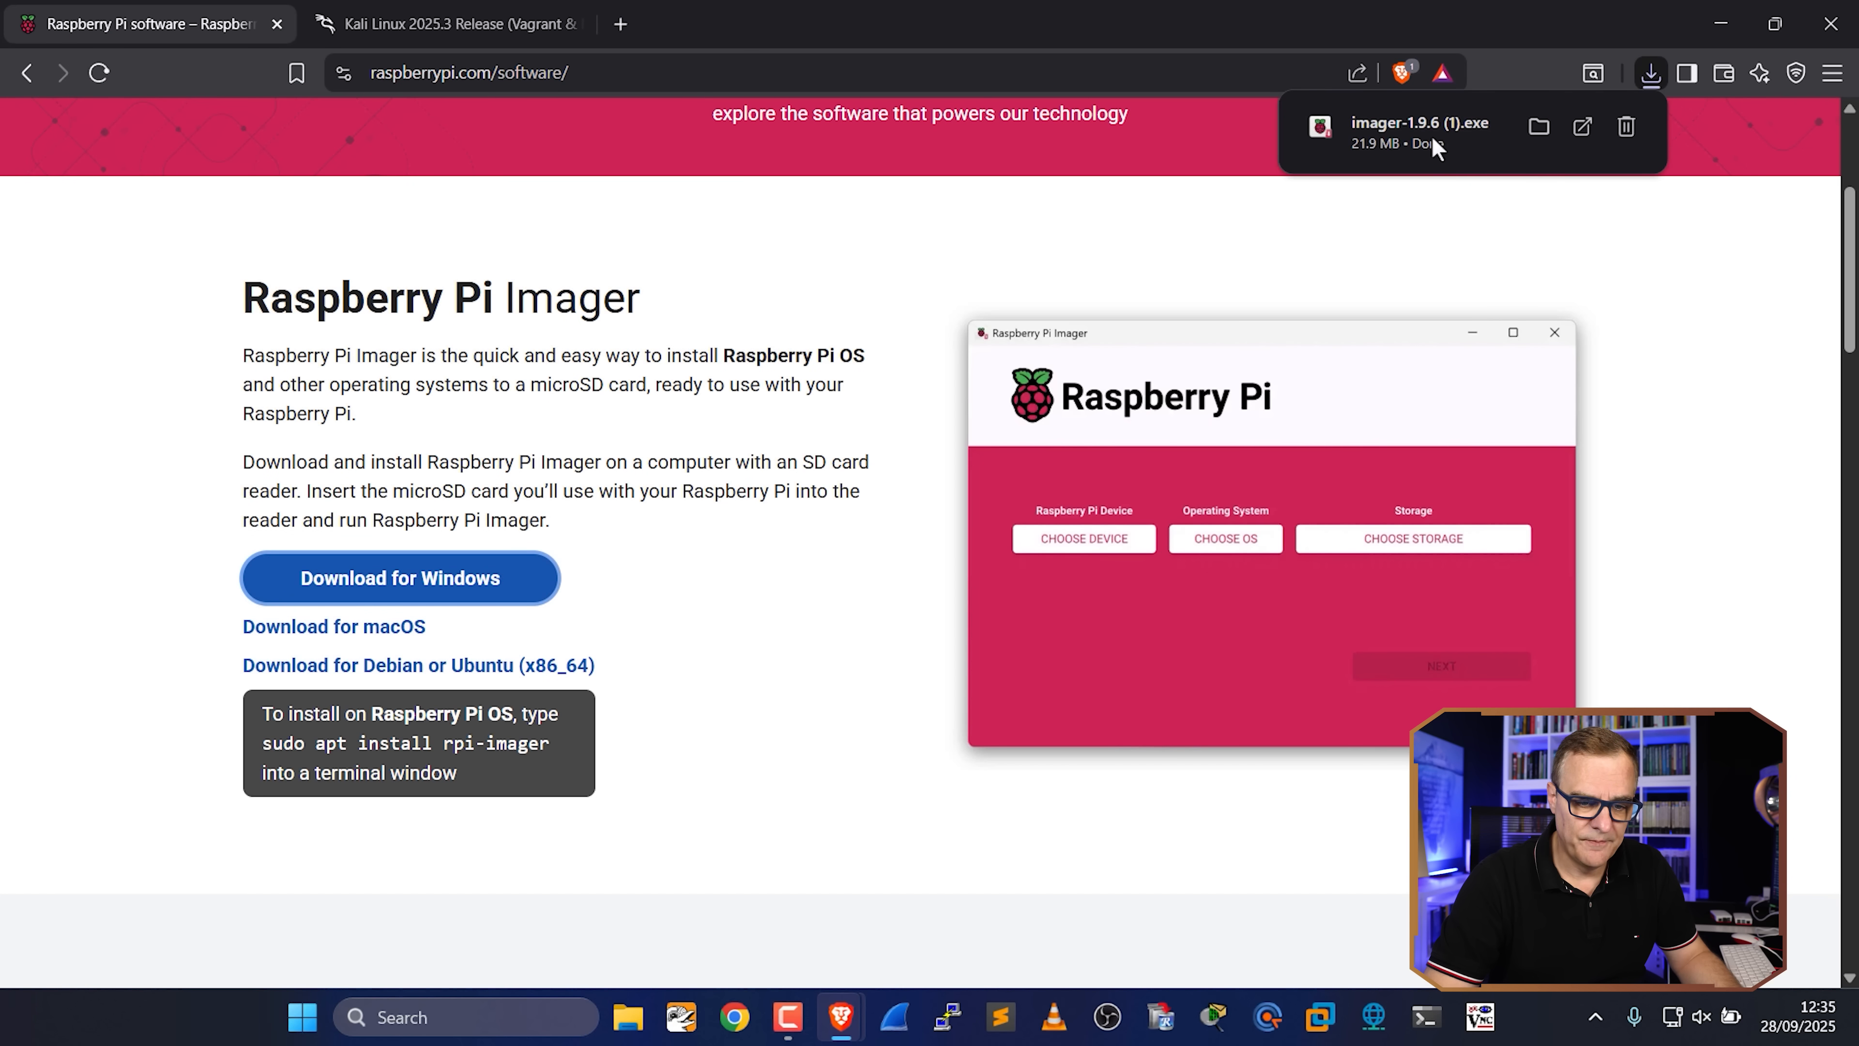
pyautogui.click(1538, 127)
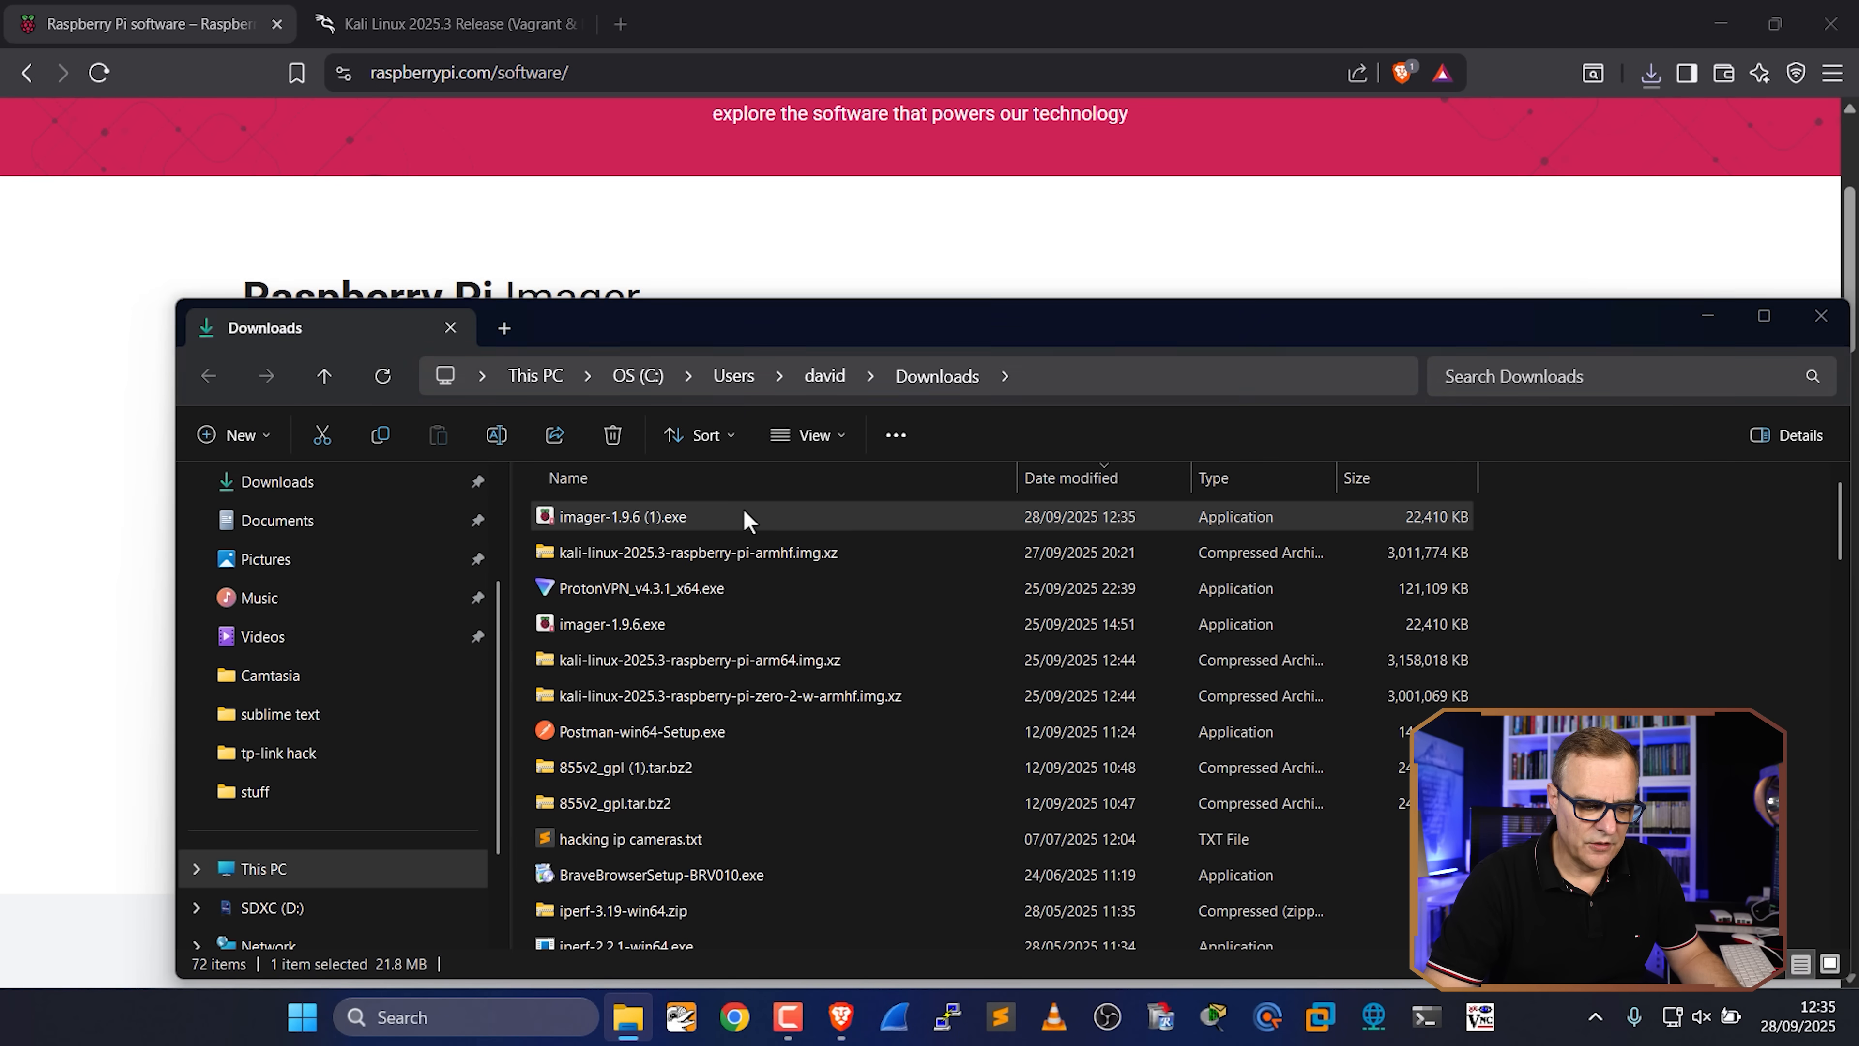
# Run the Raspberry Pi Imager installer with English setup language past the welcome page.
pyautogui.doubleClick(622, 516)
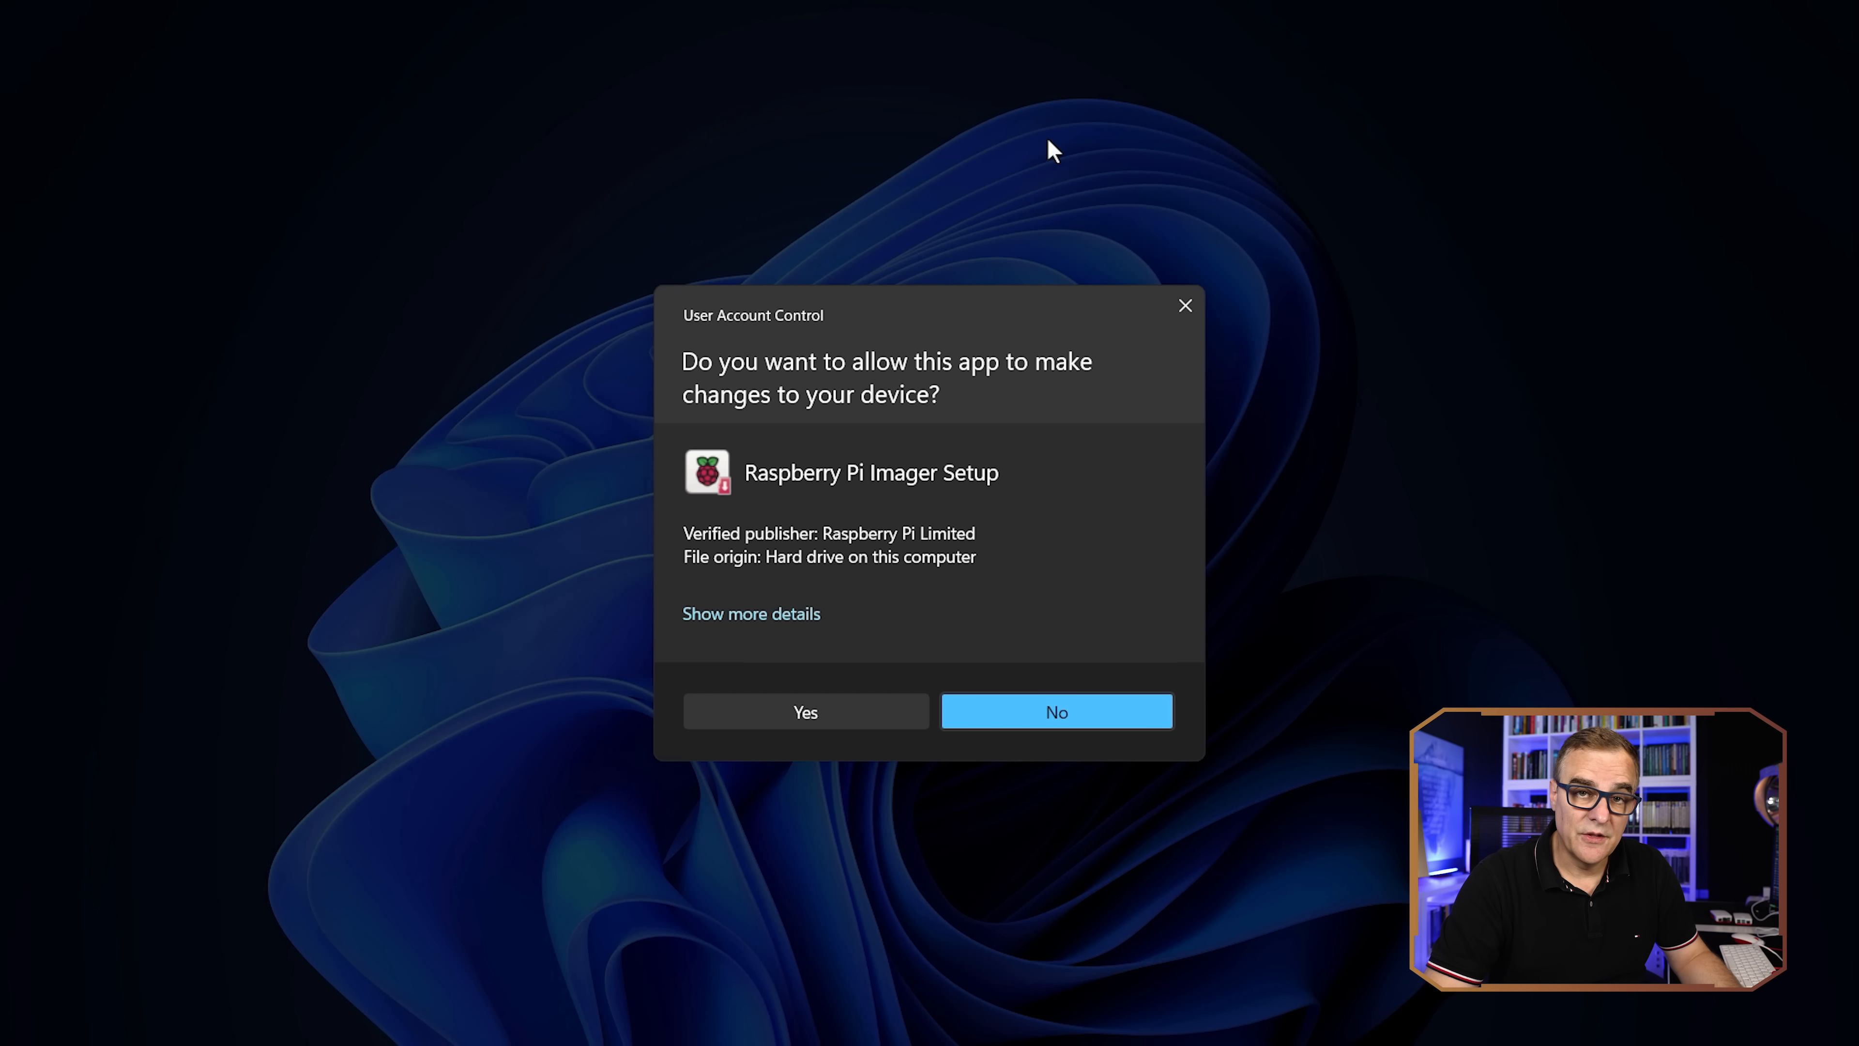
pyautogui.click(804, 711)
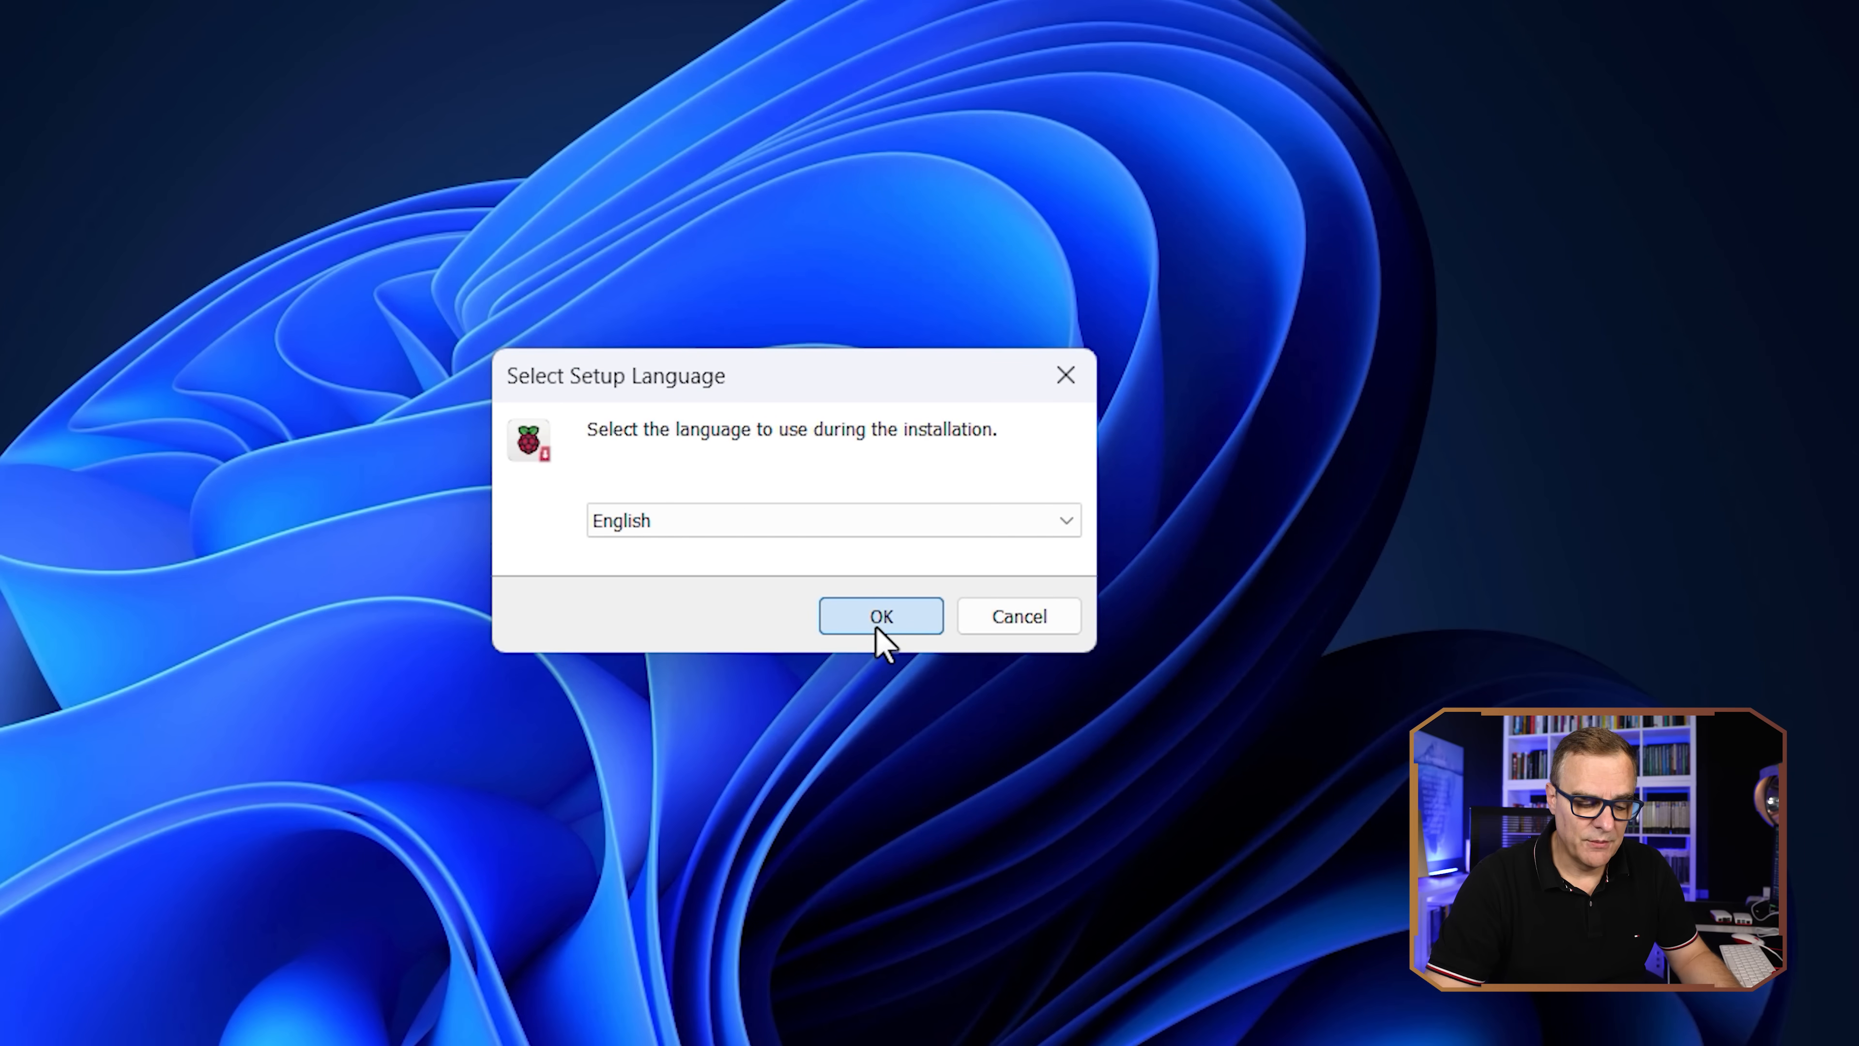
pyautogui.click(881, 616)
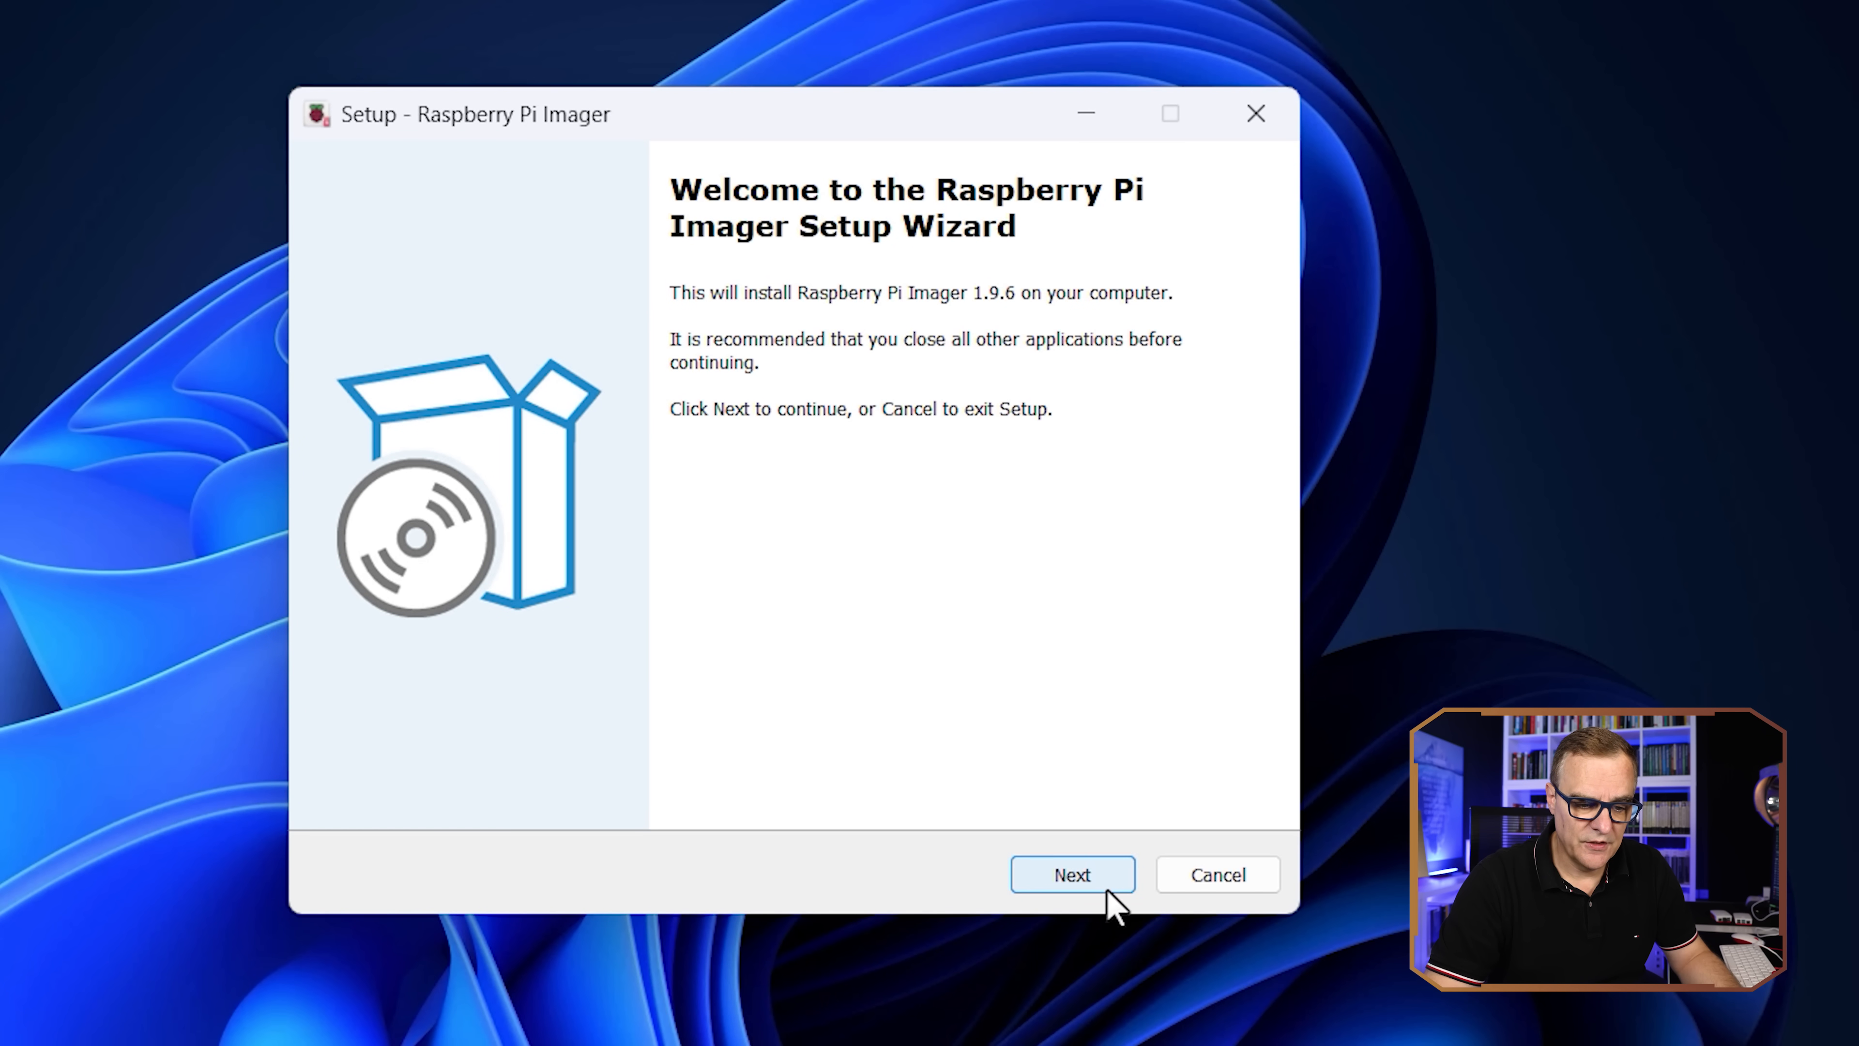
pyautogui.click(1071, 873)
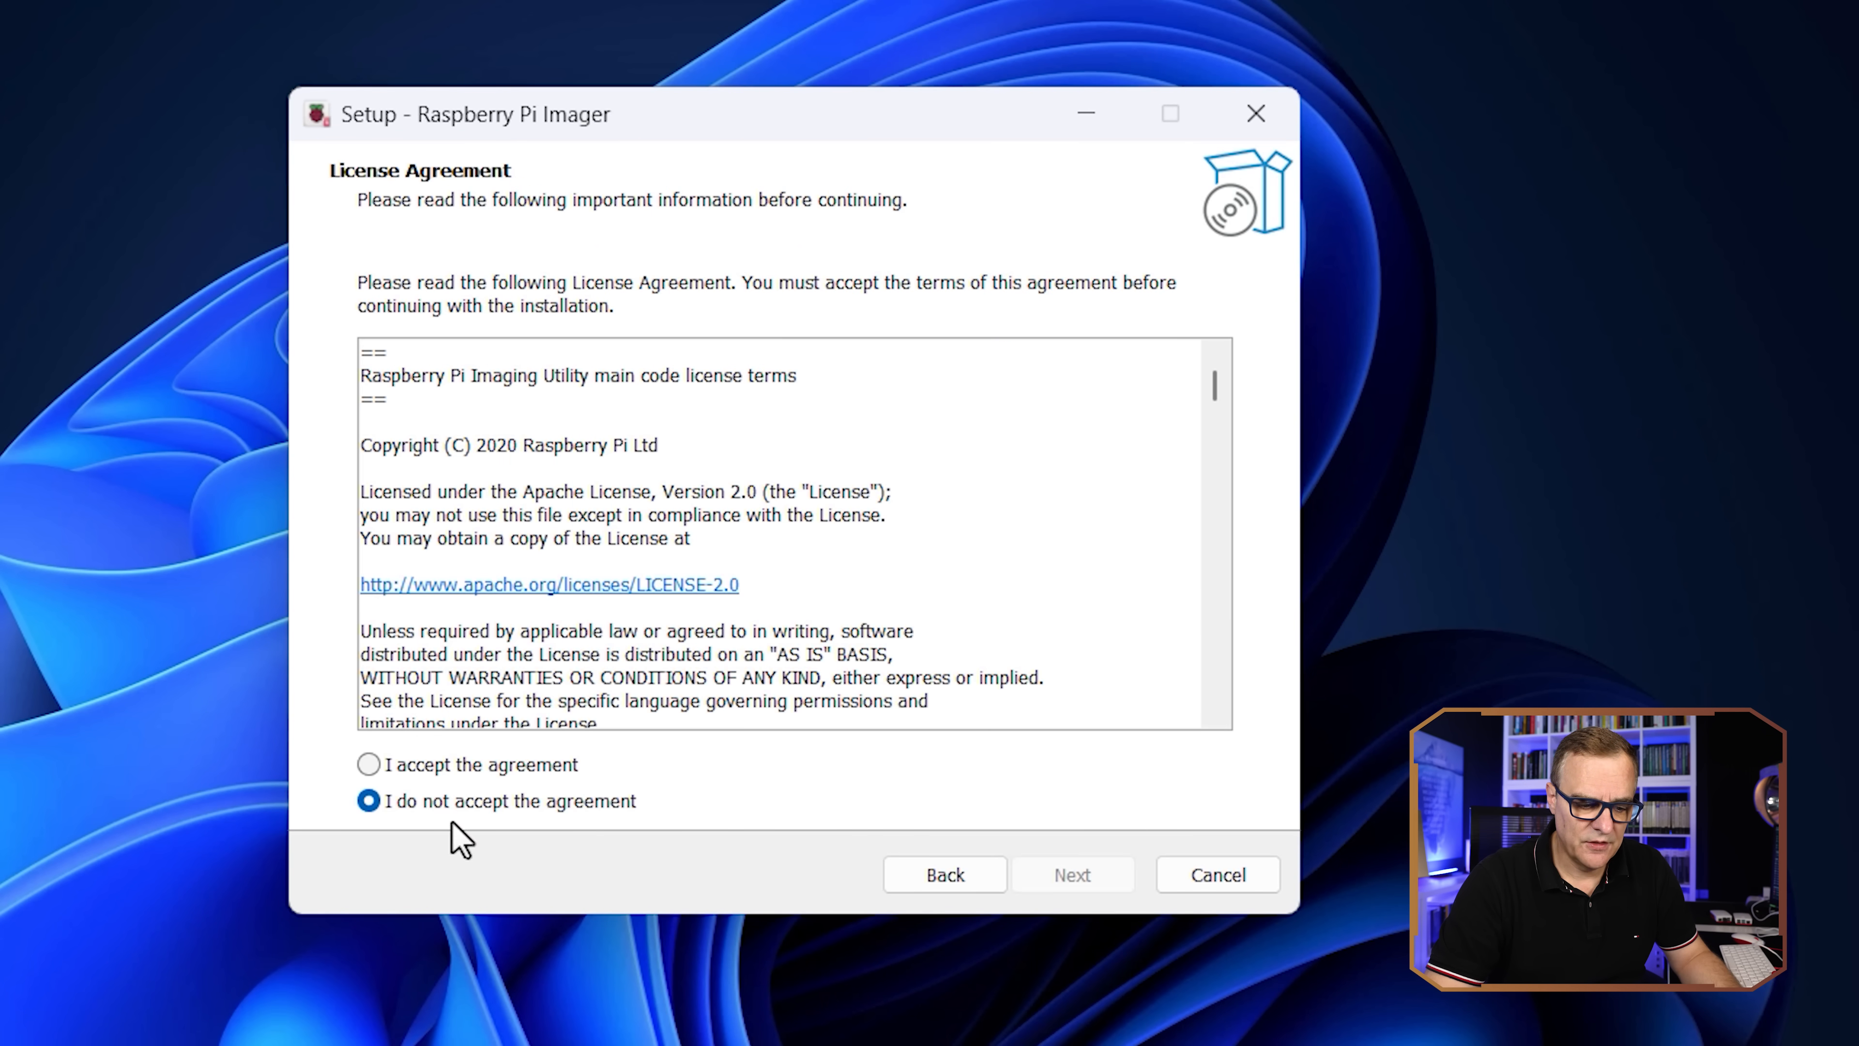
# Accept the license and install to C:\Program Files\Raspberry Pi Imager without a desktop shortcut.
pyautogui.click(369, 764)
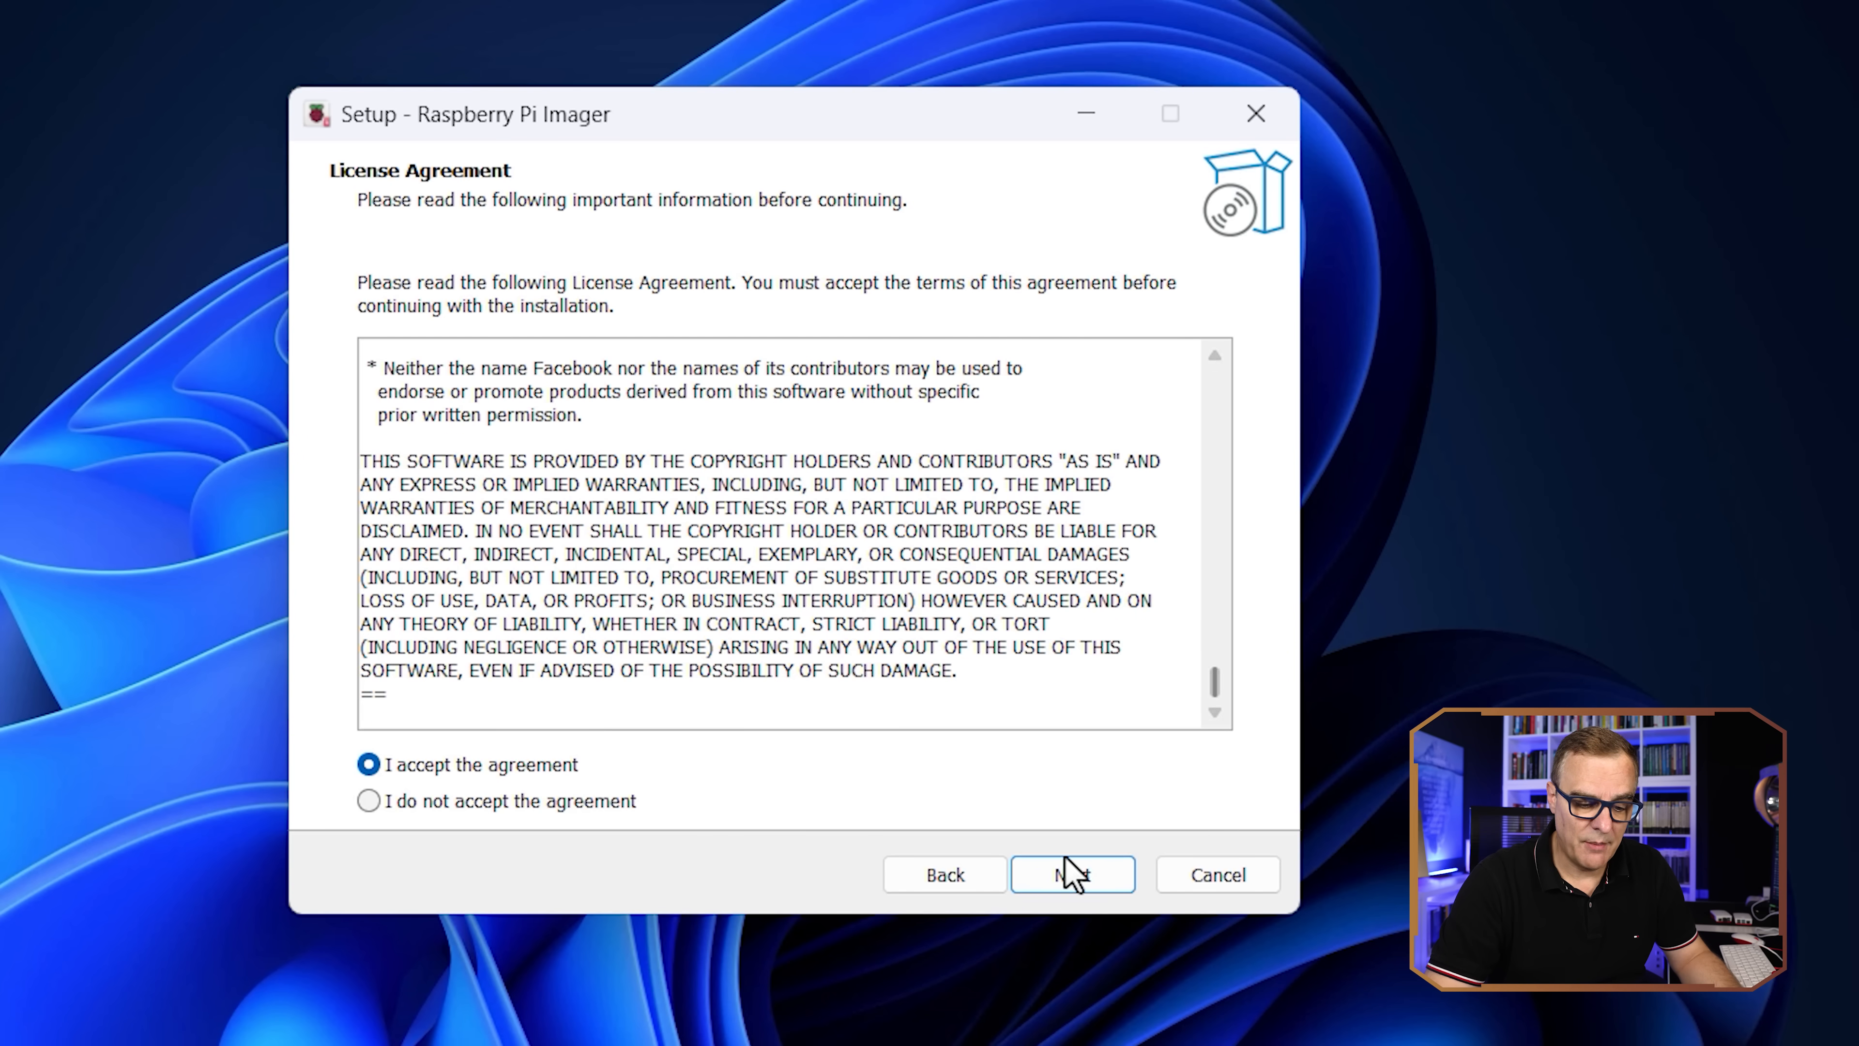
pyautogui.moveTo(1108, 851)
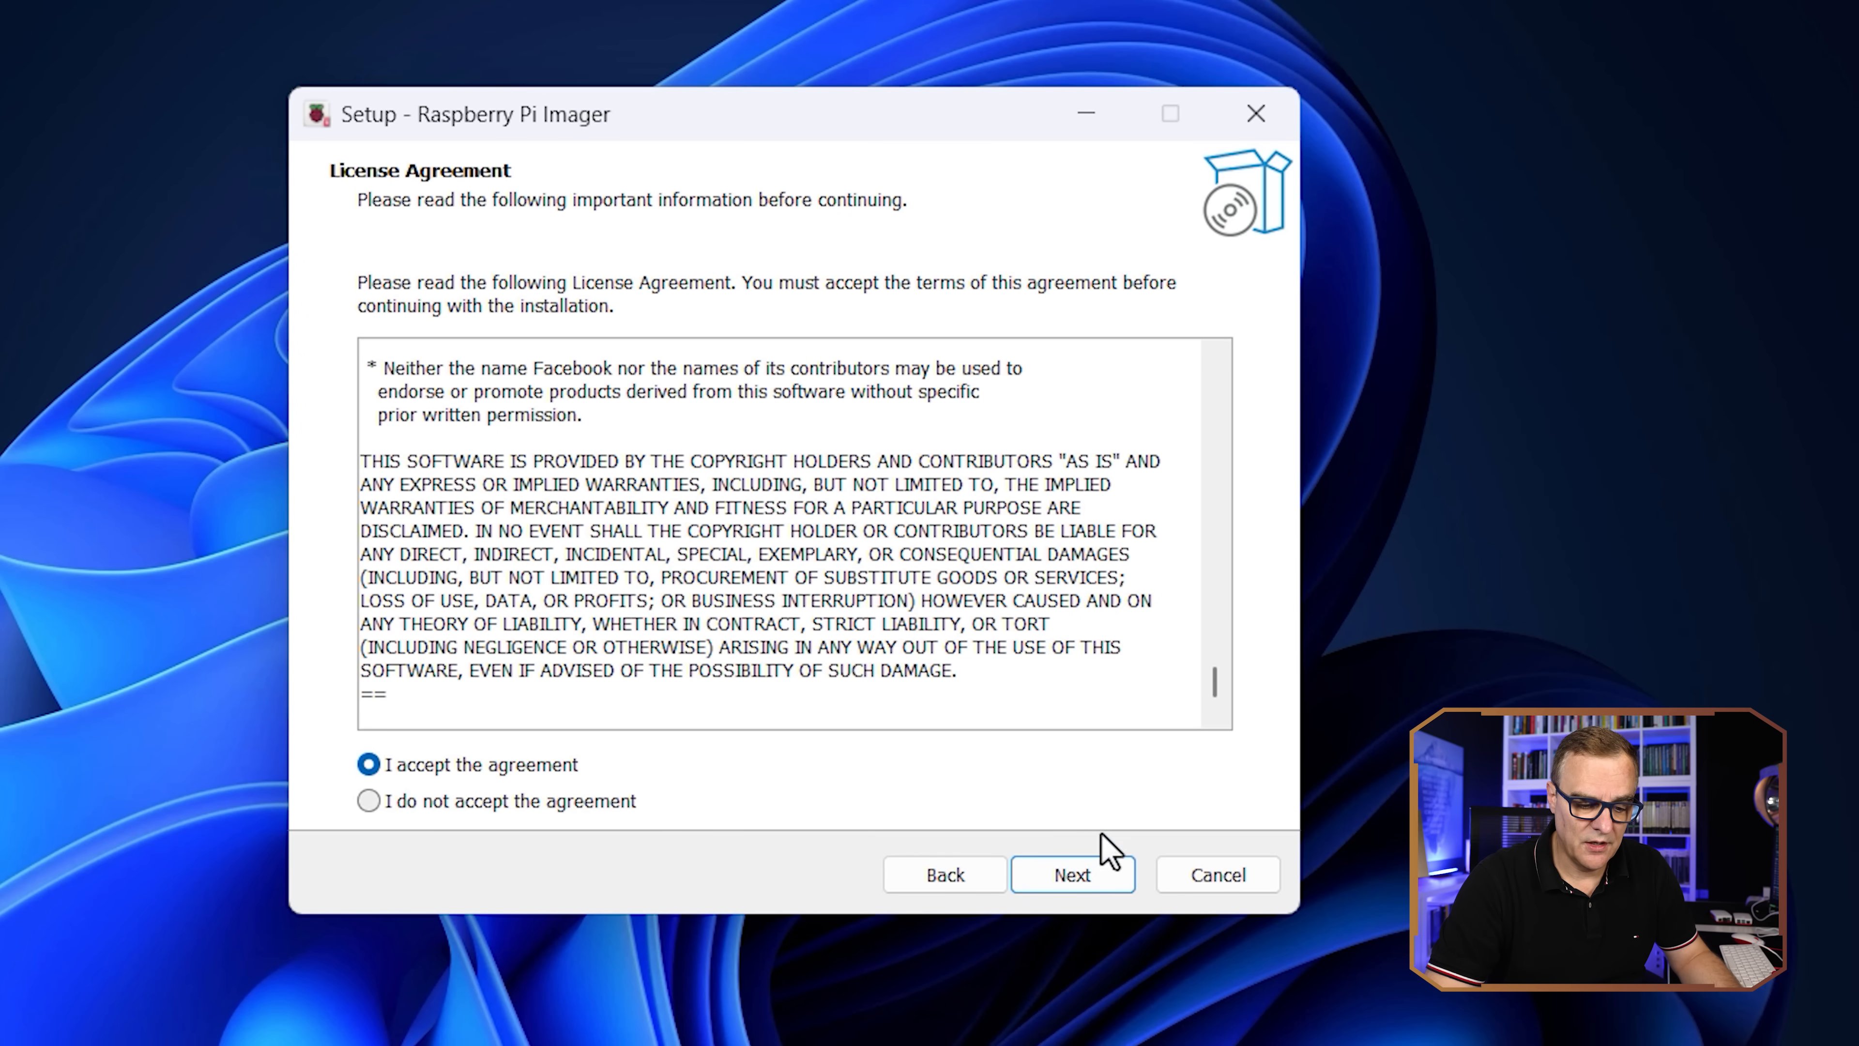
pyautogui.click(1071, 875)
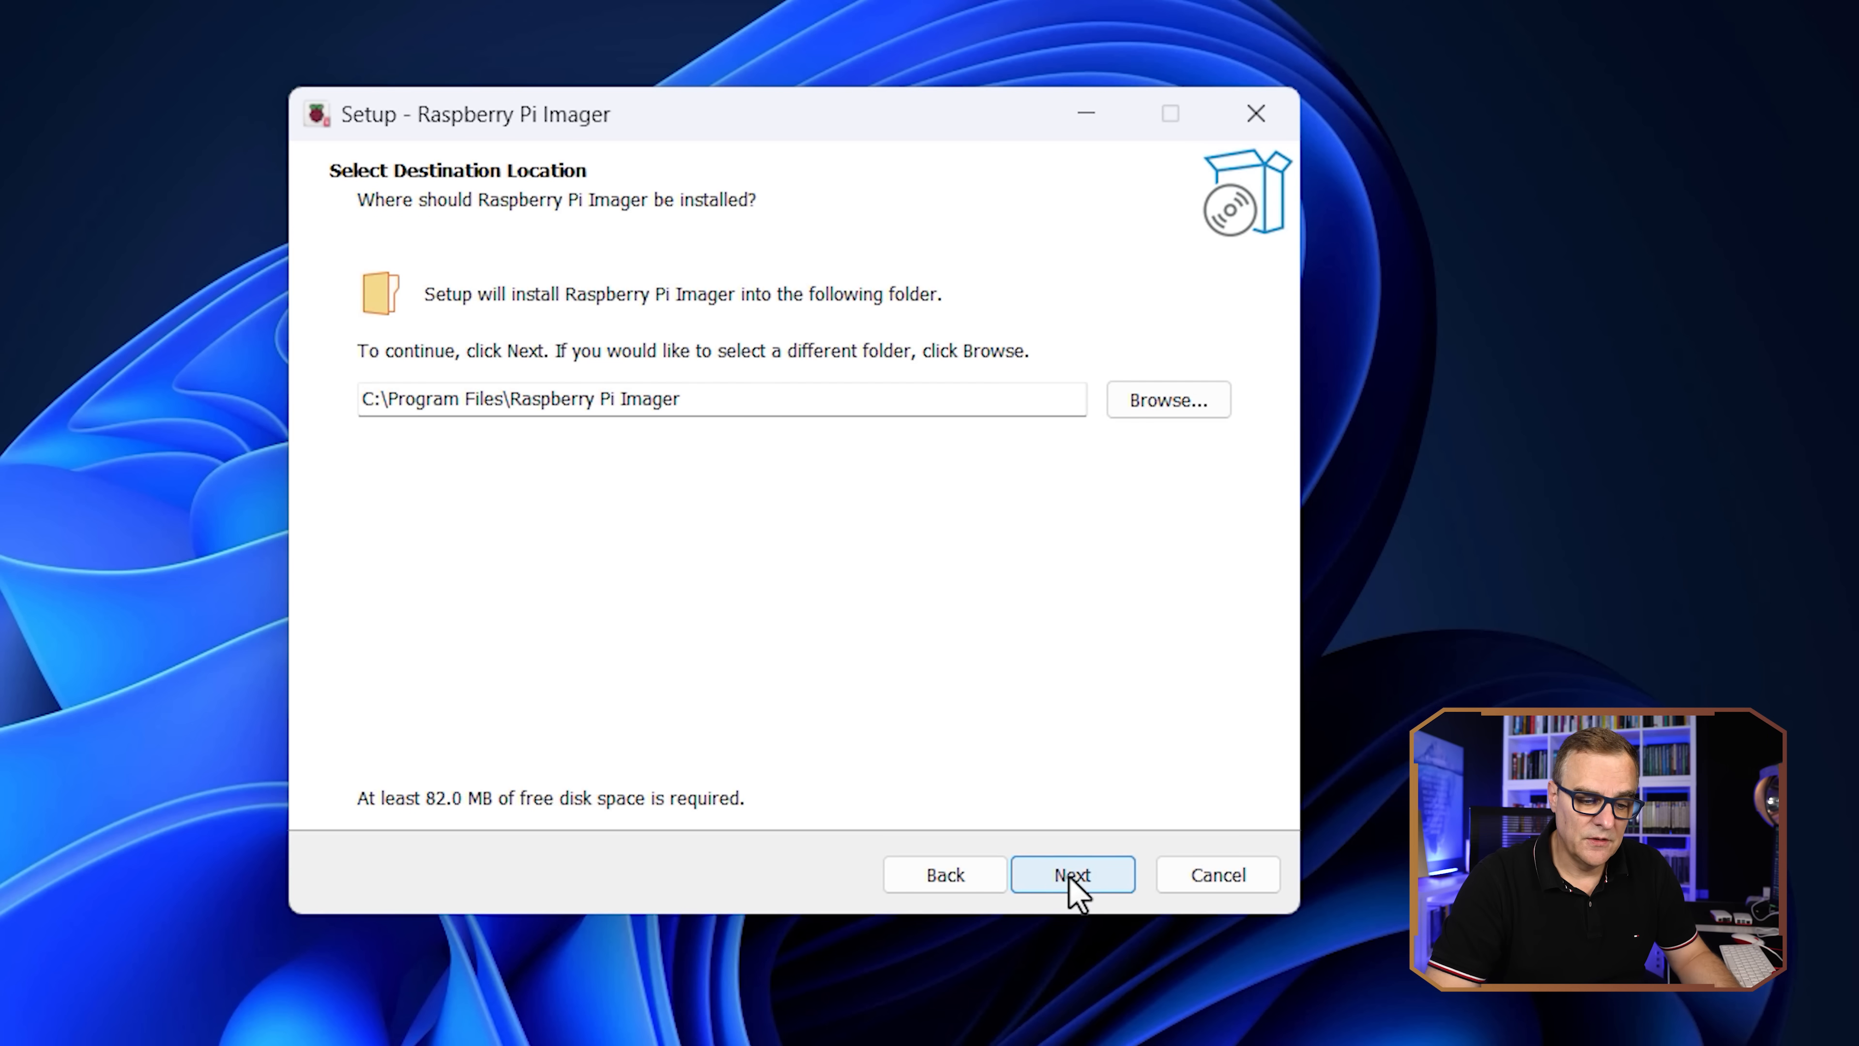
pyautogui.click(1071, 873)
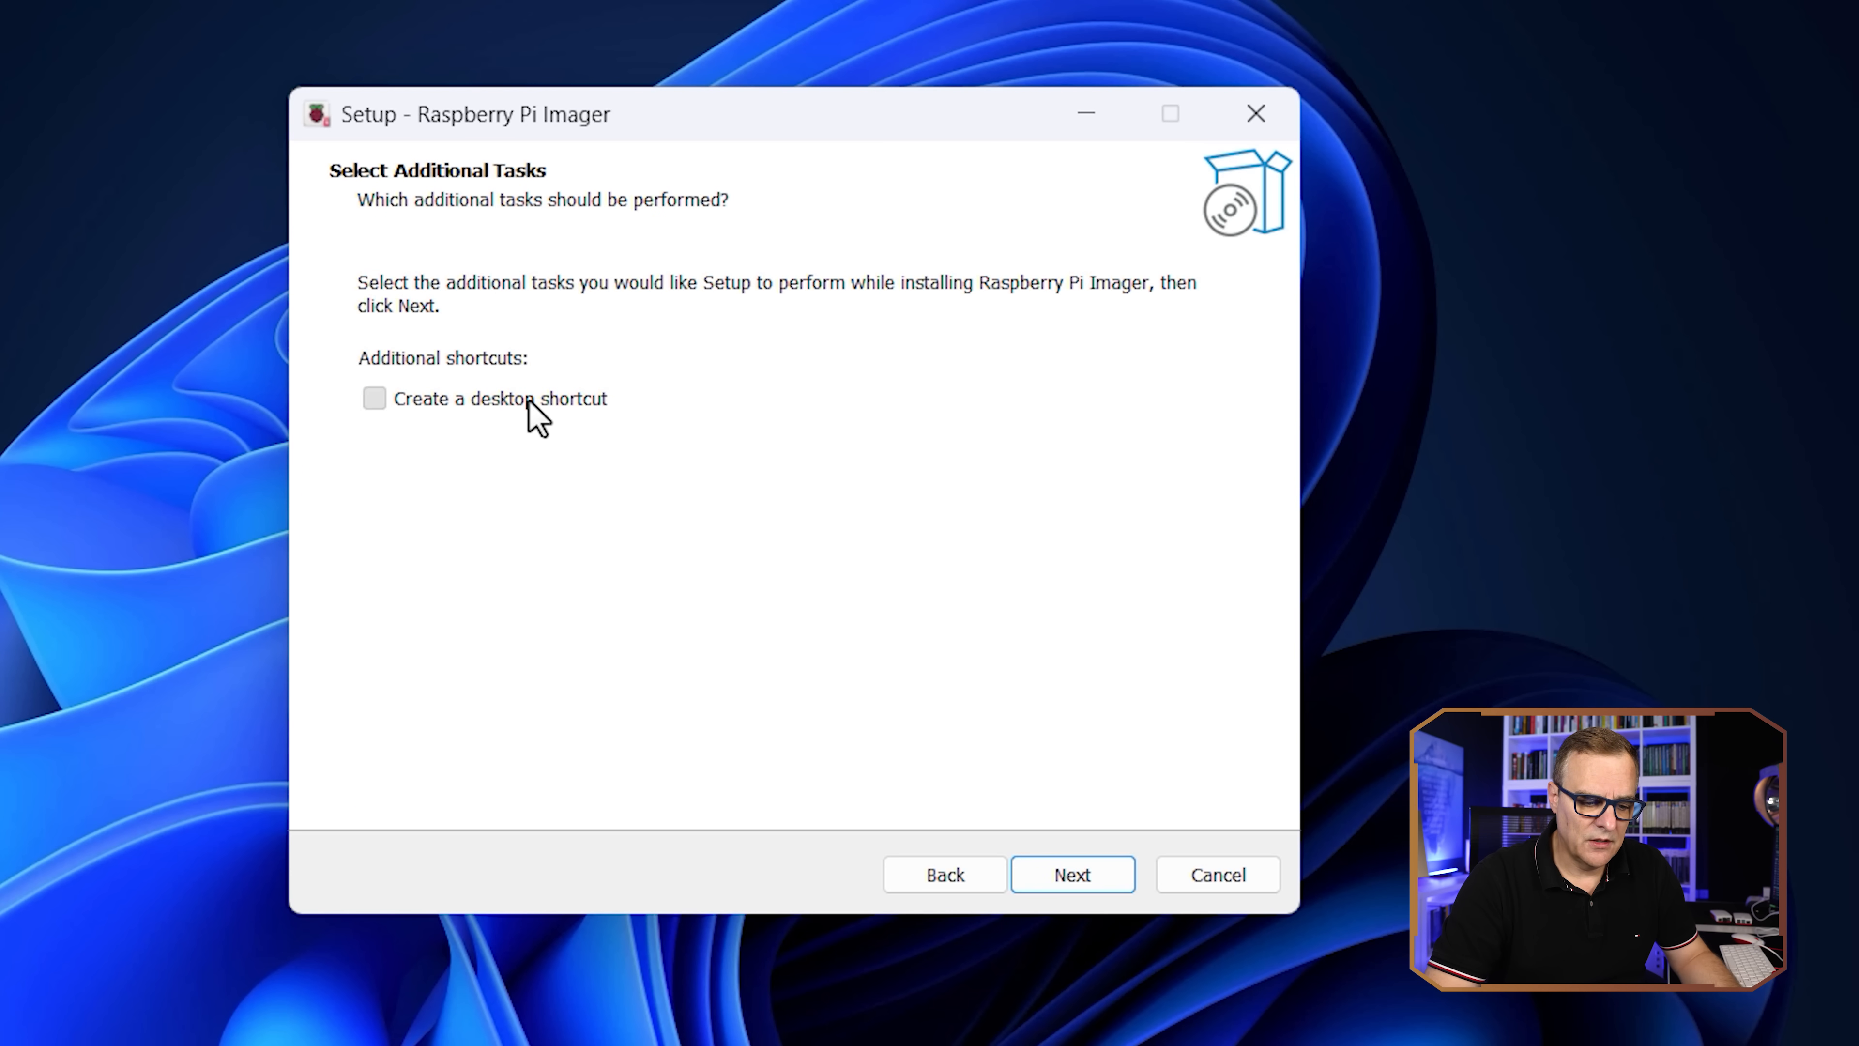
pyautogui.click(1071, 873)
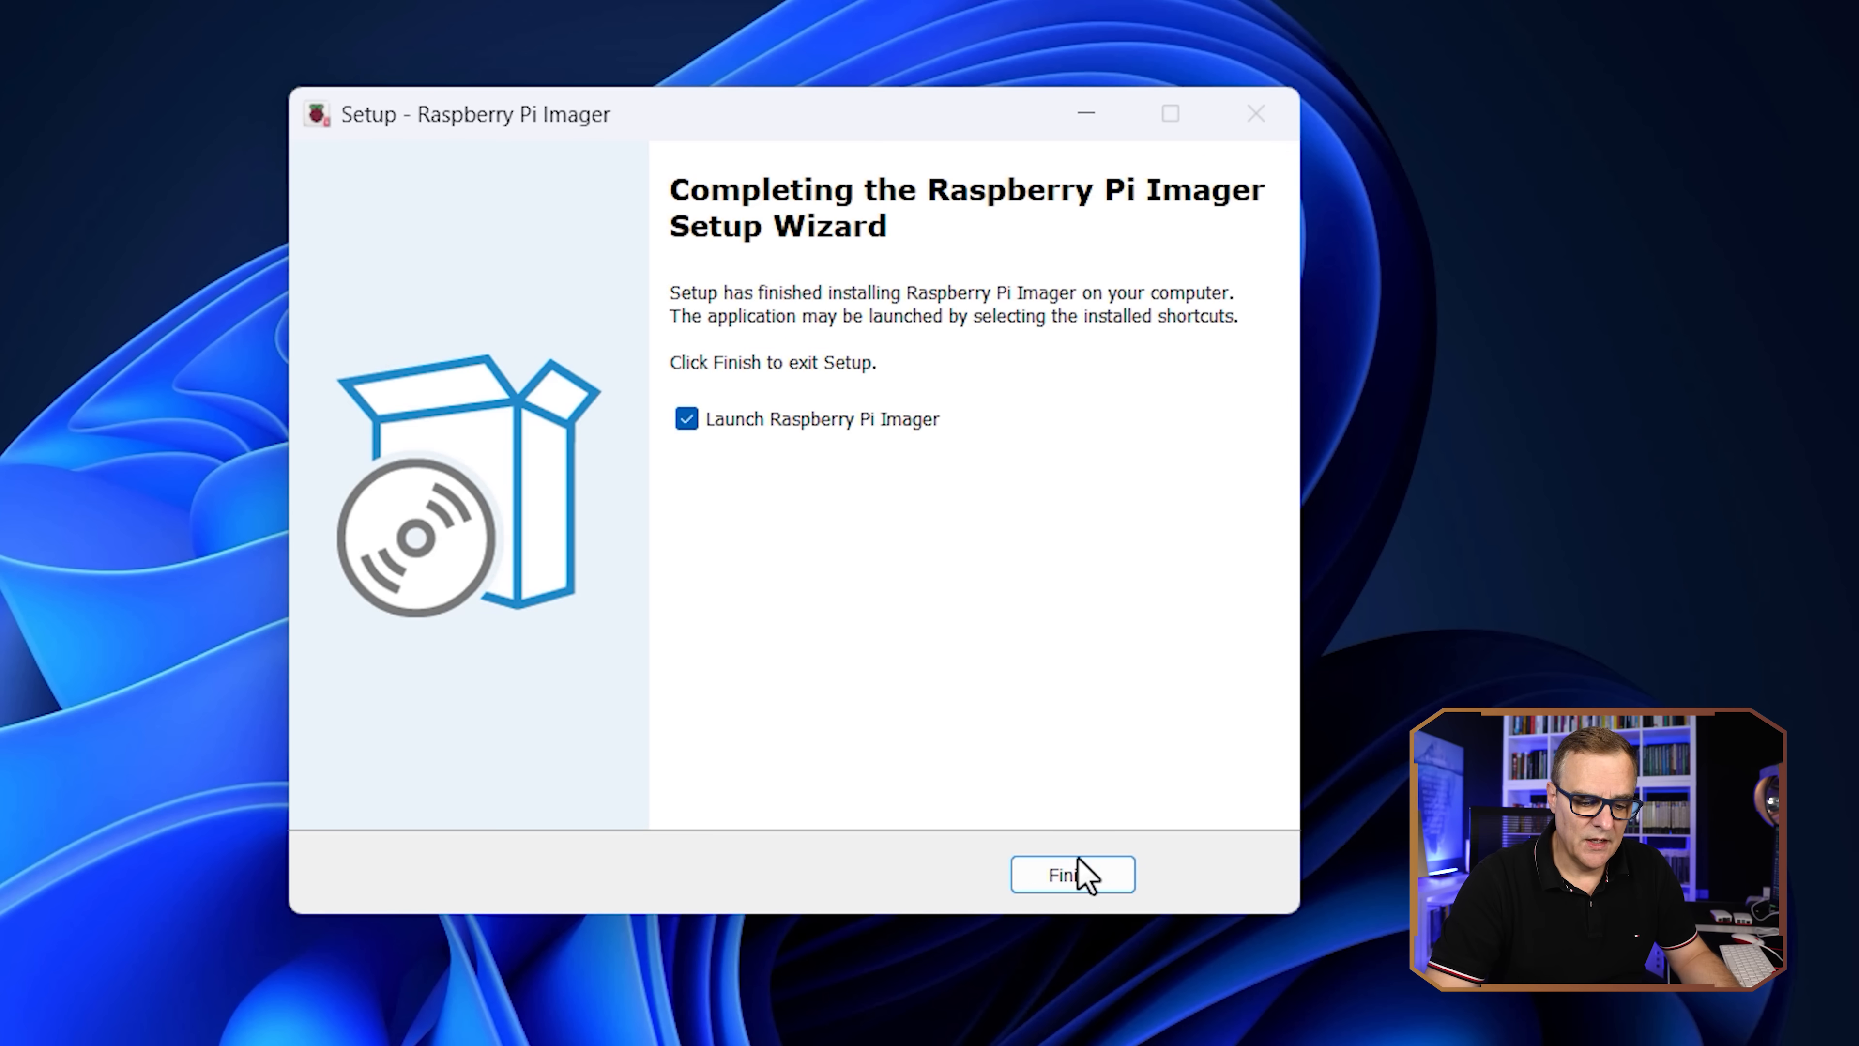
# Finish setup launching Raspberry Pi Imager and bring up the device model list.
pyautogui.click(1071, 874)
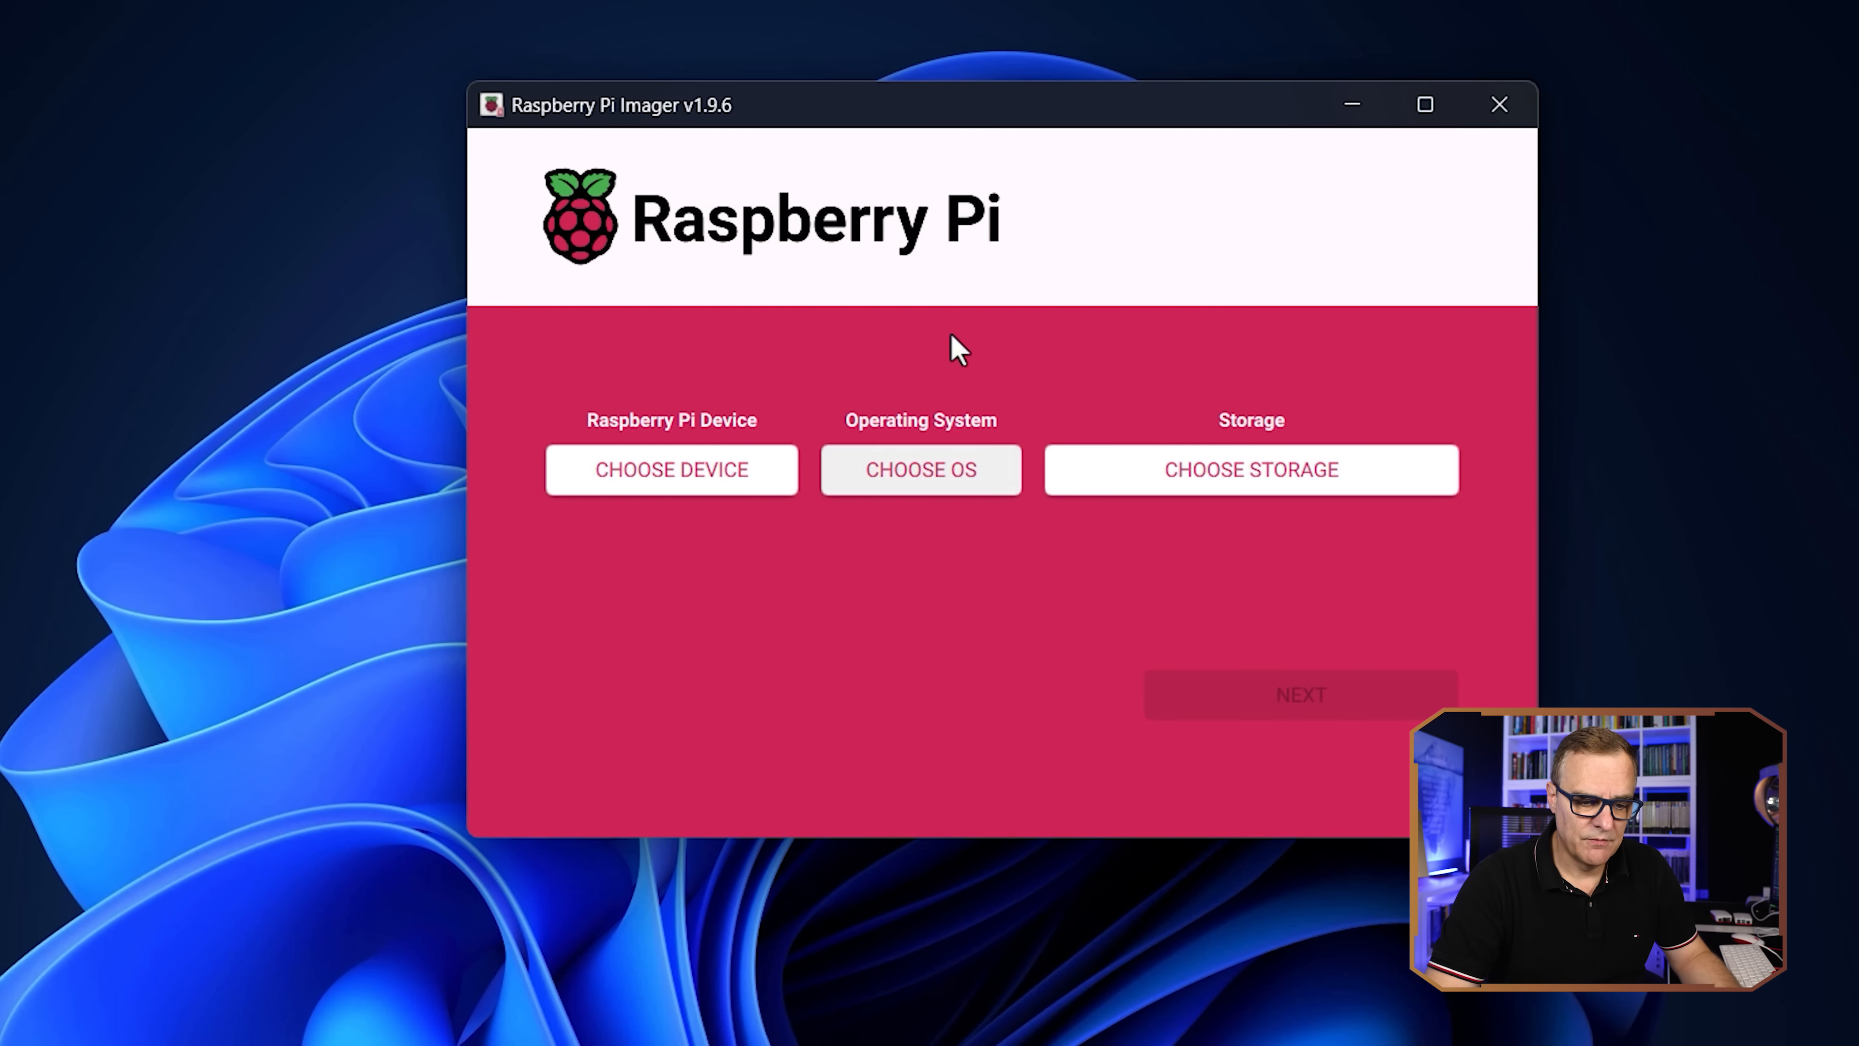
pyautogui.moveTo(960, 105); pyautogui.dragTo(771, 159)
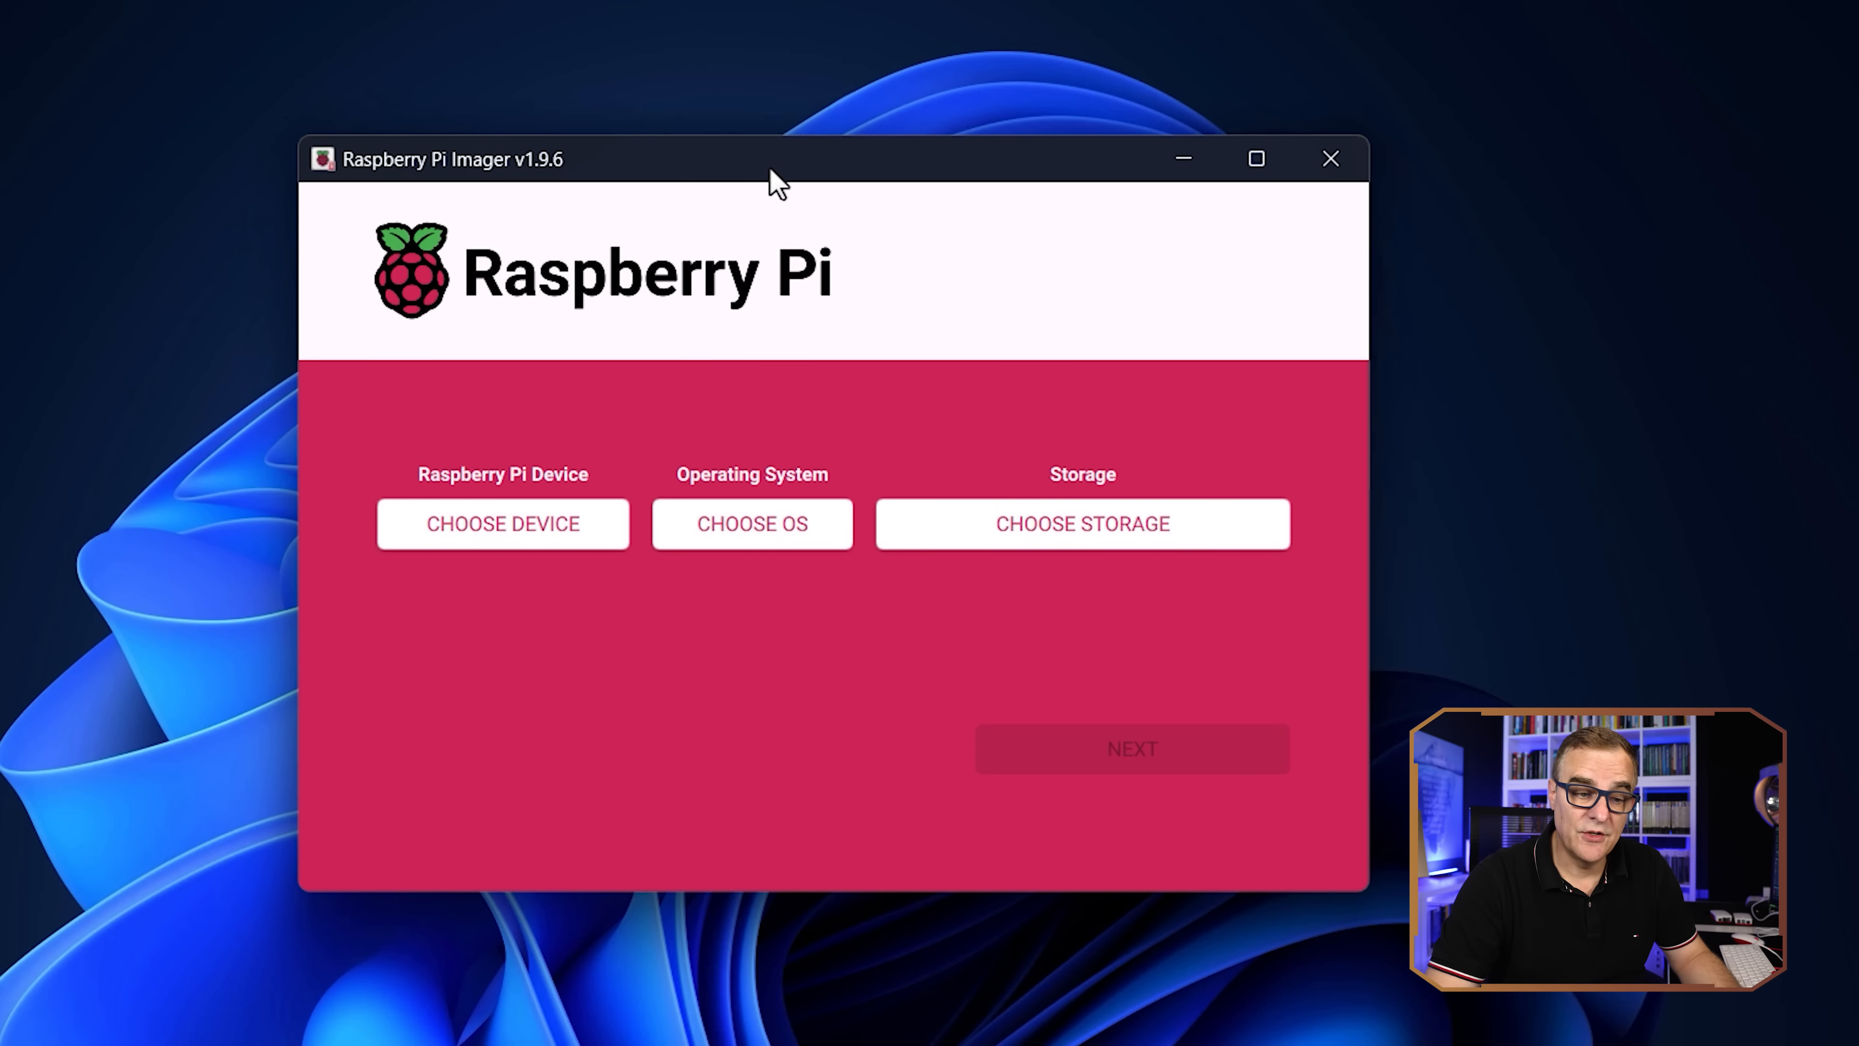
pyautogui.click(502, 524)
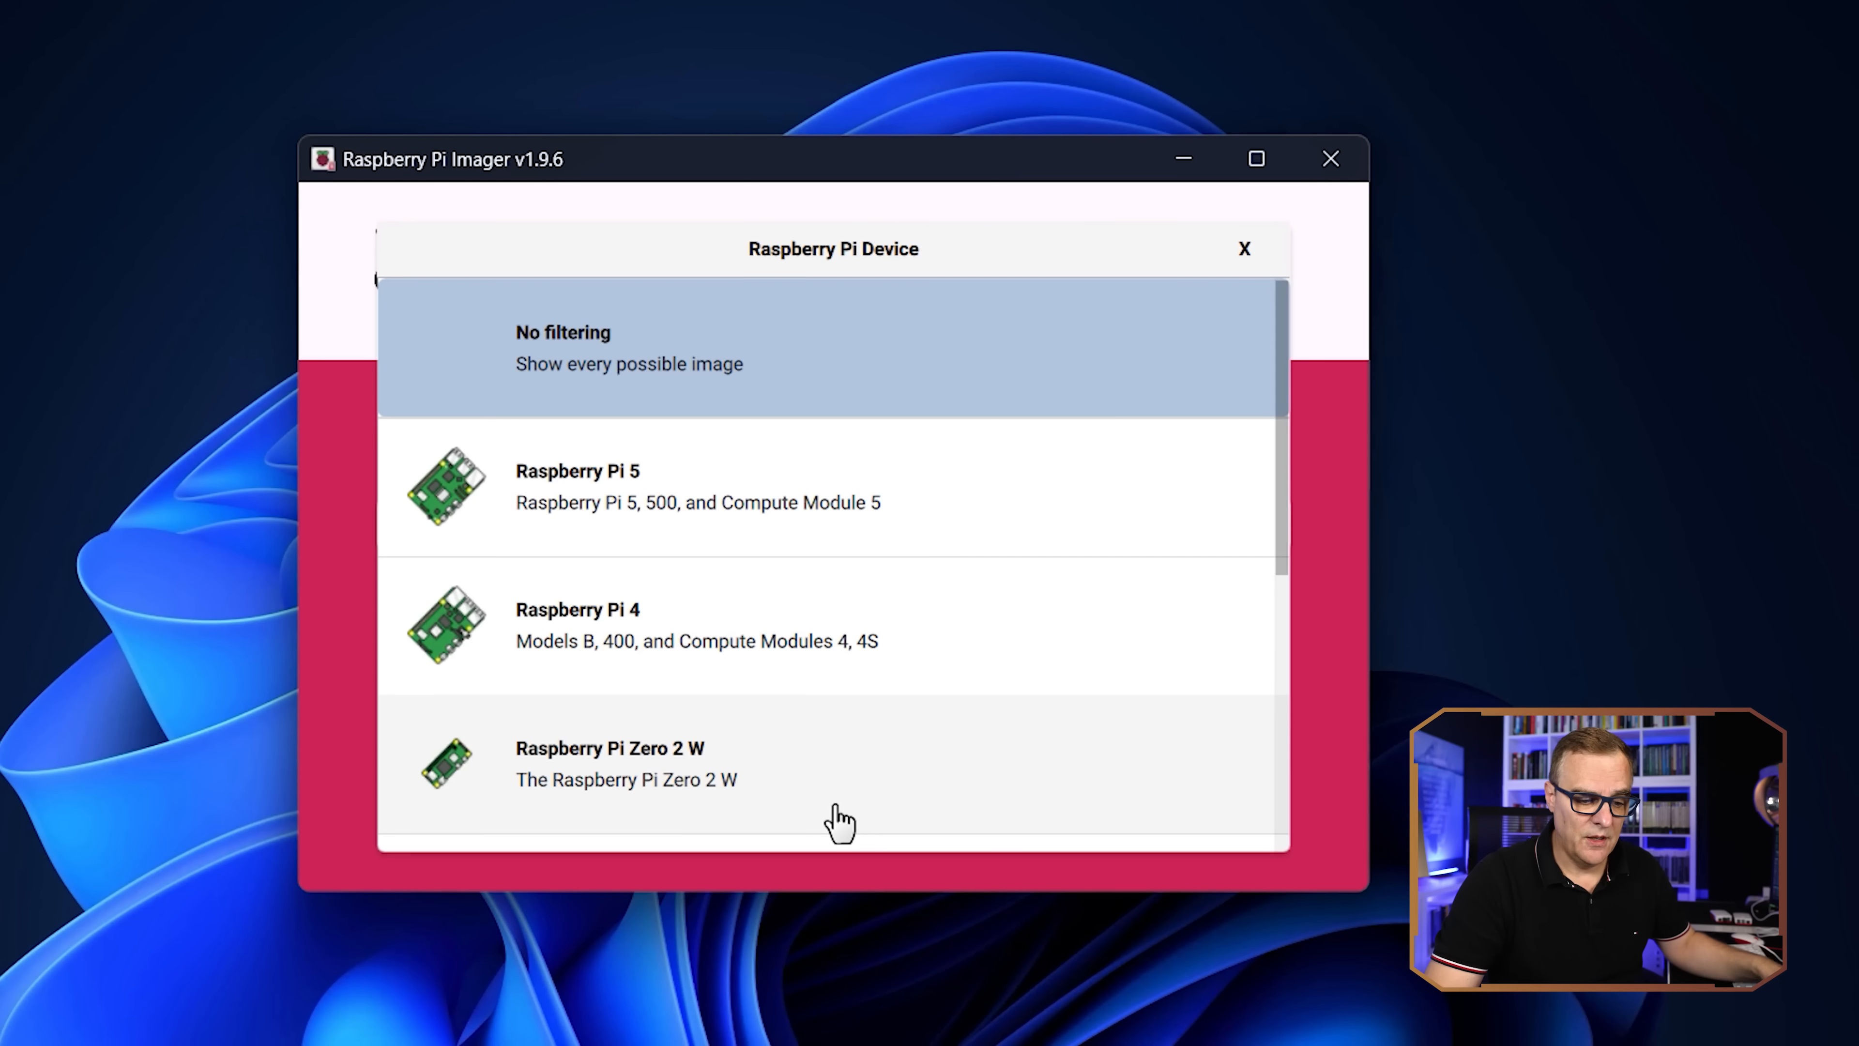
# Choose Raspberry Pi 5 as the device and Use custom for the operating system image.
pyautogui.click(577, 487)
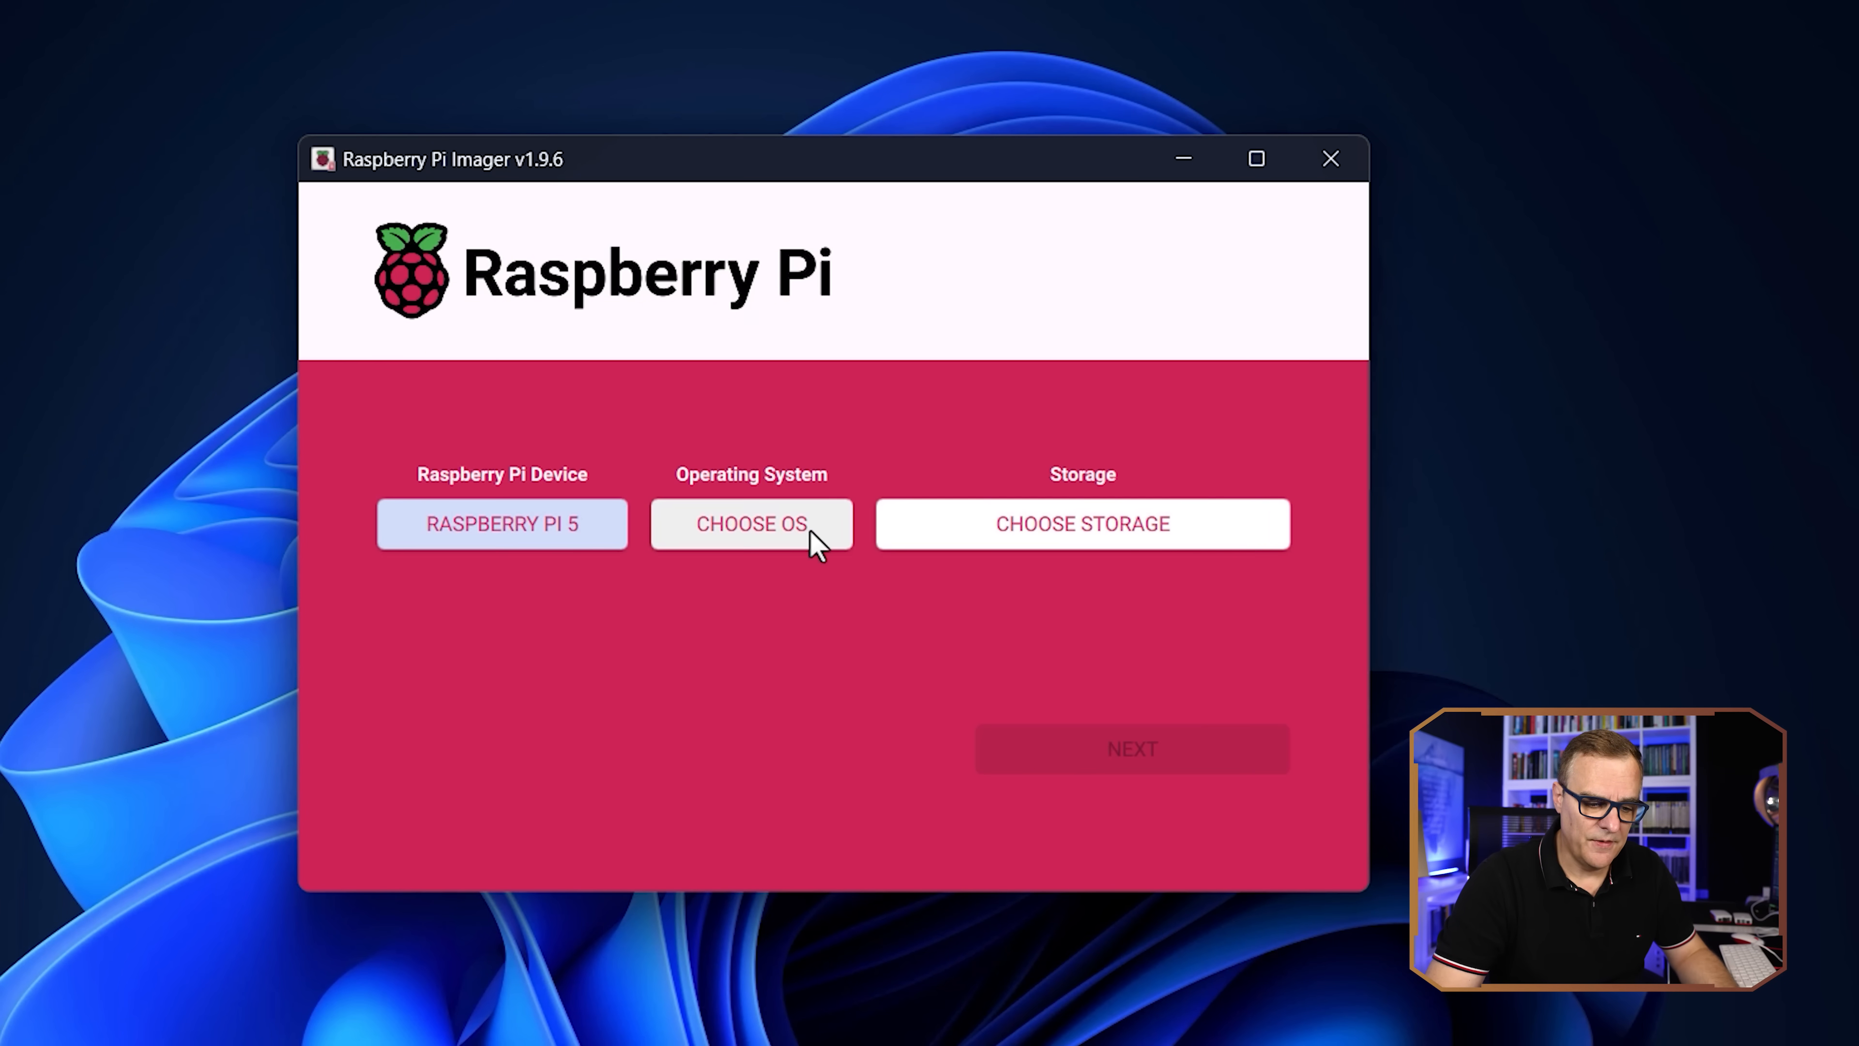
pyautogui.click(750, 523)
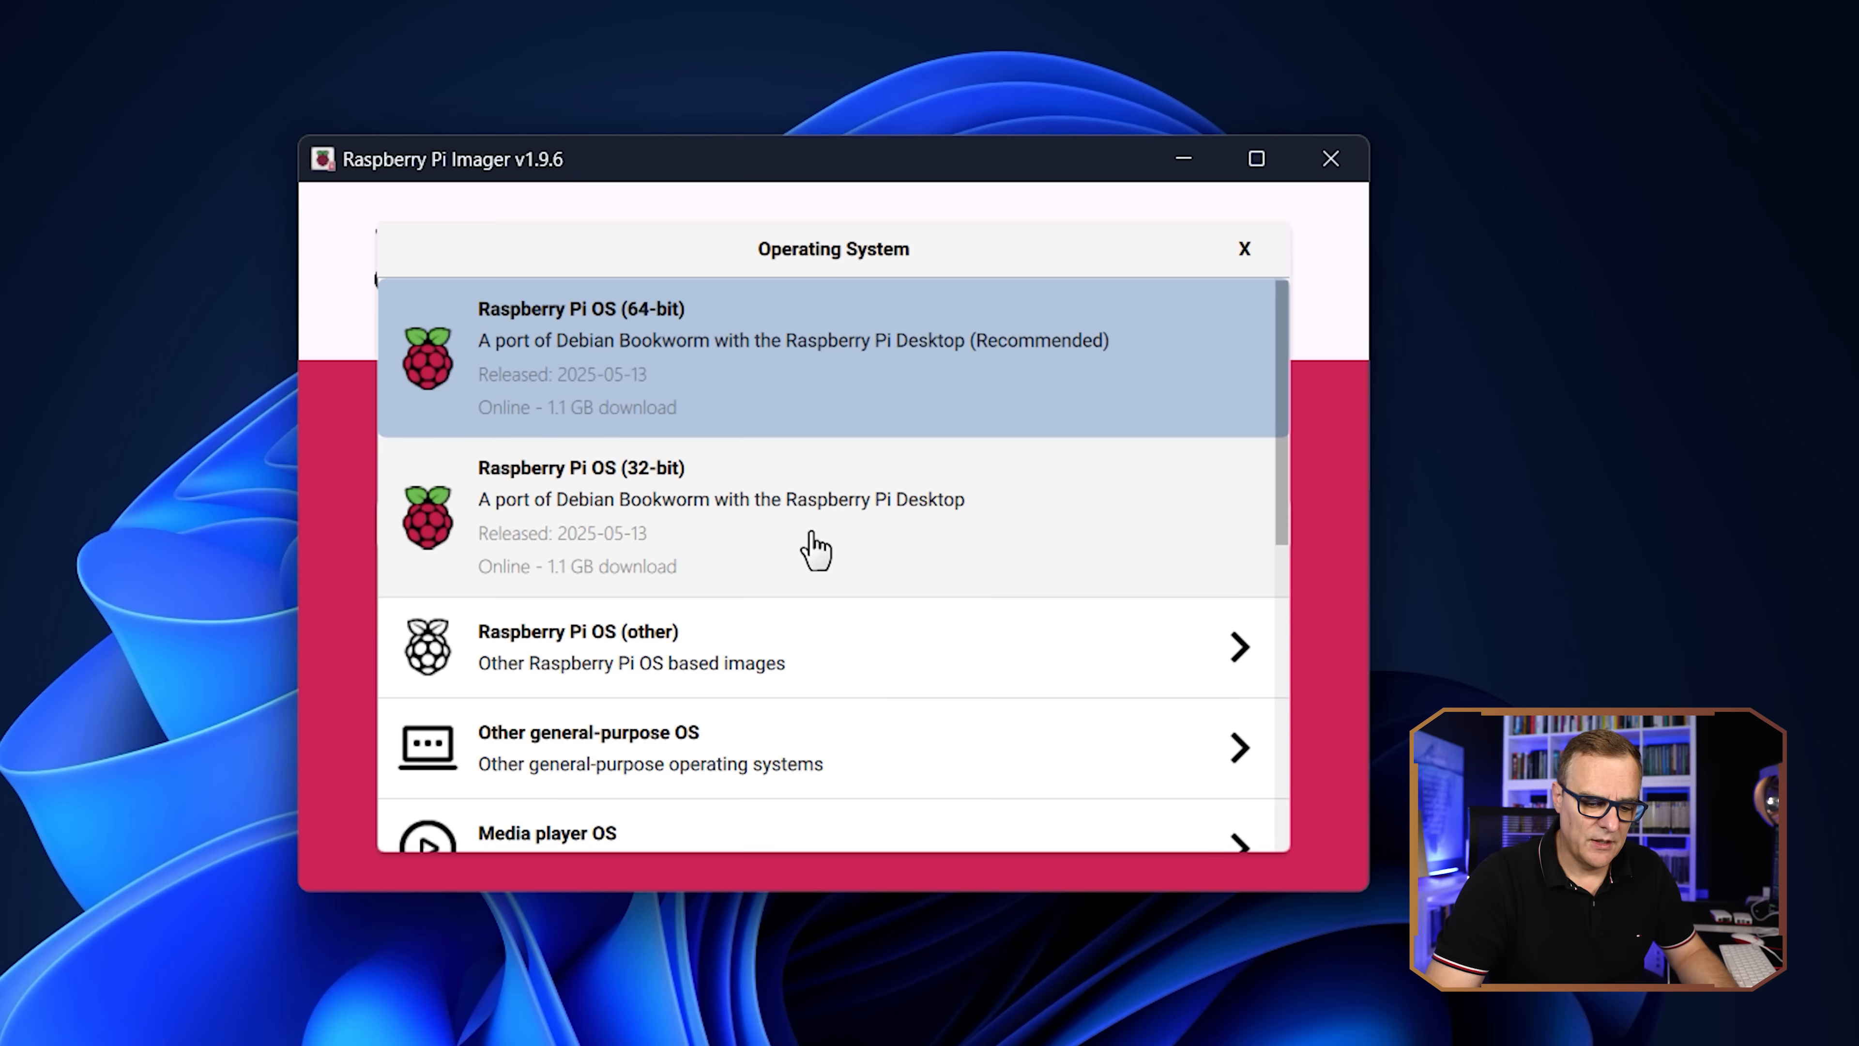
pyautogui.scroll(-3)
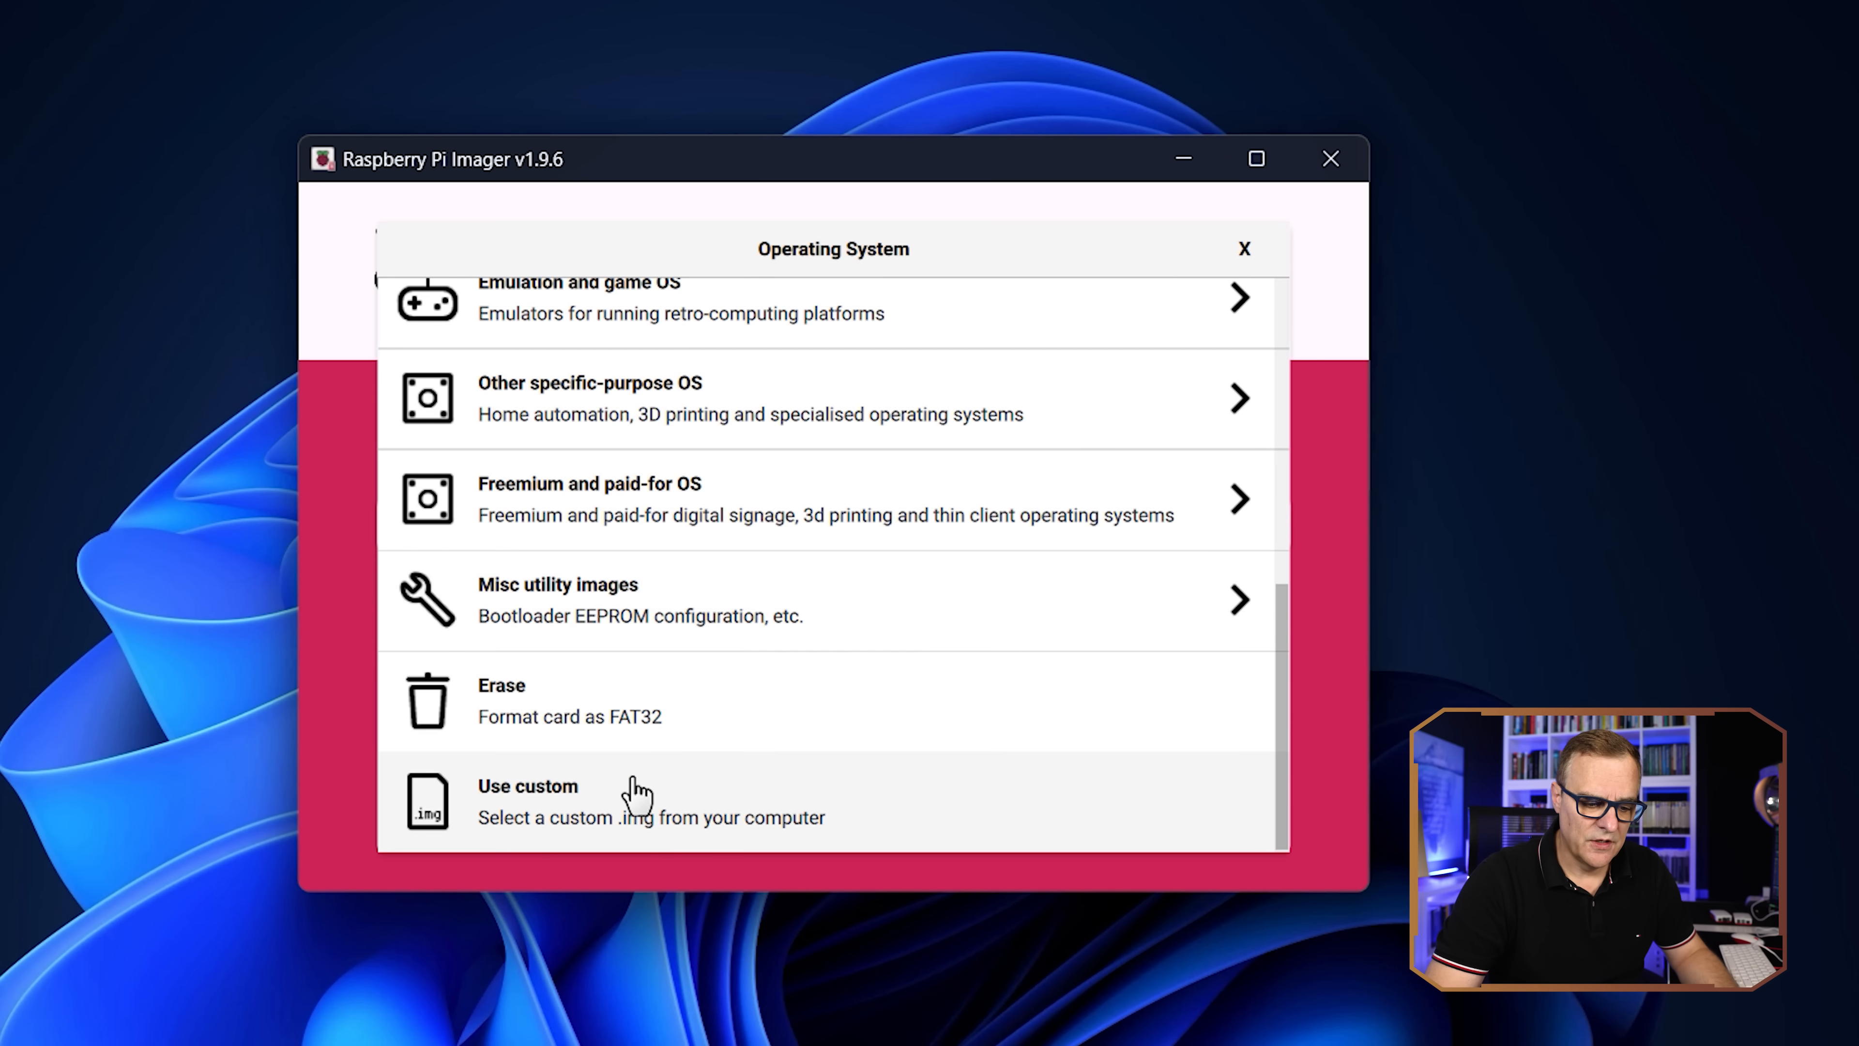
pyautogui.click(528, 801)
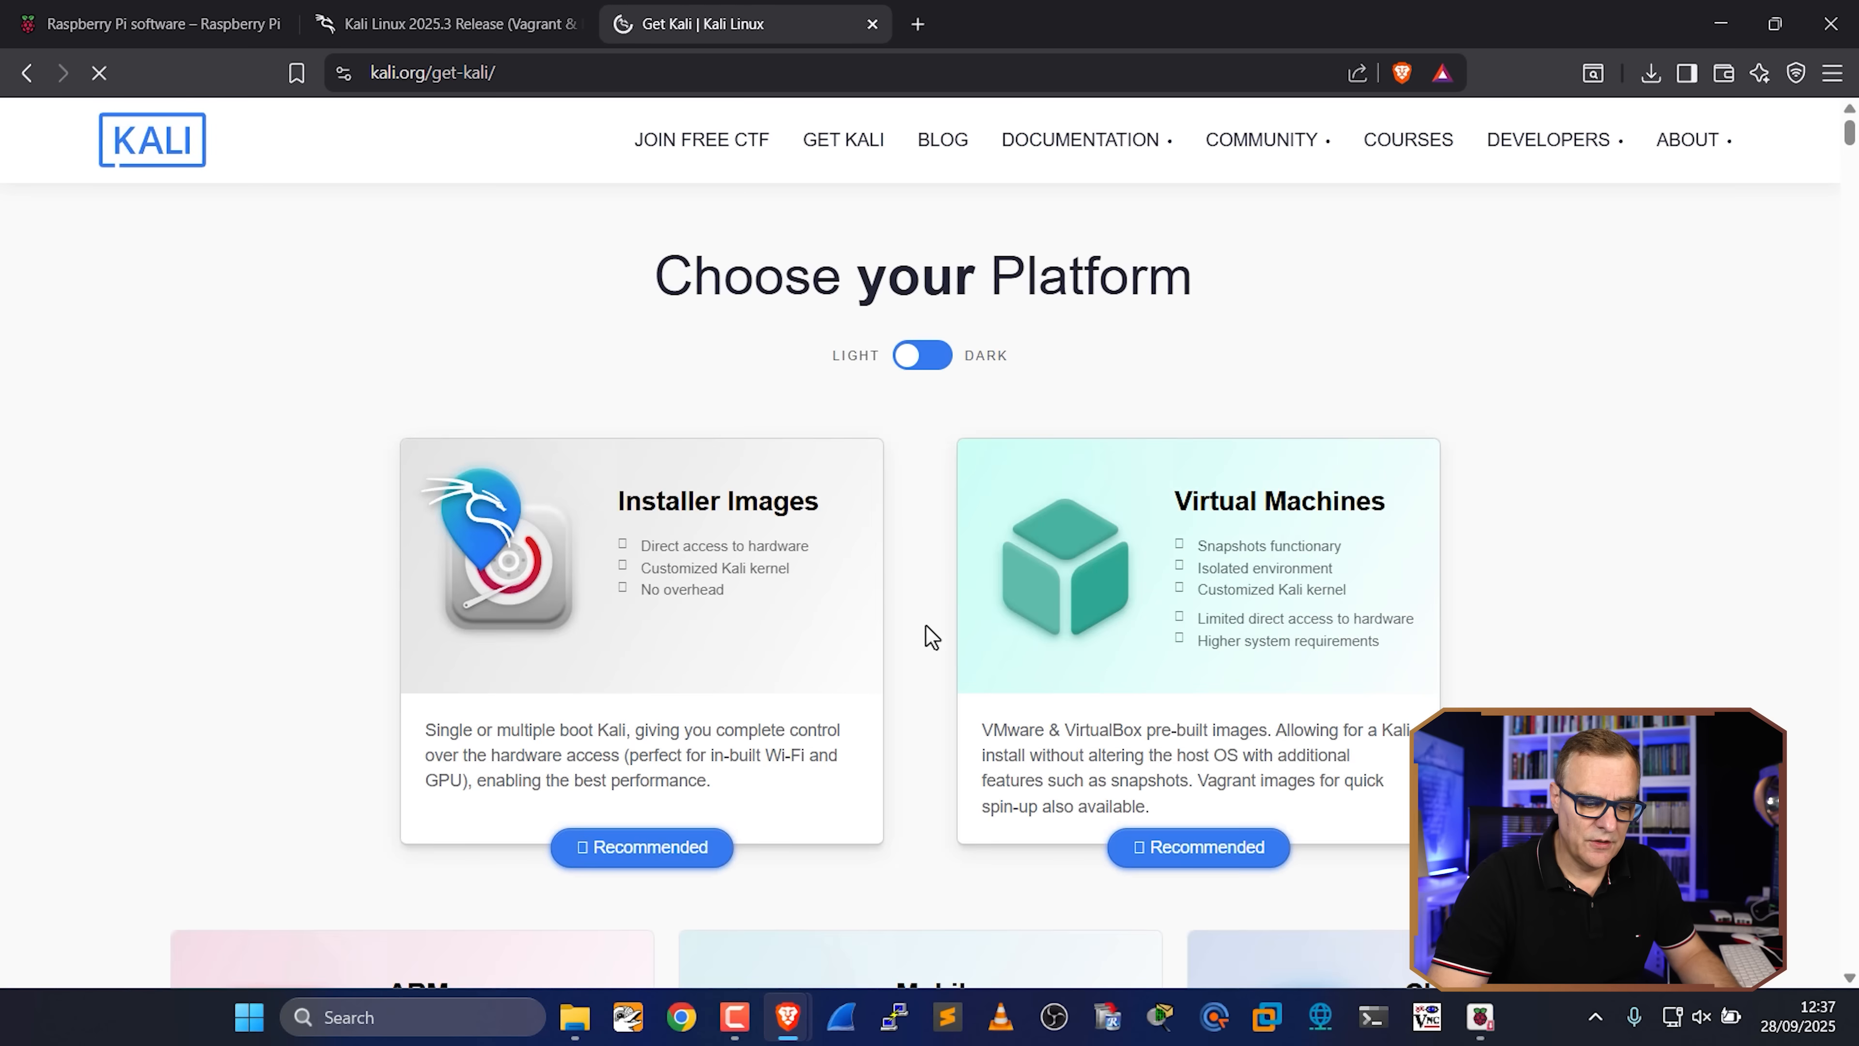
# Download the 64-bit Kali ARM image for Raspberry Pi 3, 4, 400, 5 and 500 from kali.org.
pyautogui.scroll(-3)
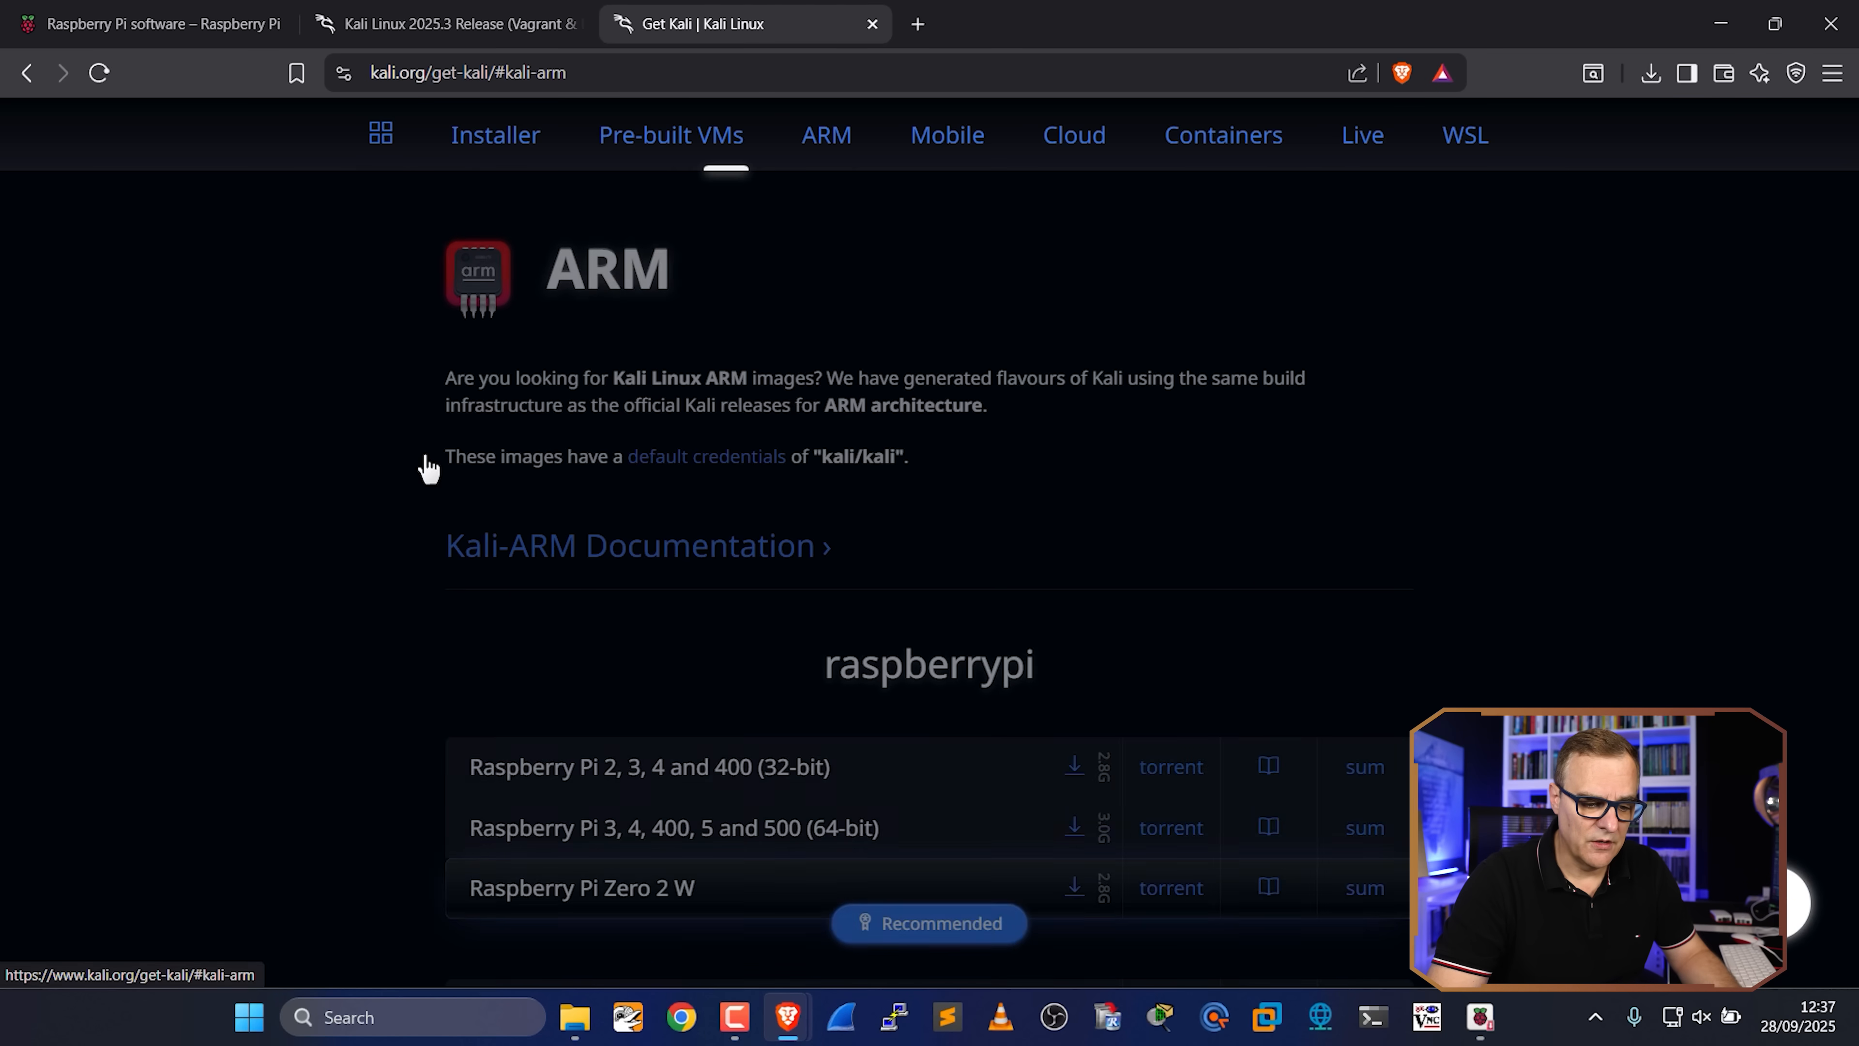
pyautogui.scroll(-3)
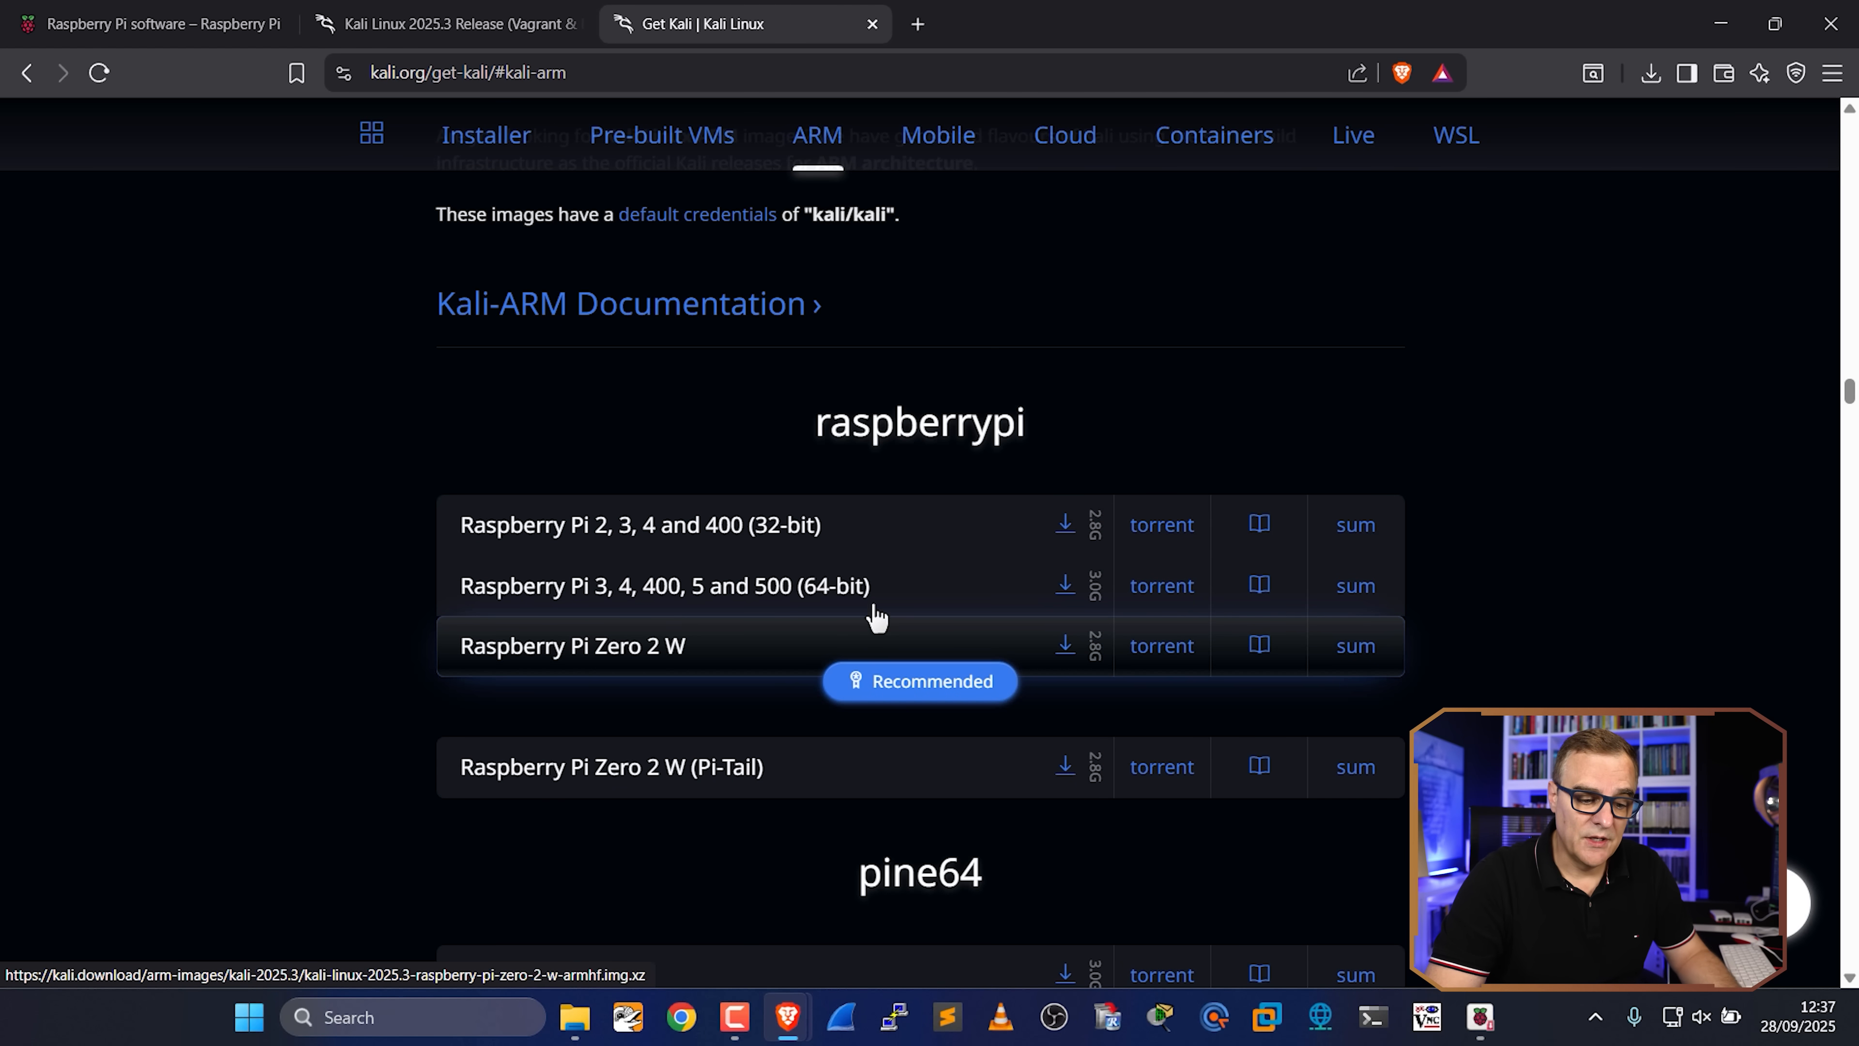
pyautogui.moveTo(759, 598)
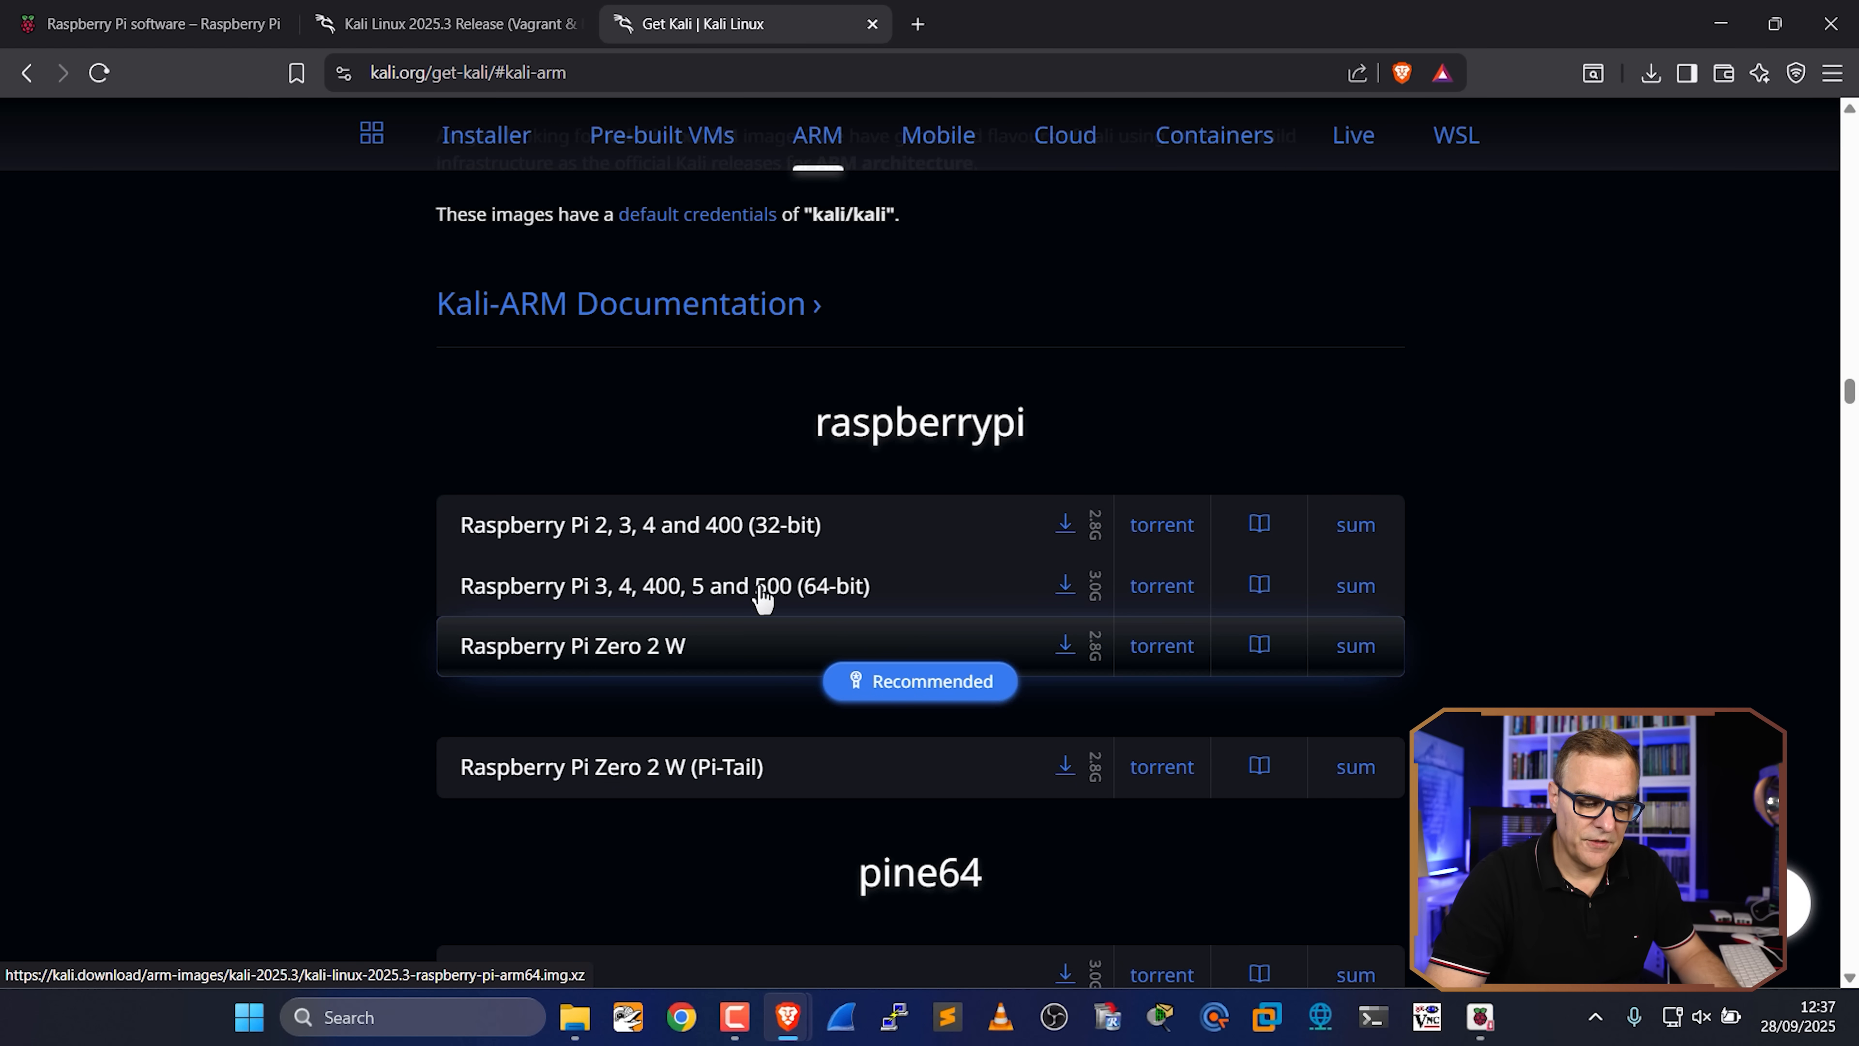
pyautogui.moveTo(1061, 593)
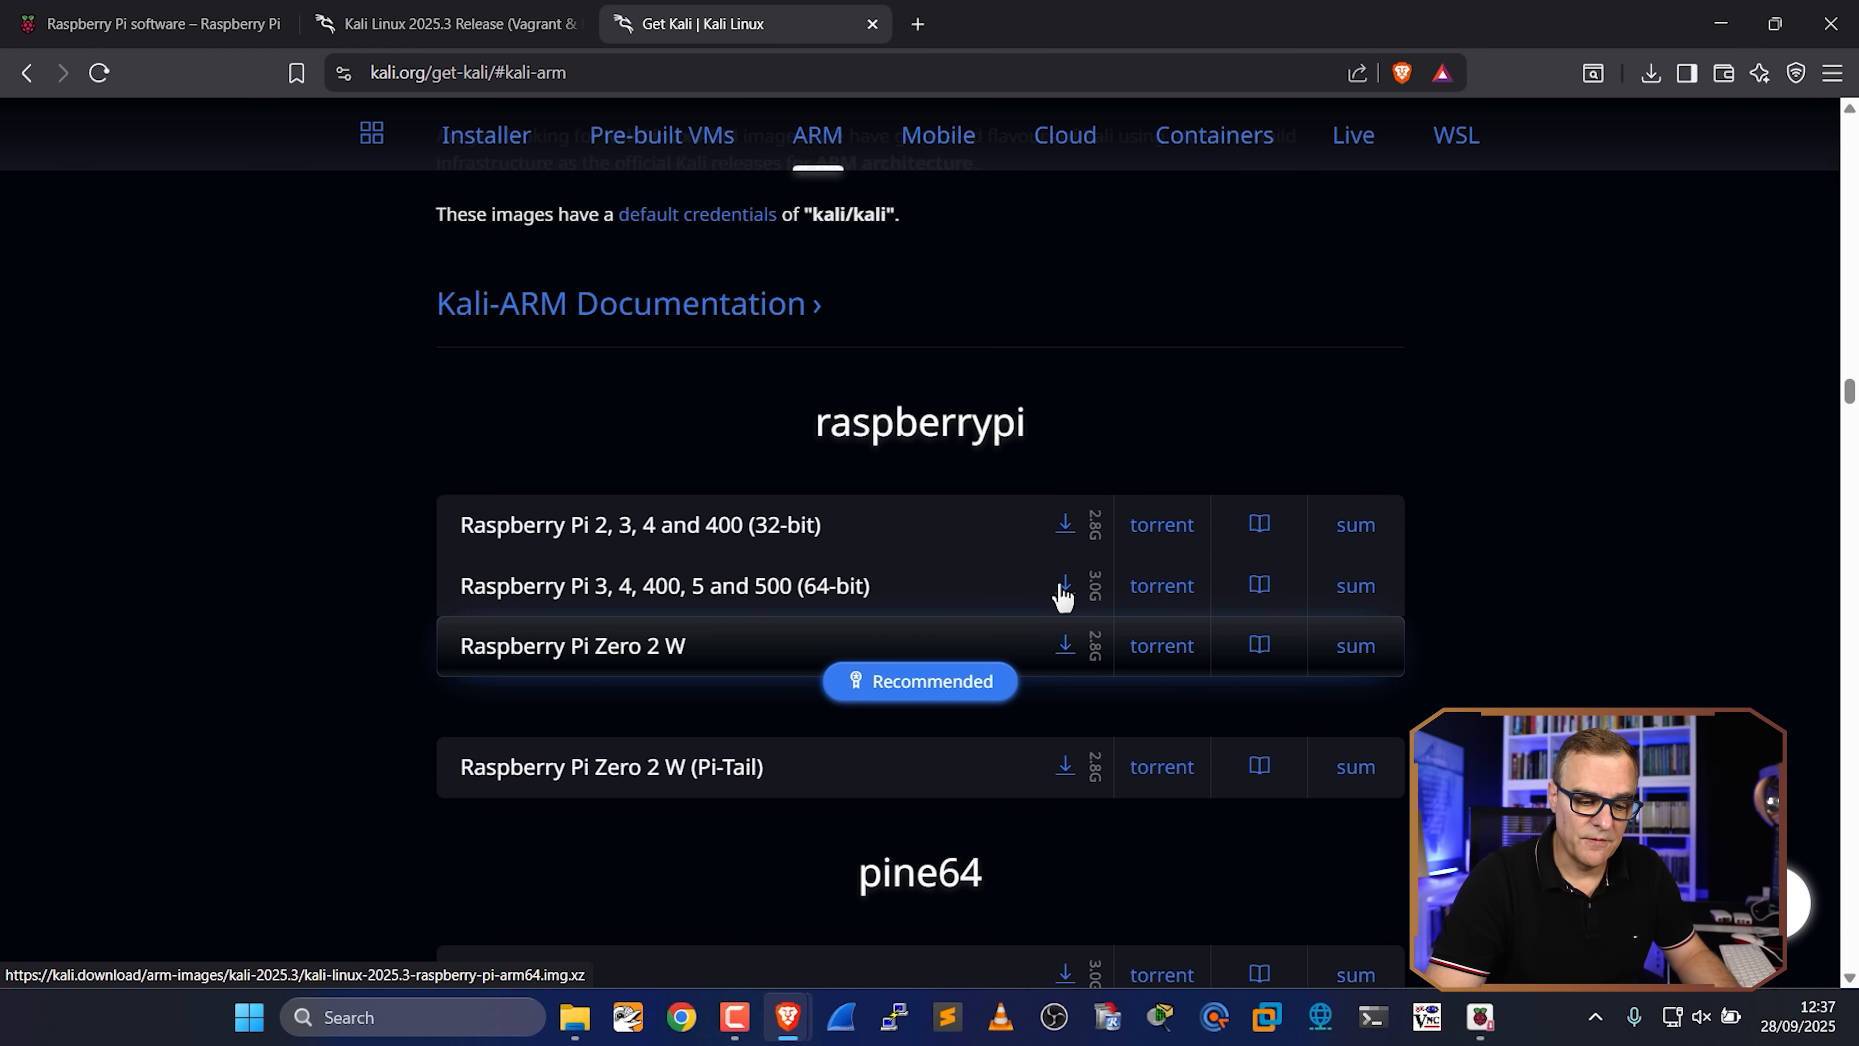
pyautogui.click(1063, 586)
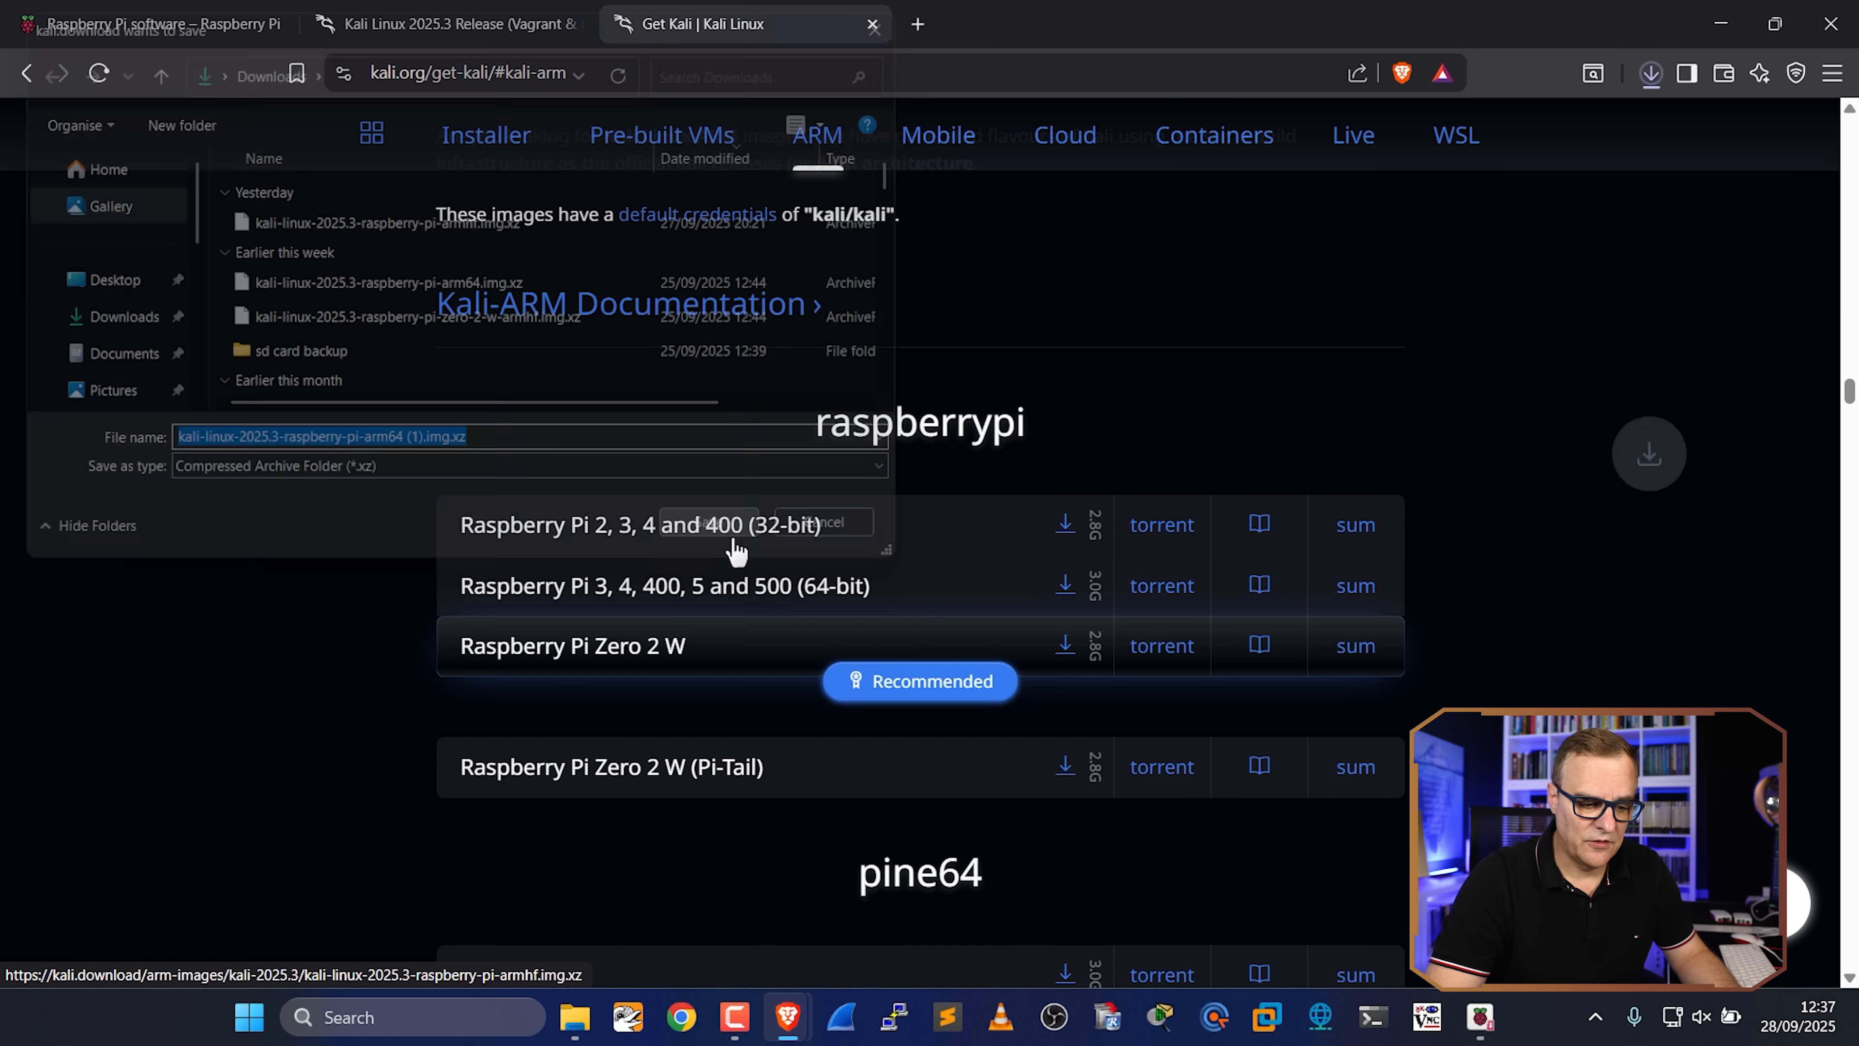
pyautogui.click(1648, 74)
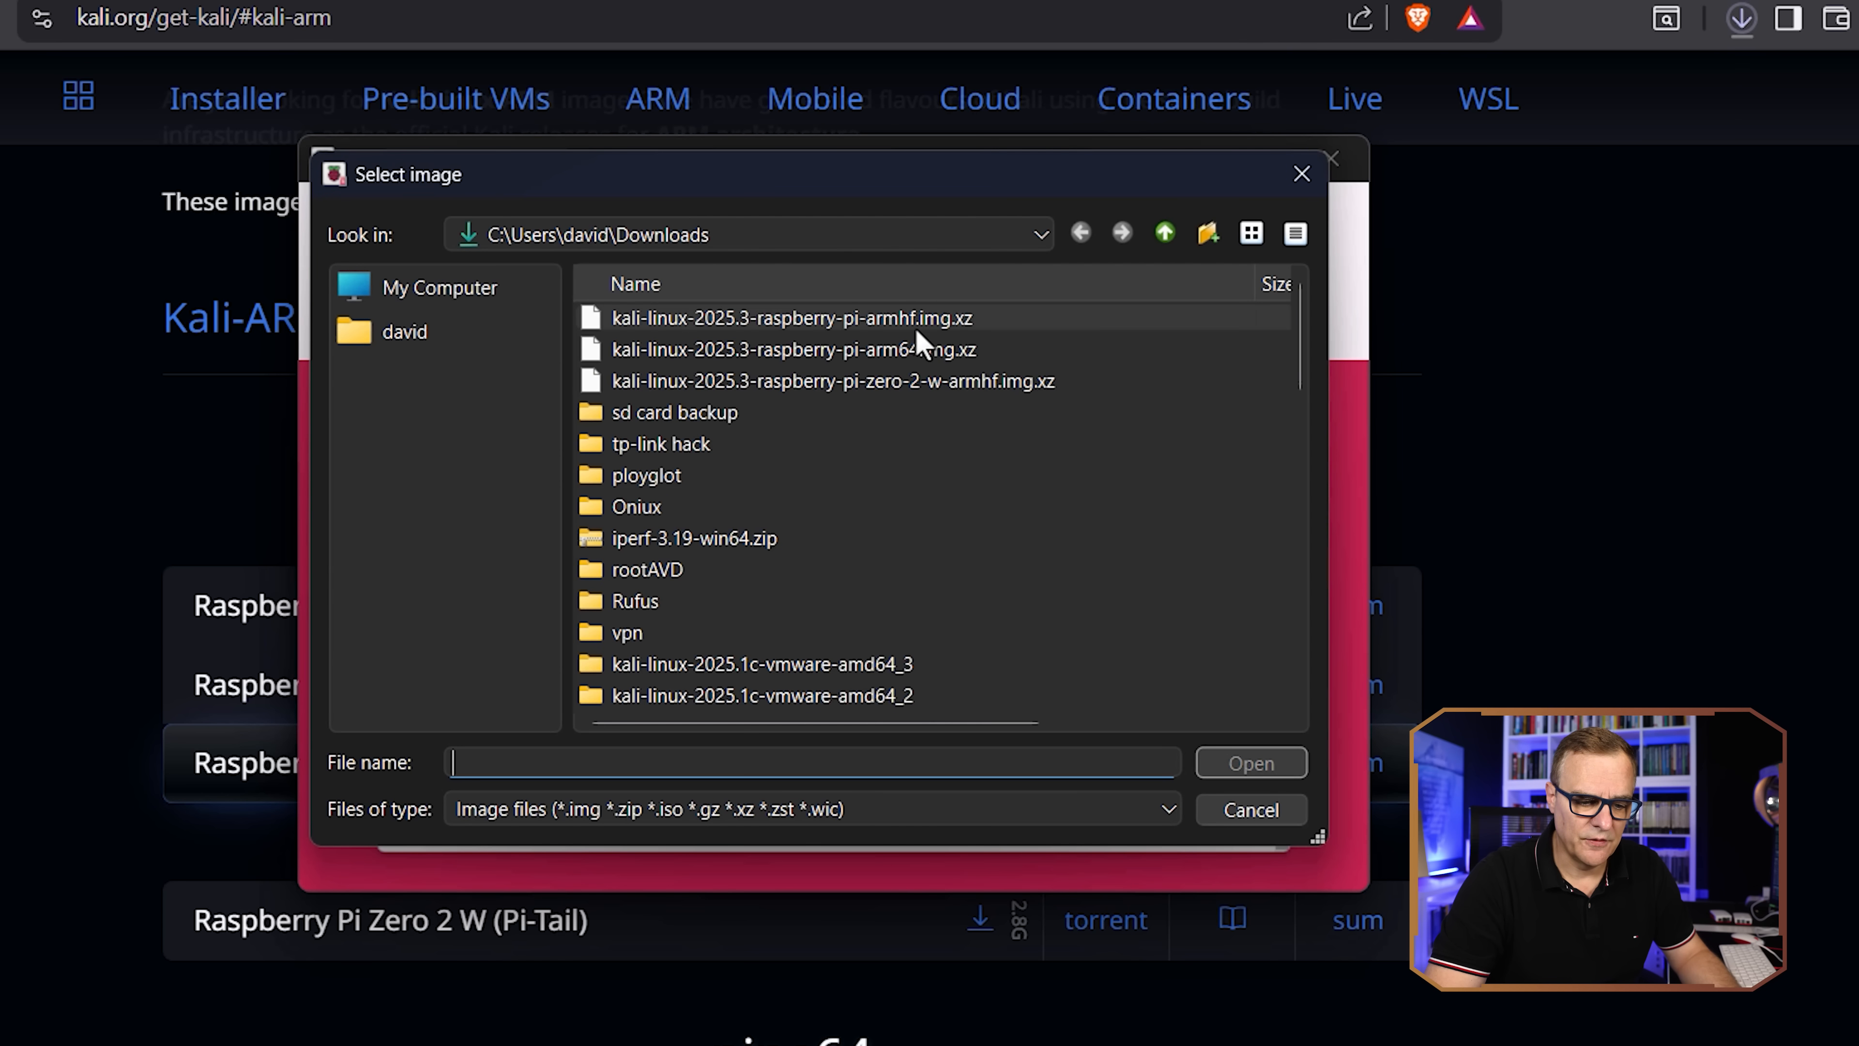
# Load kali-linux-2025.3-raspberry-pi-arm64.img.xz from Downloads as the operating system.
pyautogui.click(794, 349)
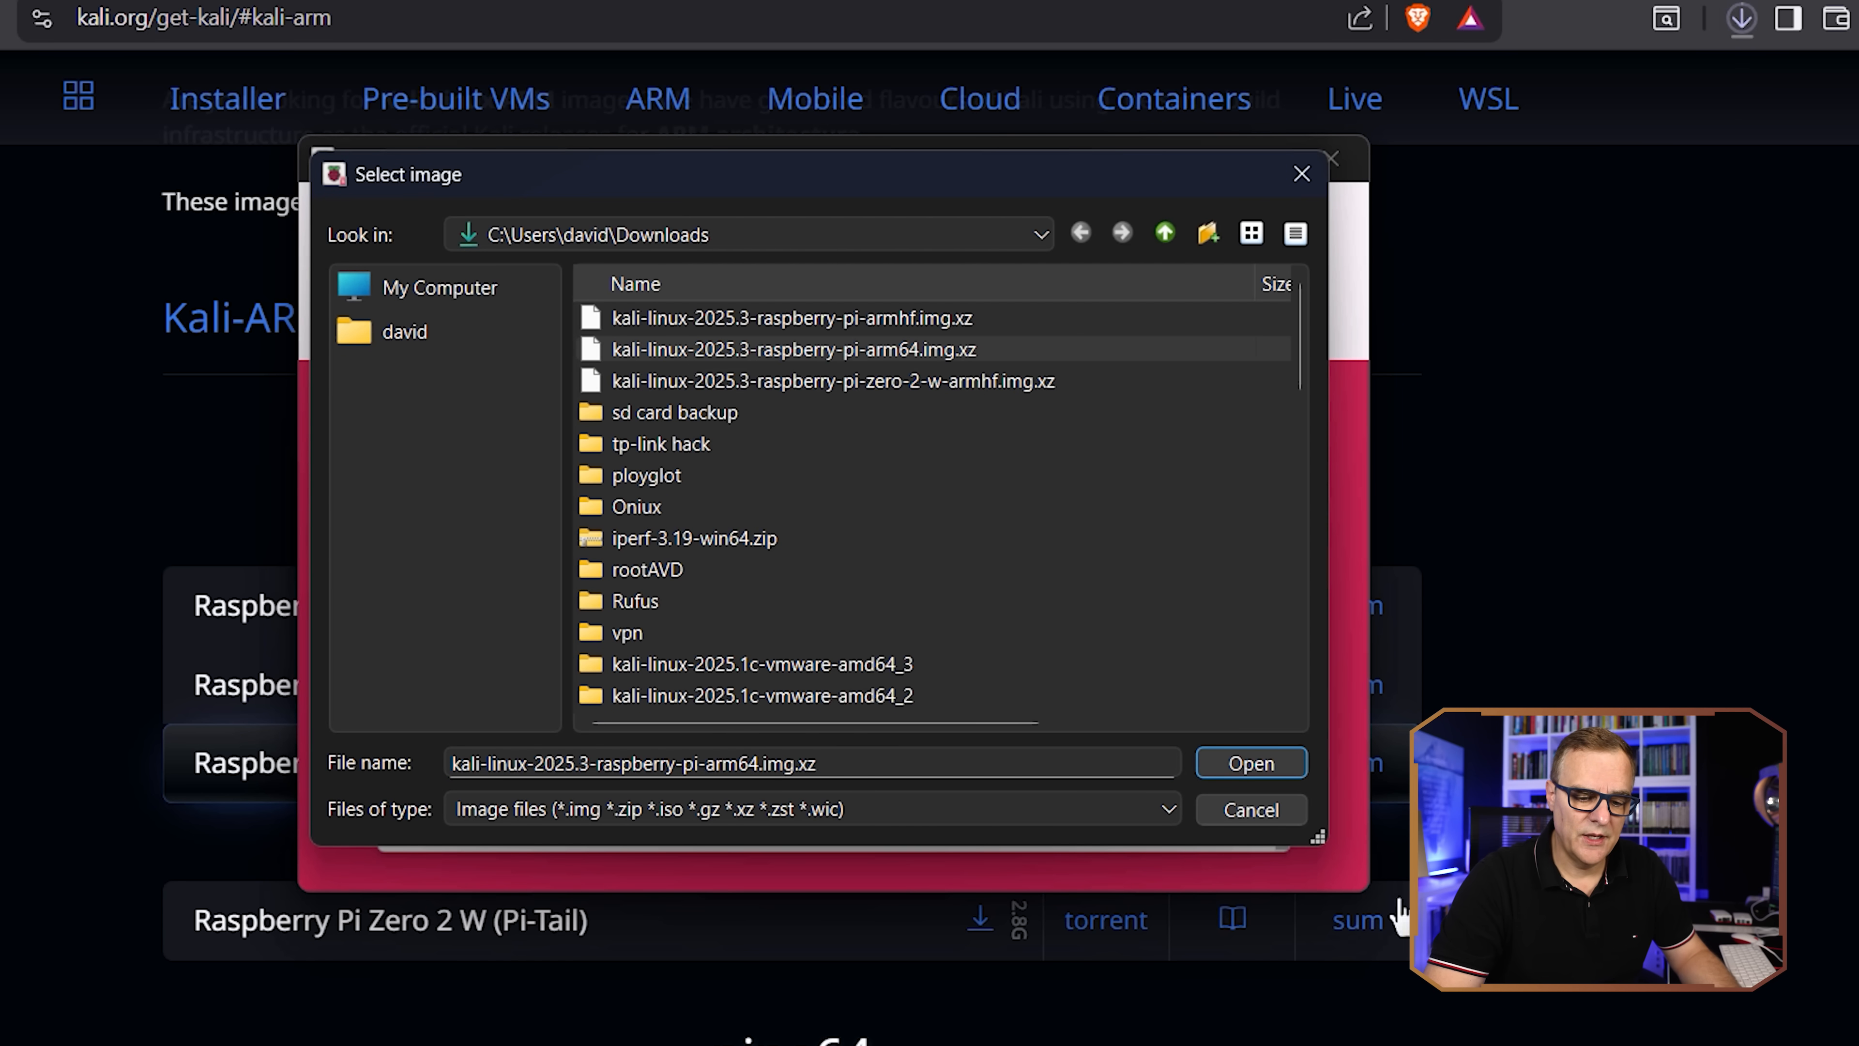
pyautogui.click(1249, 762)
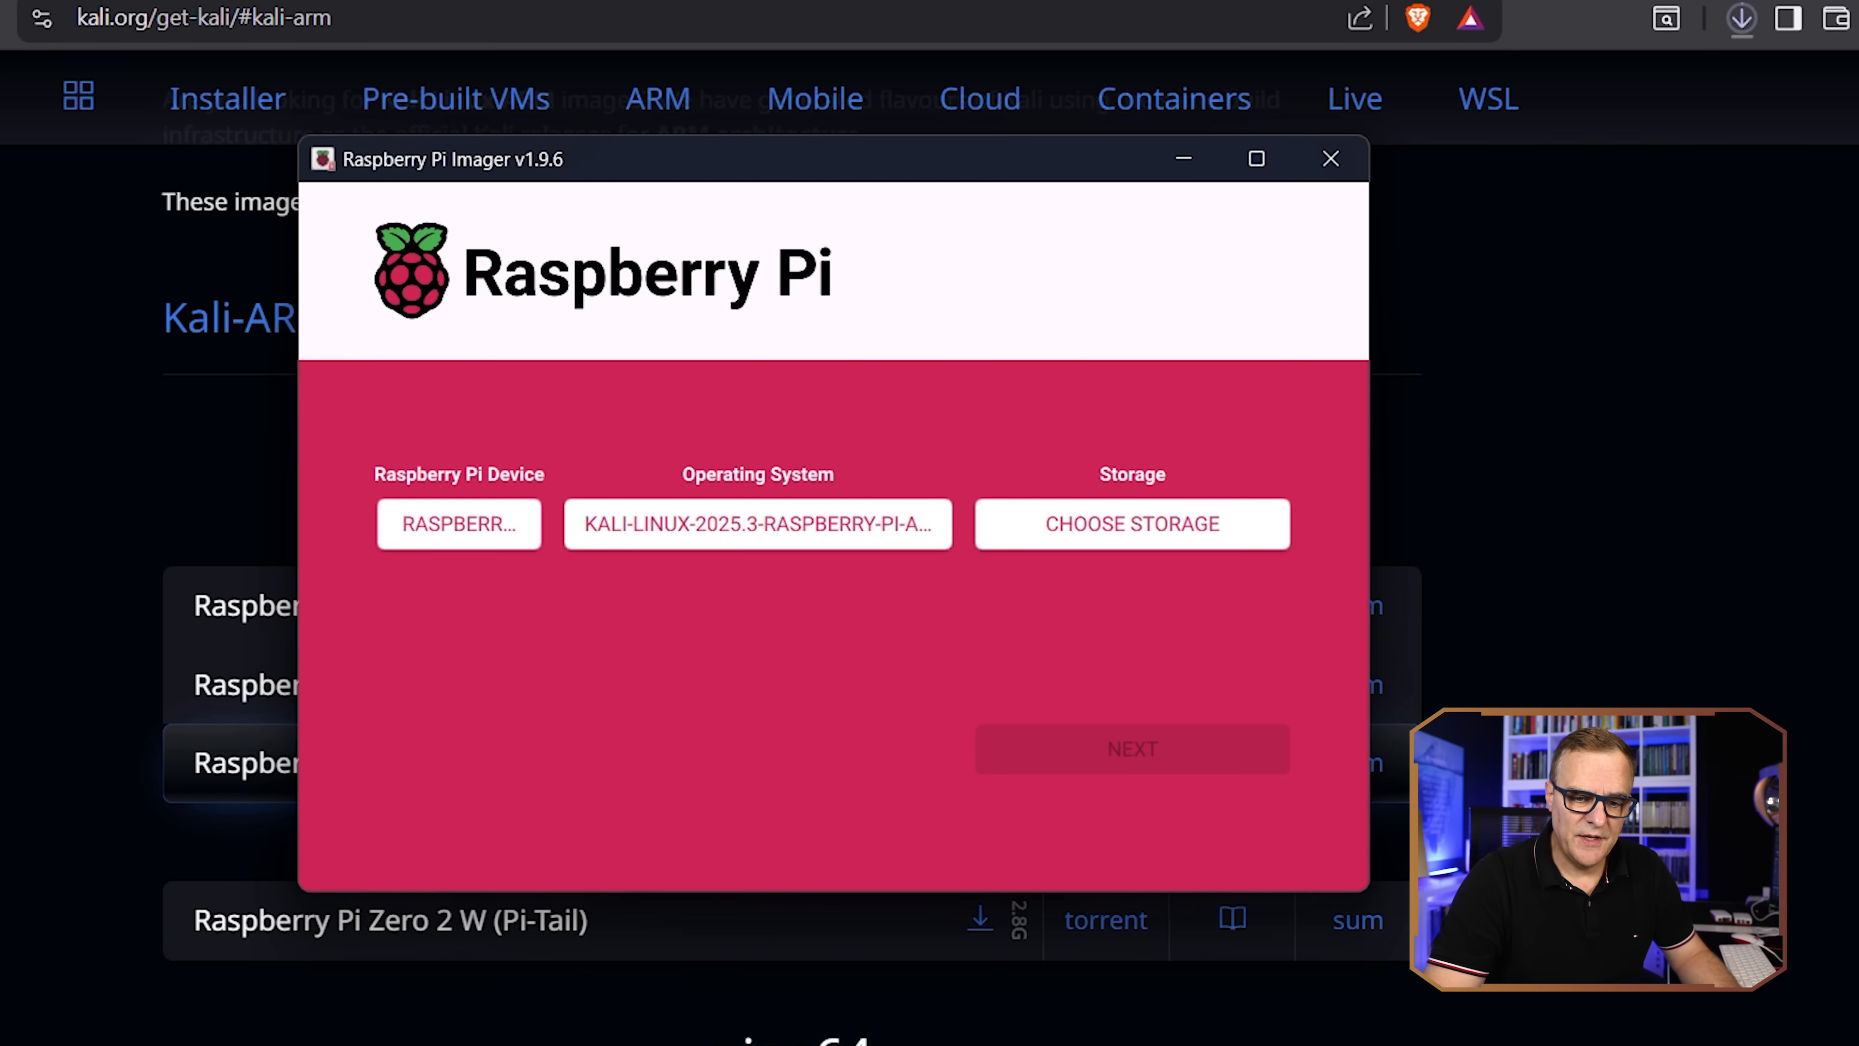
pyautogui.click(1743, 19)
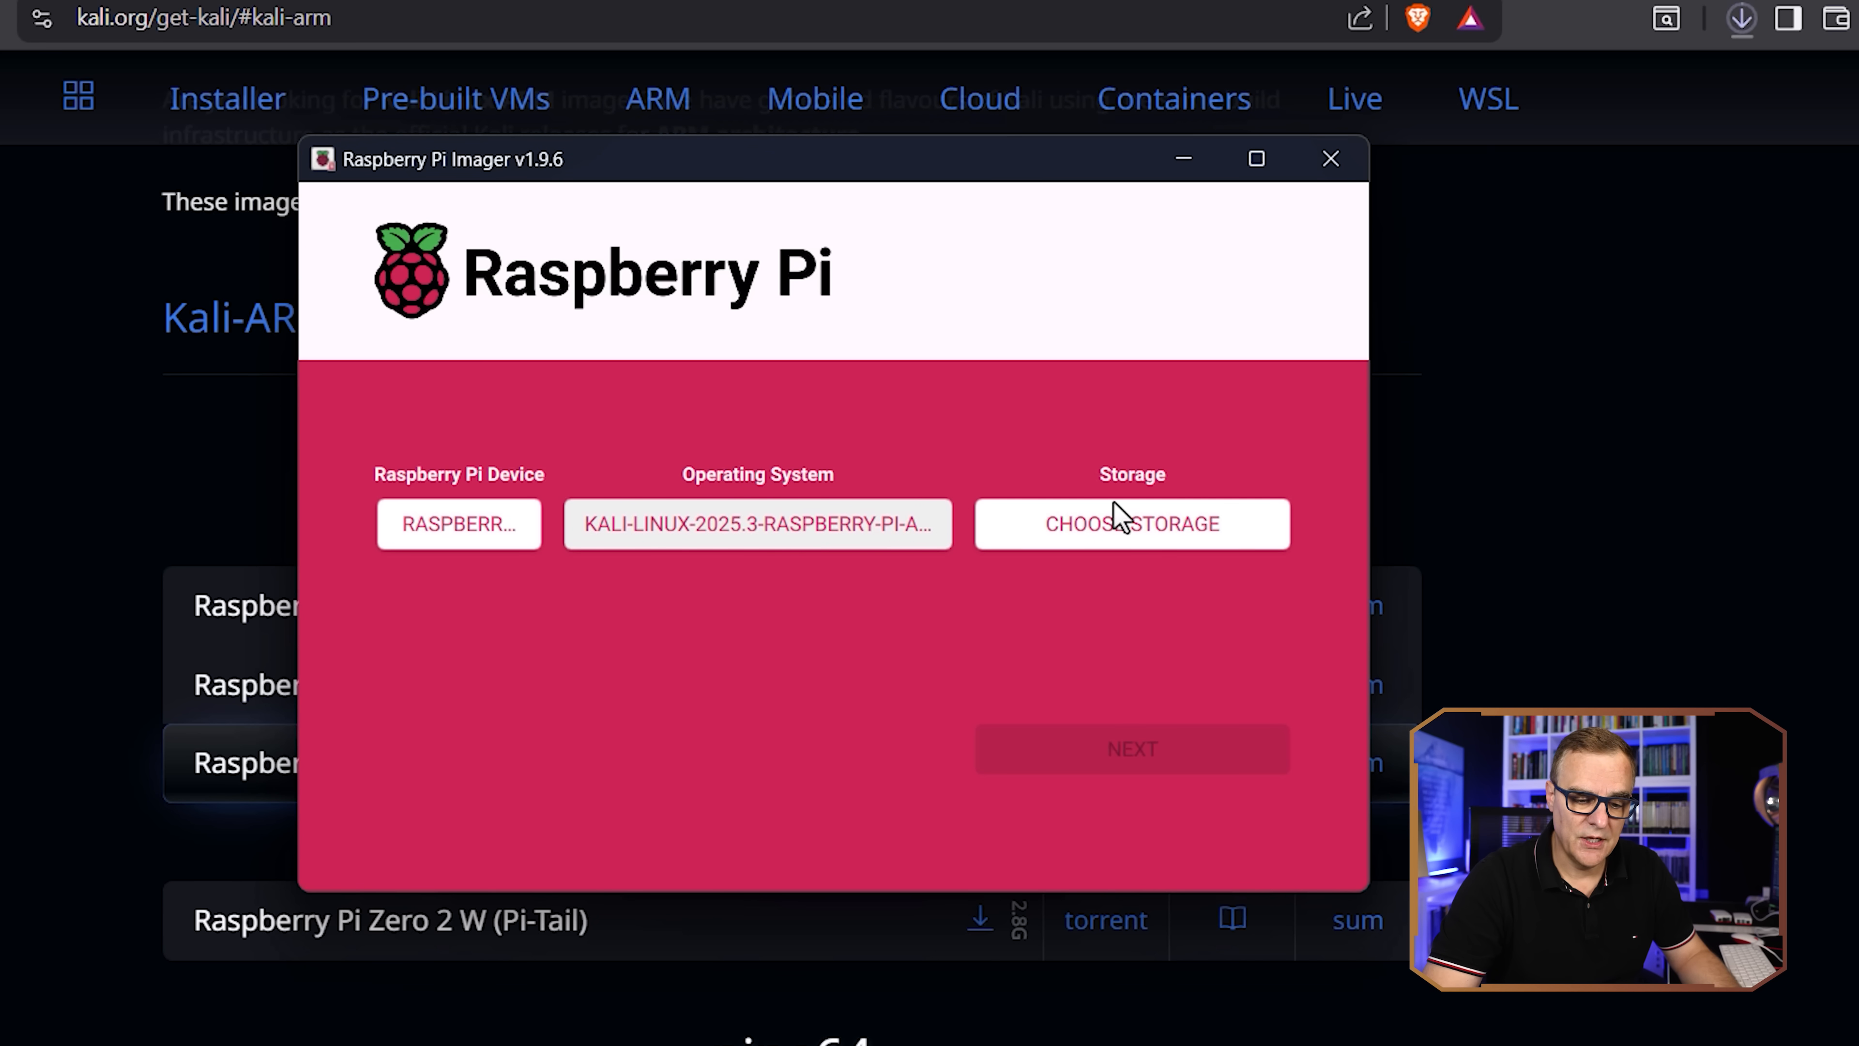
pyautogui.click(1130, 522)
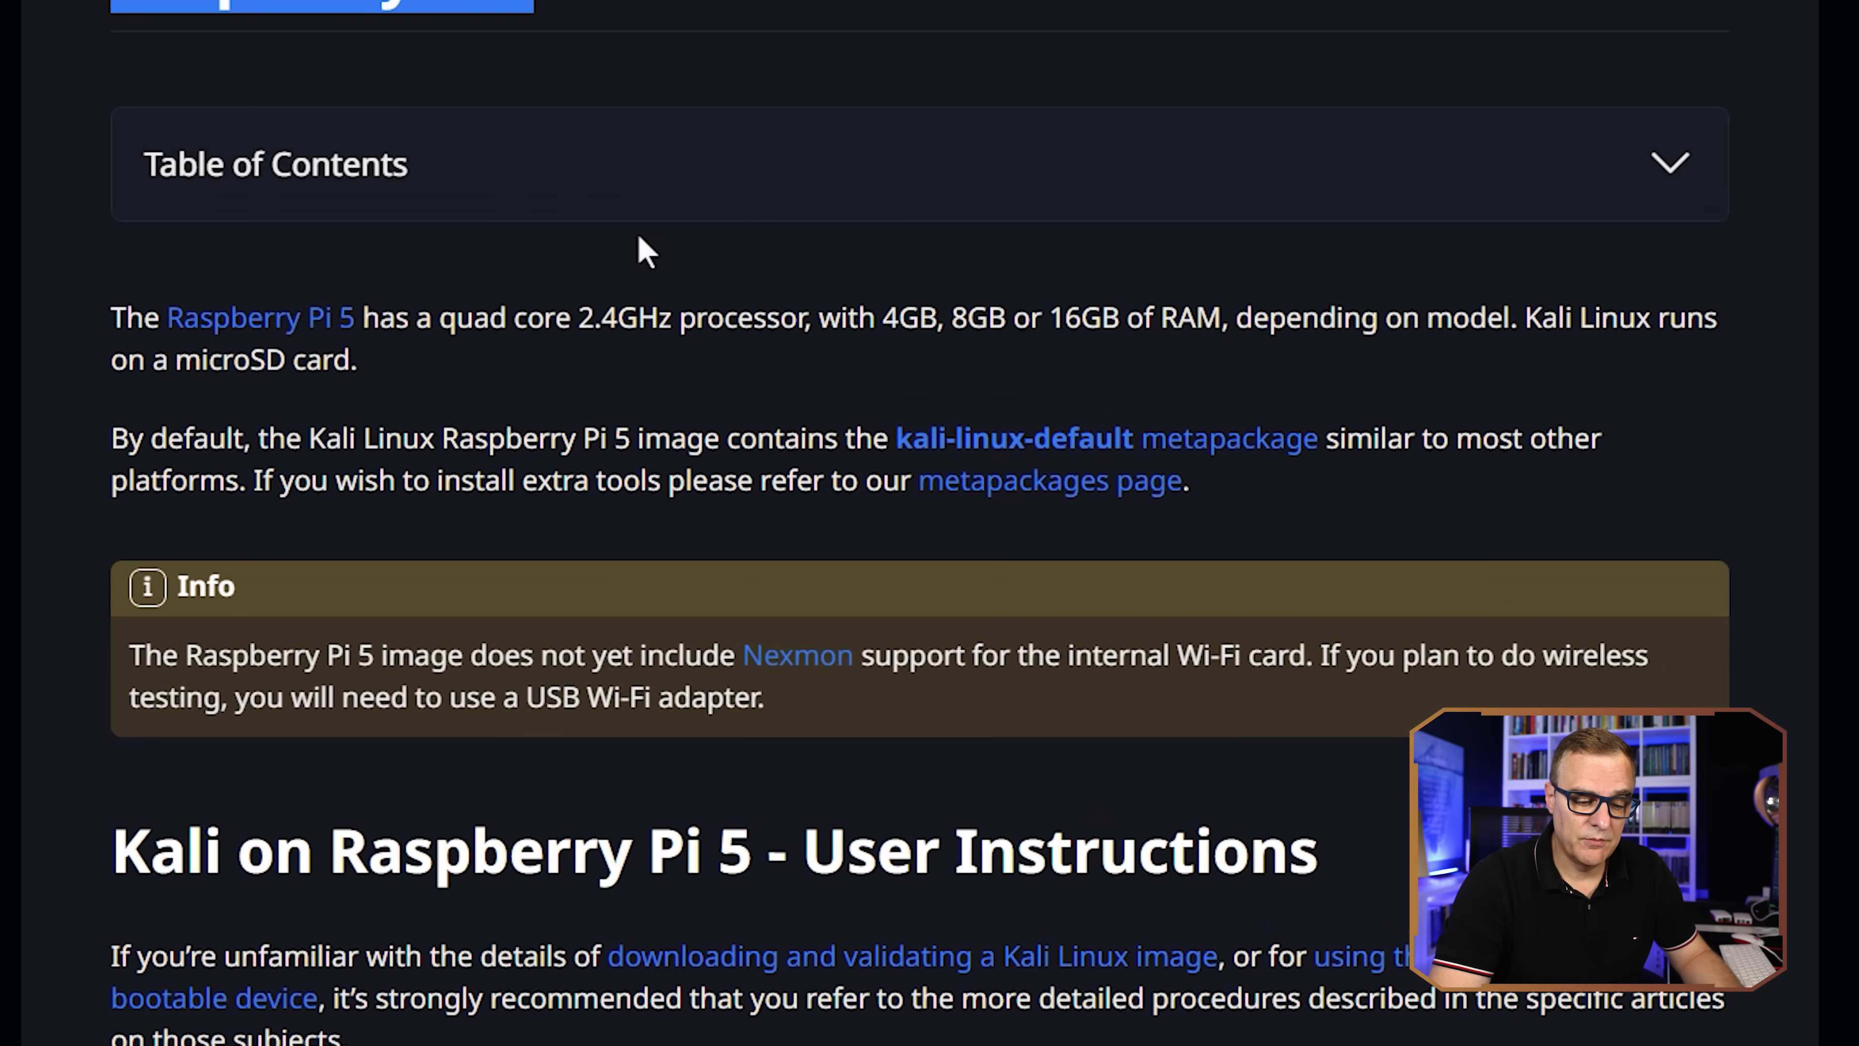
# Highlight the missing Nexmon Wi-Fi support note and the fast microSD card advice on the Pi 5 docs.
pyautogui.scroll(-3)
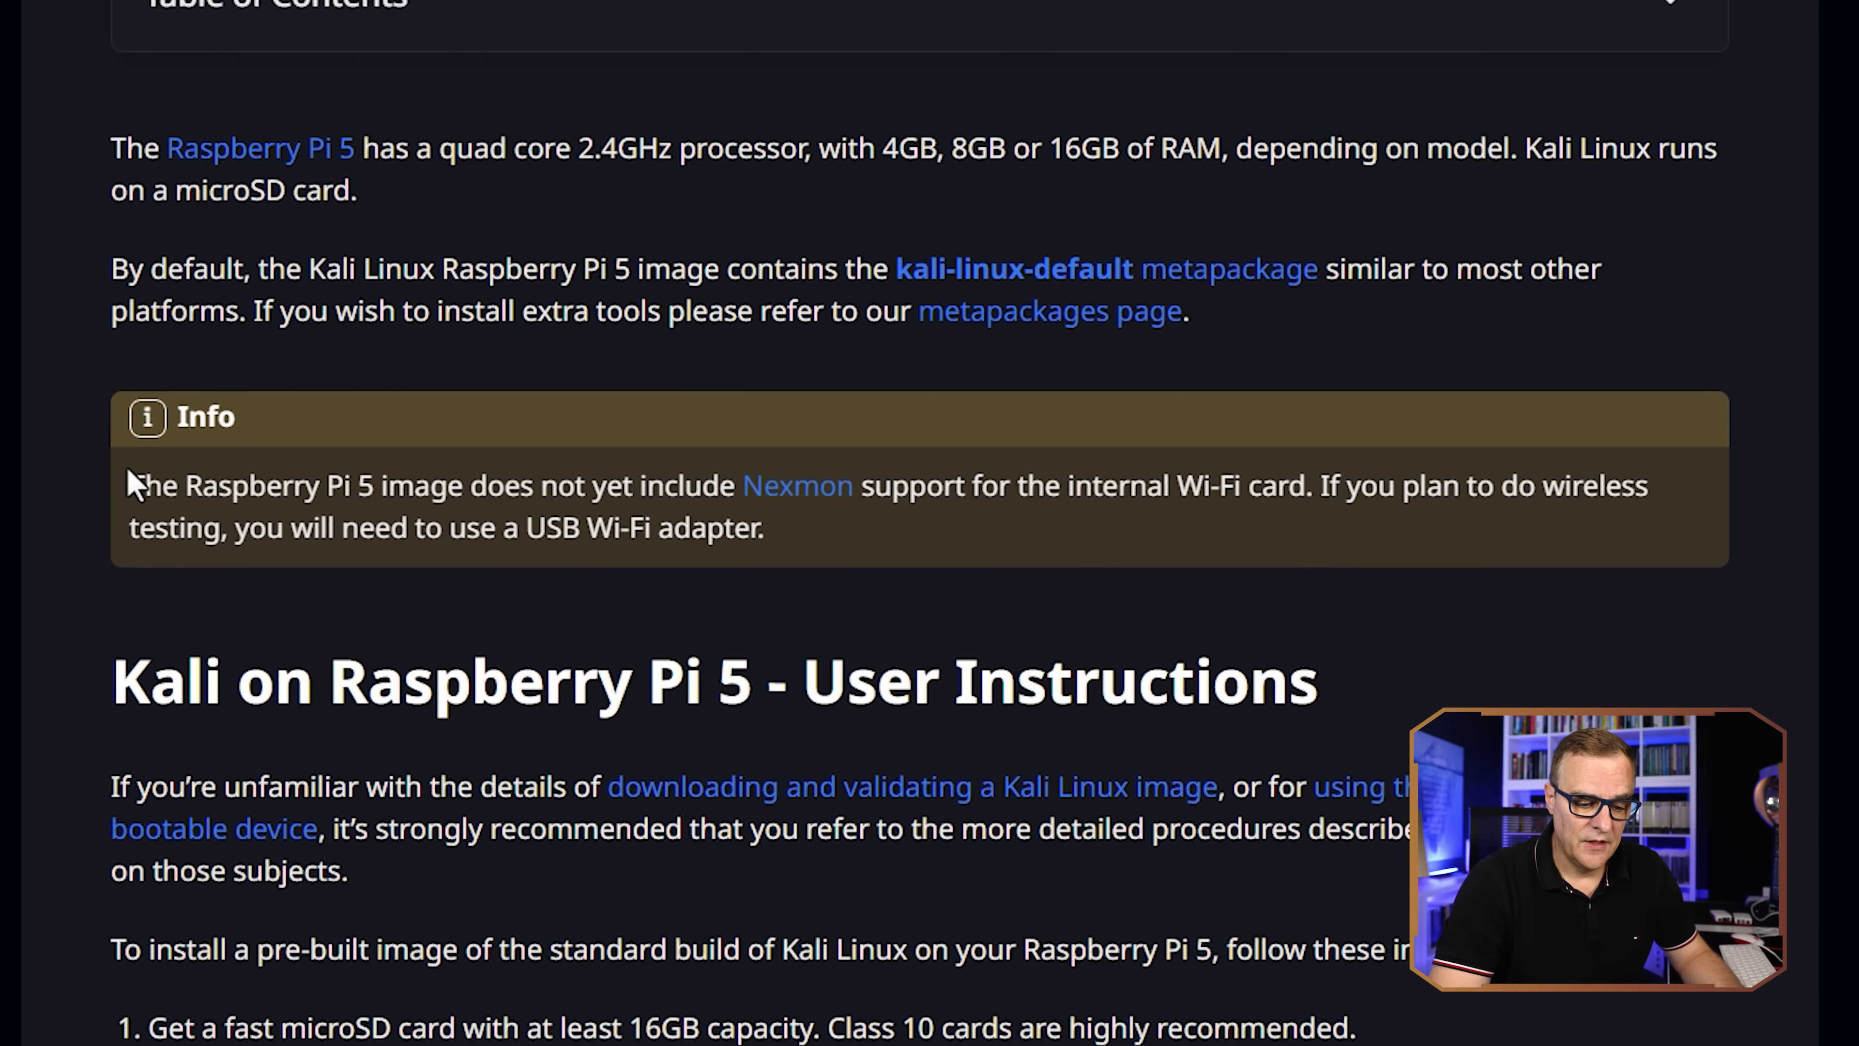
pyautogui.moveTo(130, 484); pyautogui.dragTo(764, 528)
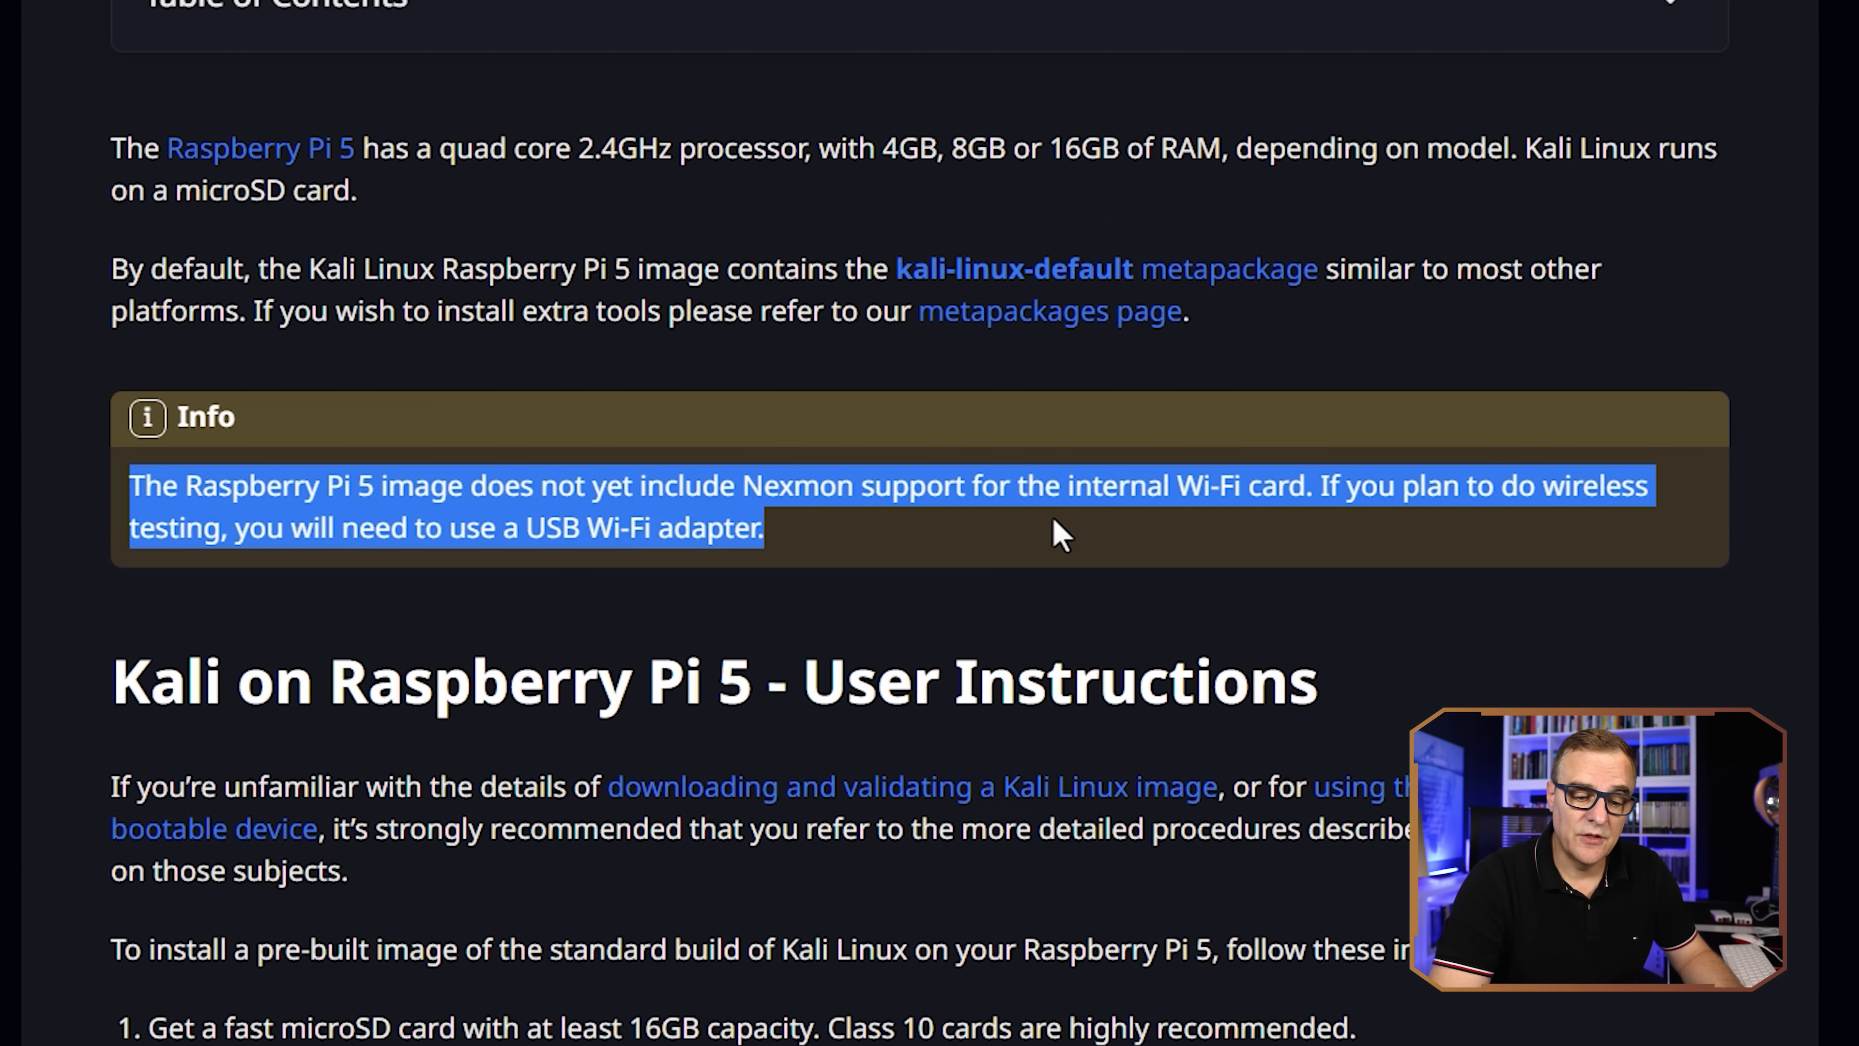
pyautogui.moveTo(1099, 530)
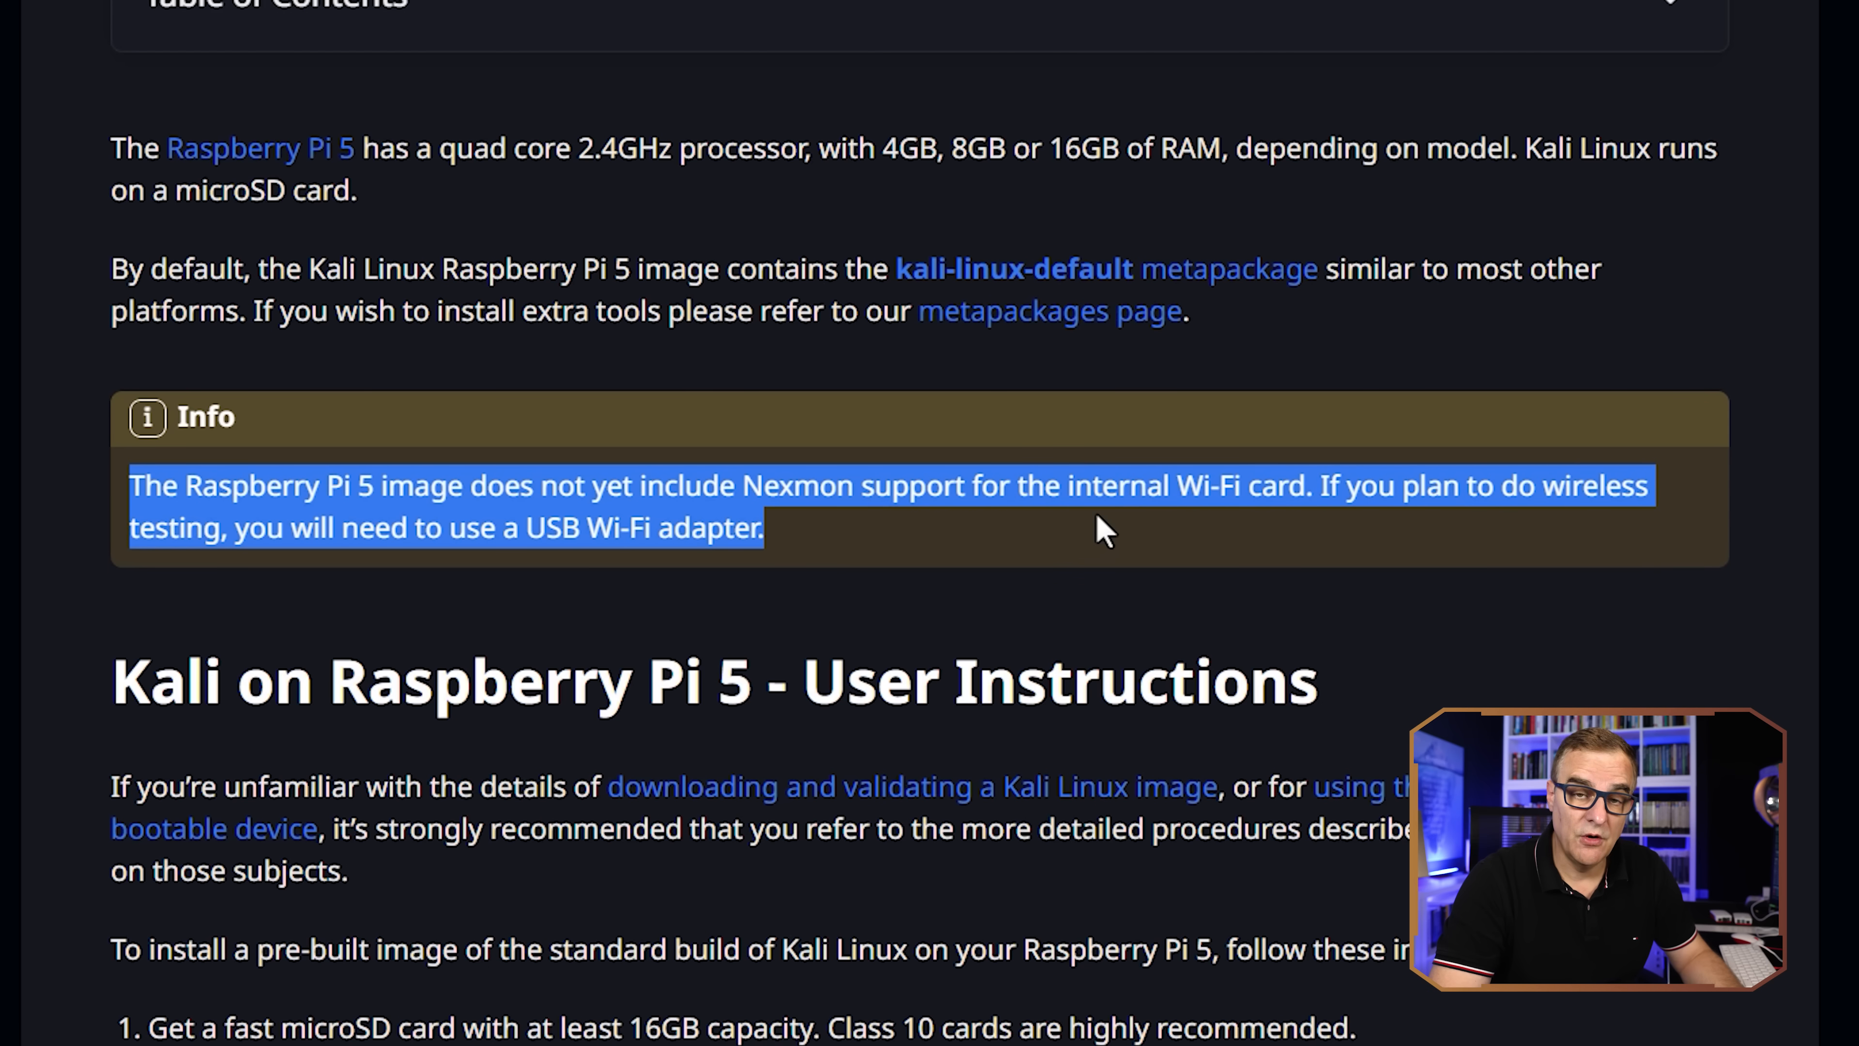
pyautogui.scroll(-3)
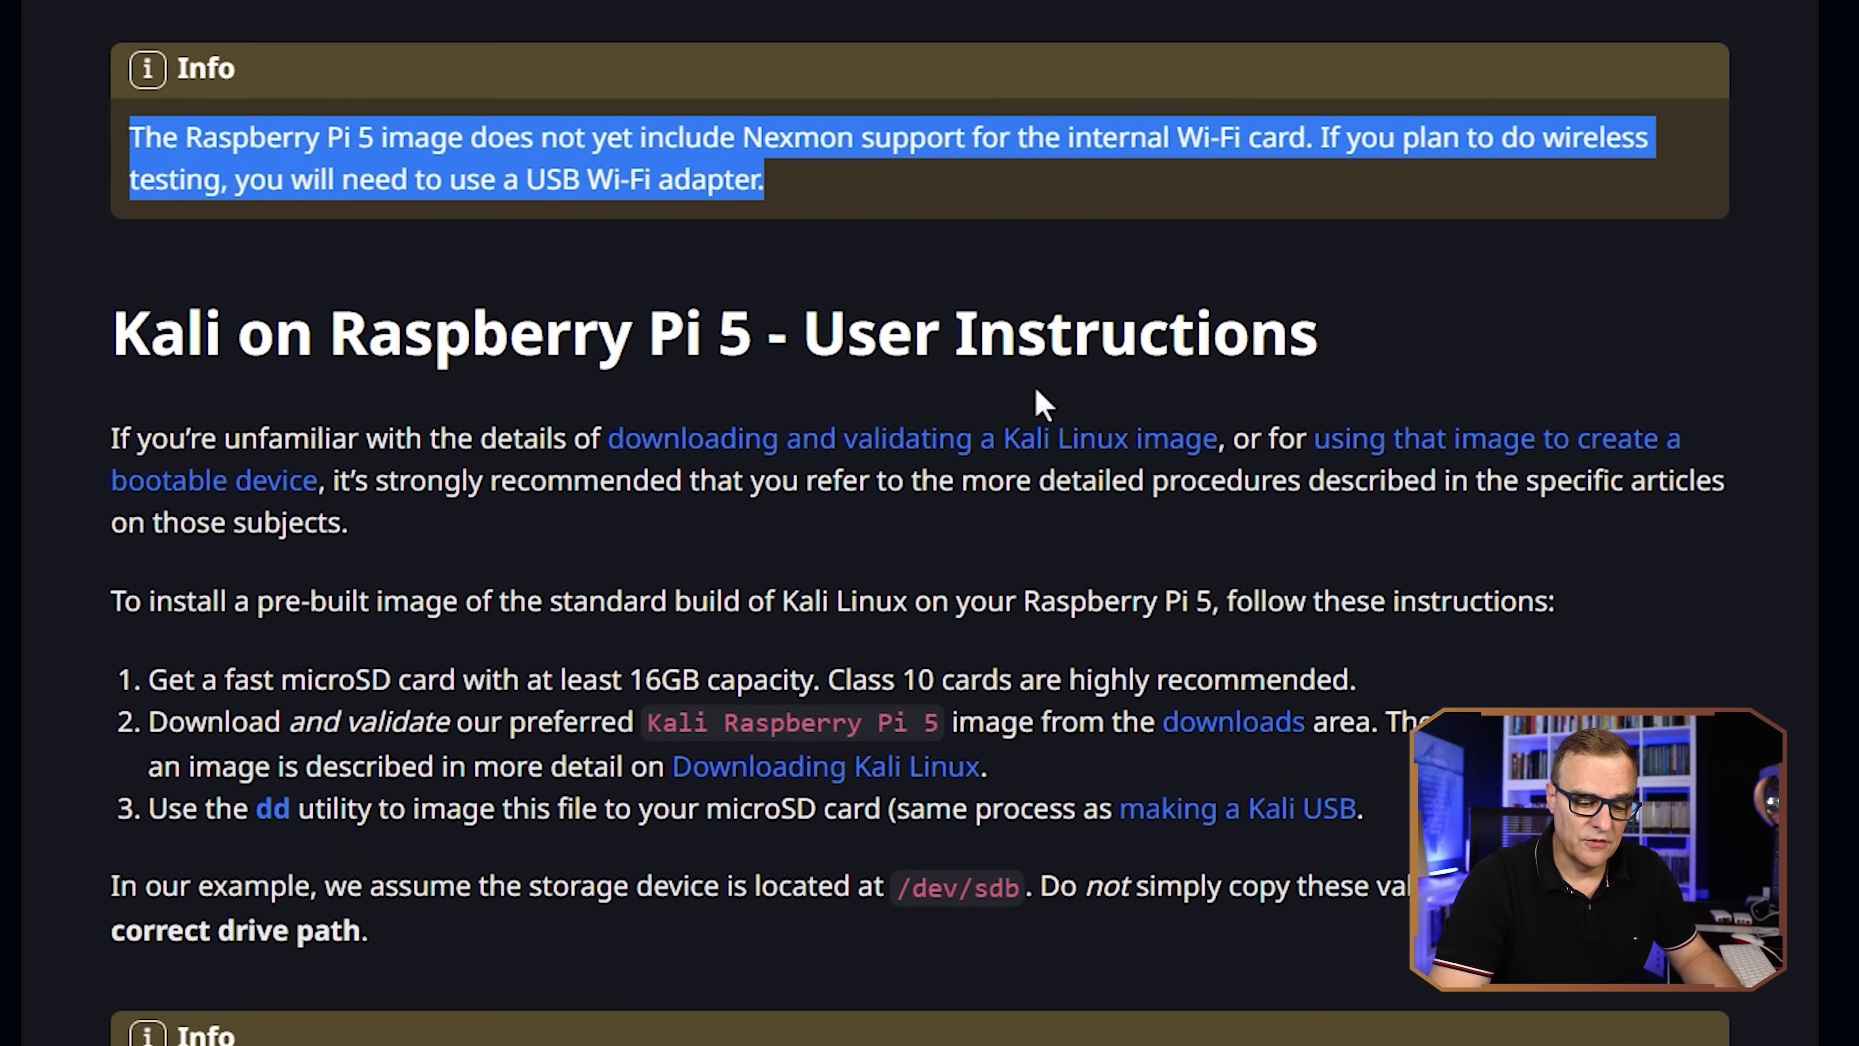
pyautogui.scroll(-3)
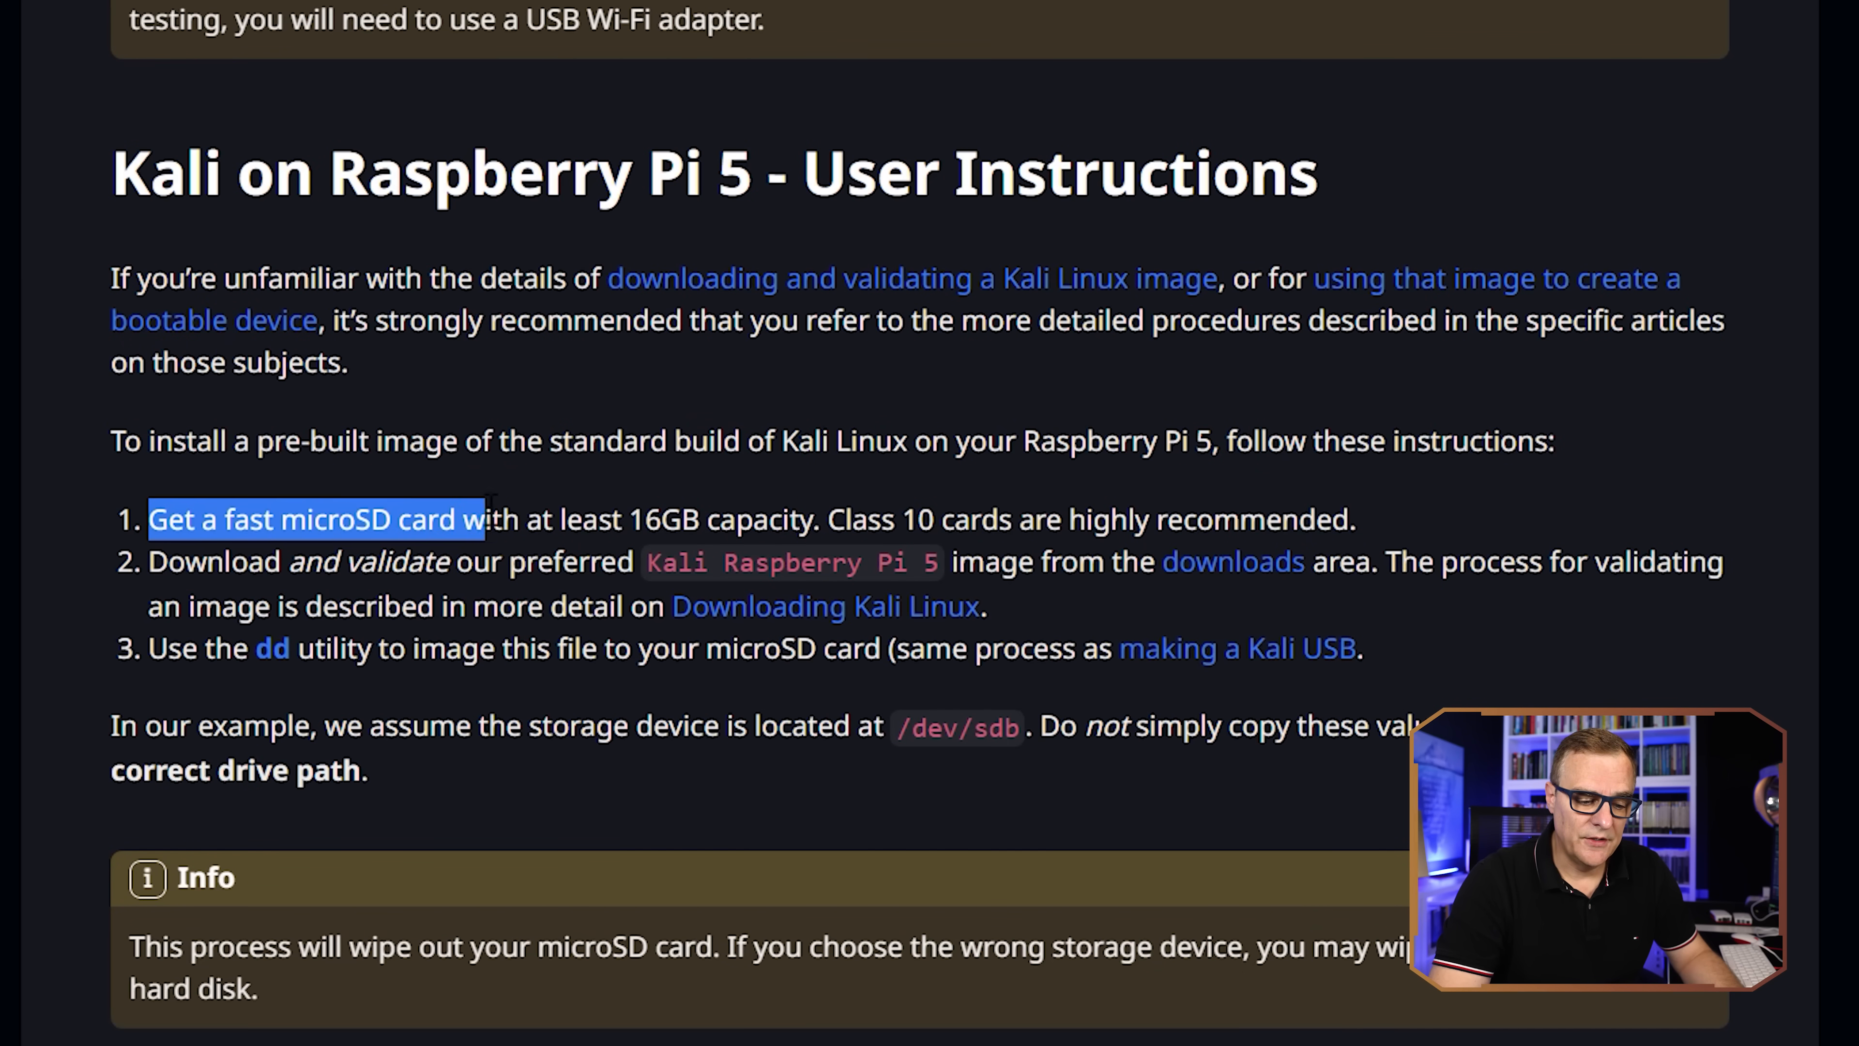
pyautogui.moveTo(480, 519); pyautogui.dragTo(1352, 519)
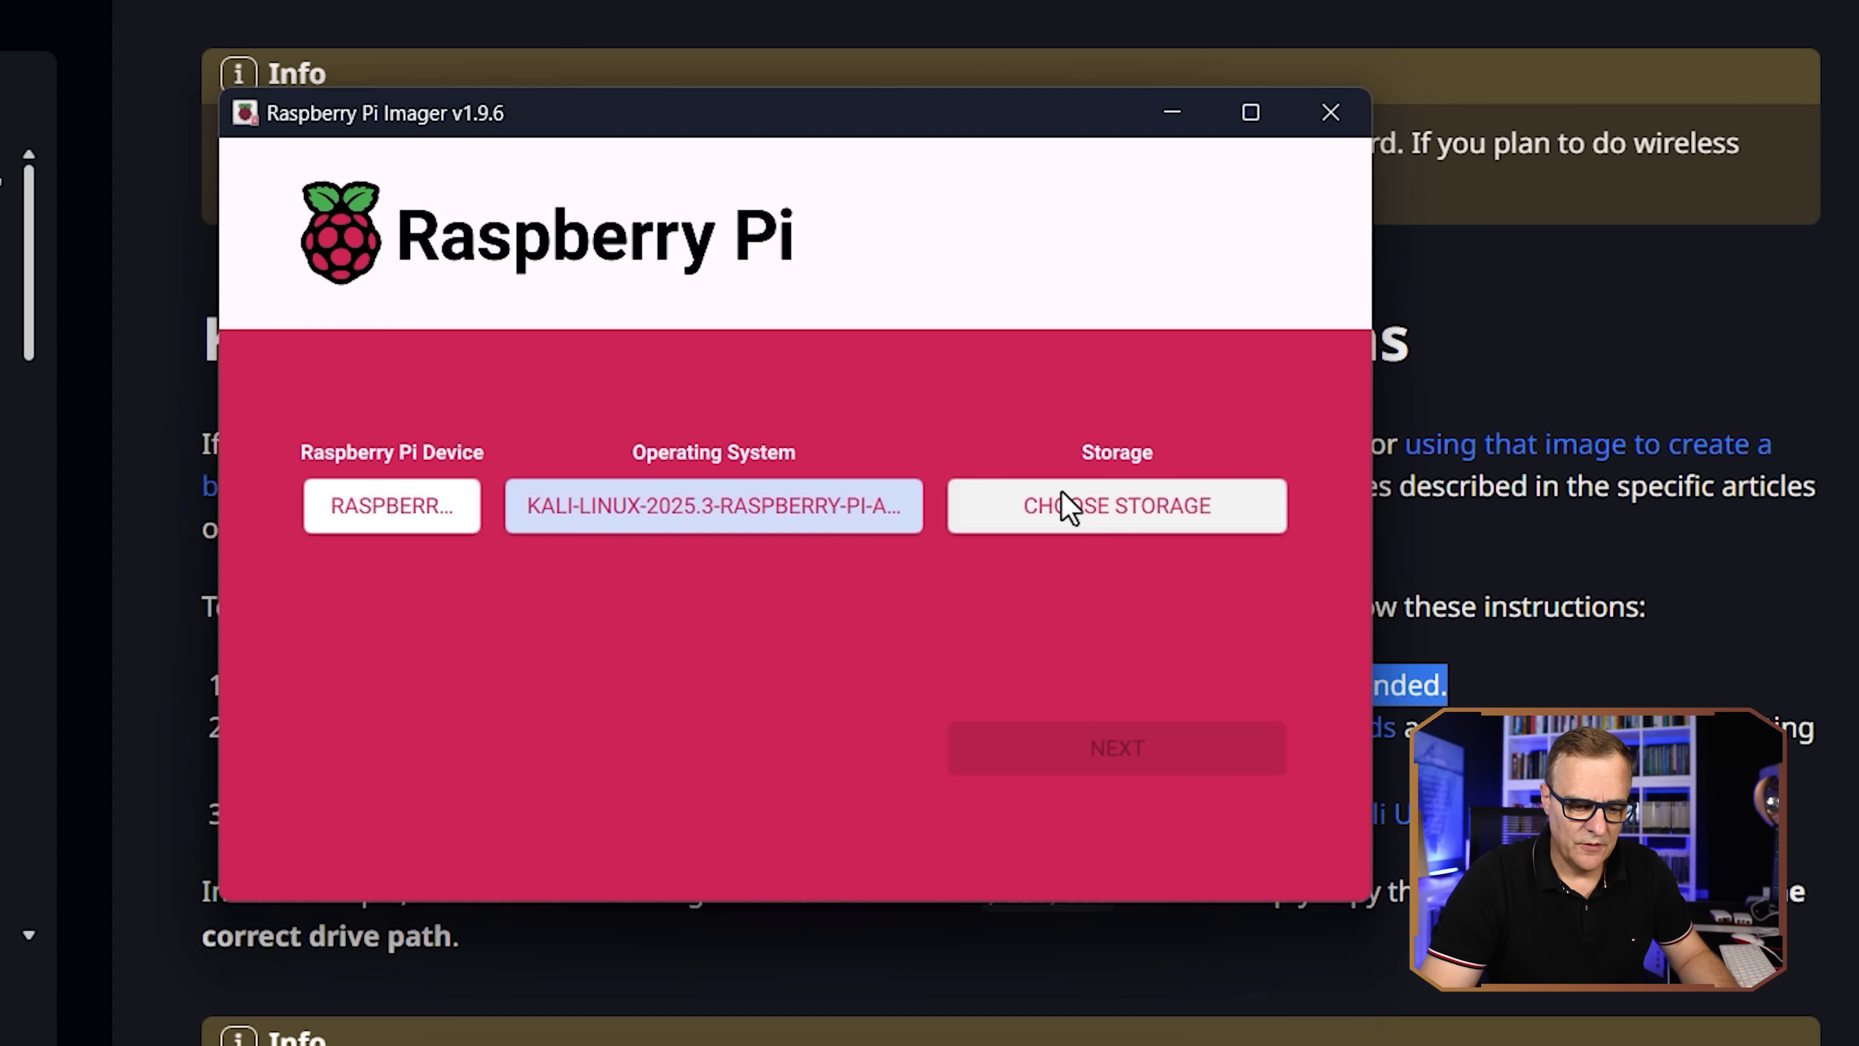
# Target the 63.9 GB SDXC card and proceed to edit OS customisation settings.
pyautogui.click(1115, 506)
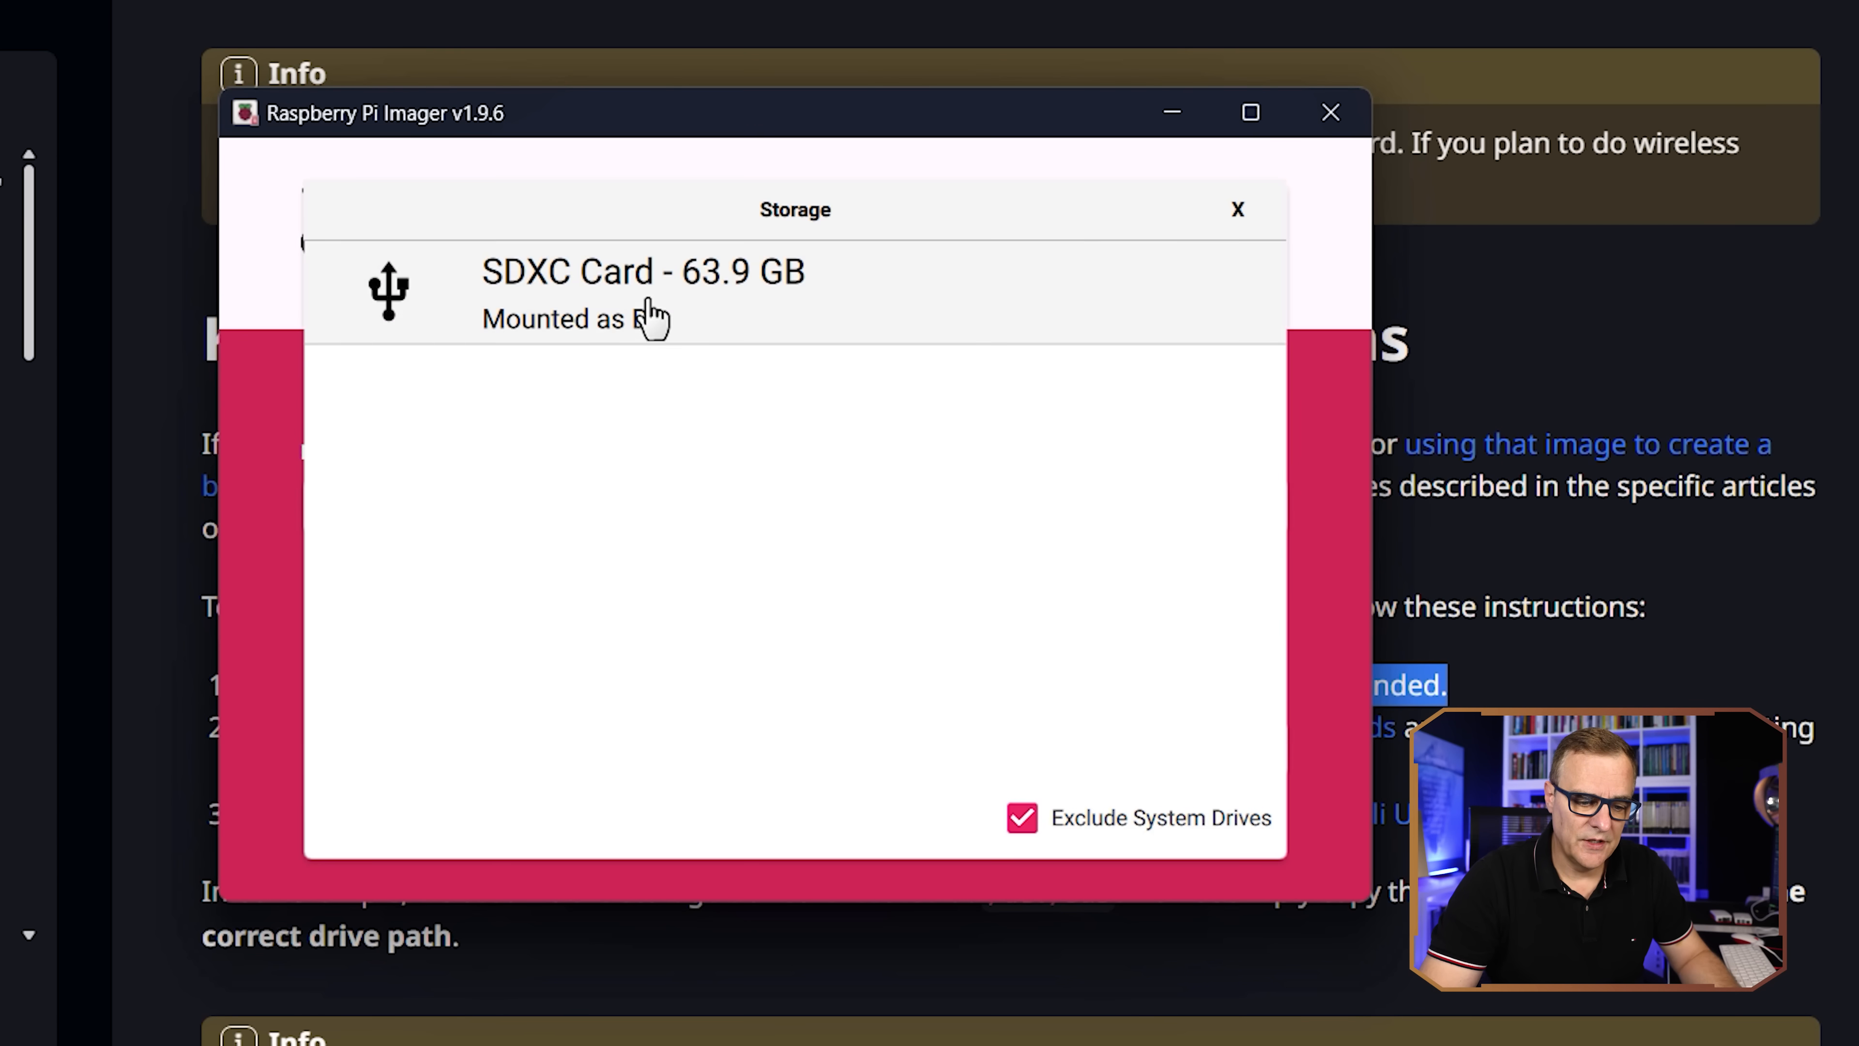
pyautogui.click(643, 295)
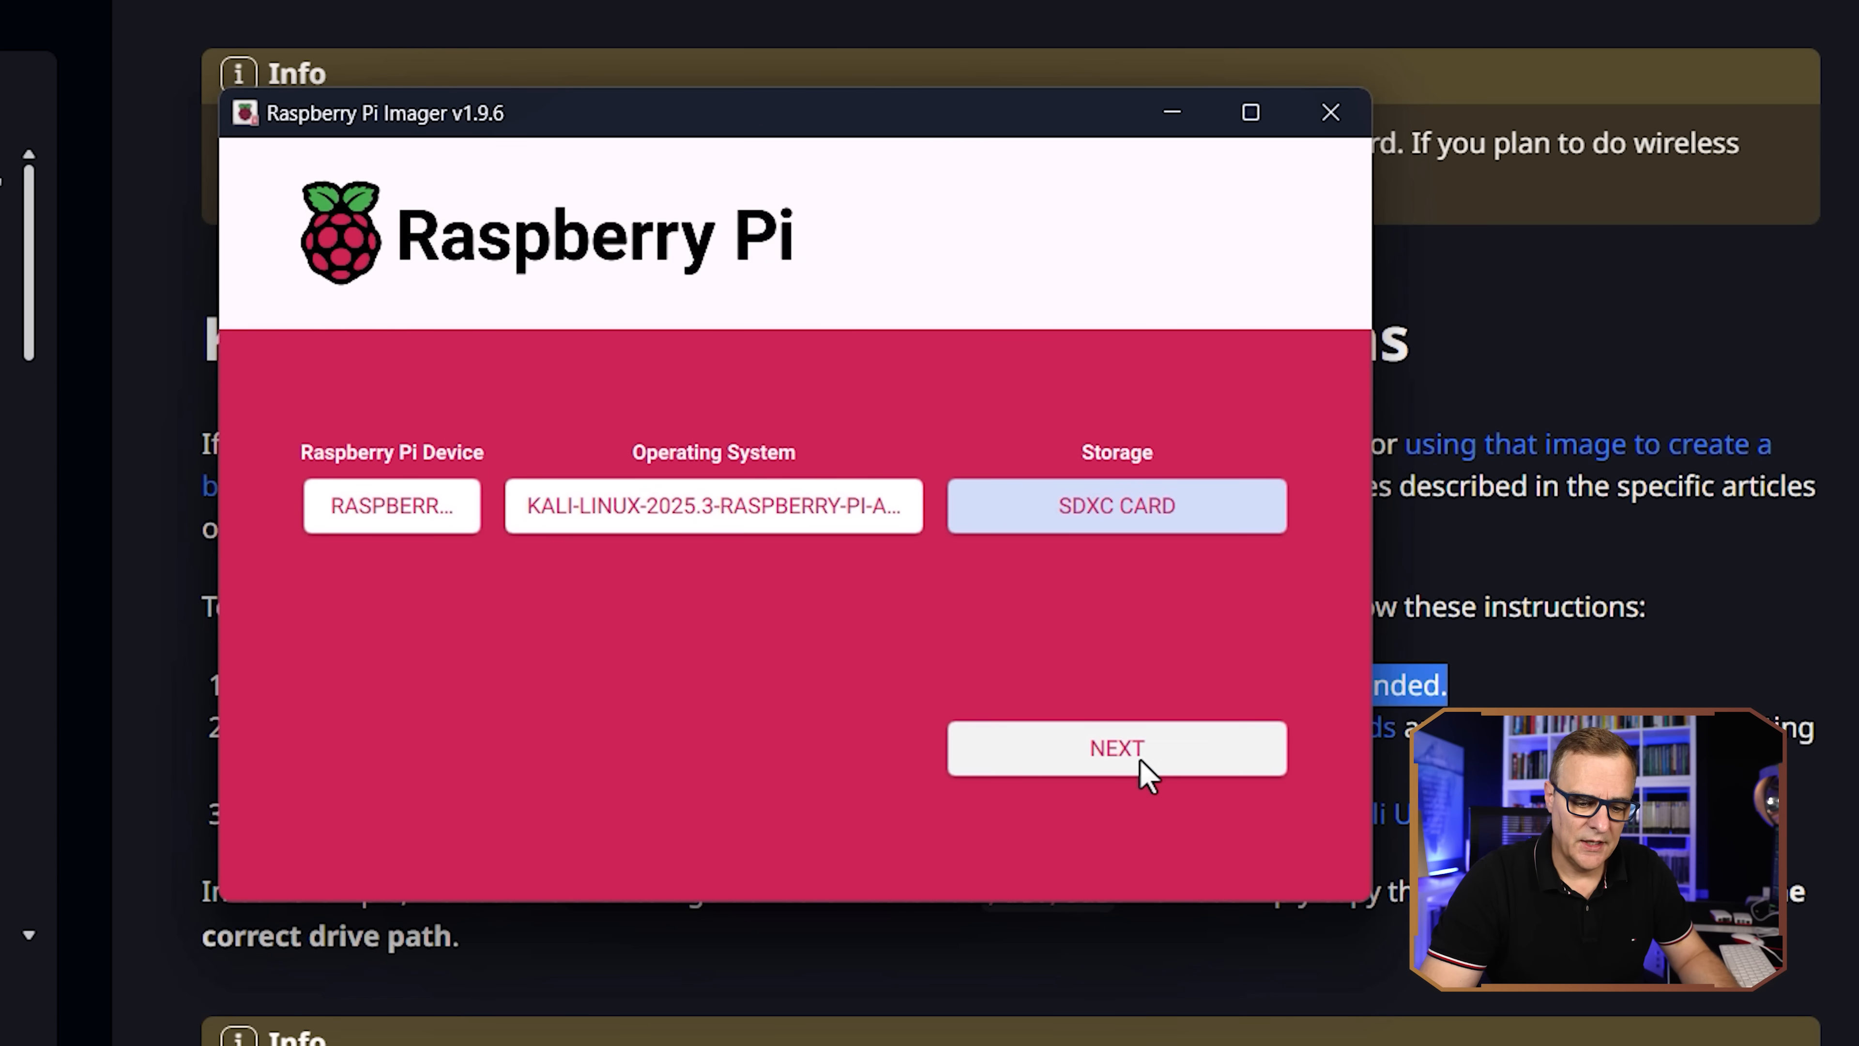
pyautogui.click(1114, 748)
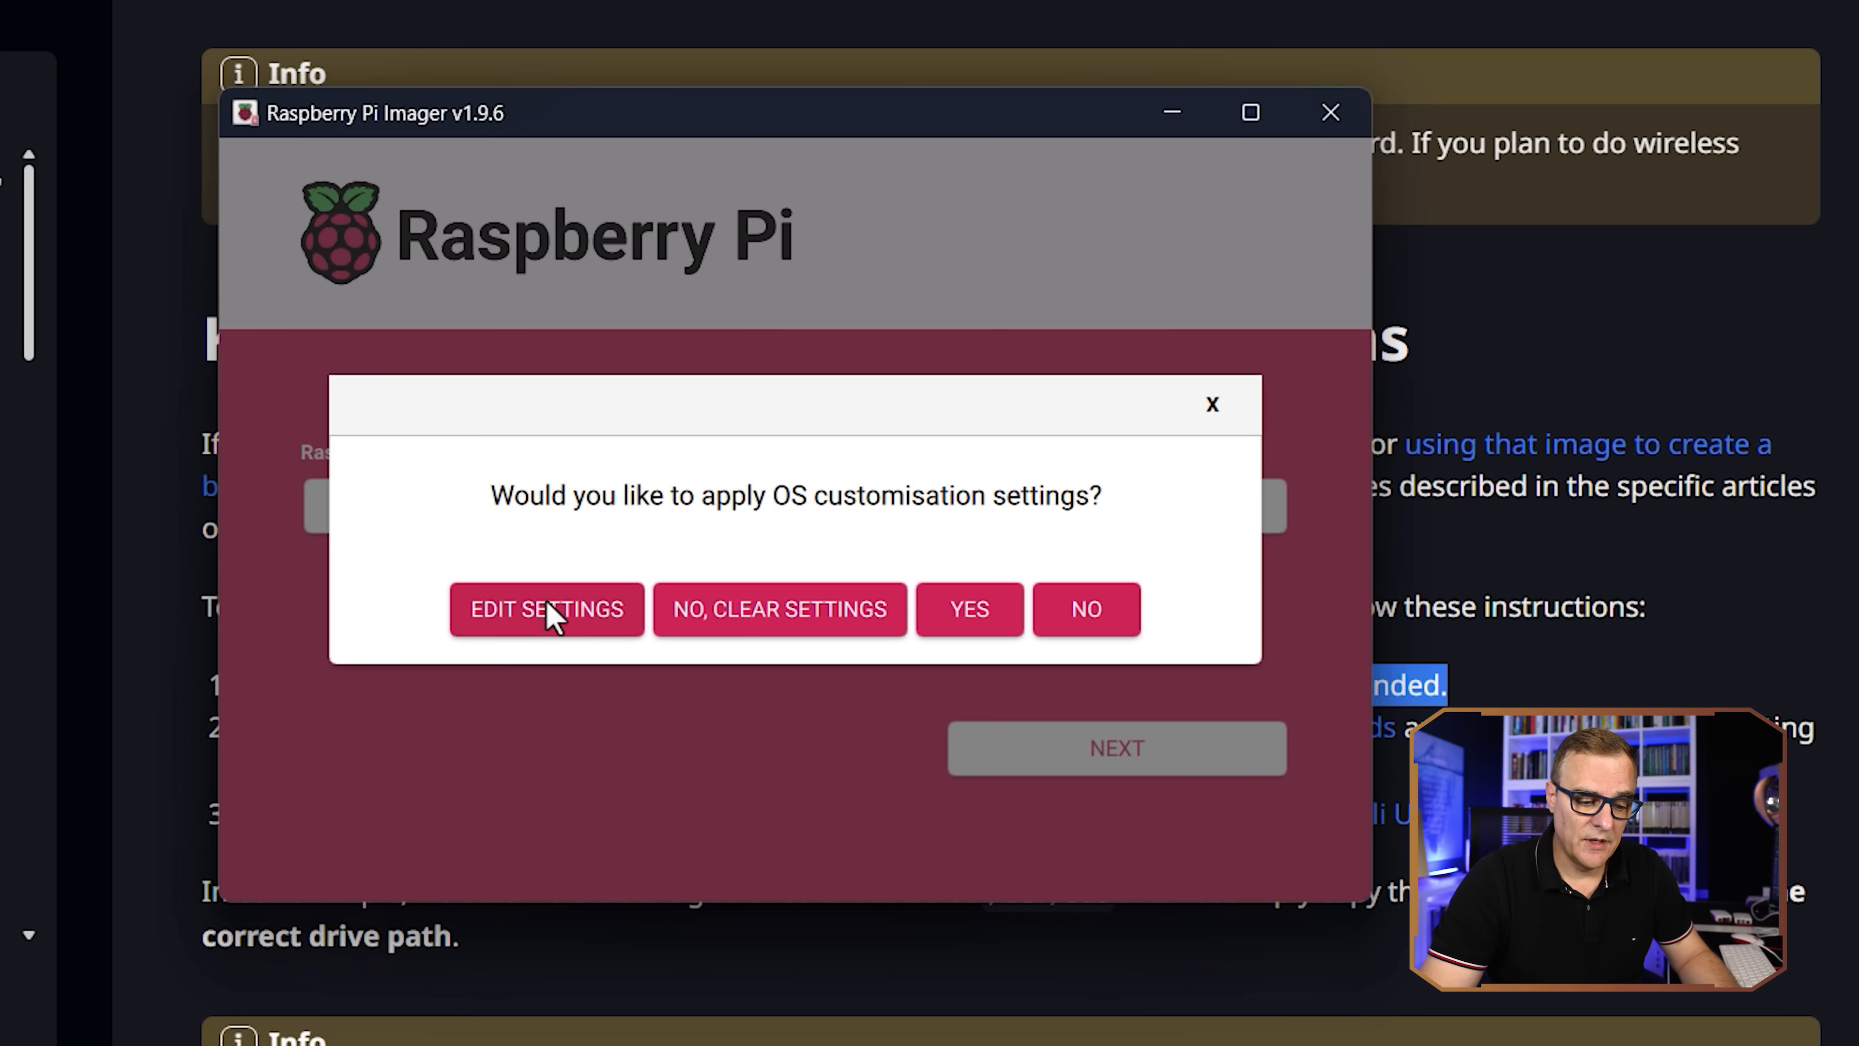
pyautogui.click(546, 608)
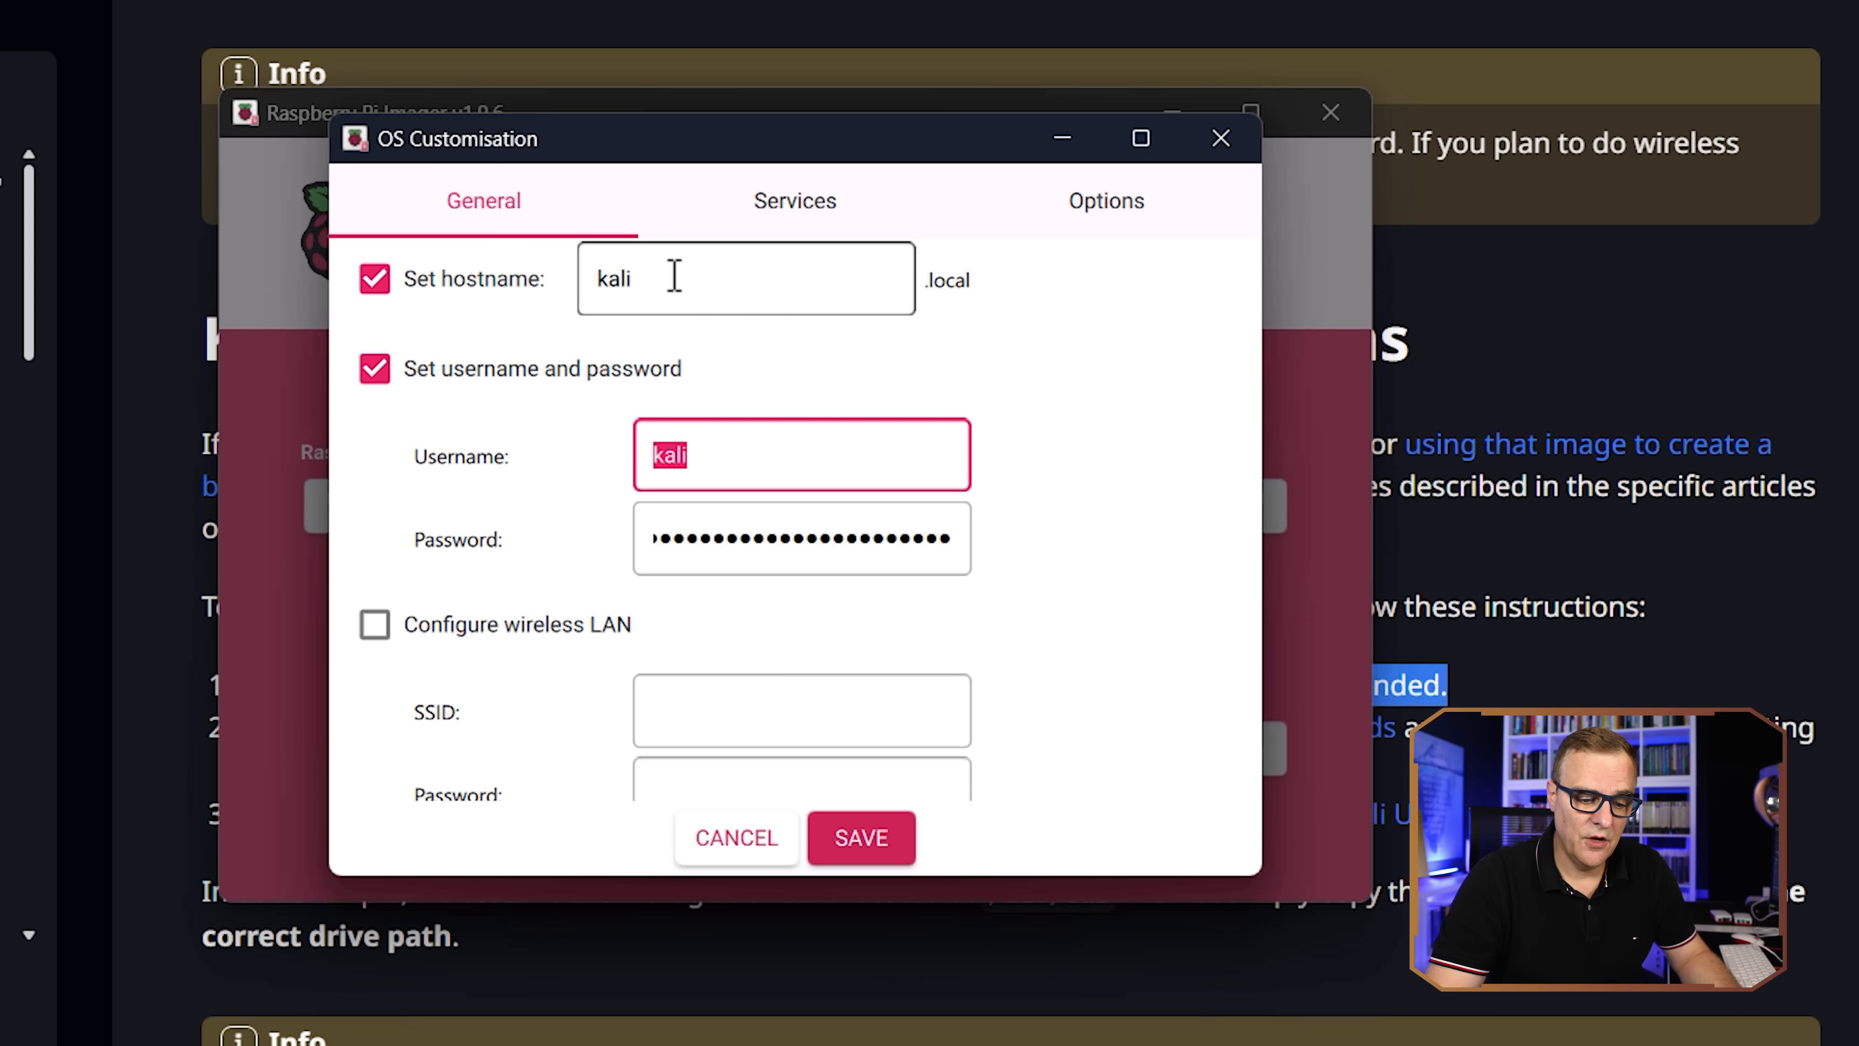
# Review General, Services (SSH) and Options settings with hostname and user kali, then save them.
pyautogui.scroll(-3)
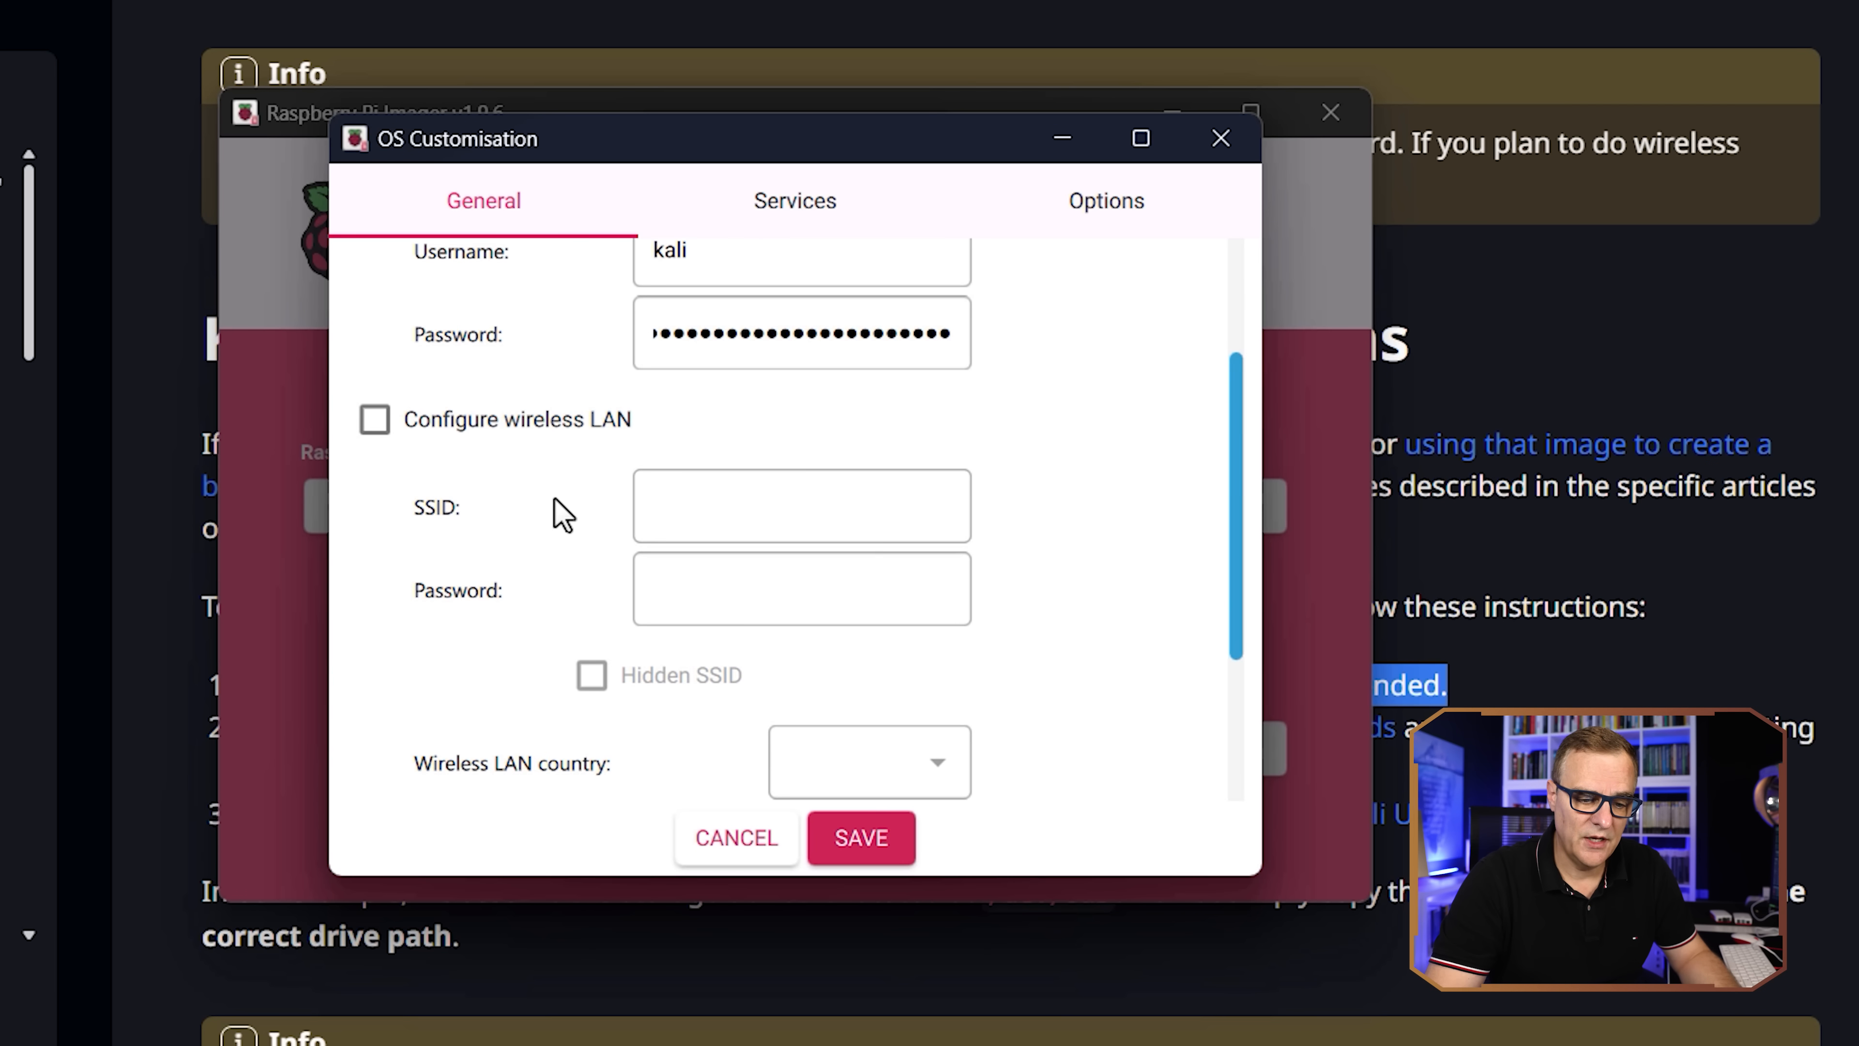
pyautogui.click(794, 201)
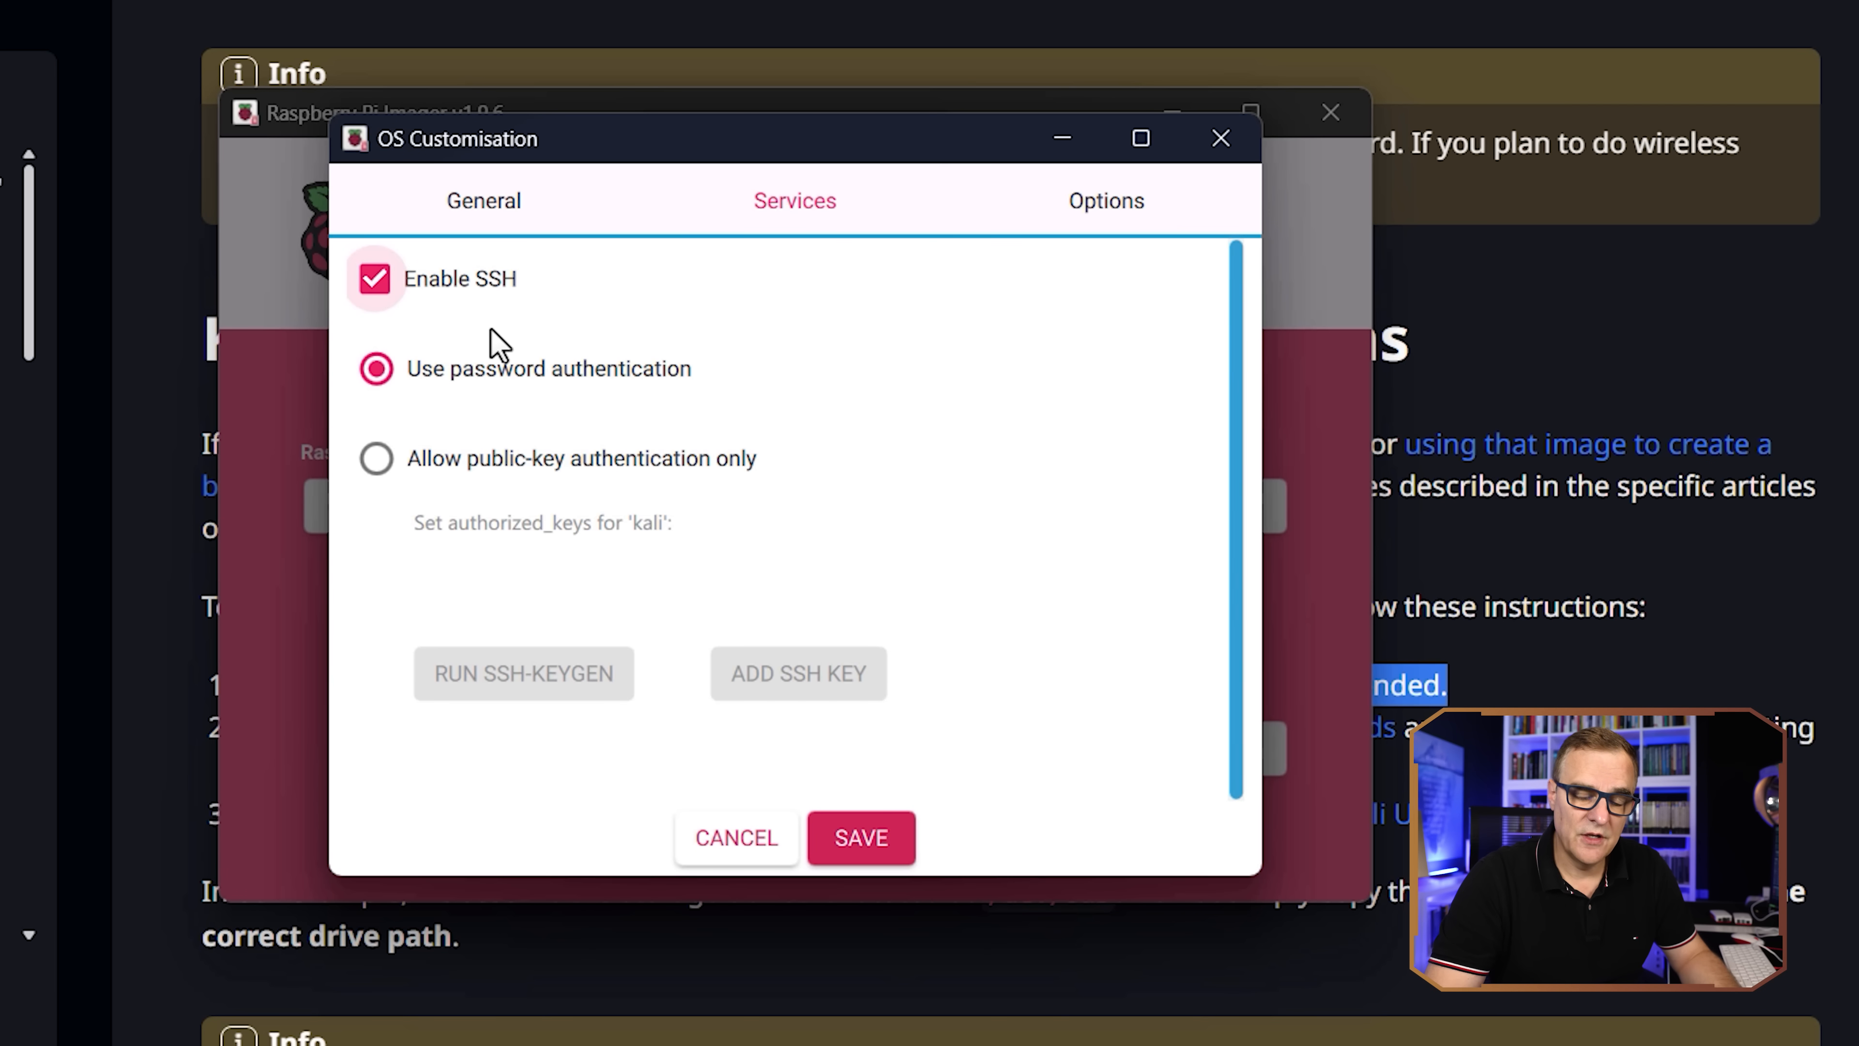
pyautogui.moveTo(587, 249)
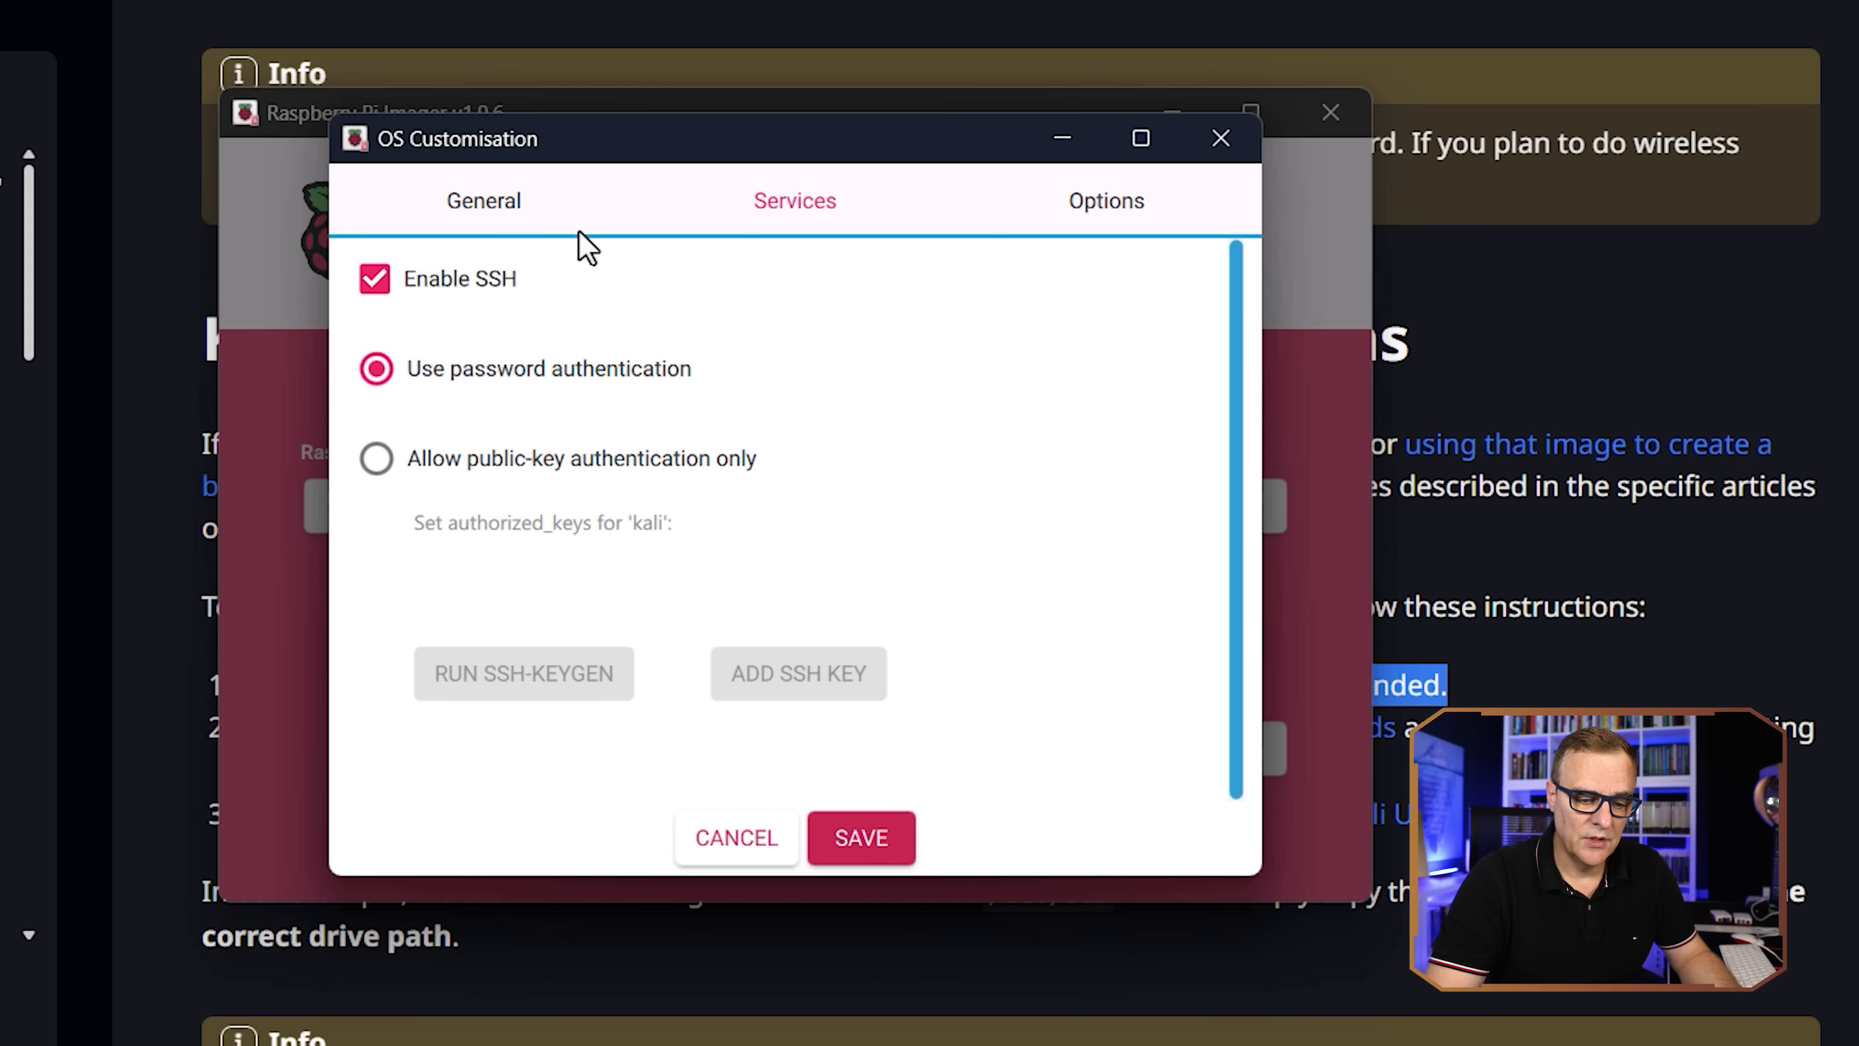
pyautogui.click(1105, 200)
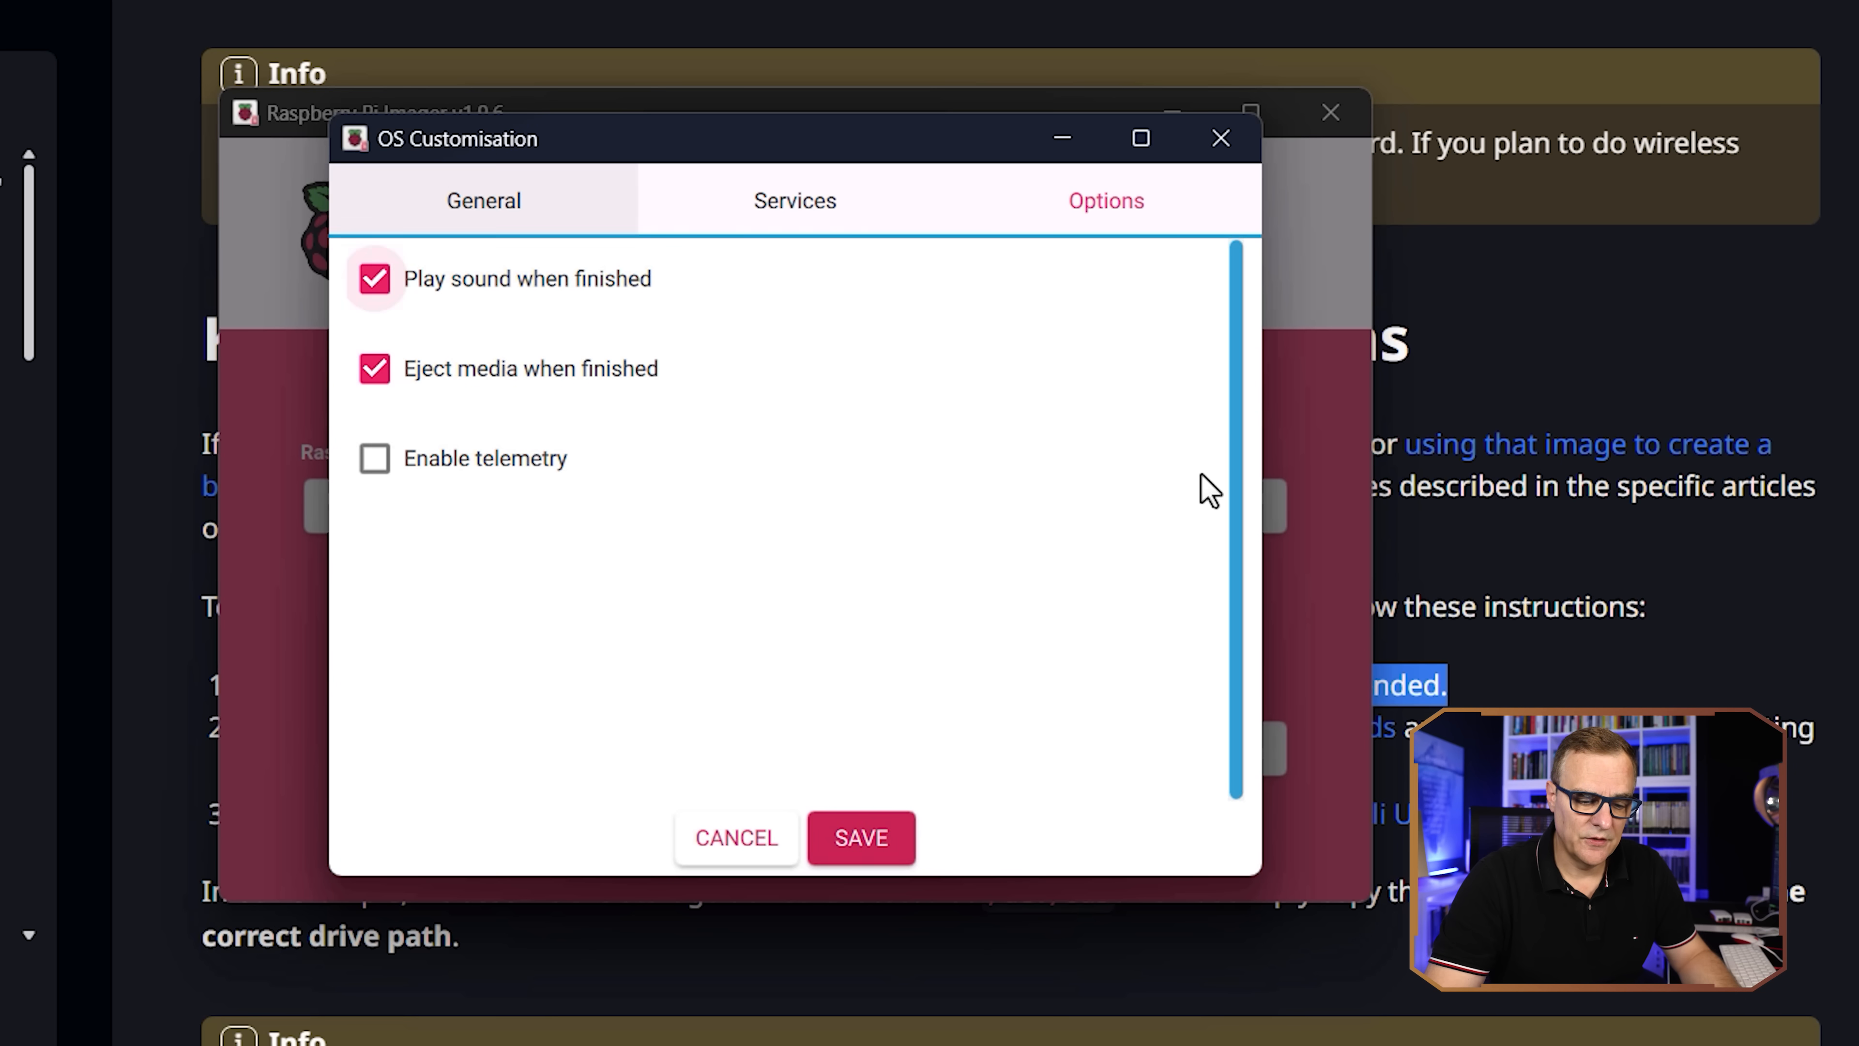
pyautogui.click(860, 837)
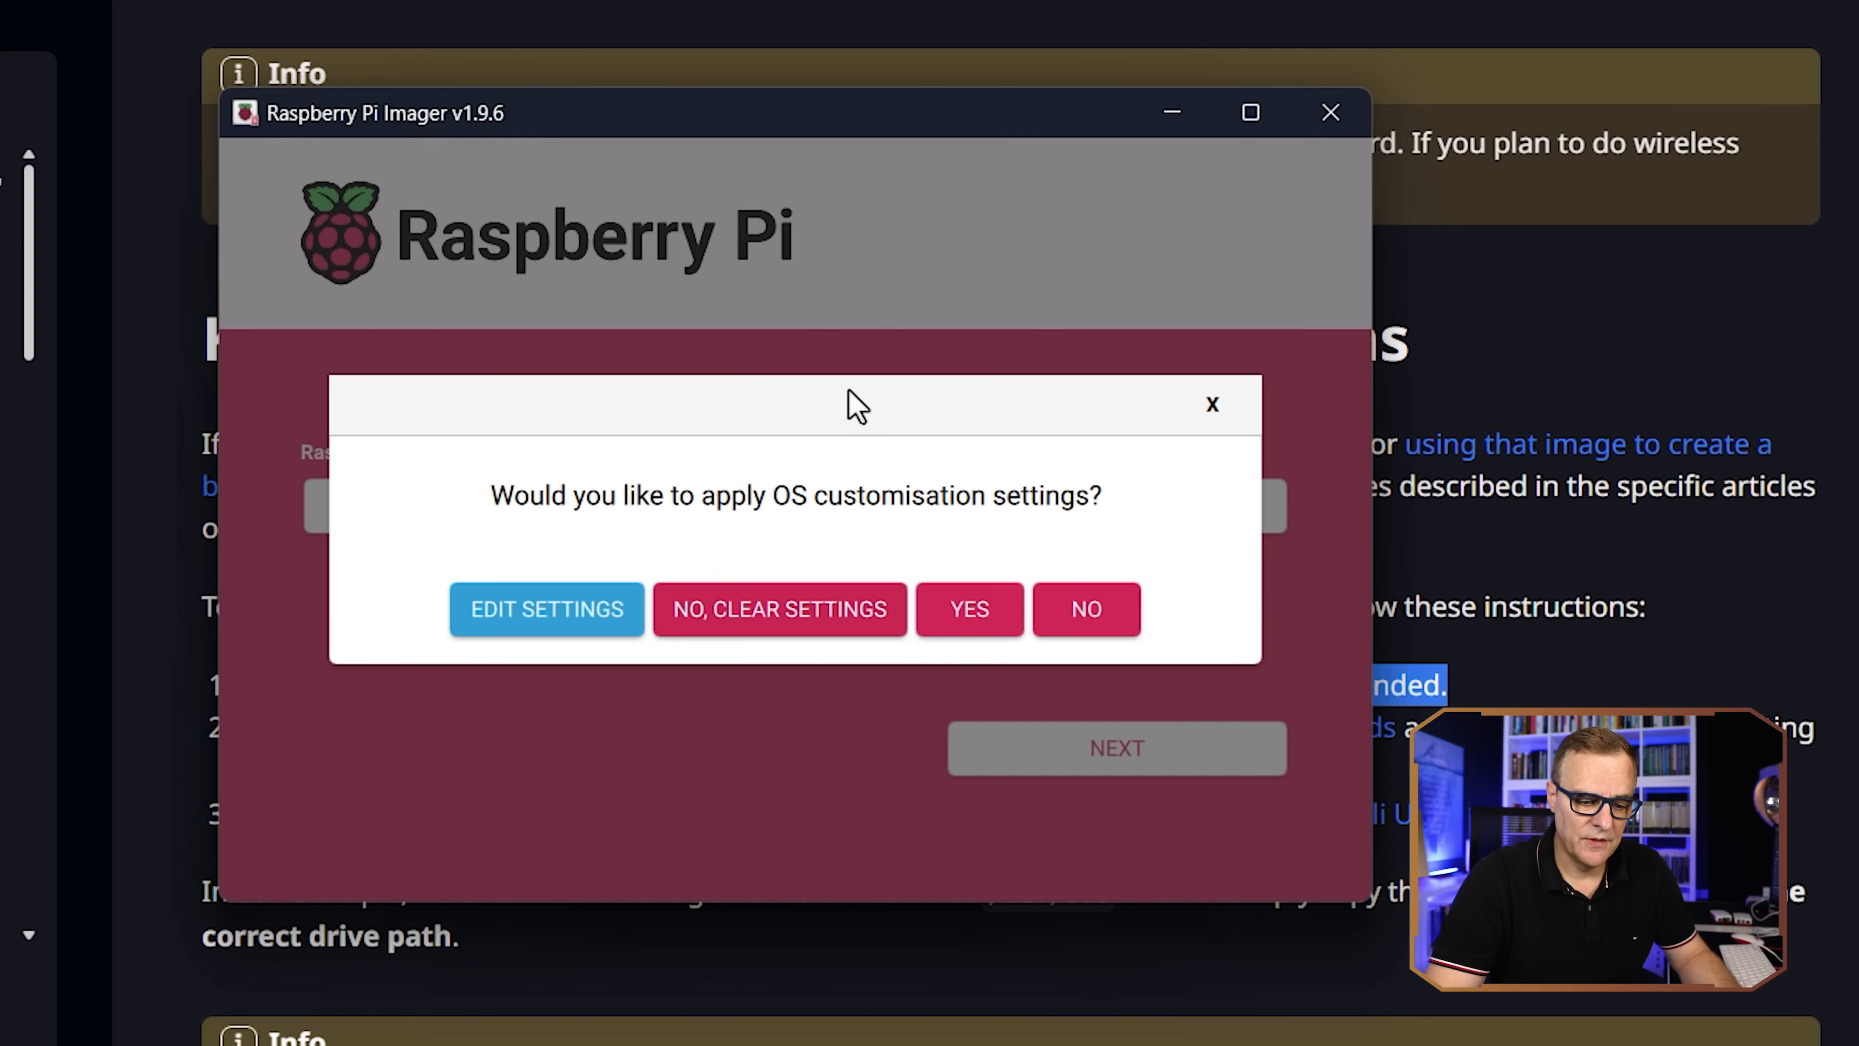
pyautogui.moveTo(1048, 553)
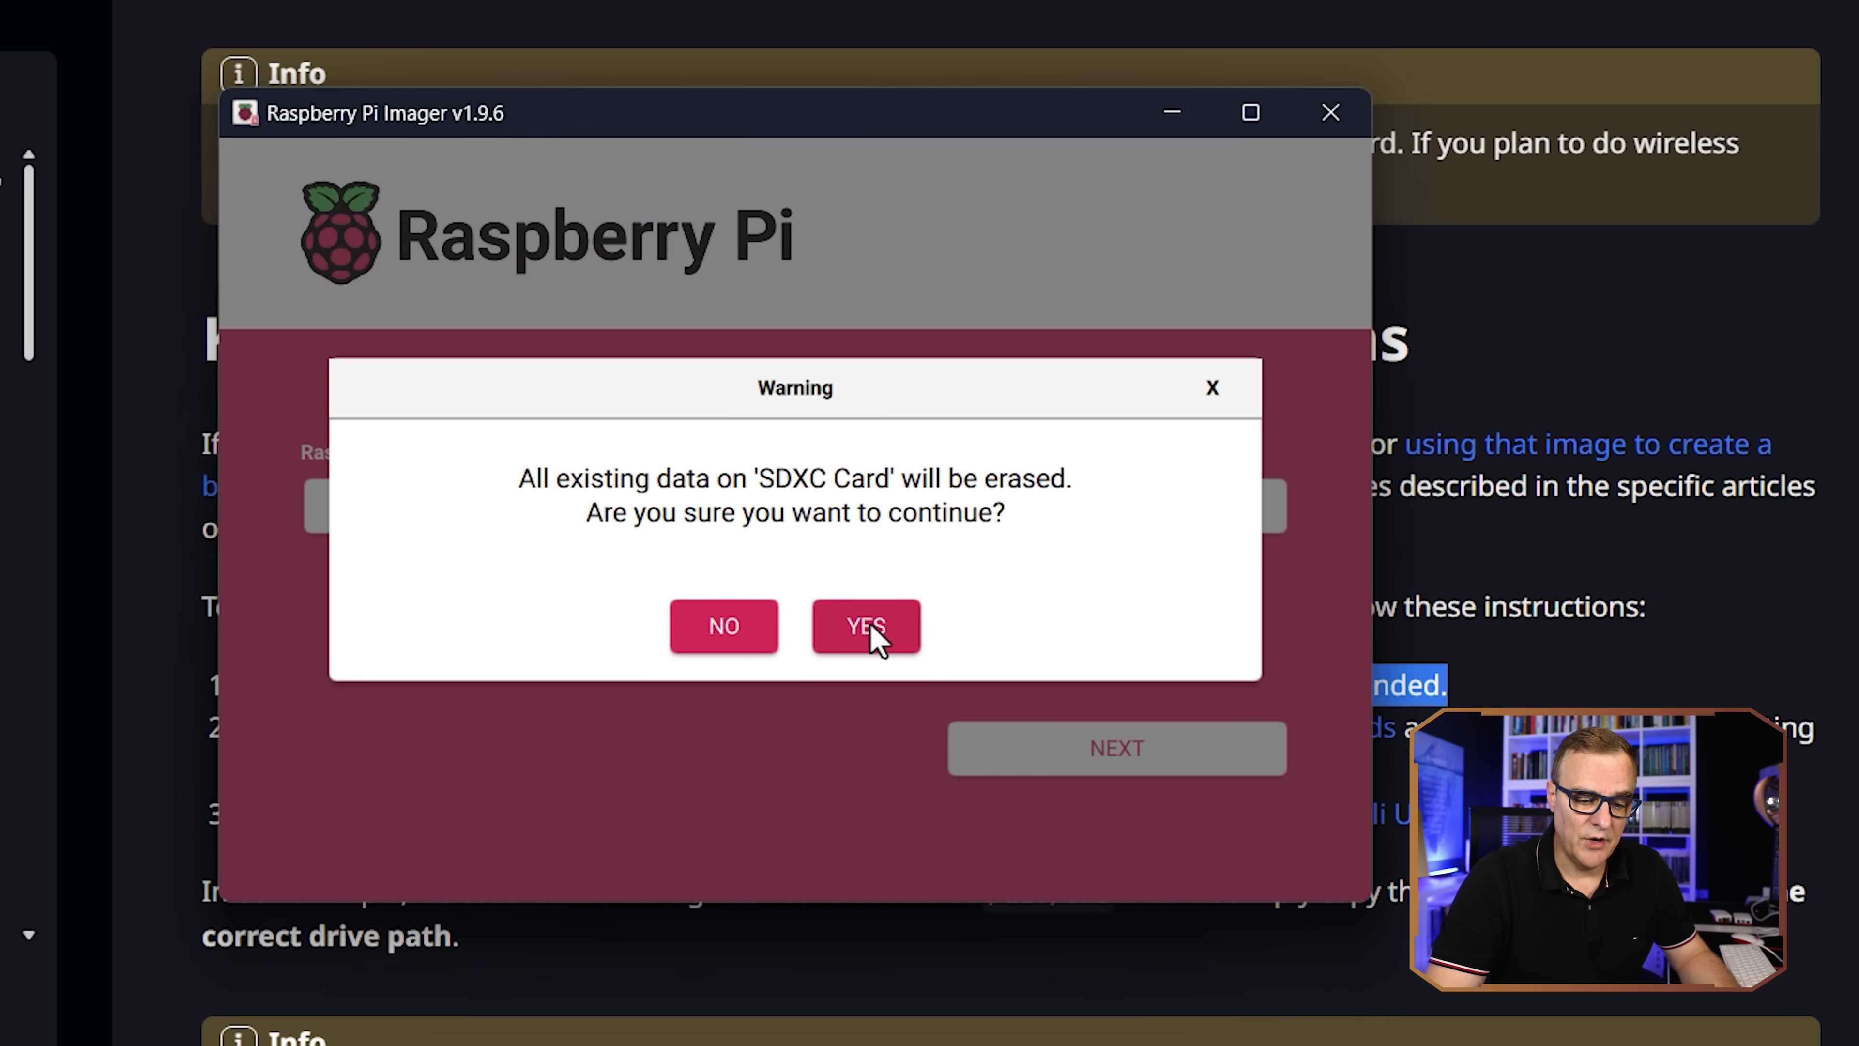
# Confirm erasing the SDXC card and start writing the Kali image.
pyautogui.click(864, 627)
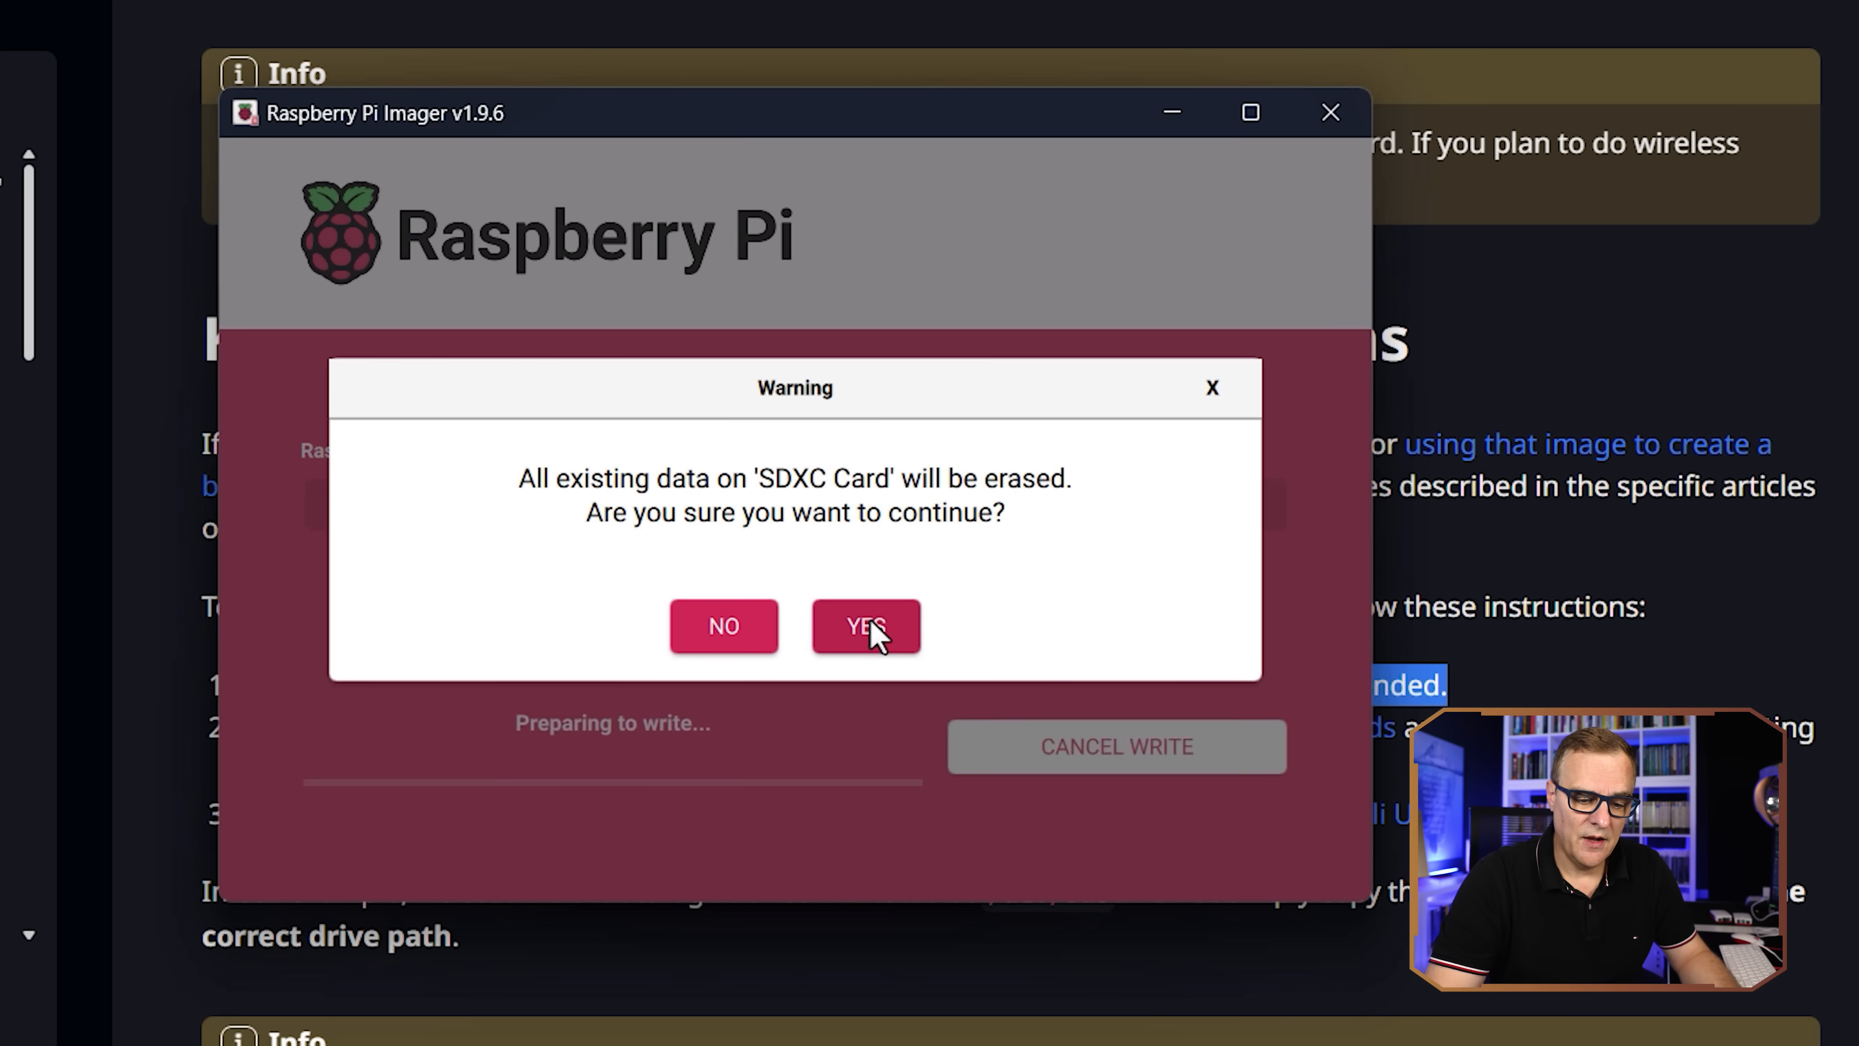
pyautogui.click(865, 627)
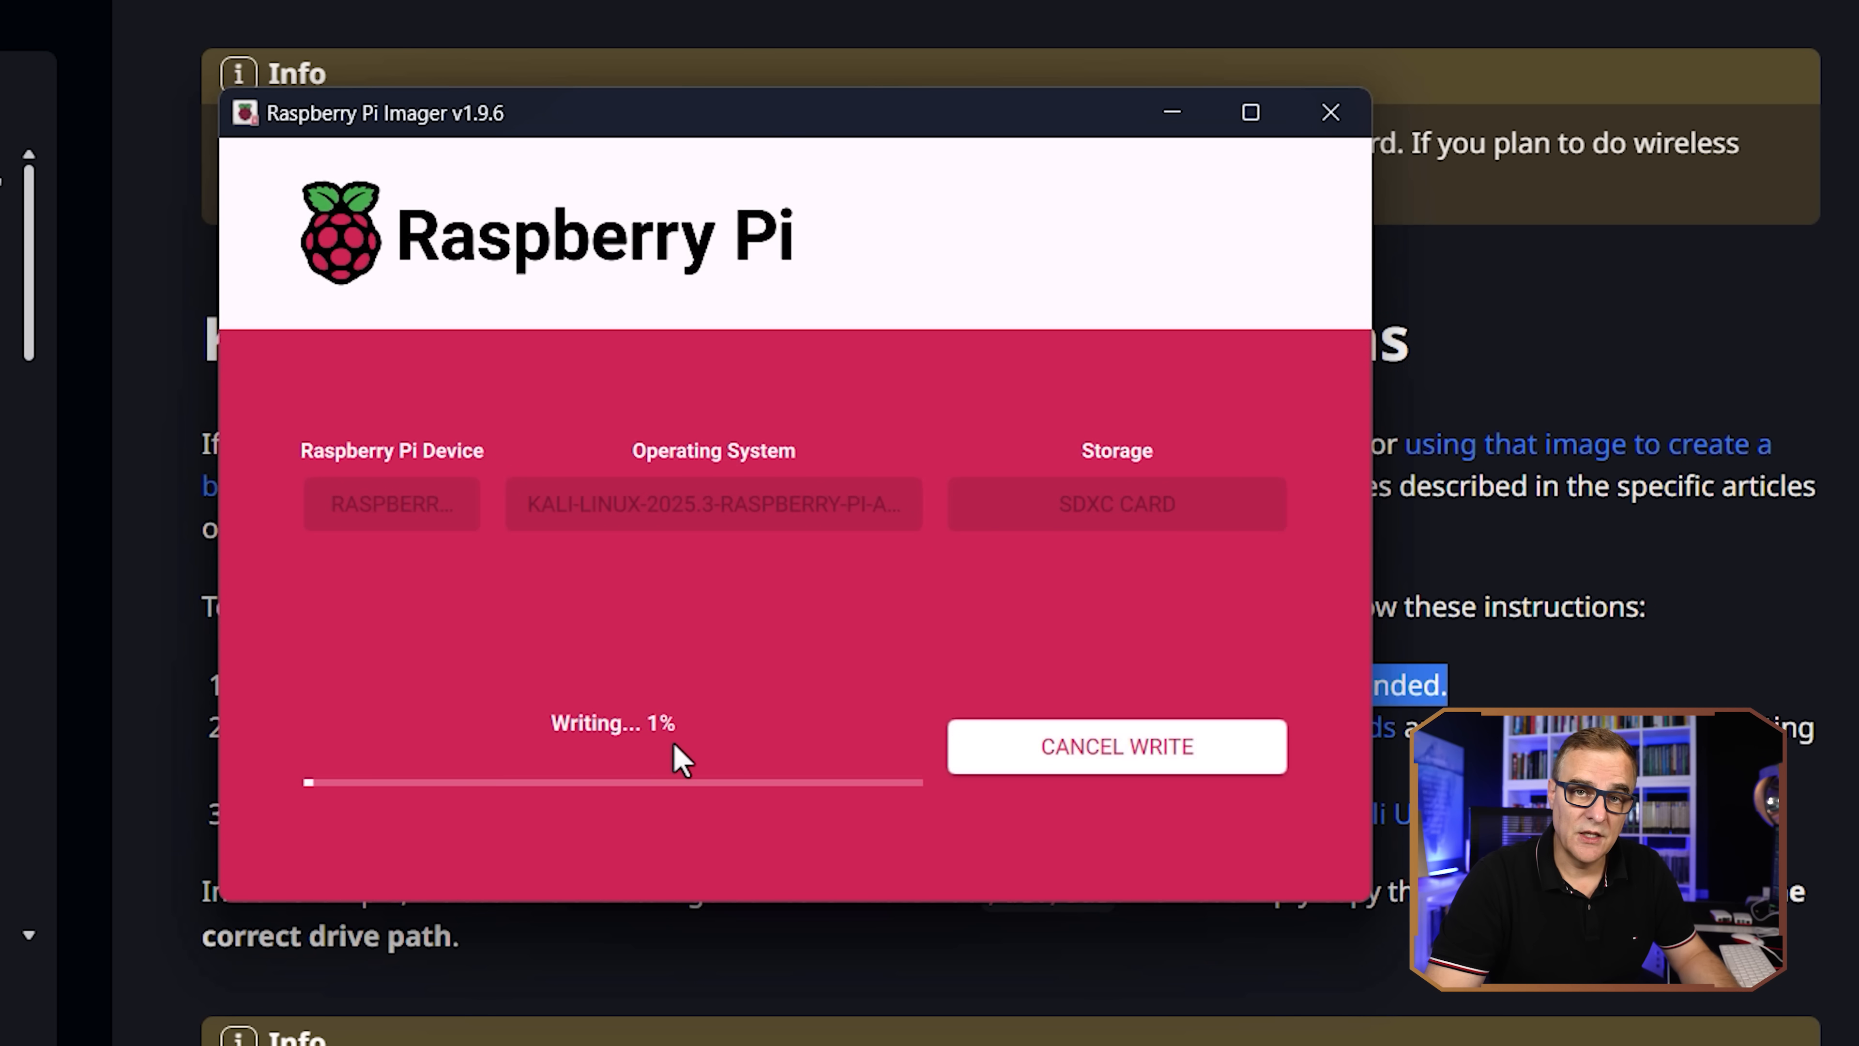
pyautogui.moveTo(744, 768)
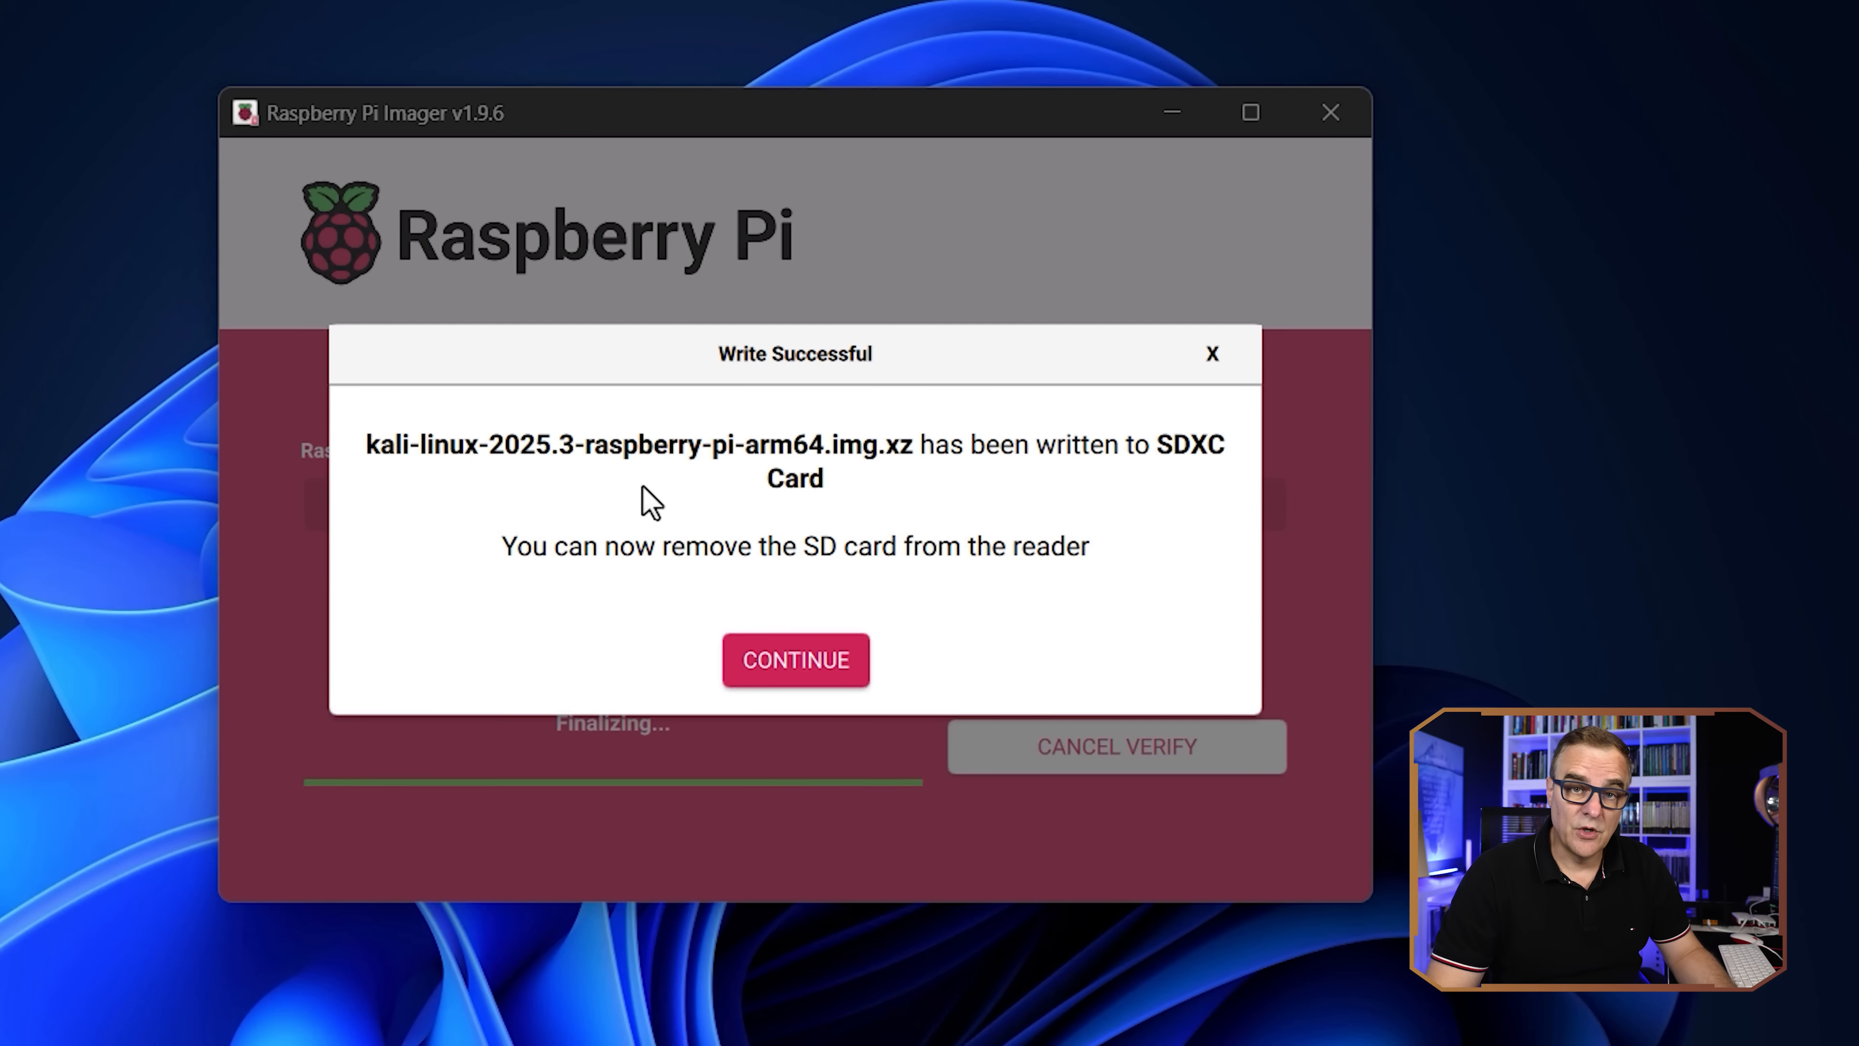
pyautogui.moveTo(886, 519)
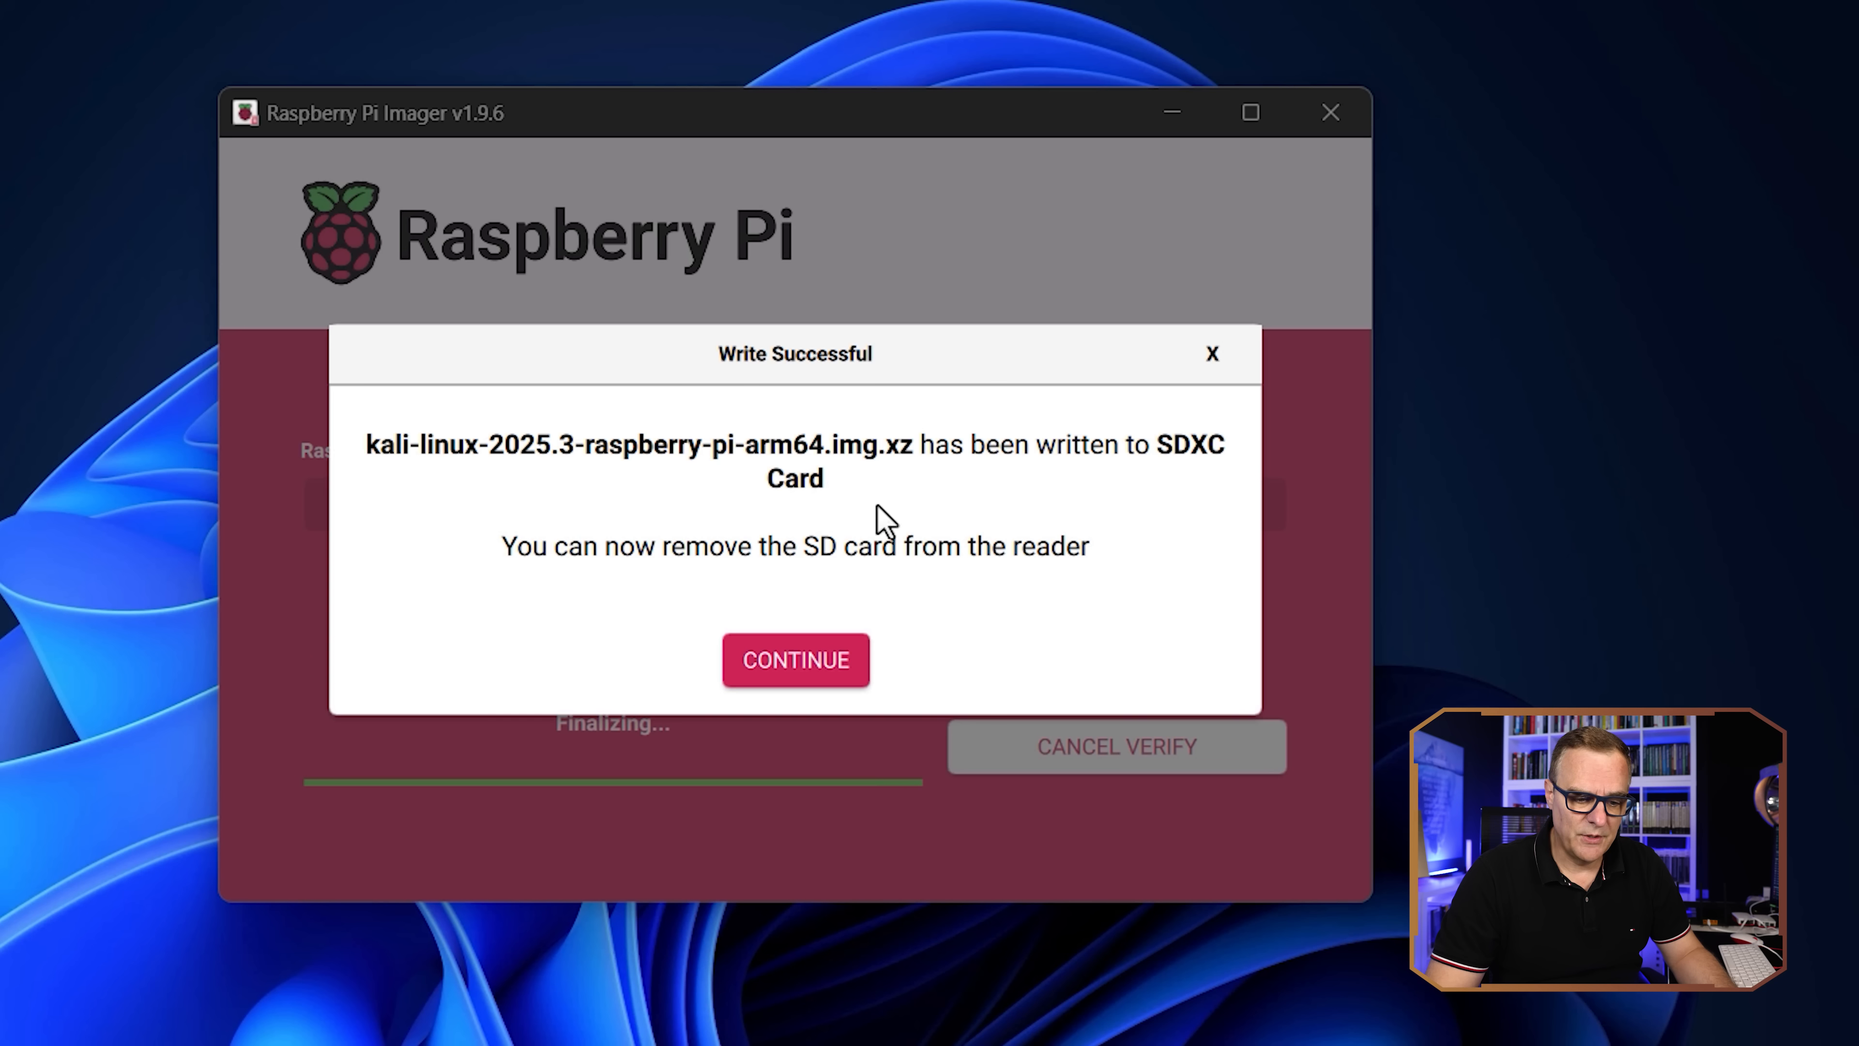
pyautogui.click(794, 660)
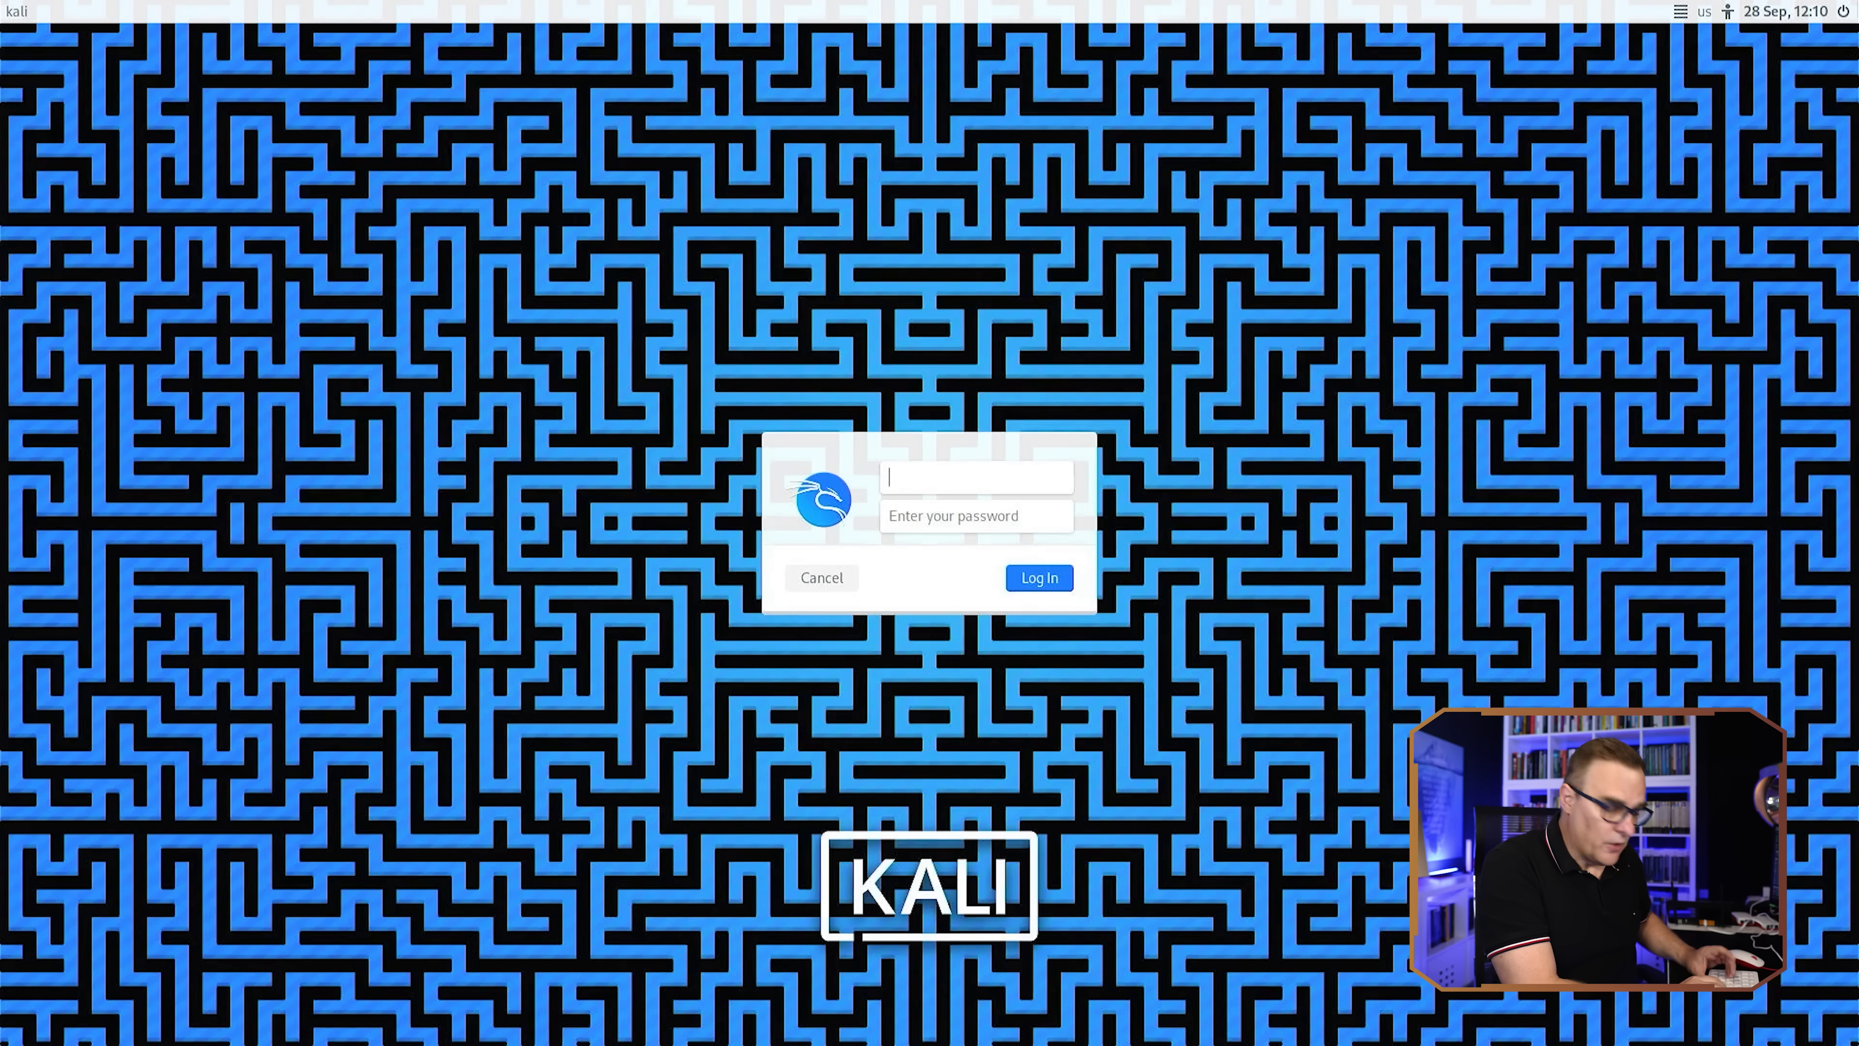
# Log in to Kali Linux as the kali user and reach the Xfce desktop.
pyautogui.write('kali')
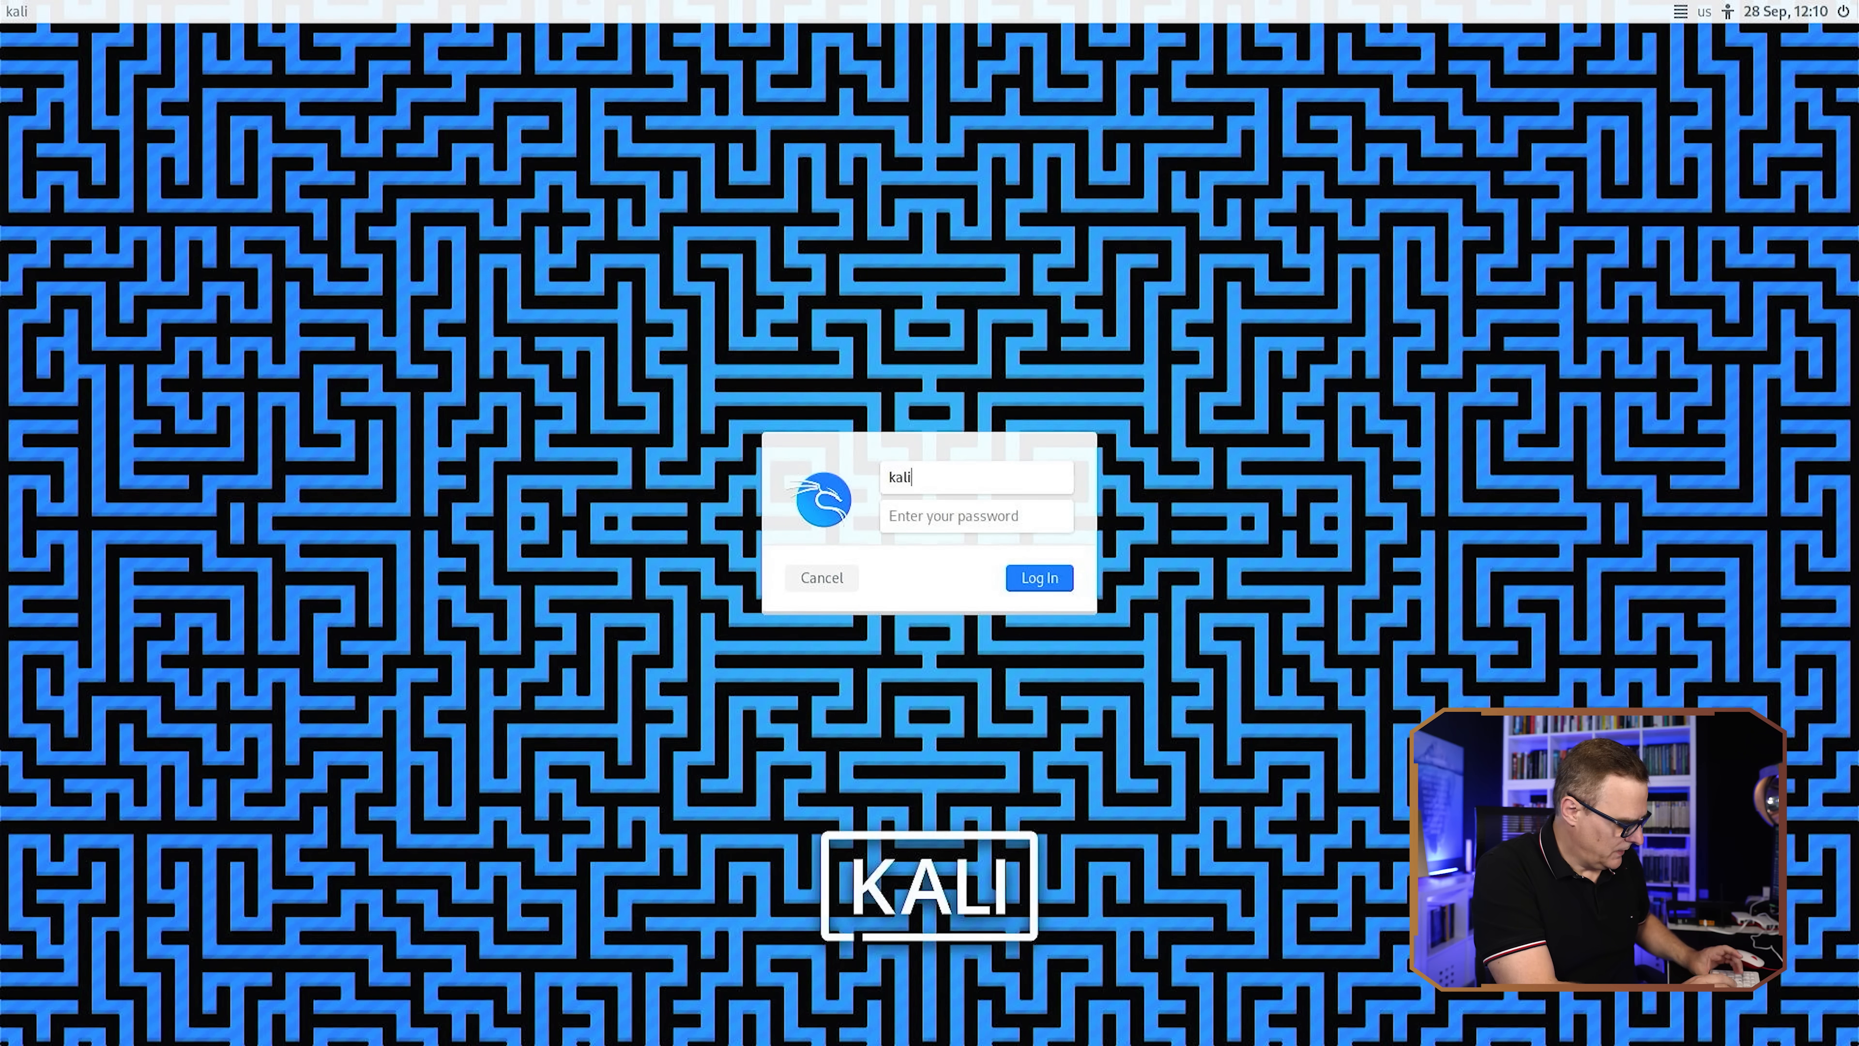
pyautogui.write('••••')
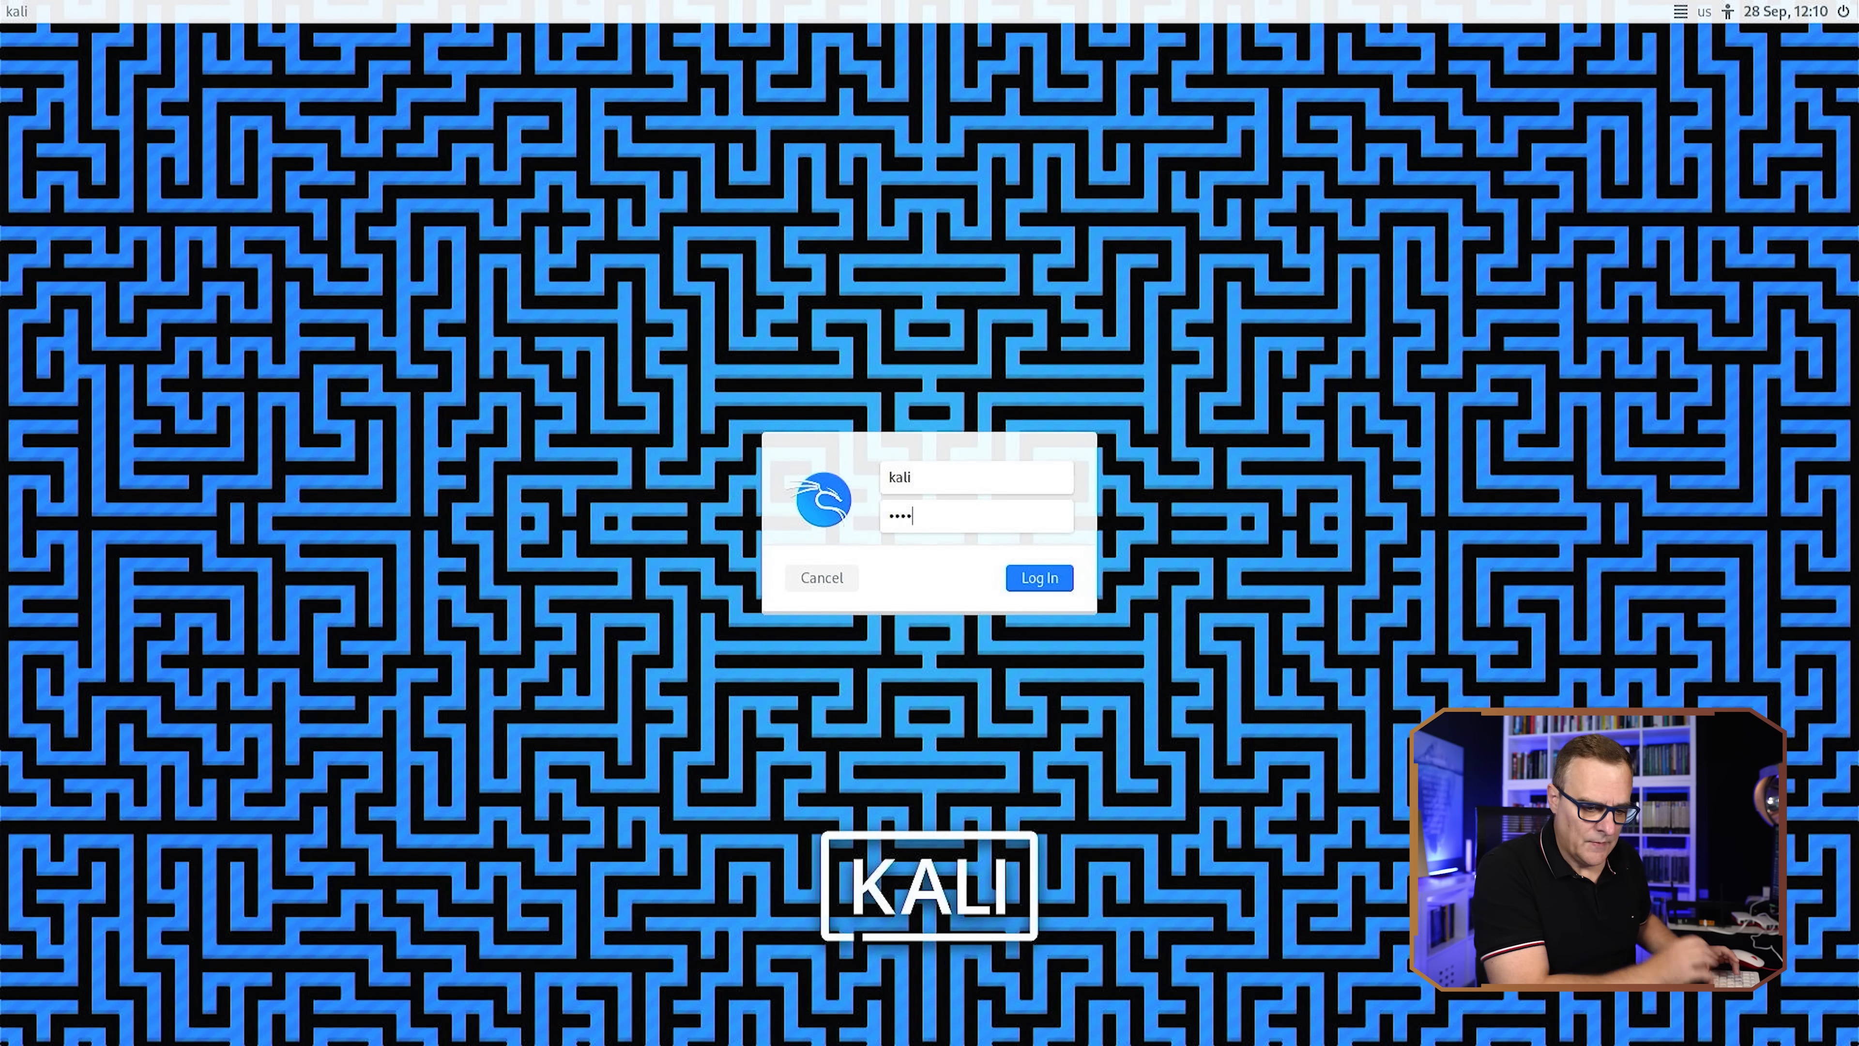
pyautogui.click(1037, 577)
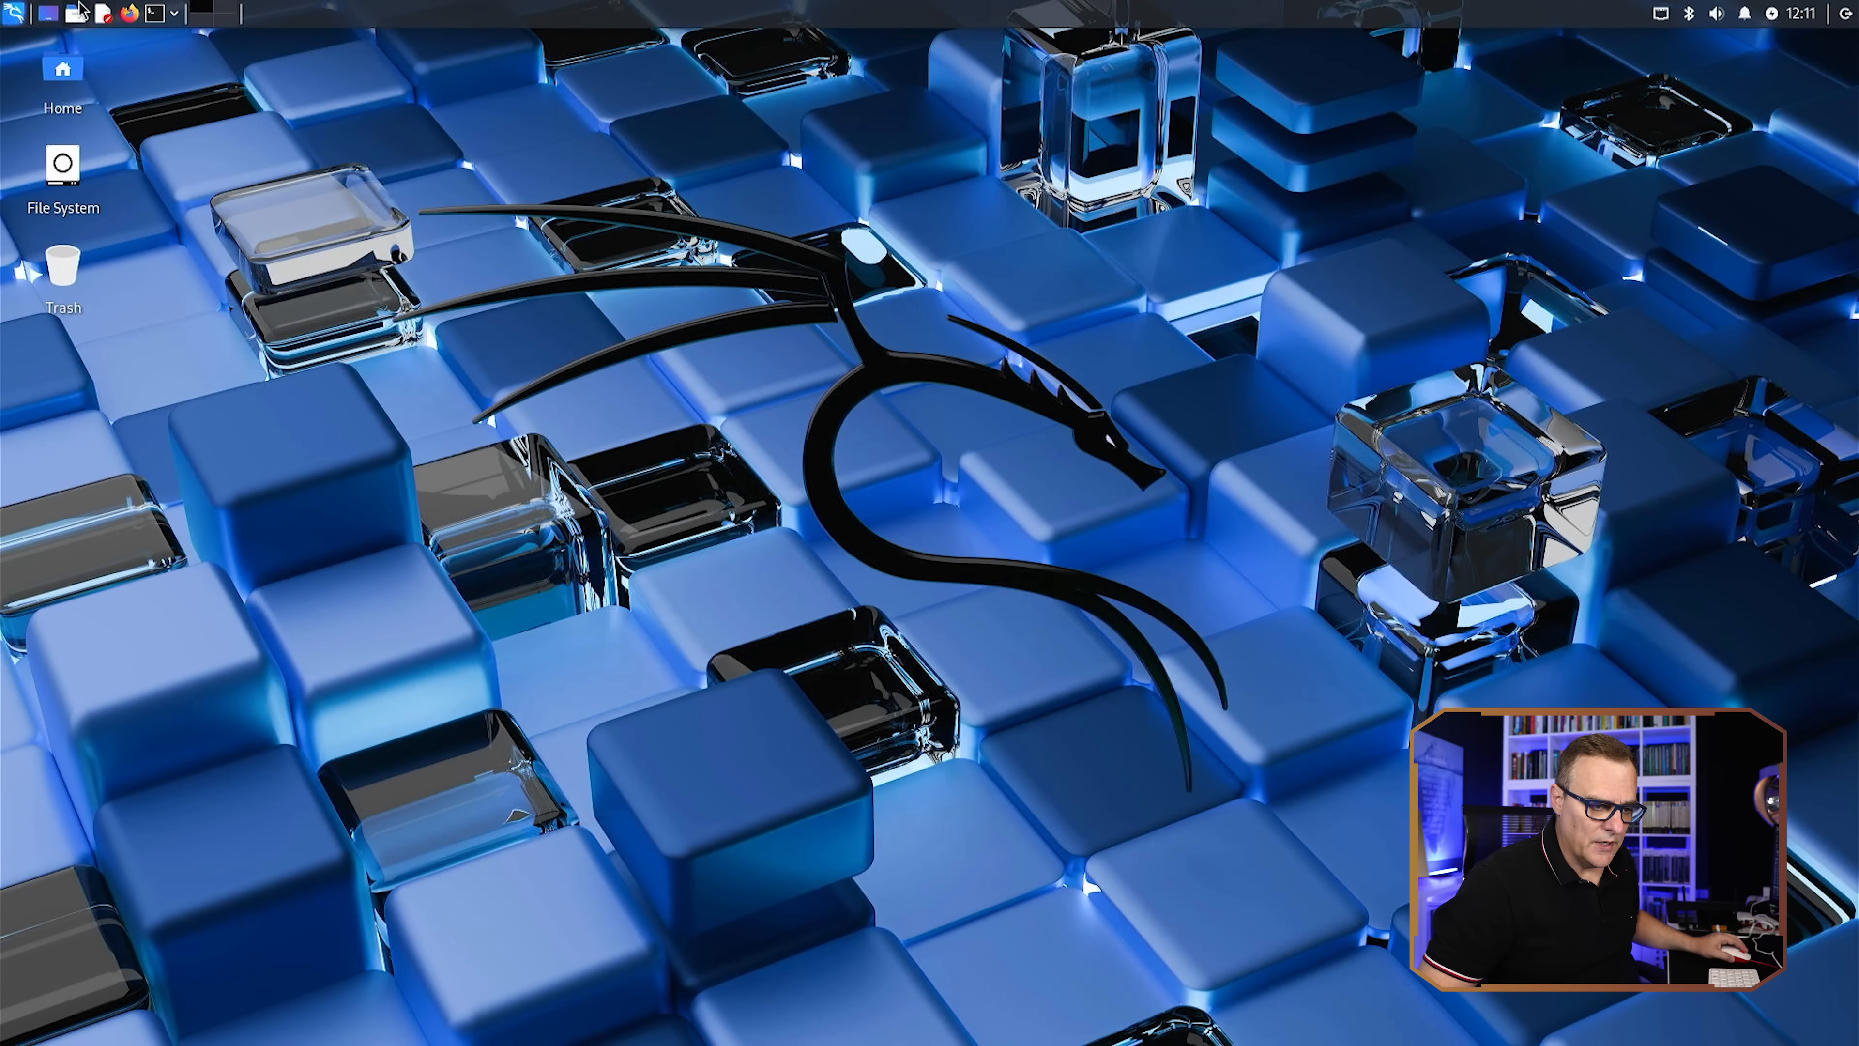
# Run ifconfig in a new terminal and highlight eth0 at 192.168.1.143.
pyautogui.click(151, 12)
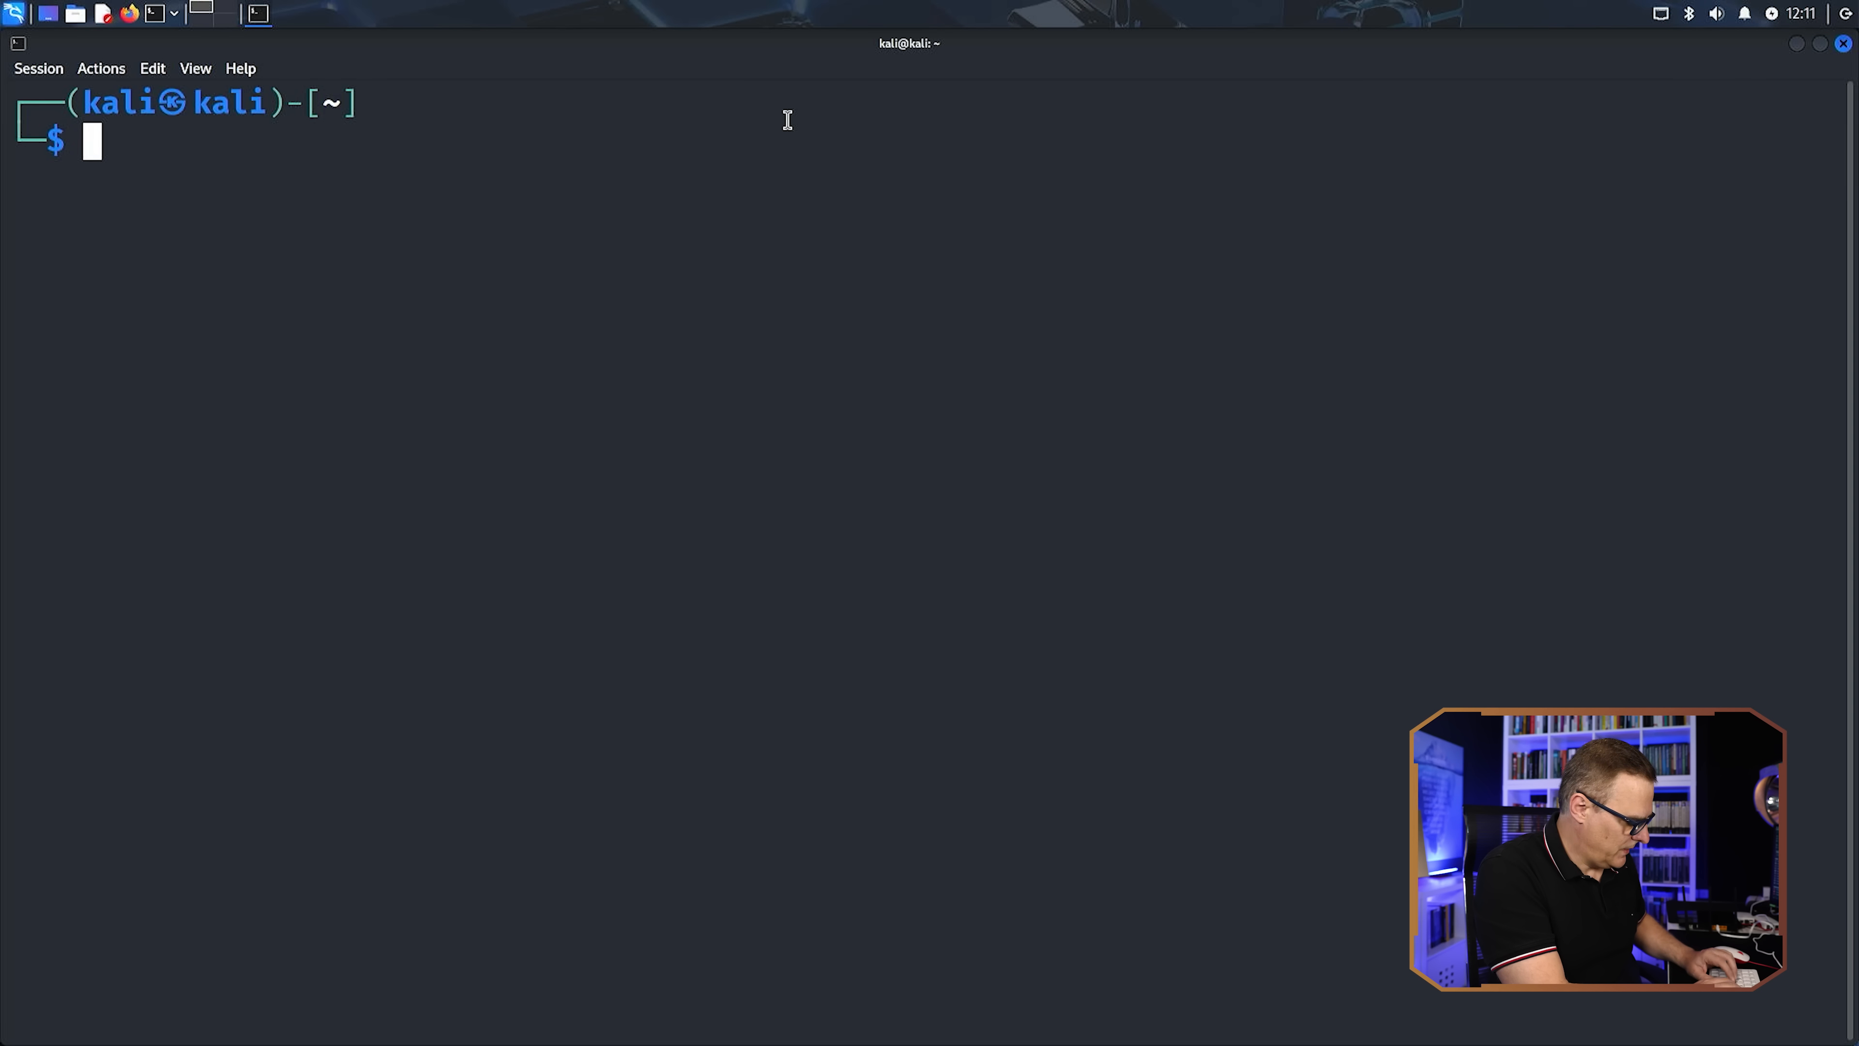
pyautogui.write('ifconfig')
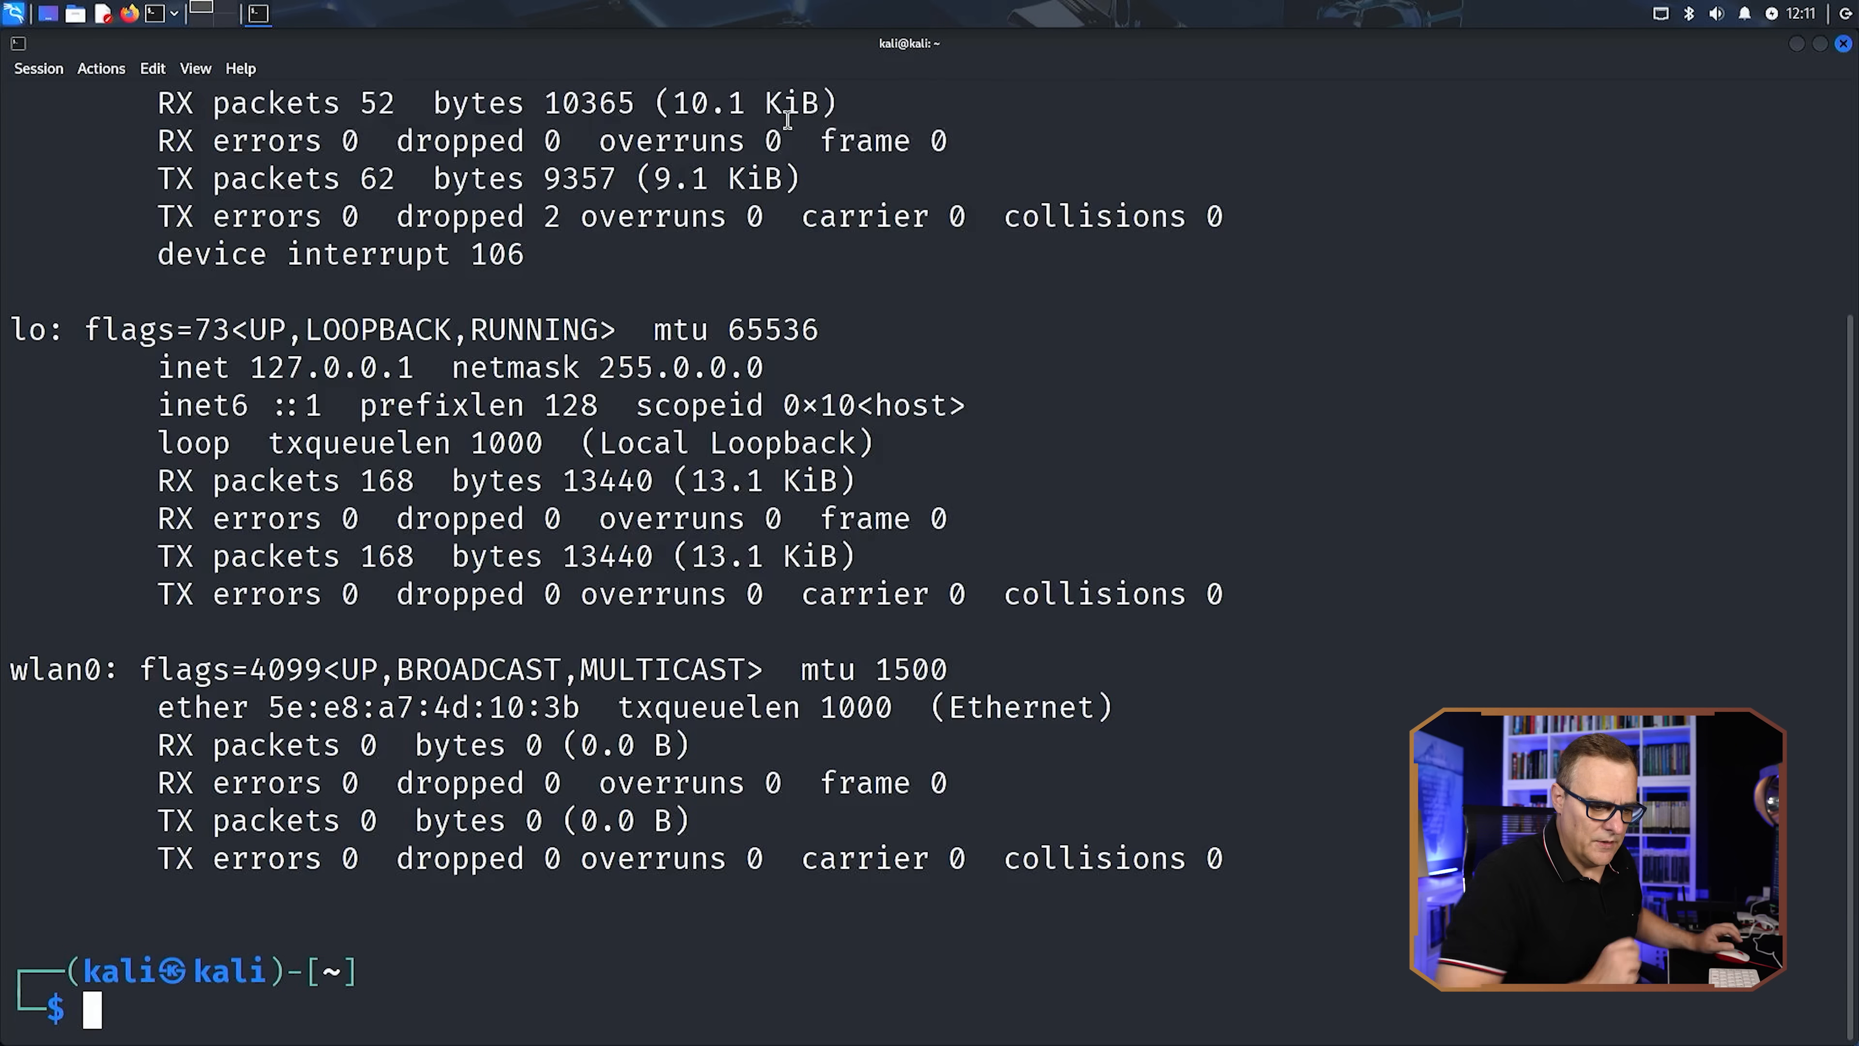
pyautogui.write('ifconfig')
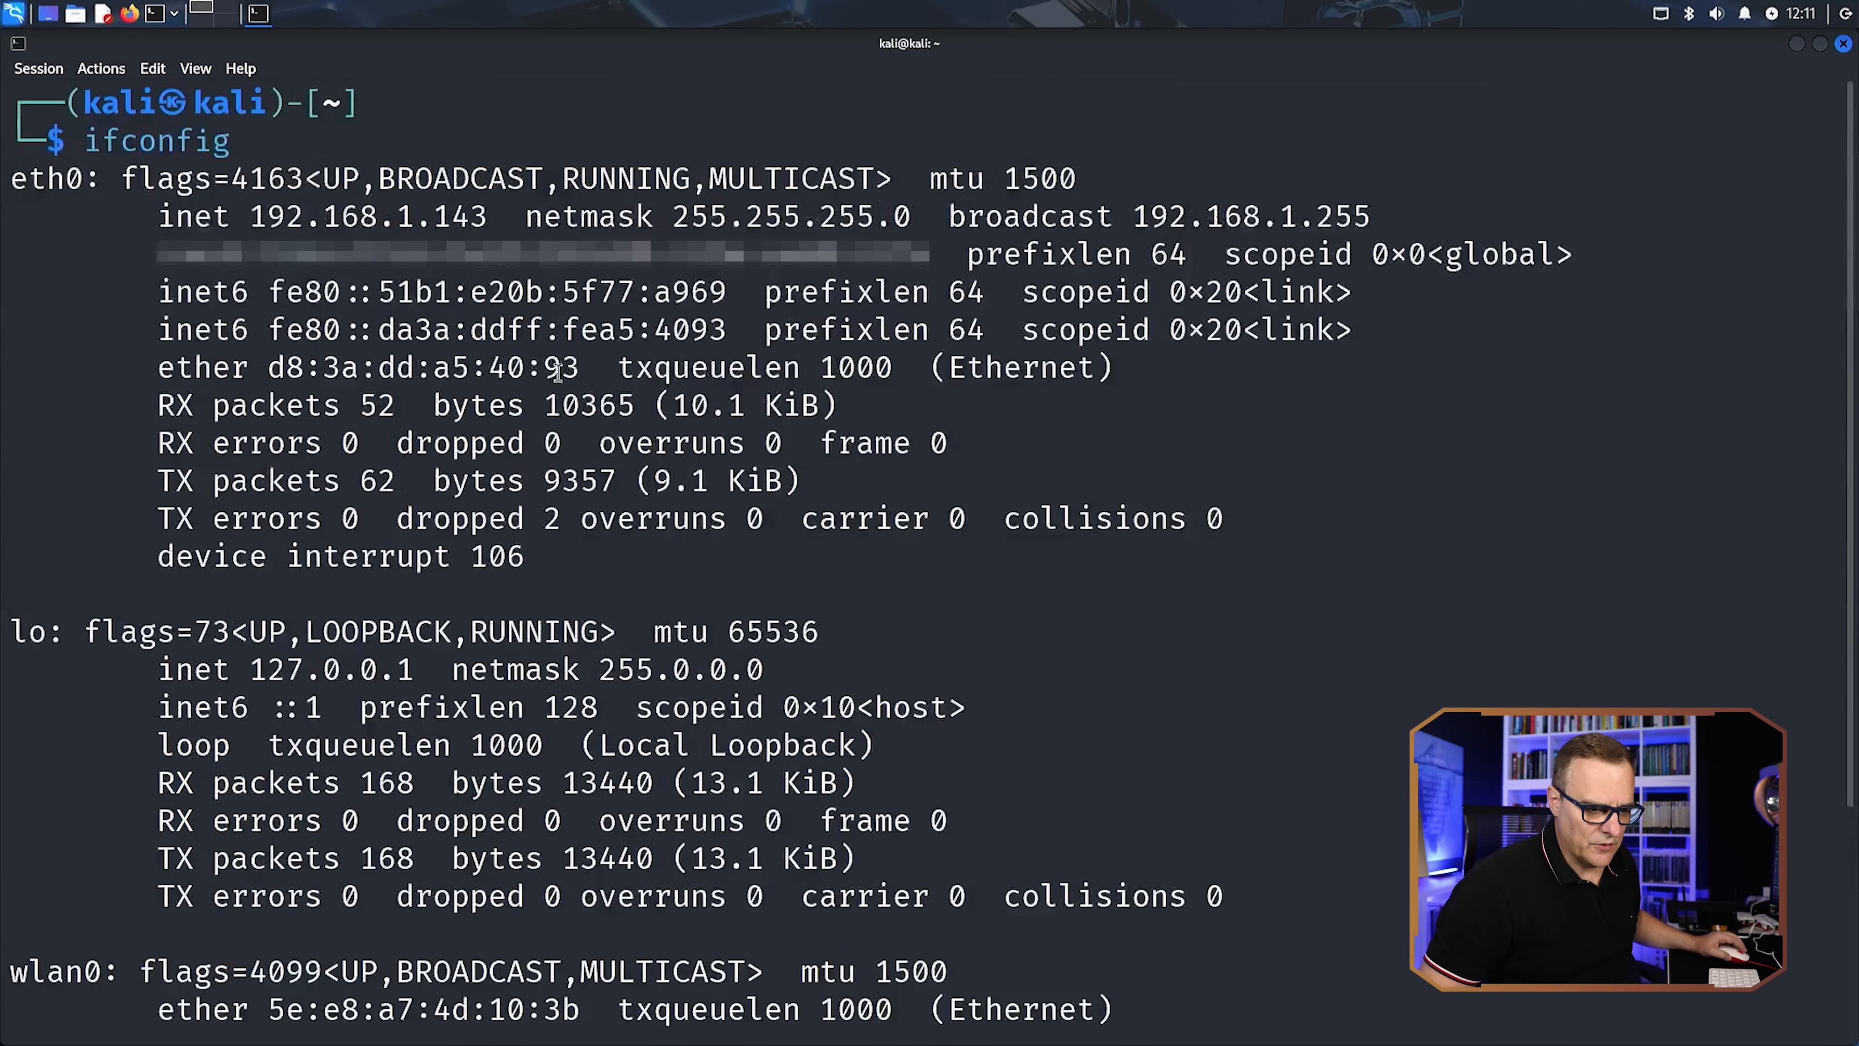
pyautogui.doubleClick(297, 217)
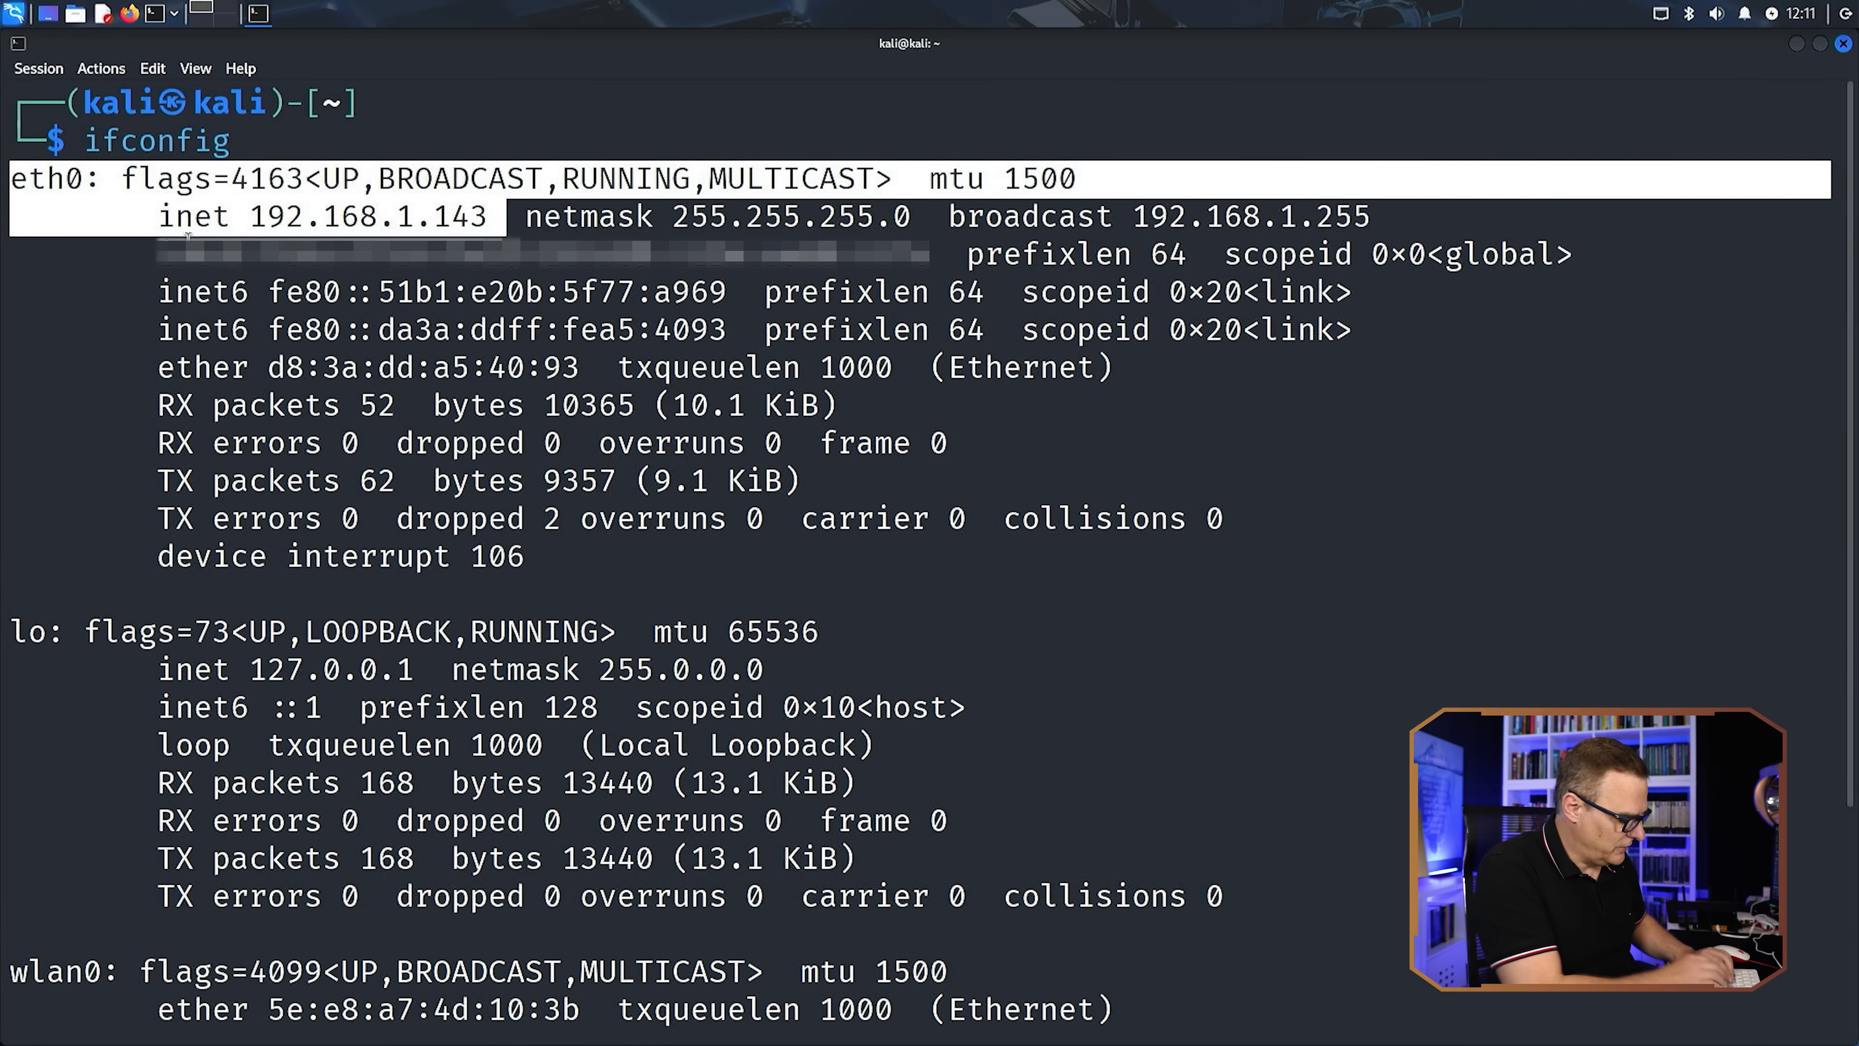
# Run sudo apt update to refresh the package lists, then clear the screen.
pyautogui.write('sudo')
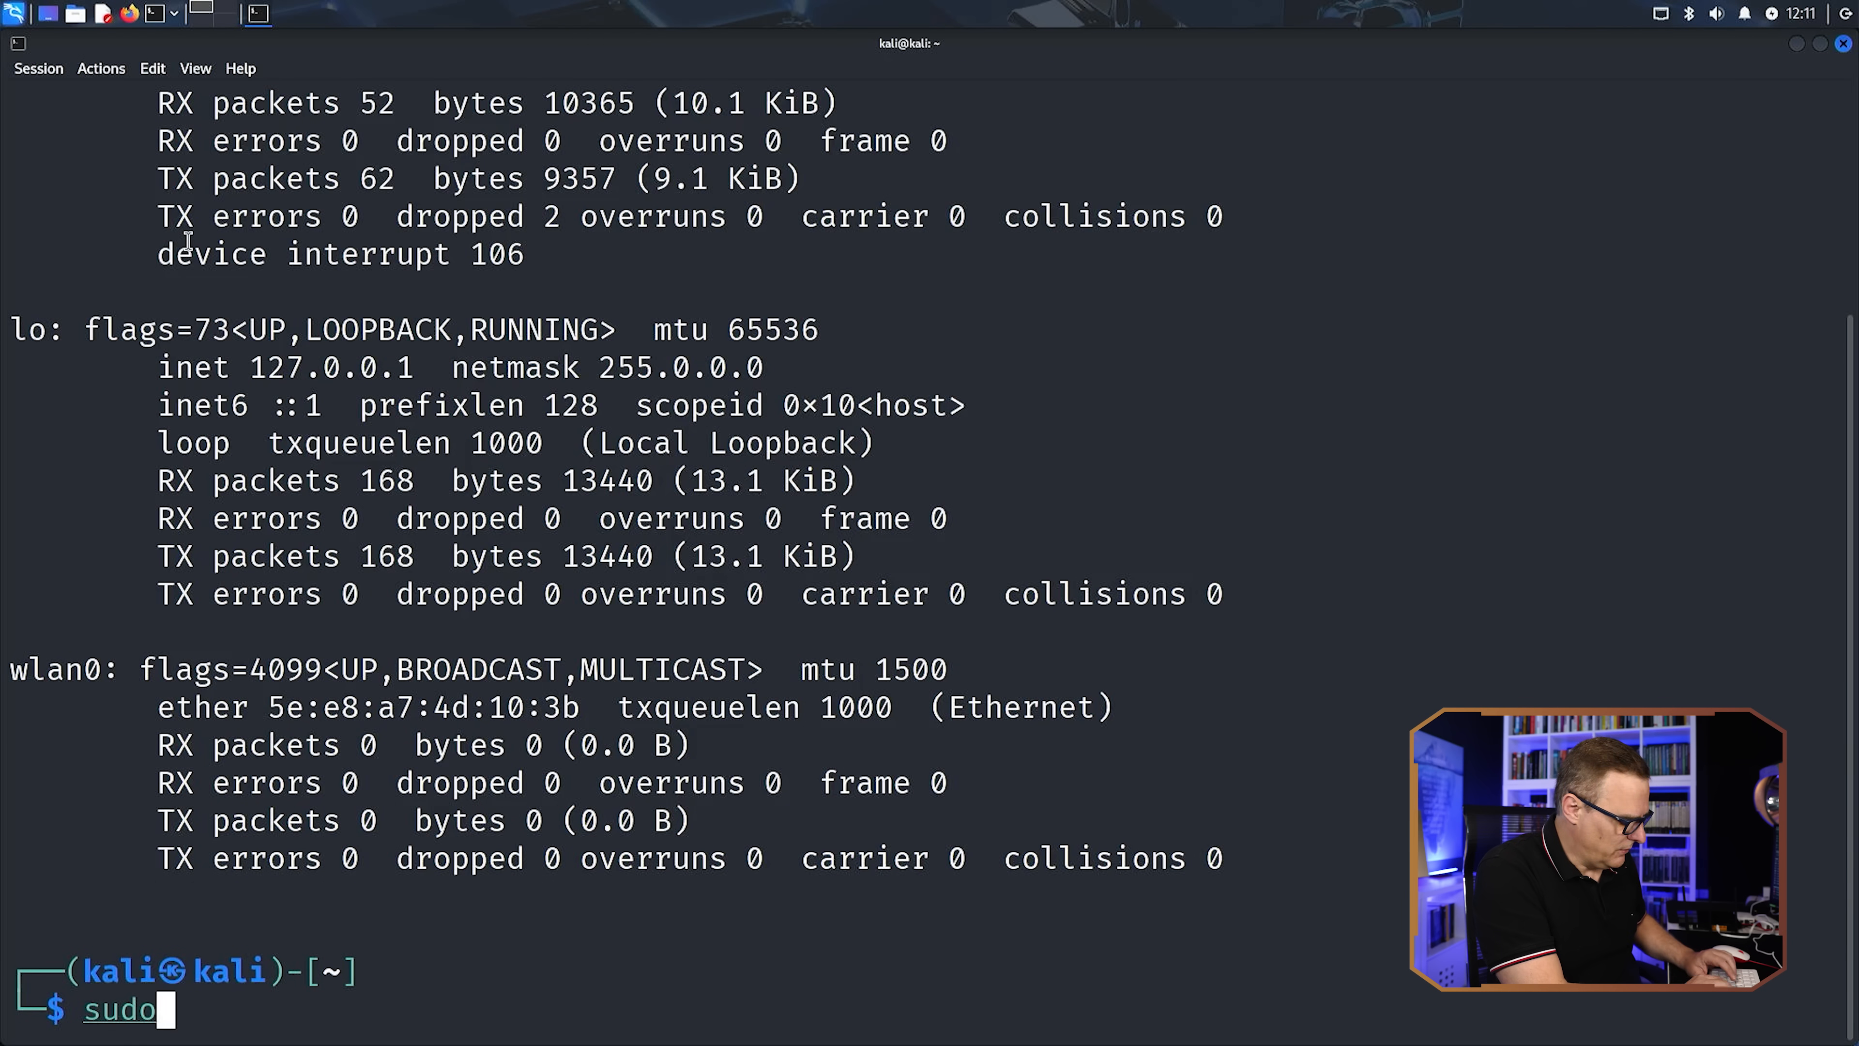
pyautogui.write('apt')
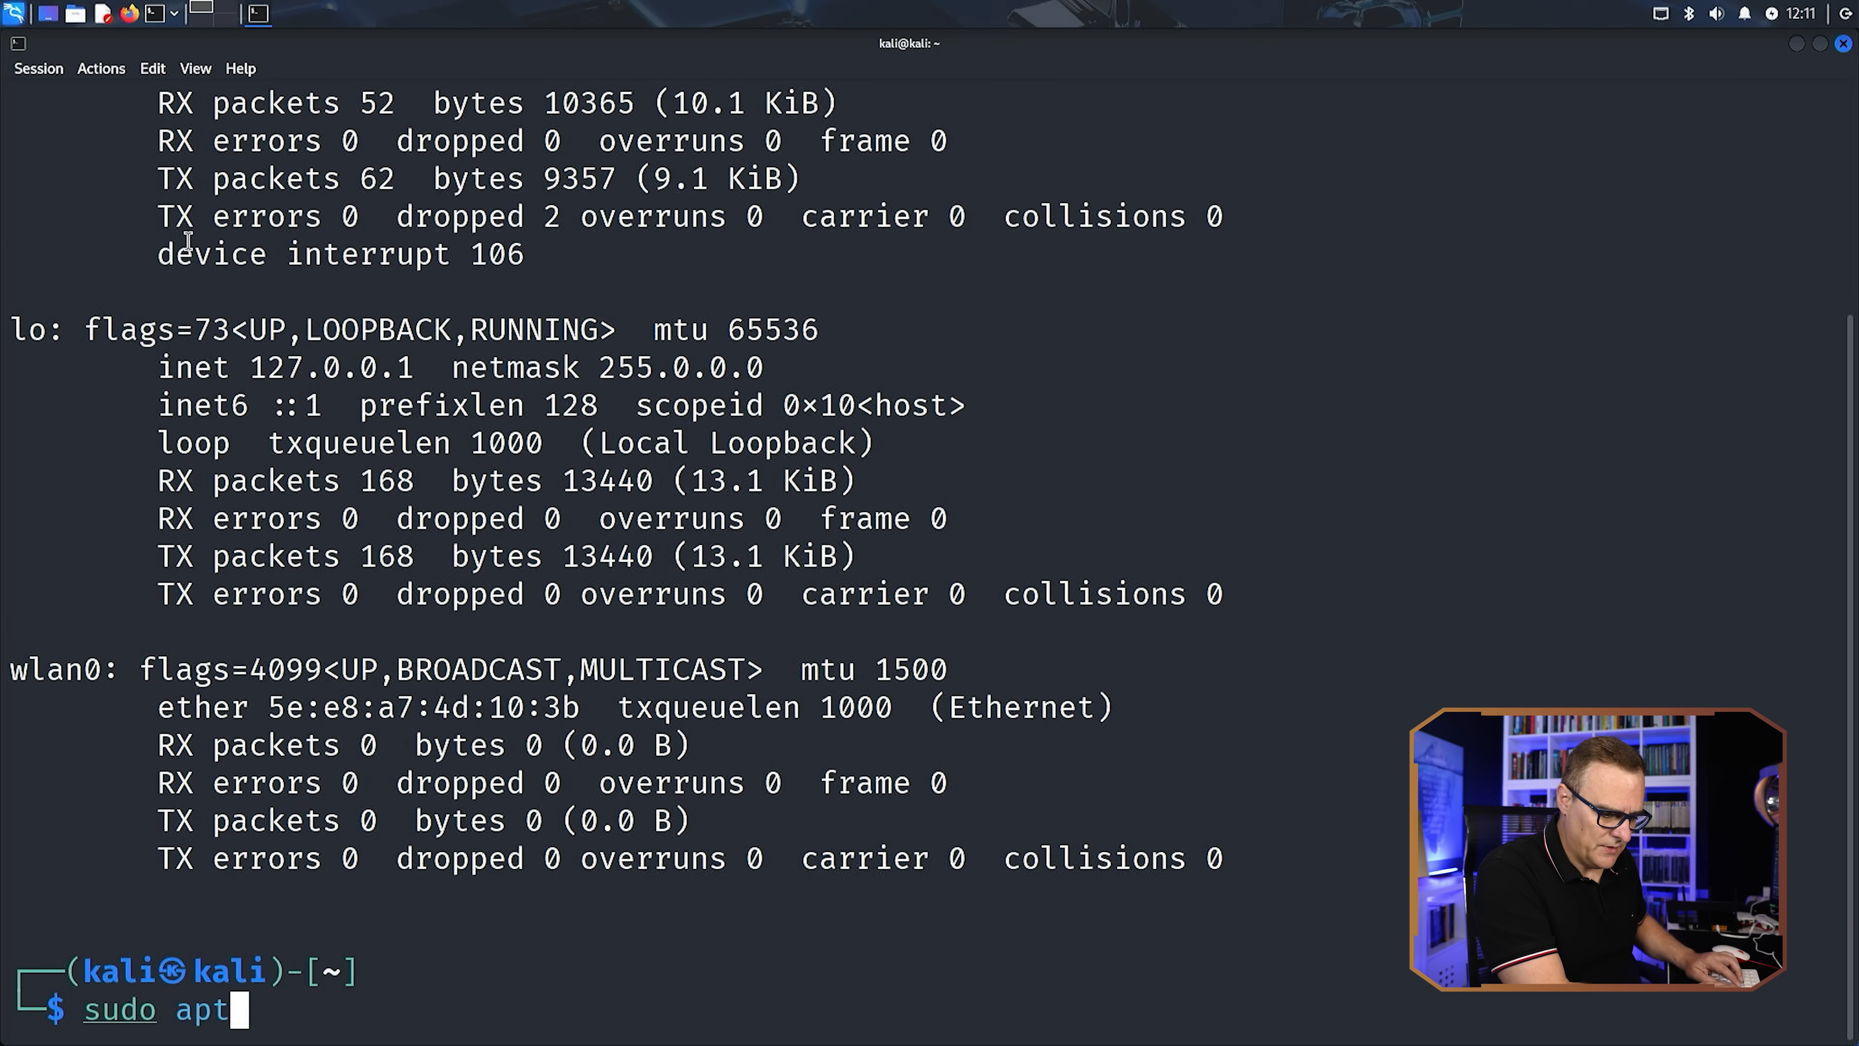
pyautogui.press('Return')
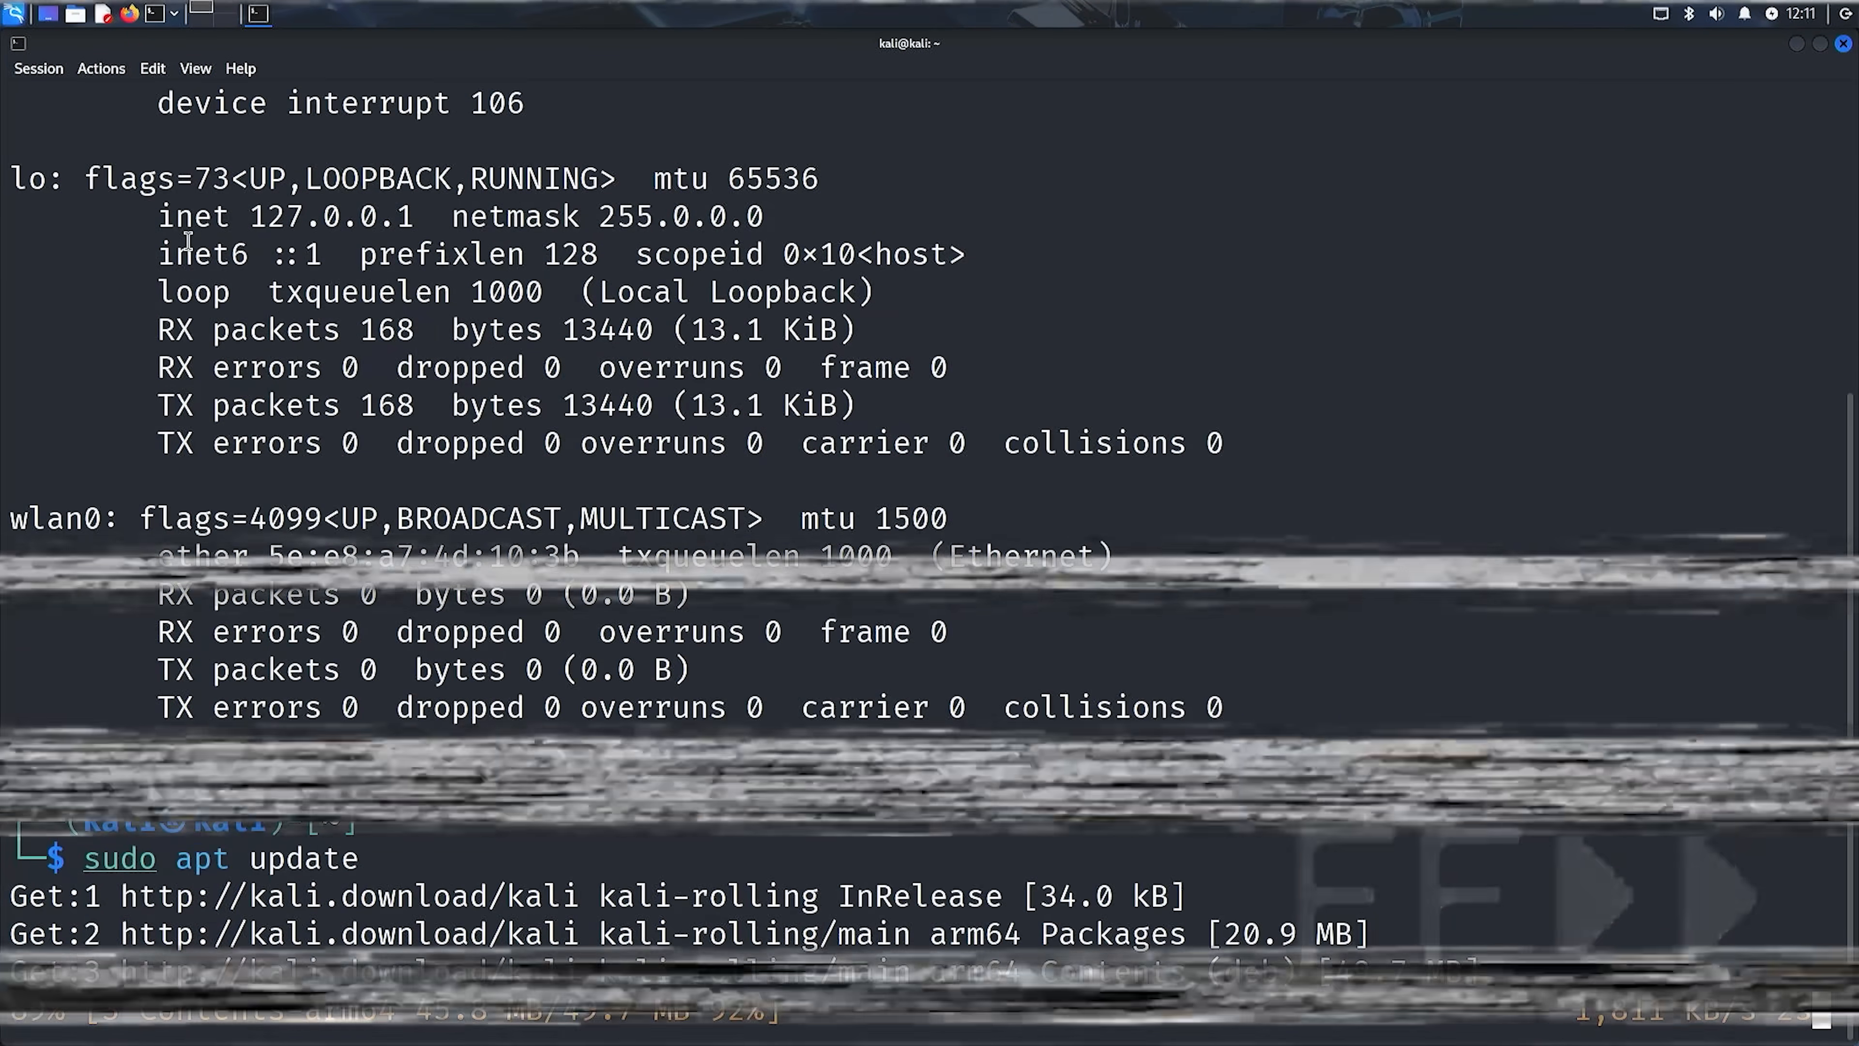
pyautogui.write('clear')
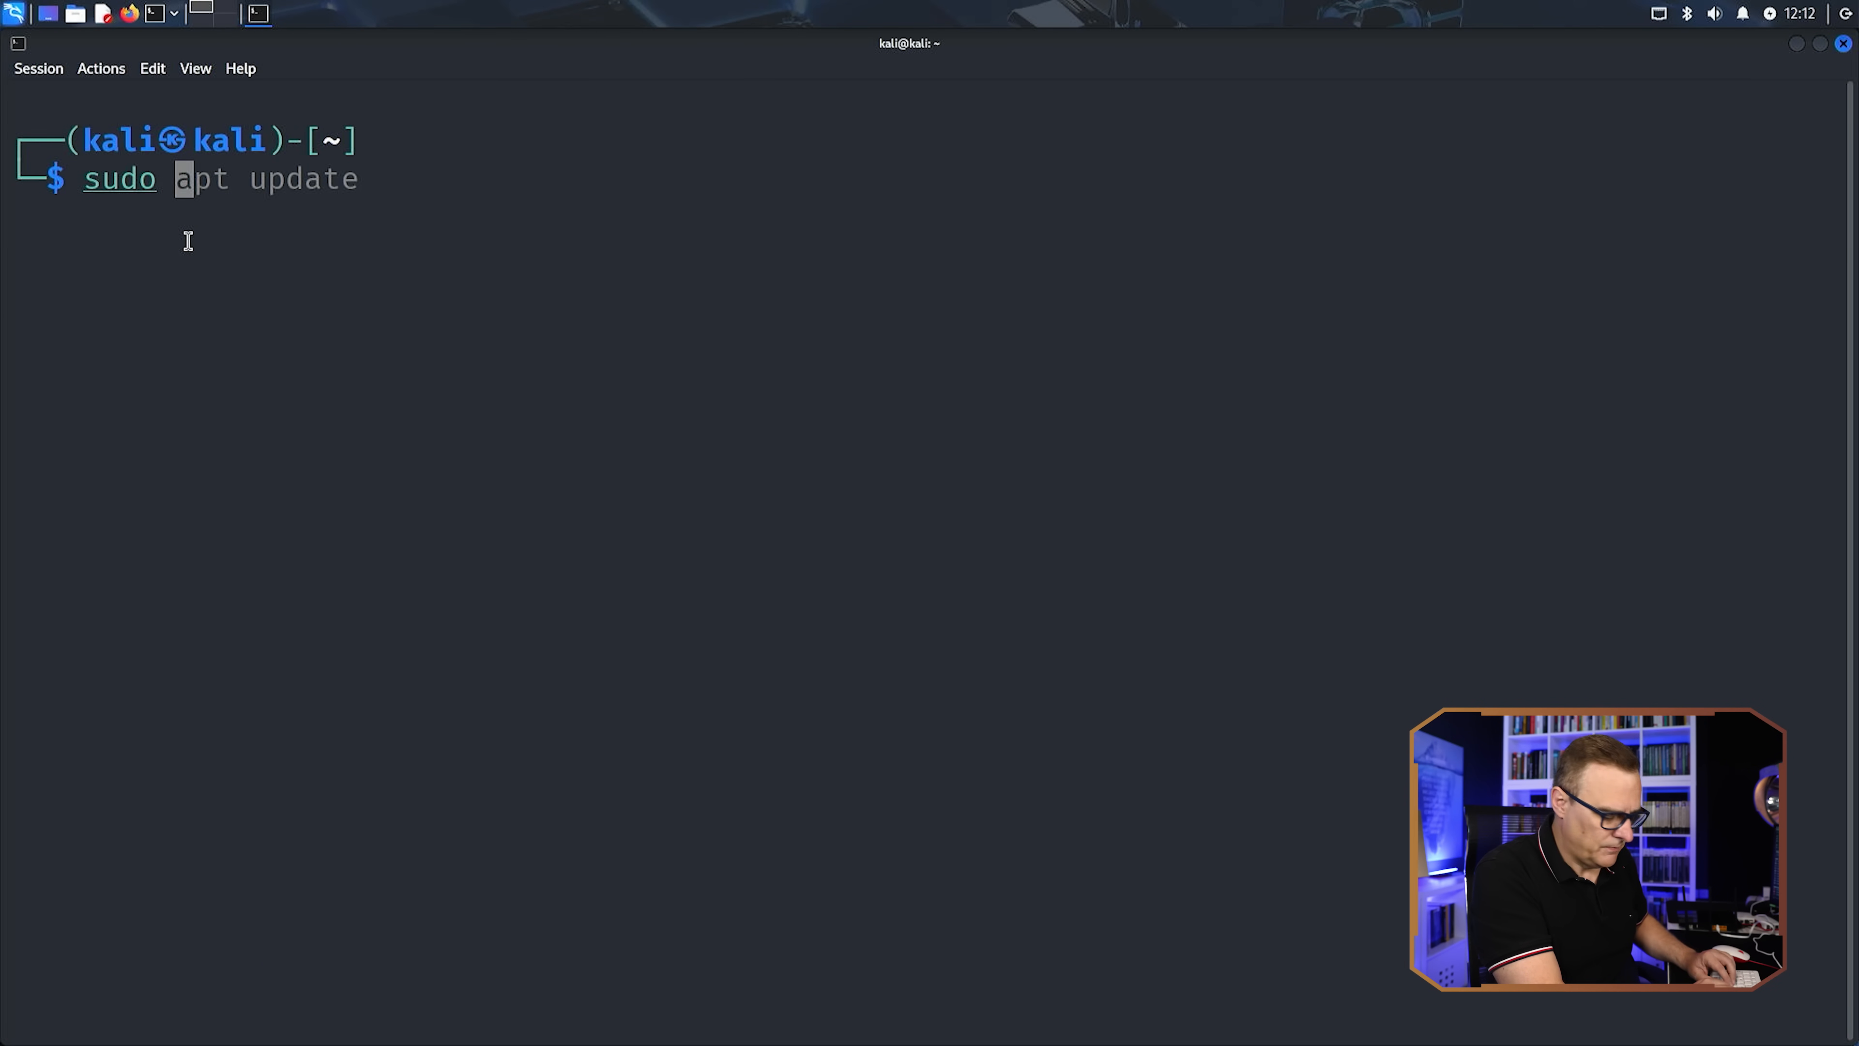
# Run wifite, let it find FreeWiFi among 20 targets, and stop the scan at the selection prompt.
pyautogui.write('wifite')
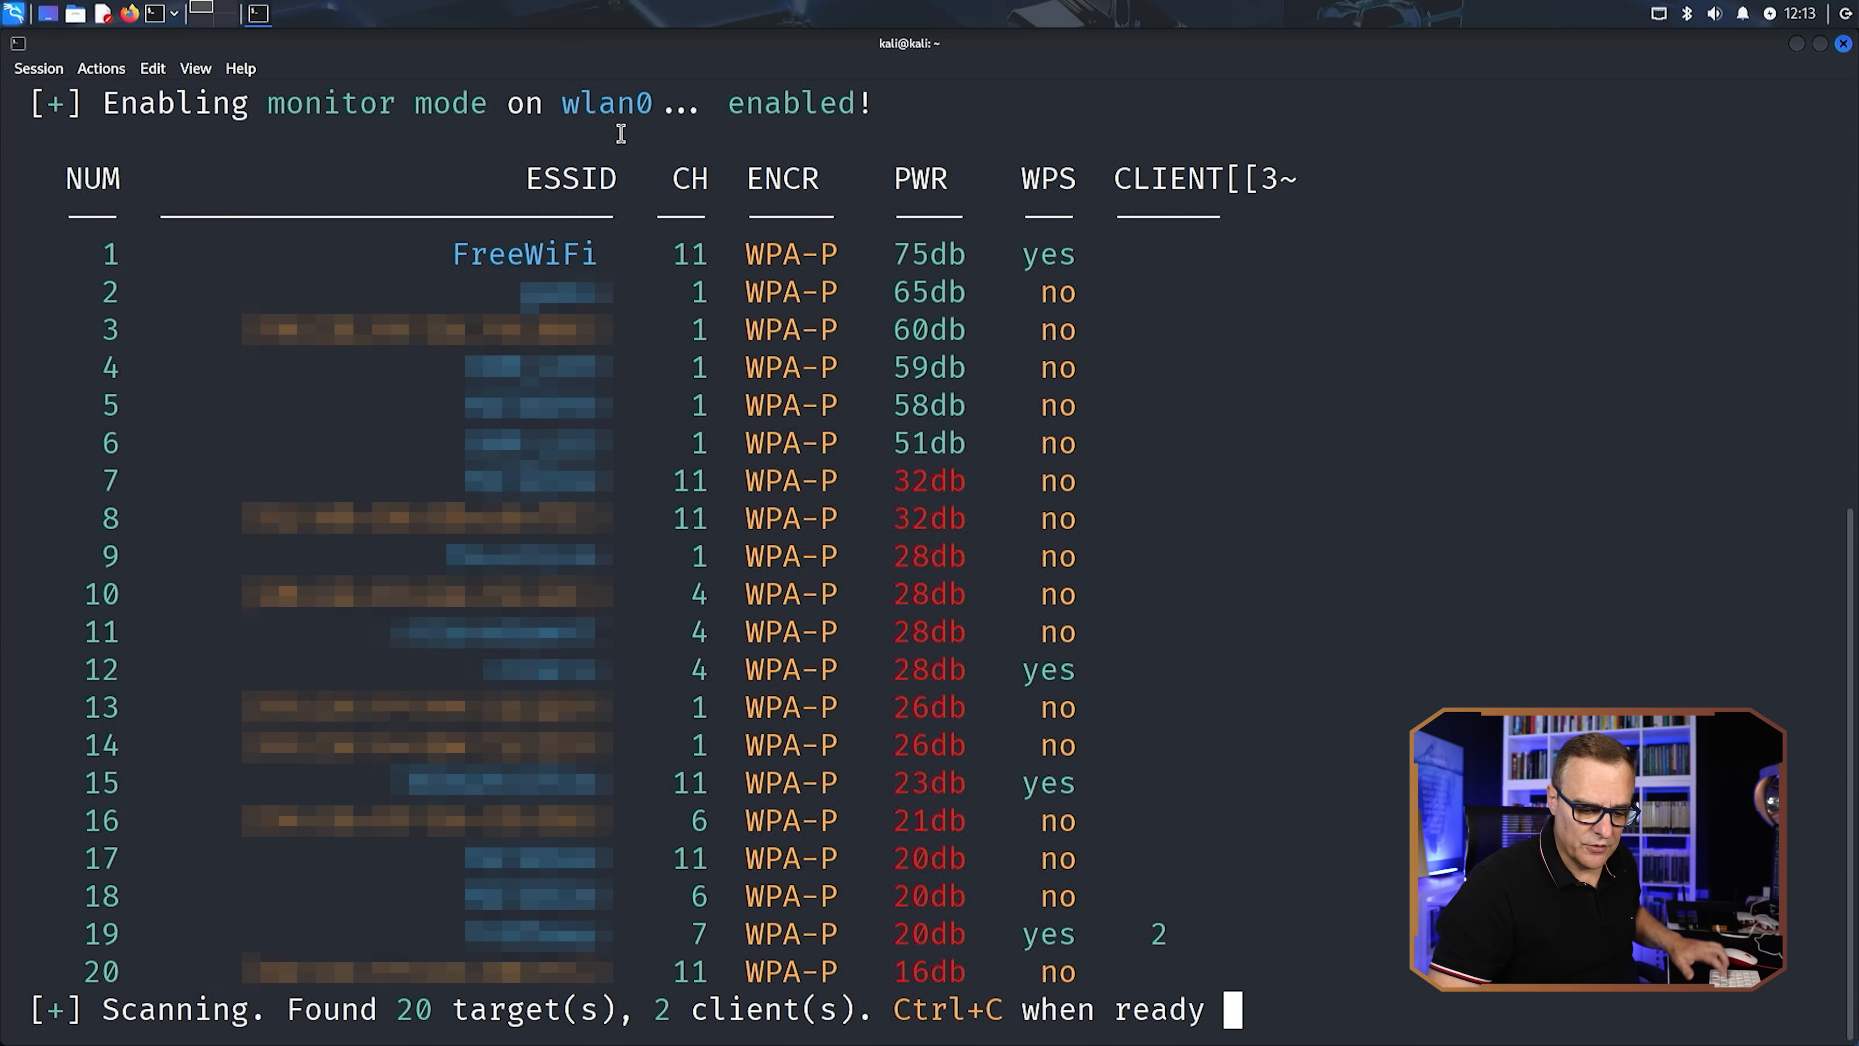
pyautogui.press('ctrl+c')
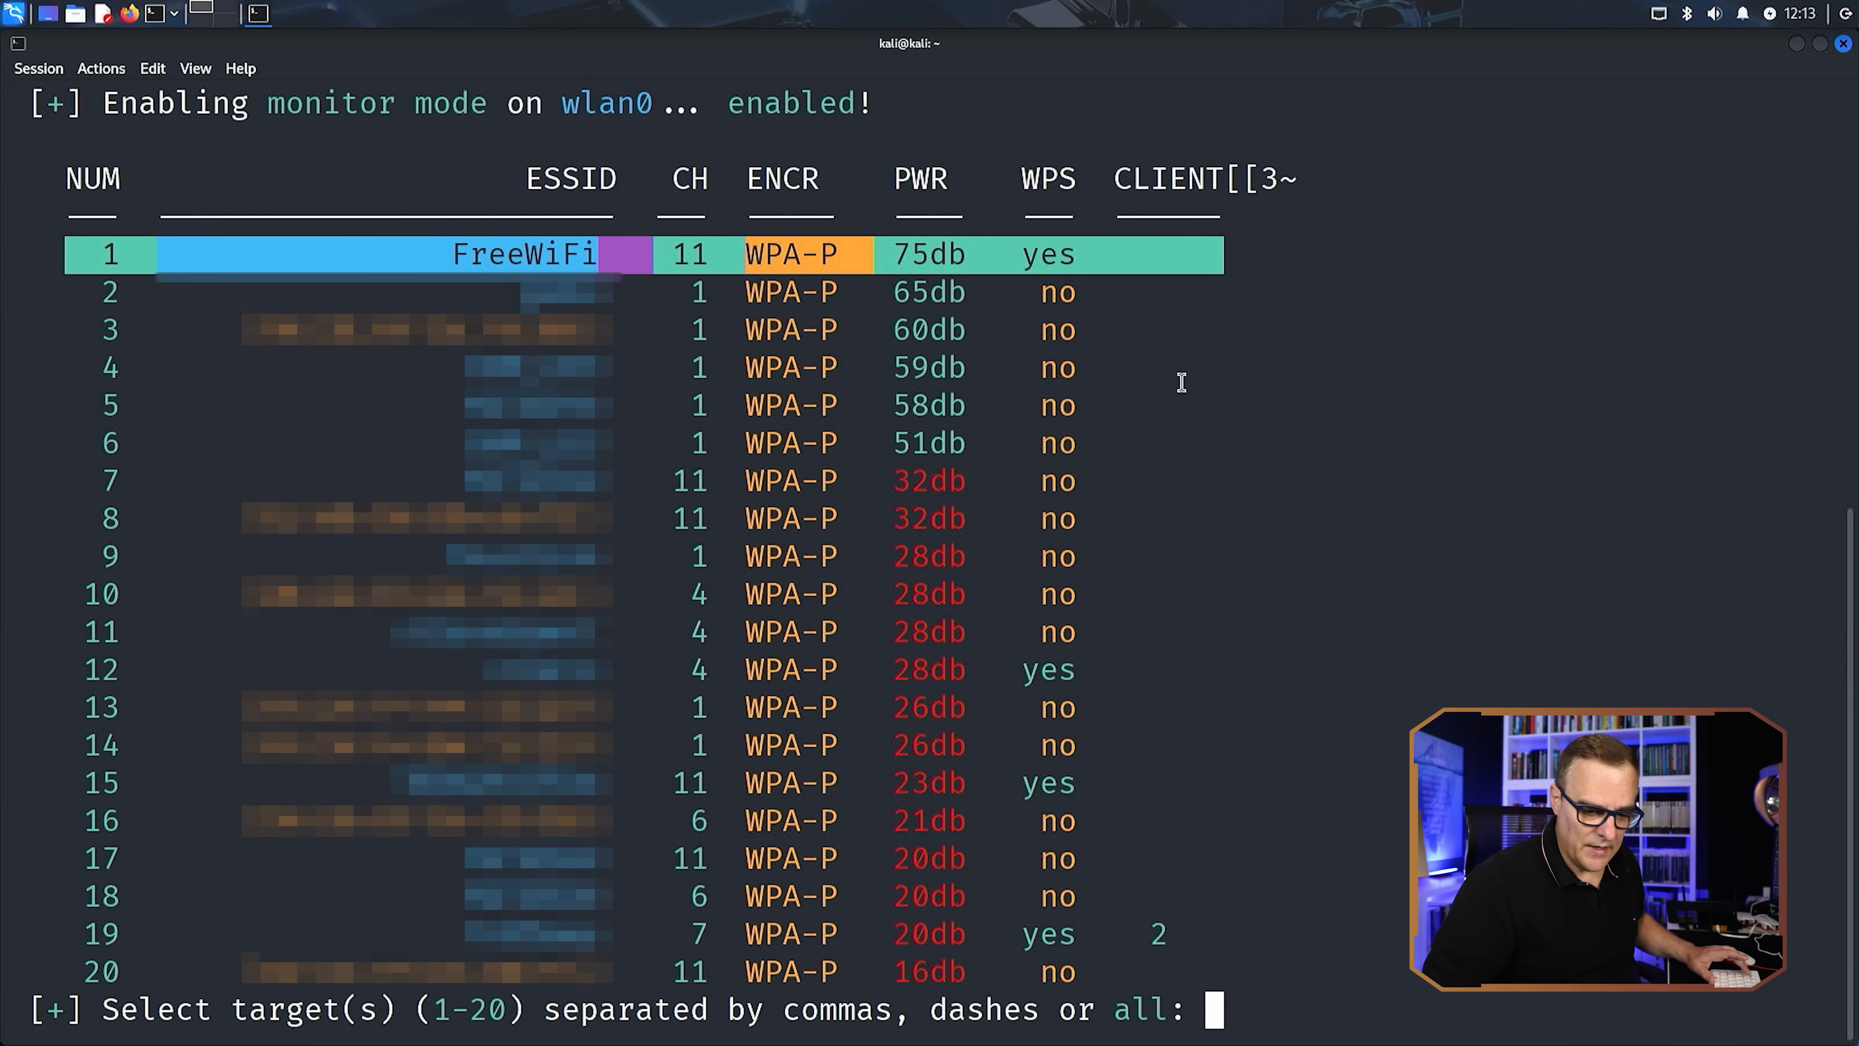
# Select target 1 (FreeWiFi), skip the WPS Pixie-Dust attack and continue with the remaining attacks.
pyautogui.write('1')
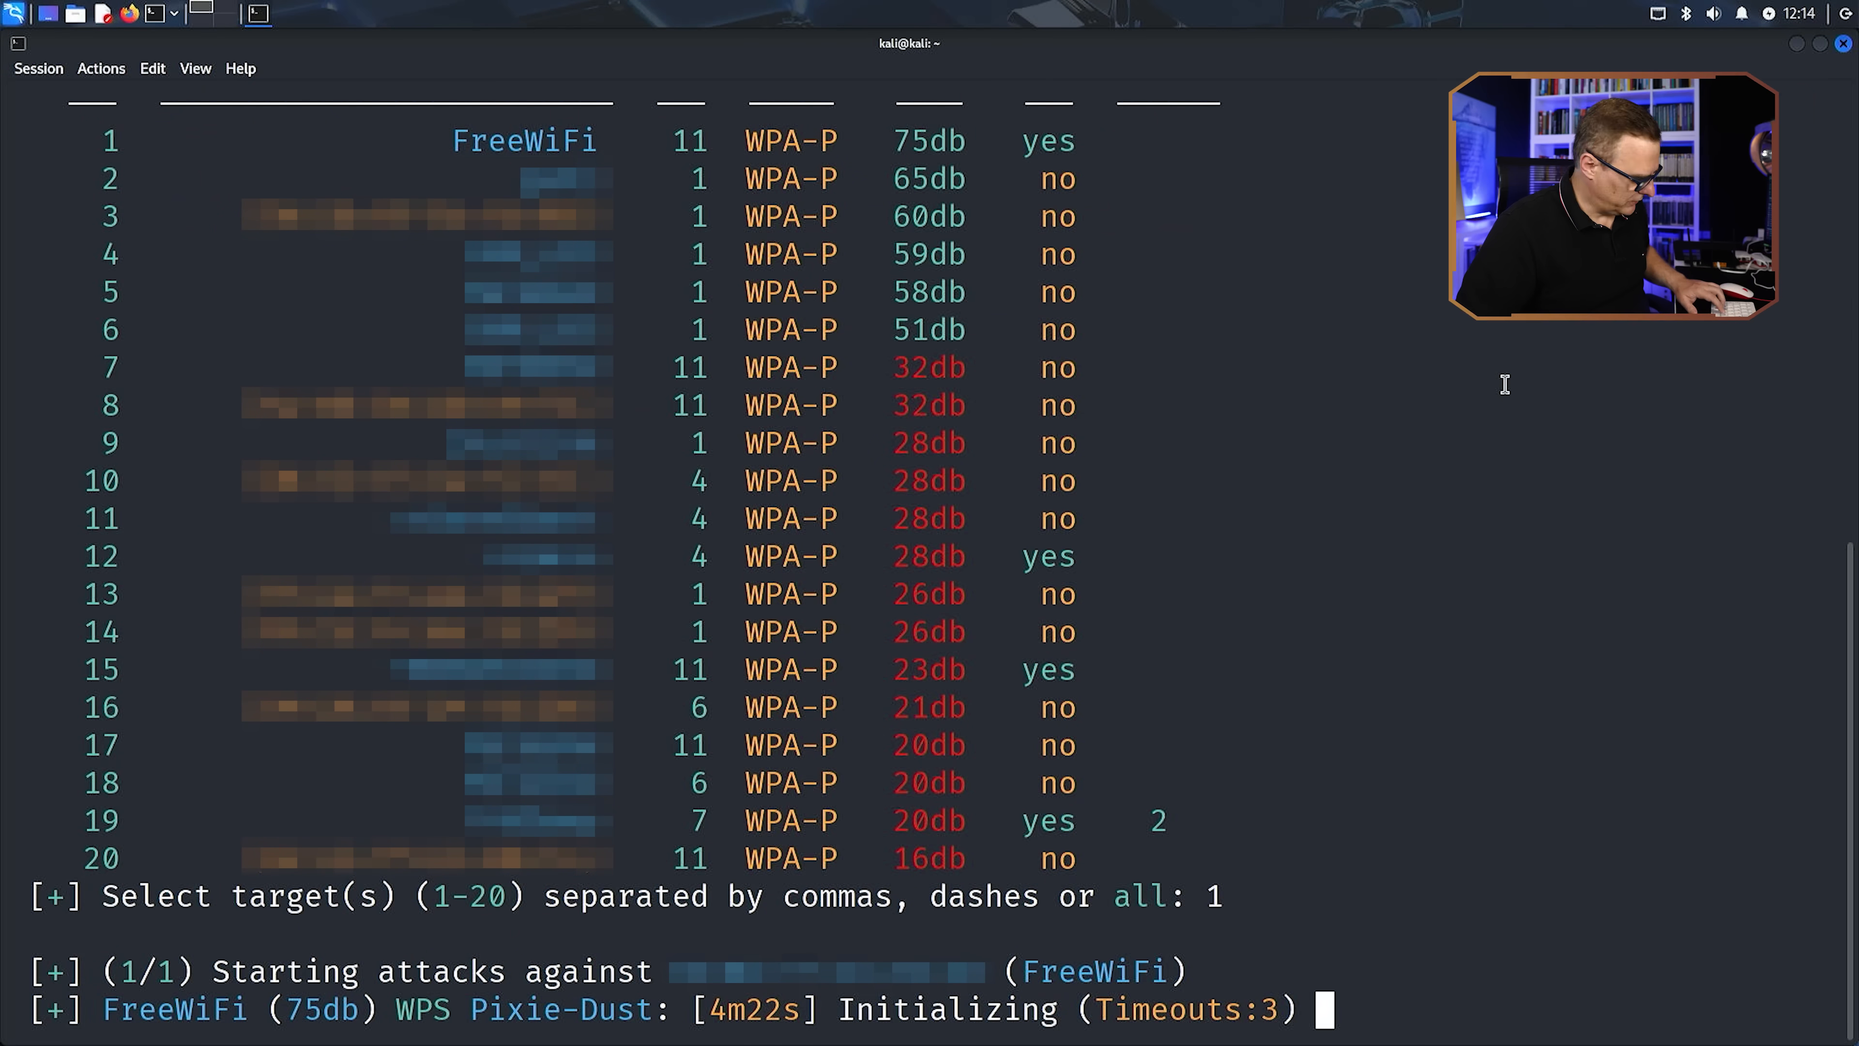
pyautogui.press('ctrl+c')
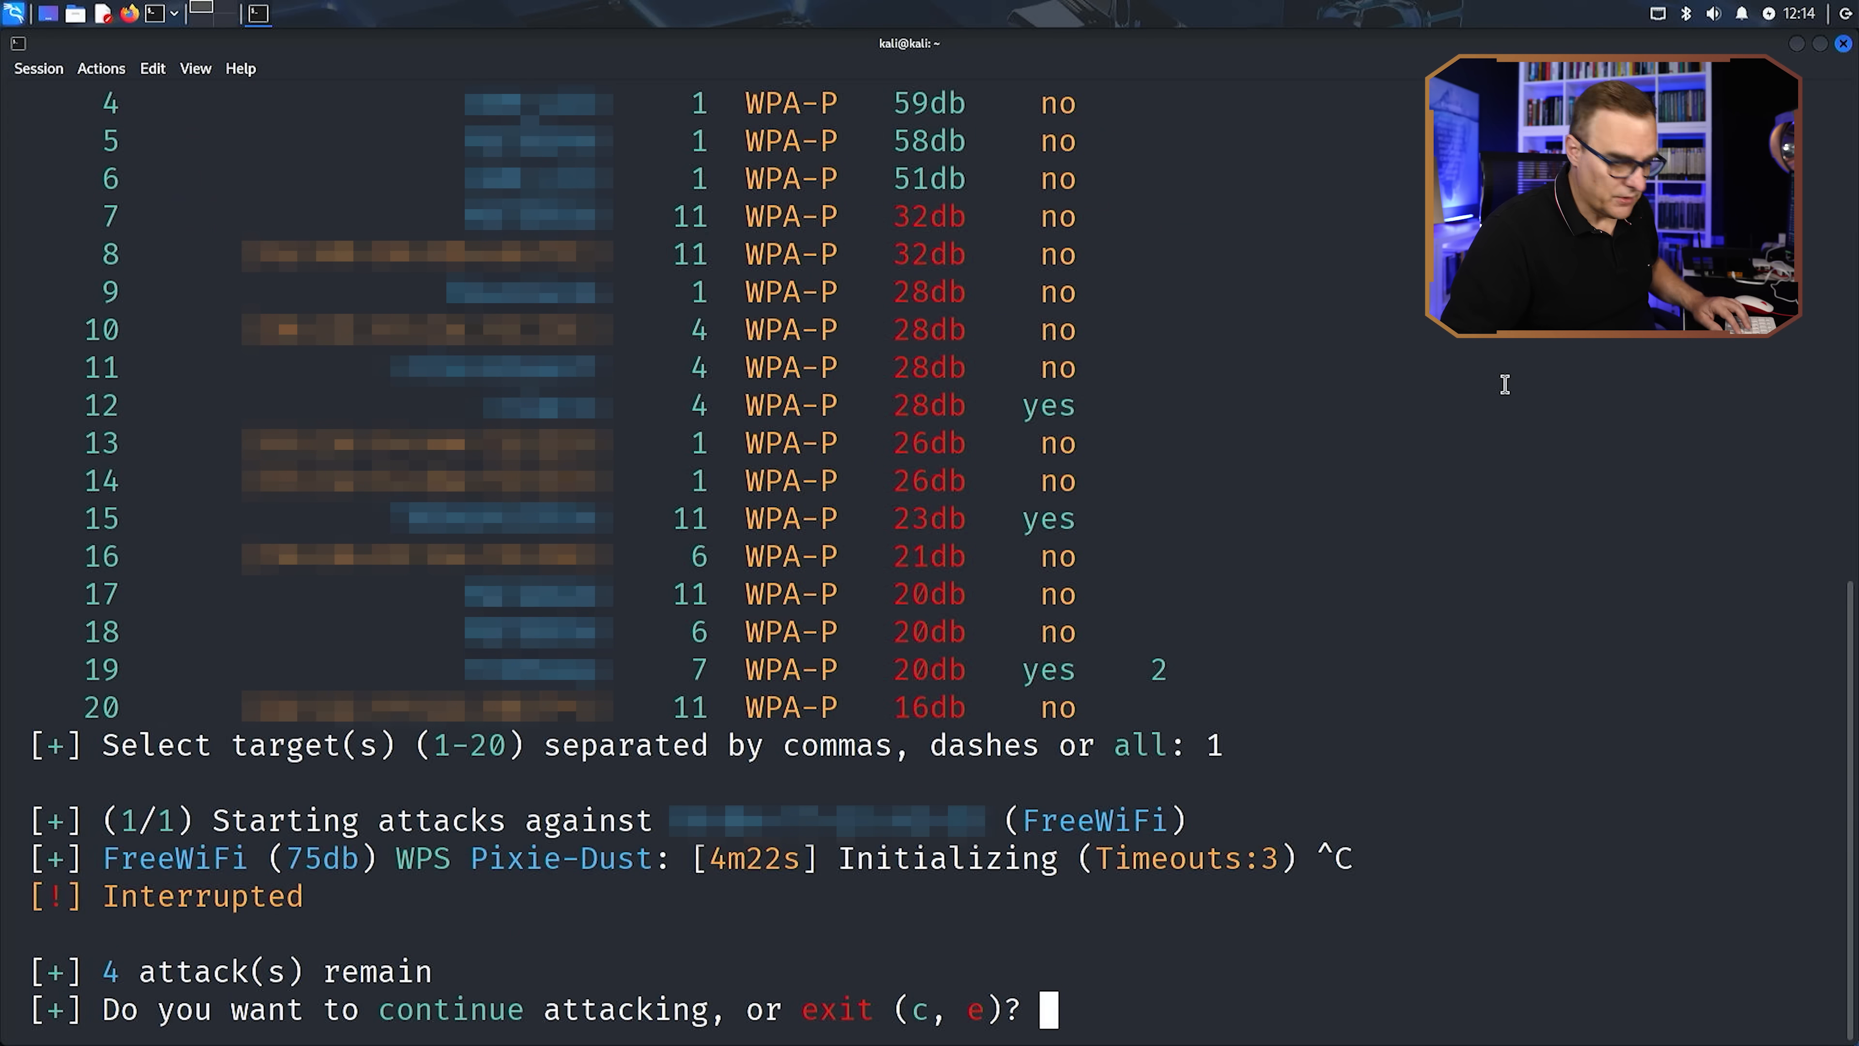
pyautogui.write('c')
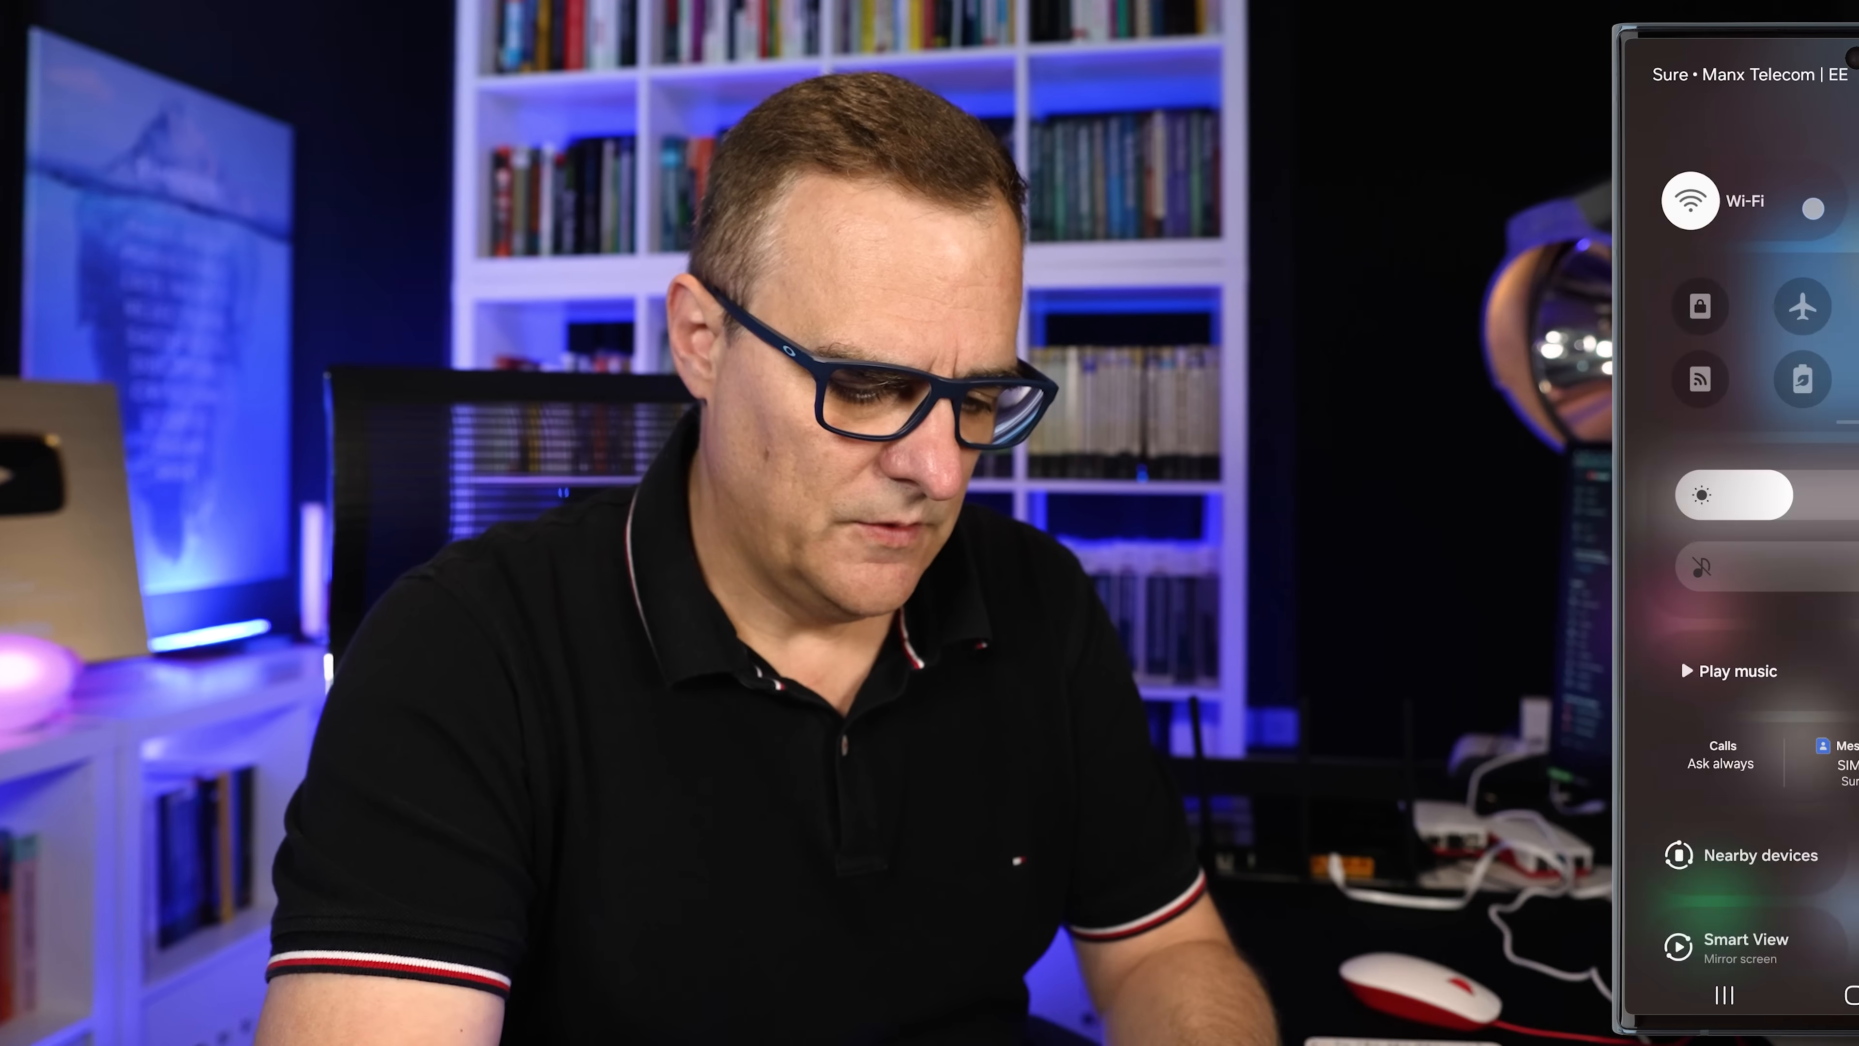
pyautogui.click(1689, 199)
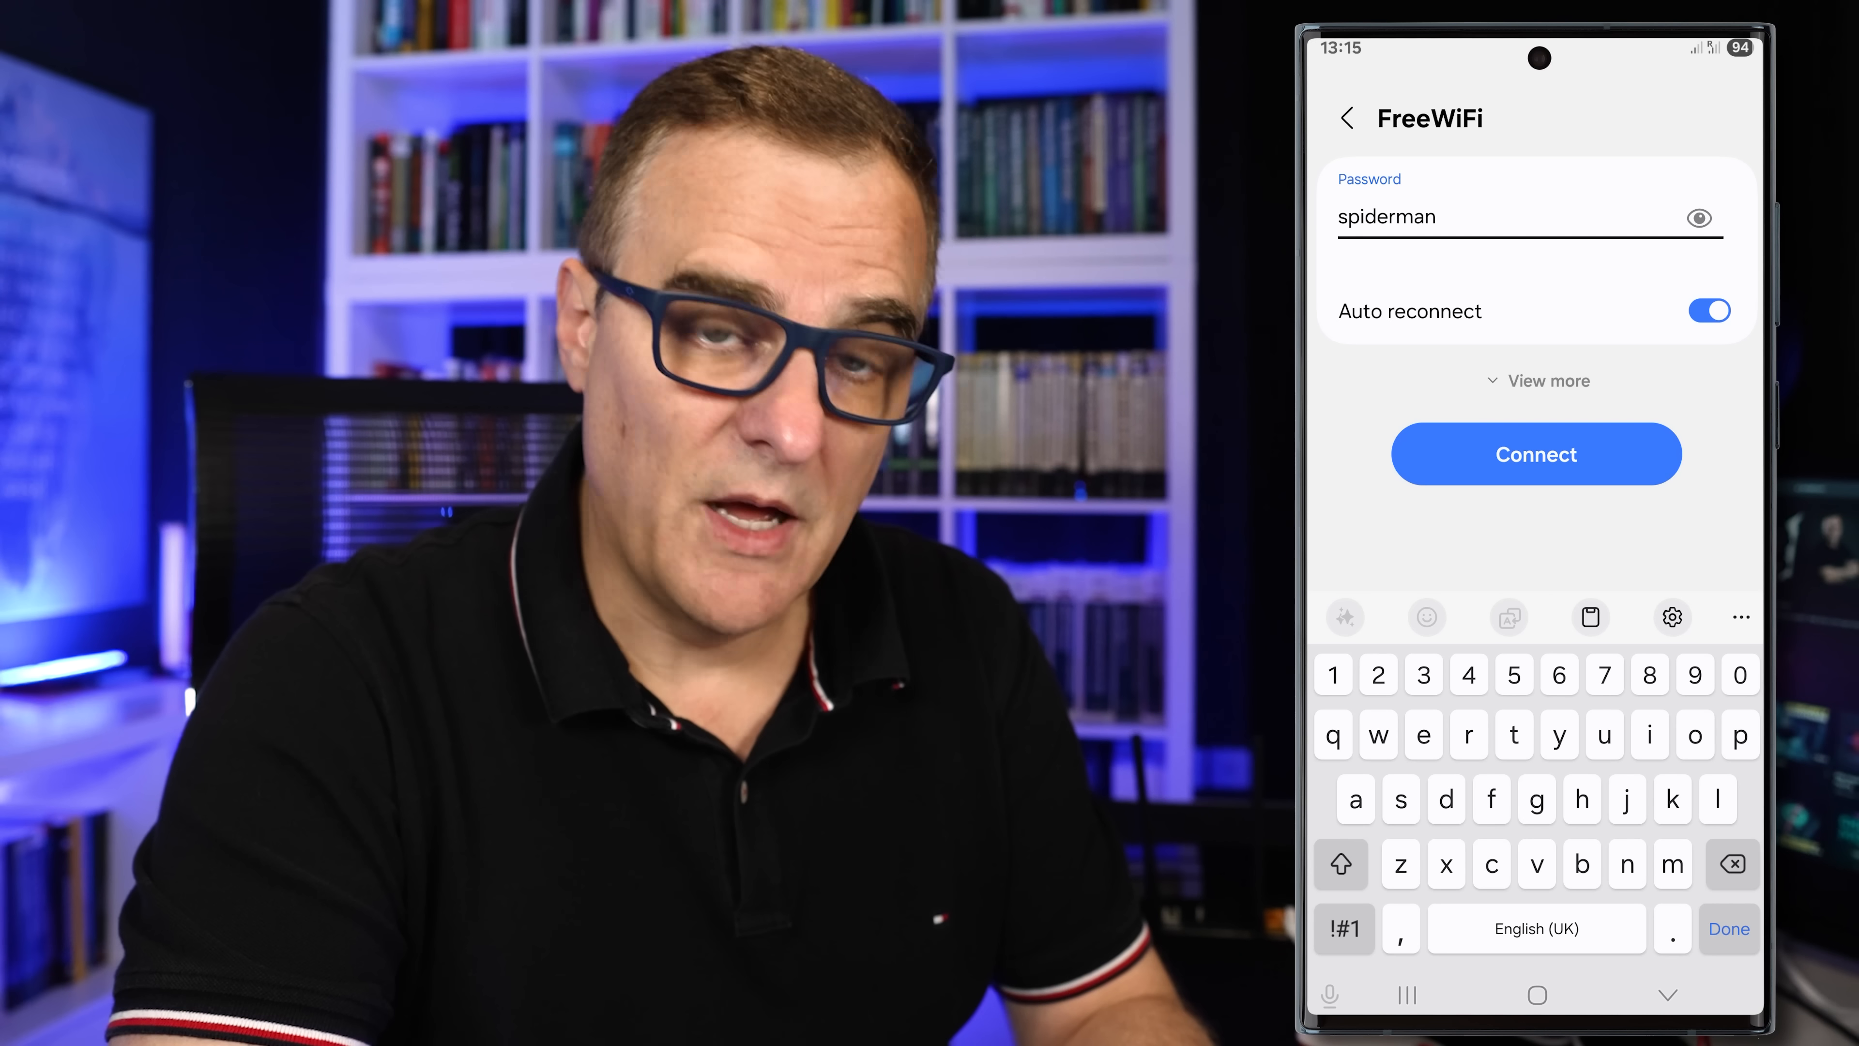
pyautogui.click(1536, 454)
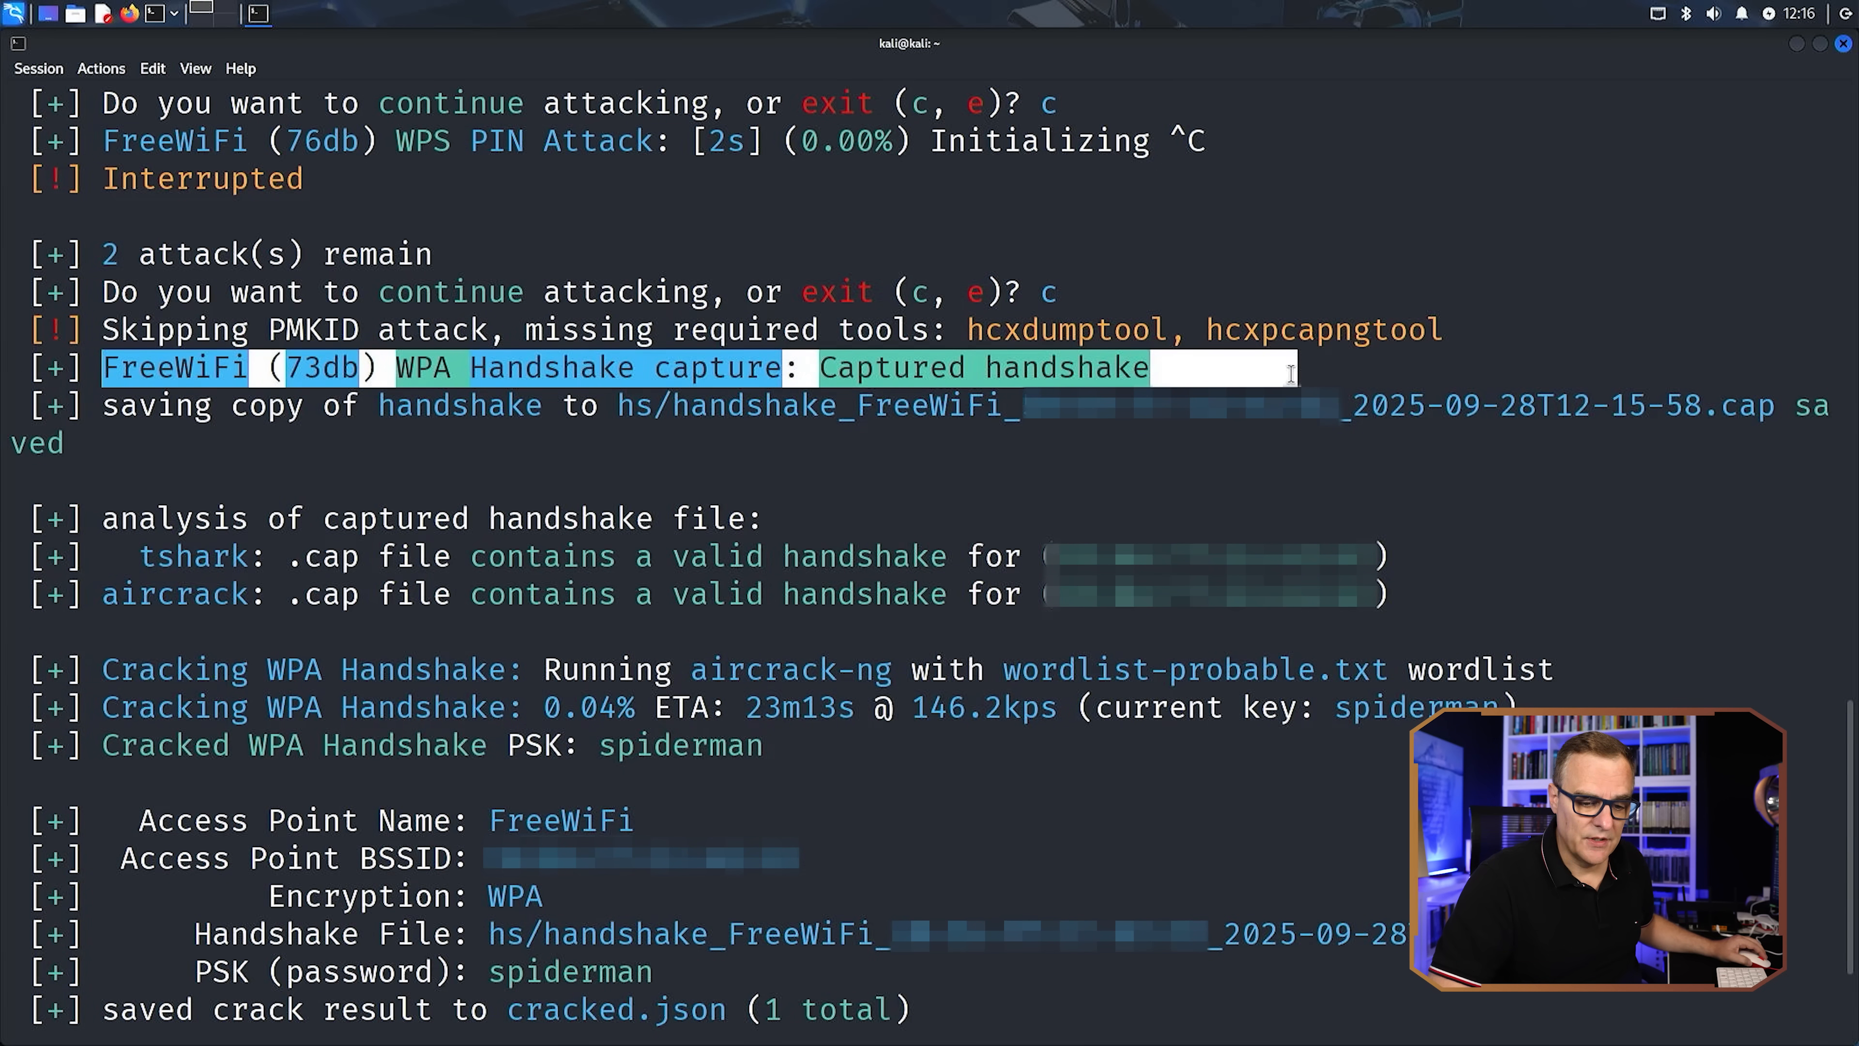
pyautogui.moveTo(397, 391)
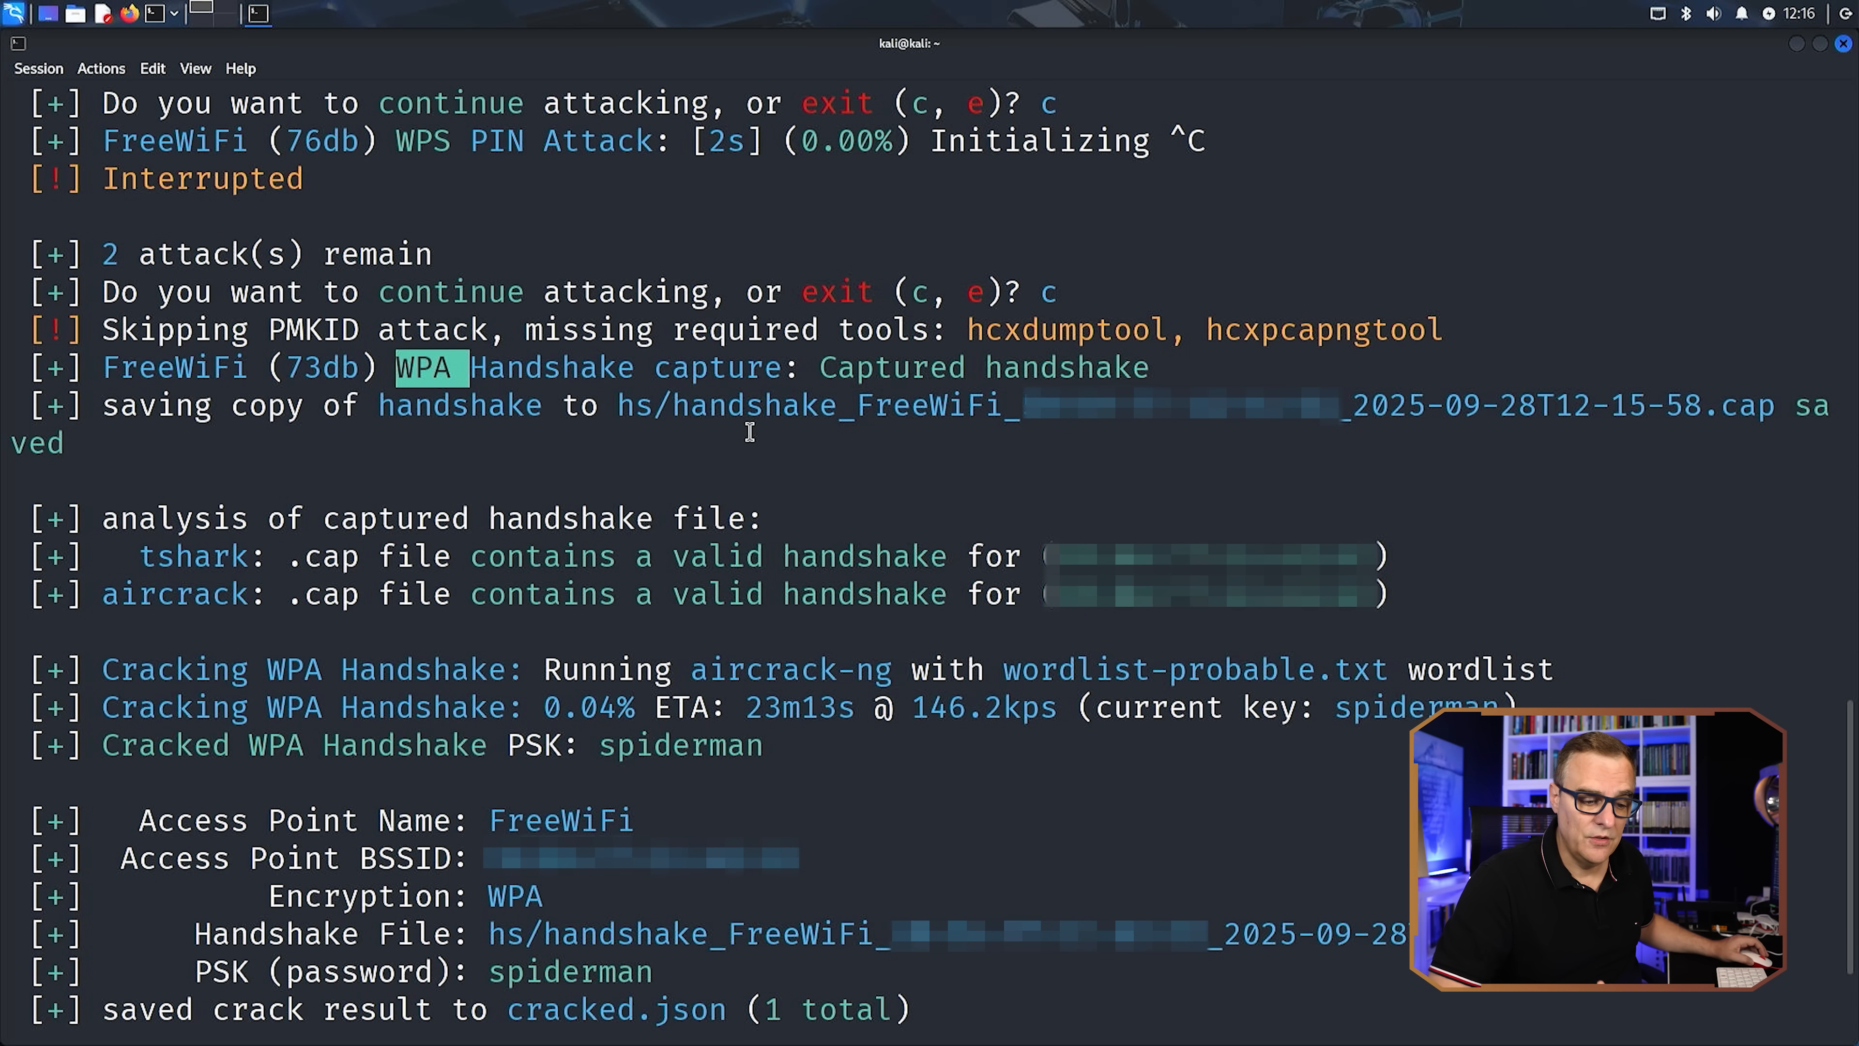
pyautogui.moveTo(546, 669); pyautogui.dragTo(1091, 669)
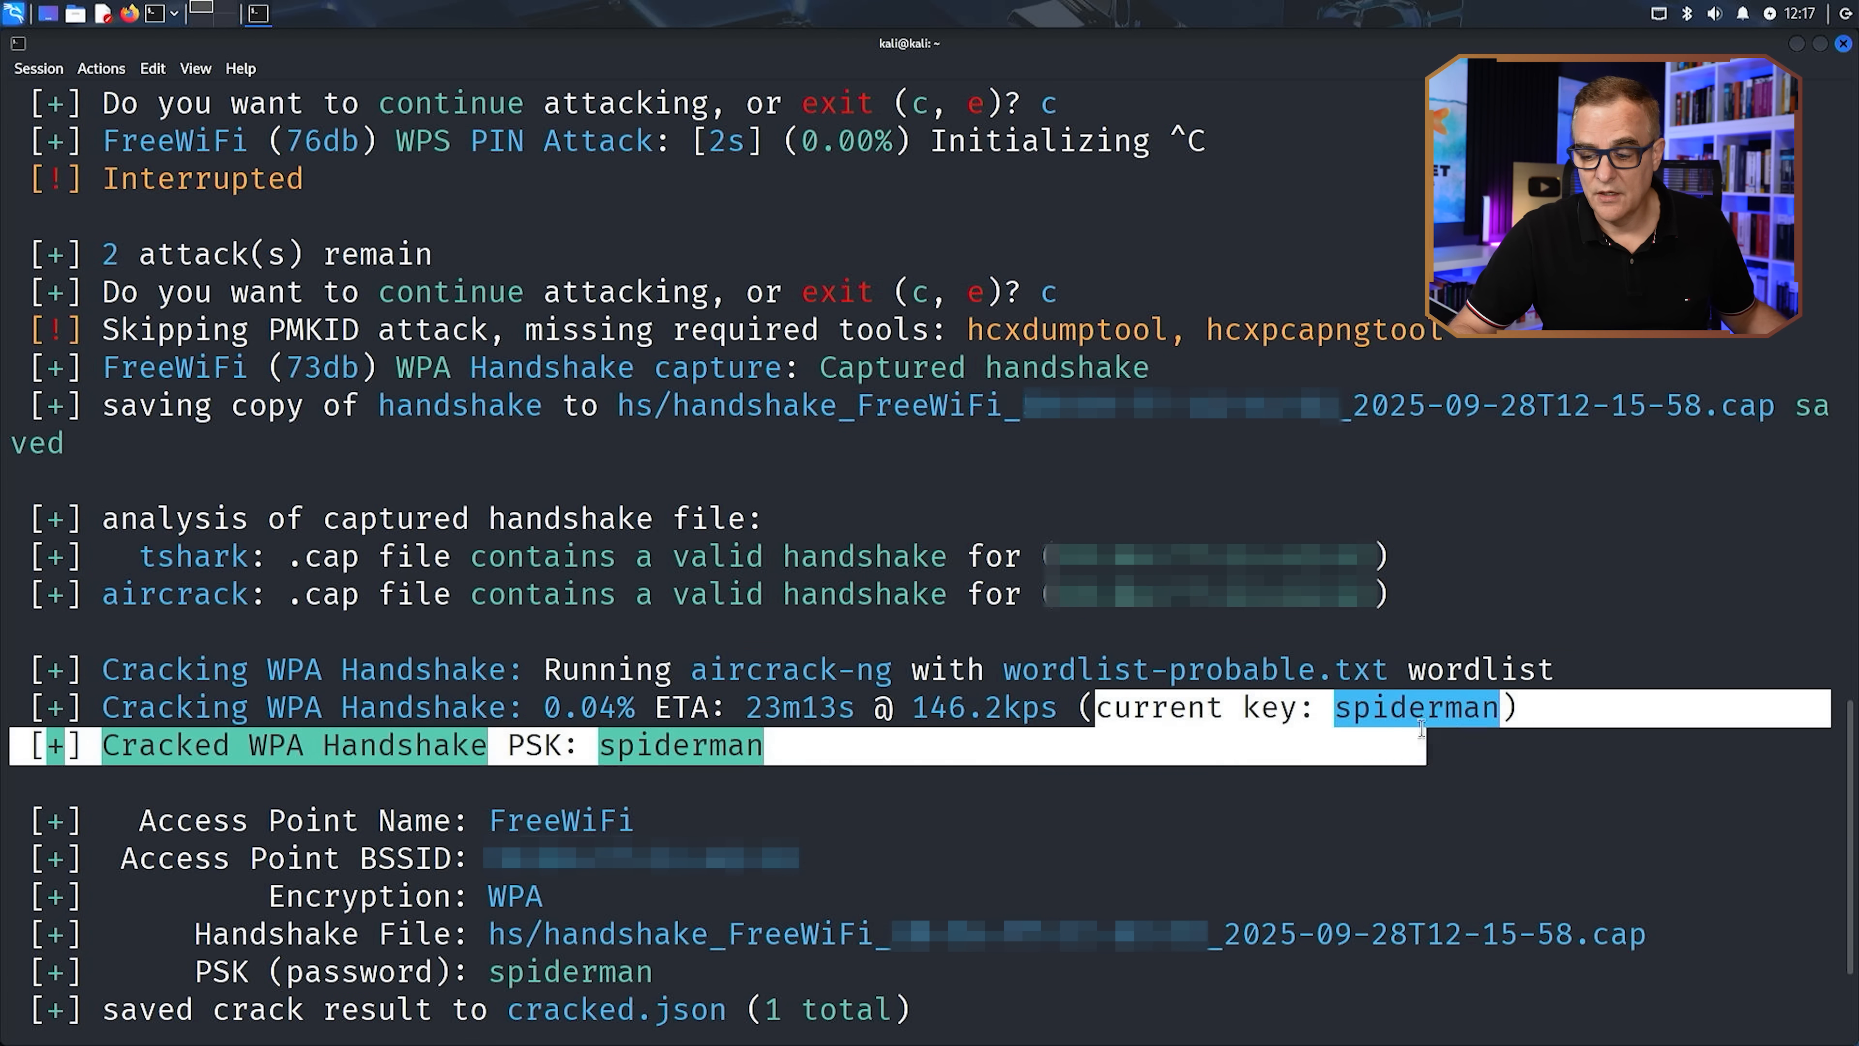
pyautogui.scroll(-3)
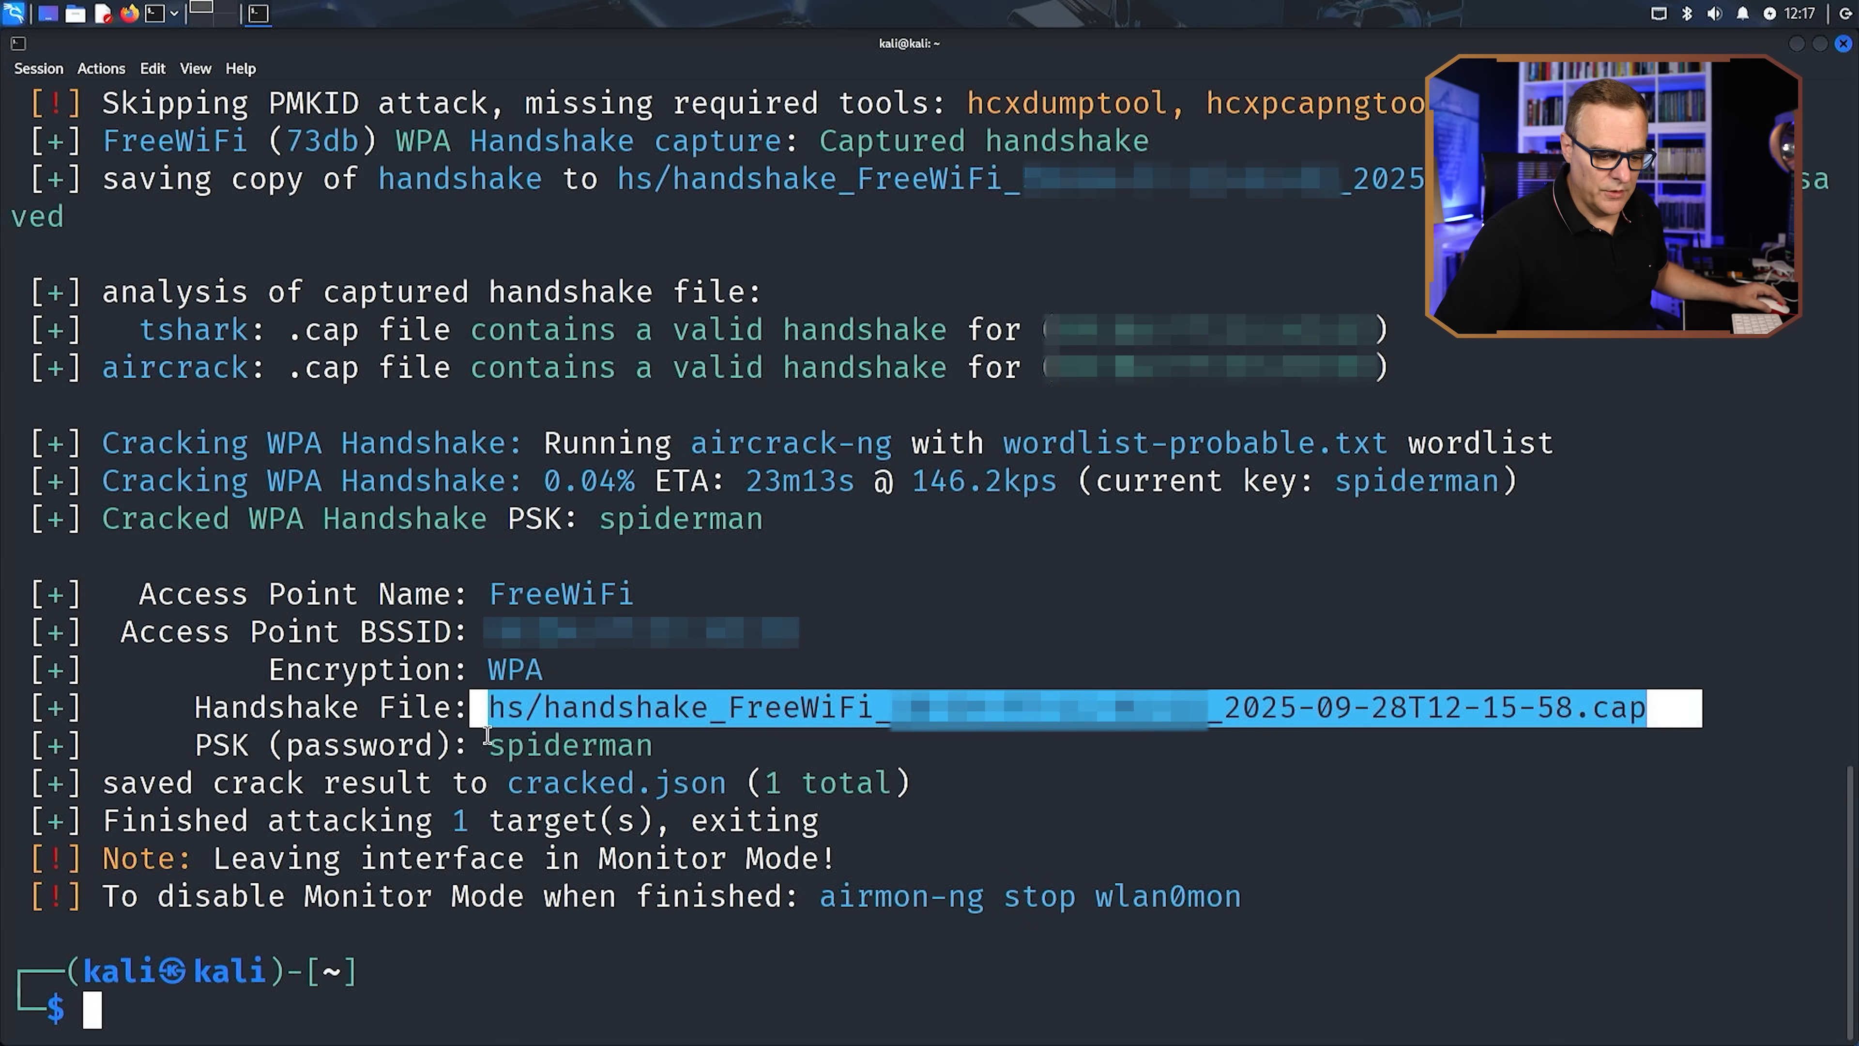
pyautogui.write('sudo wifite')
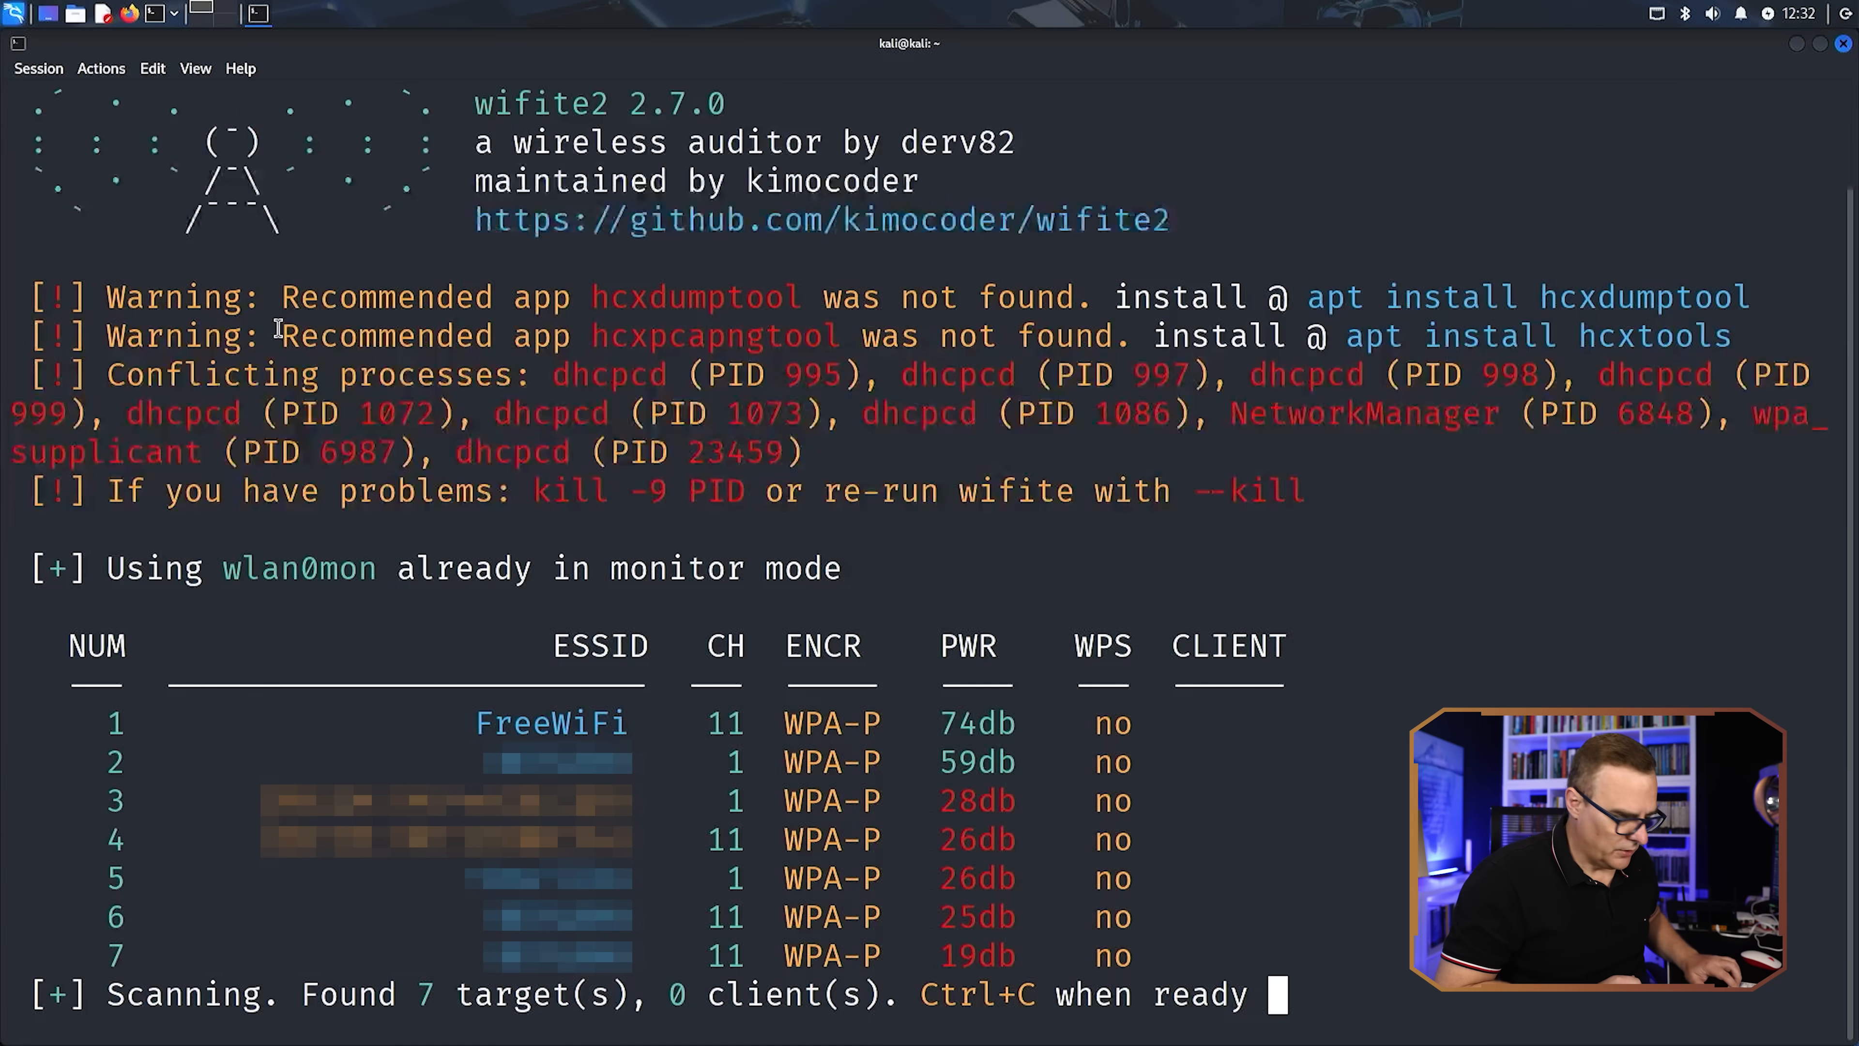
# Install hcxdumptool and hcxtools via sudo apt, then relaunch sudo wifite without the warnings.
pyautogui.press('ctrl+c')
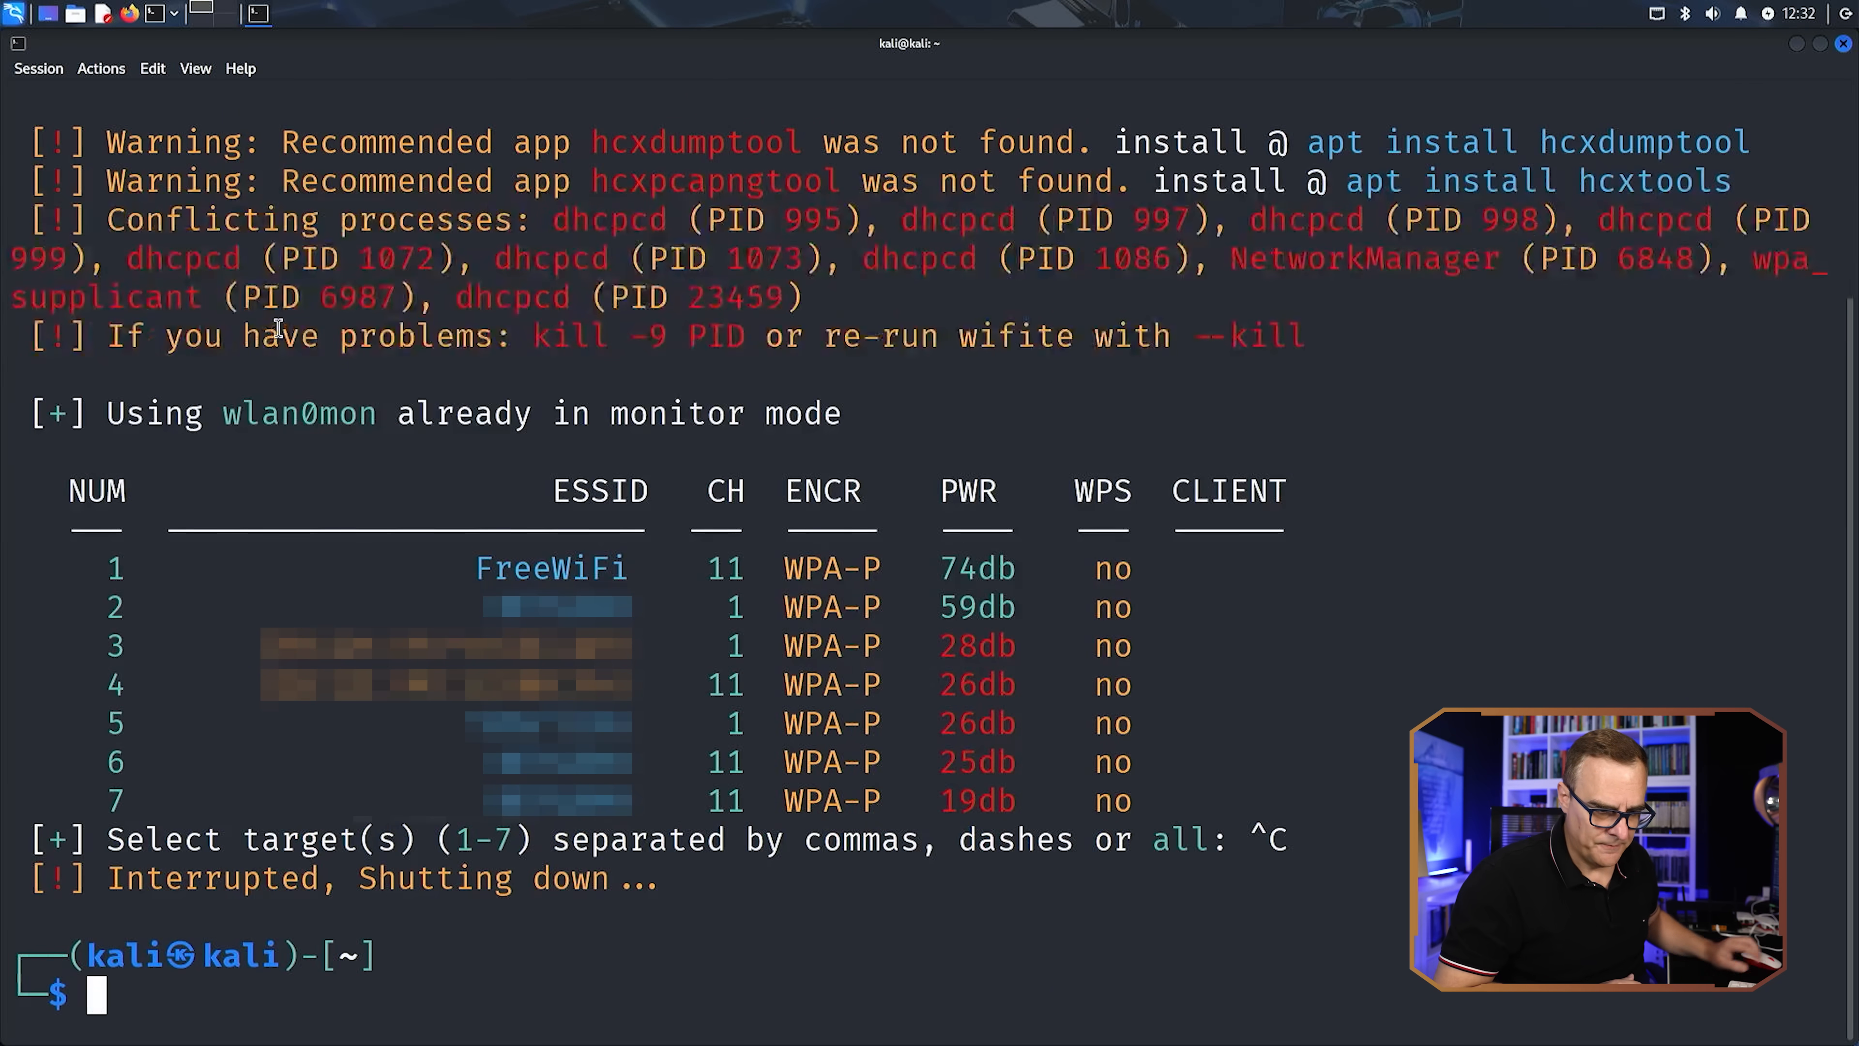
pyautogui.write('sudo wifite')
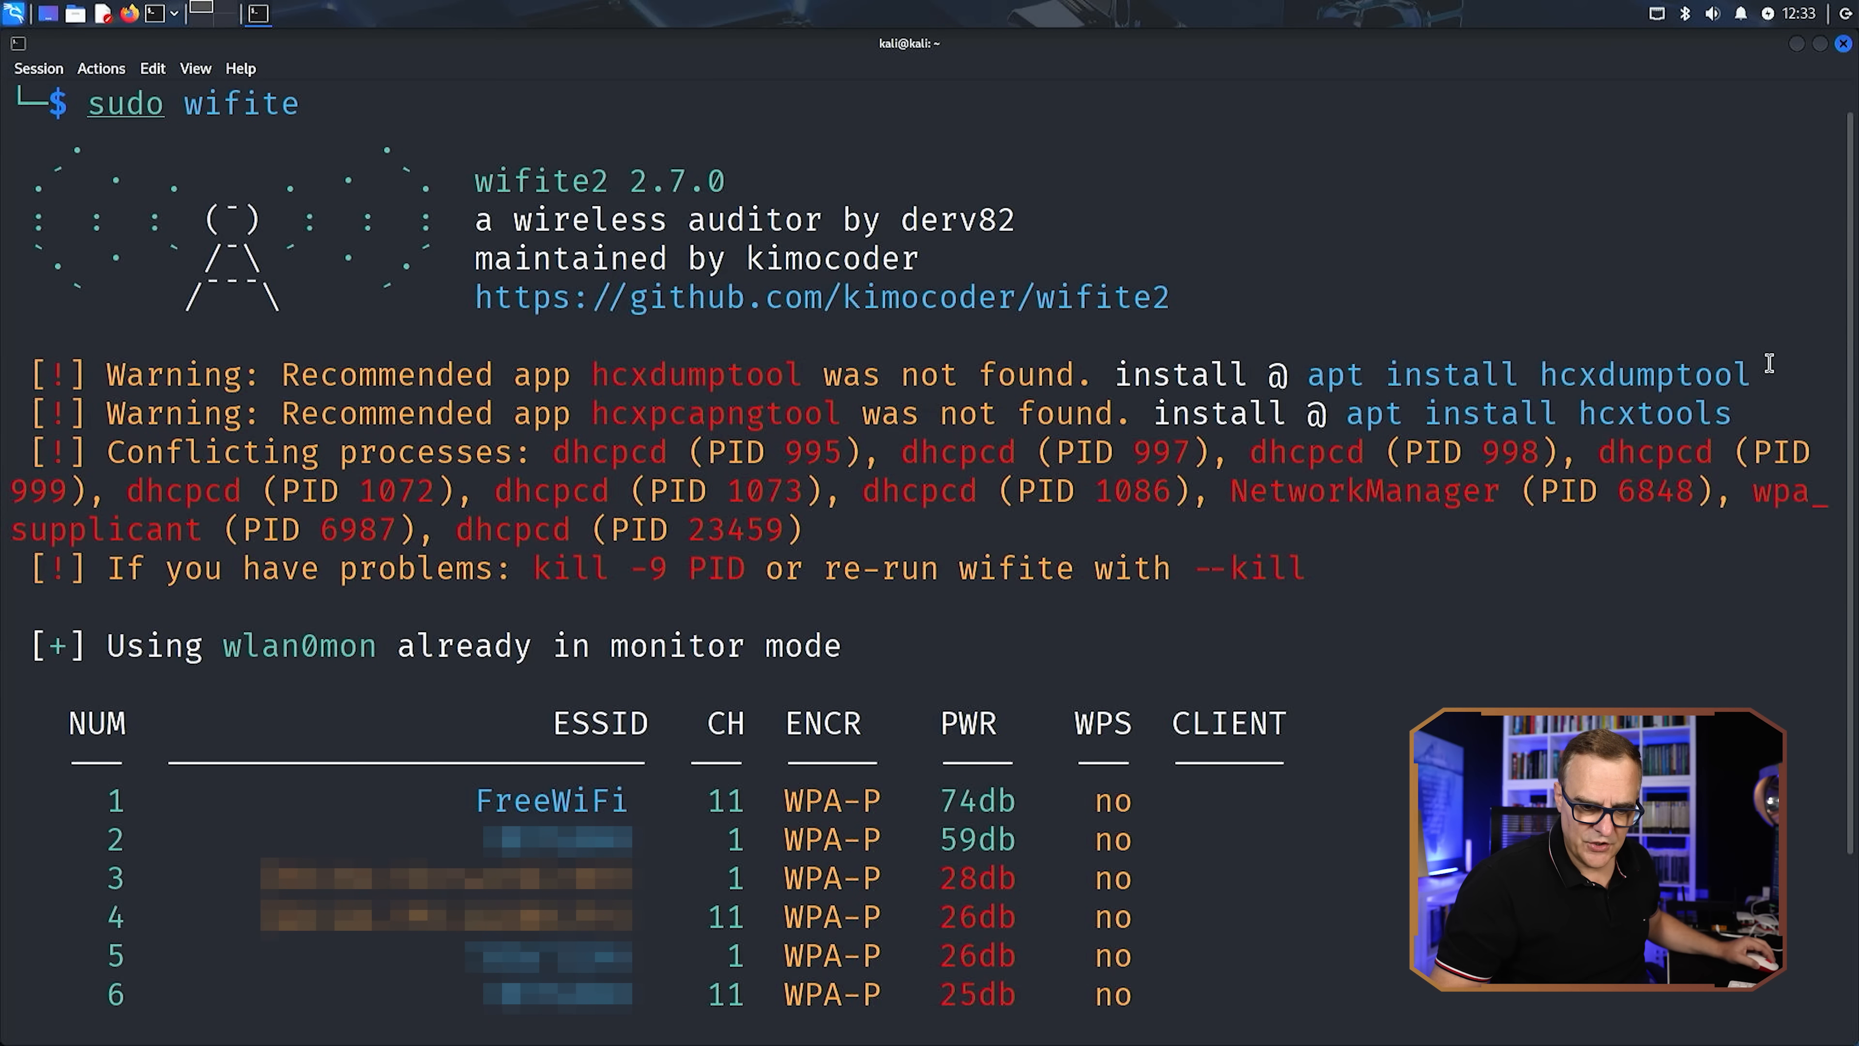
pyautogui.moveTo(1308, 374); pyautogui.dragTo(1766, 375)
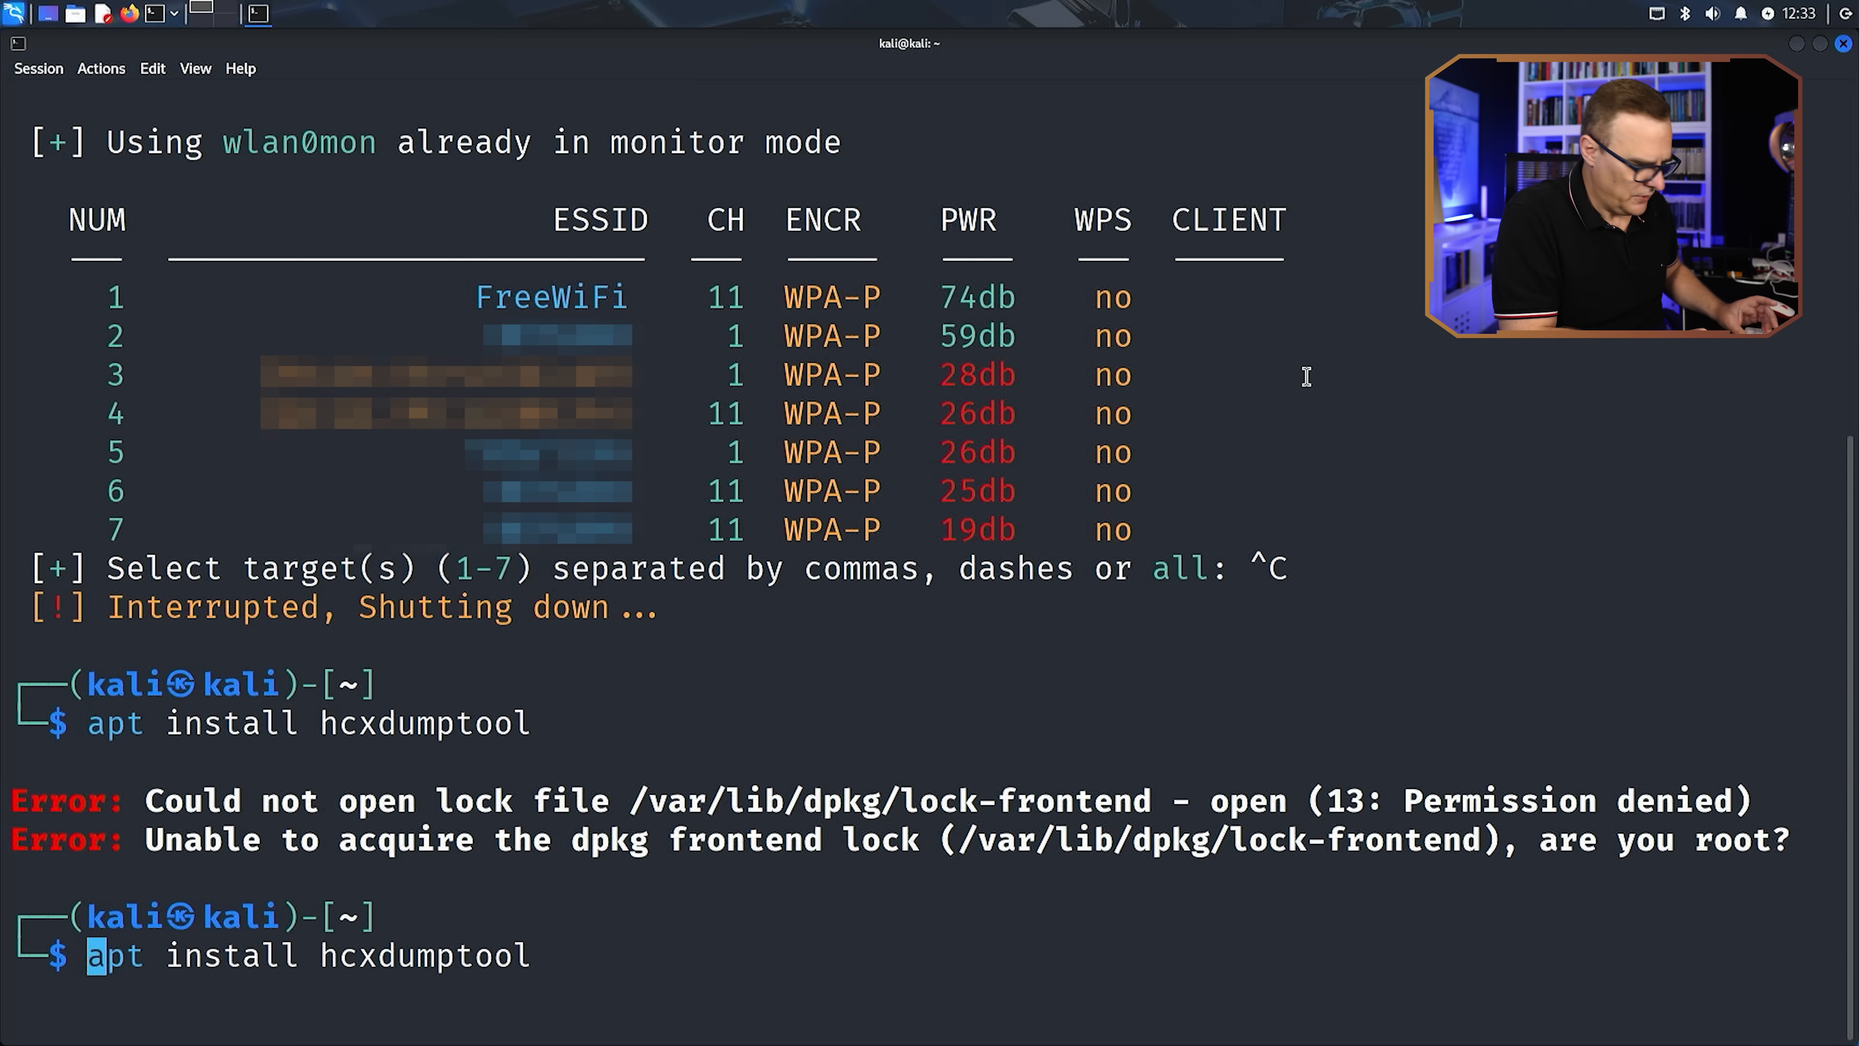
pyautogui.write('sudo')
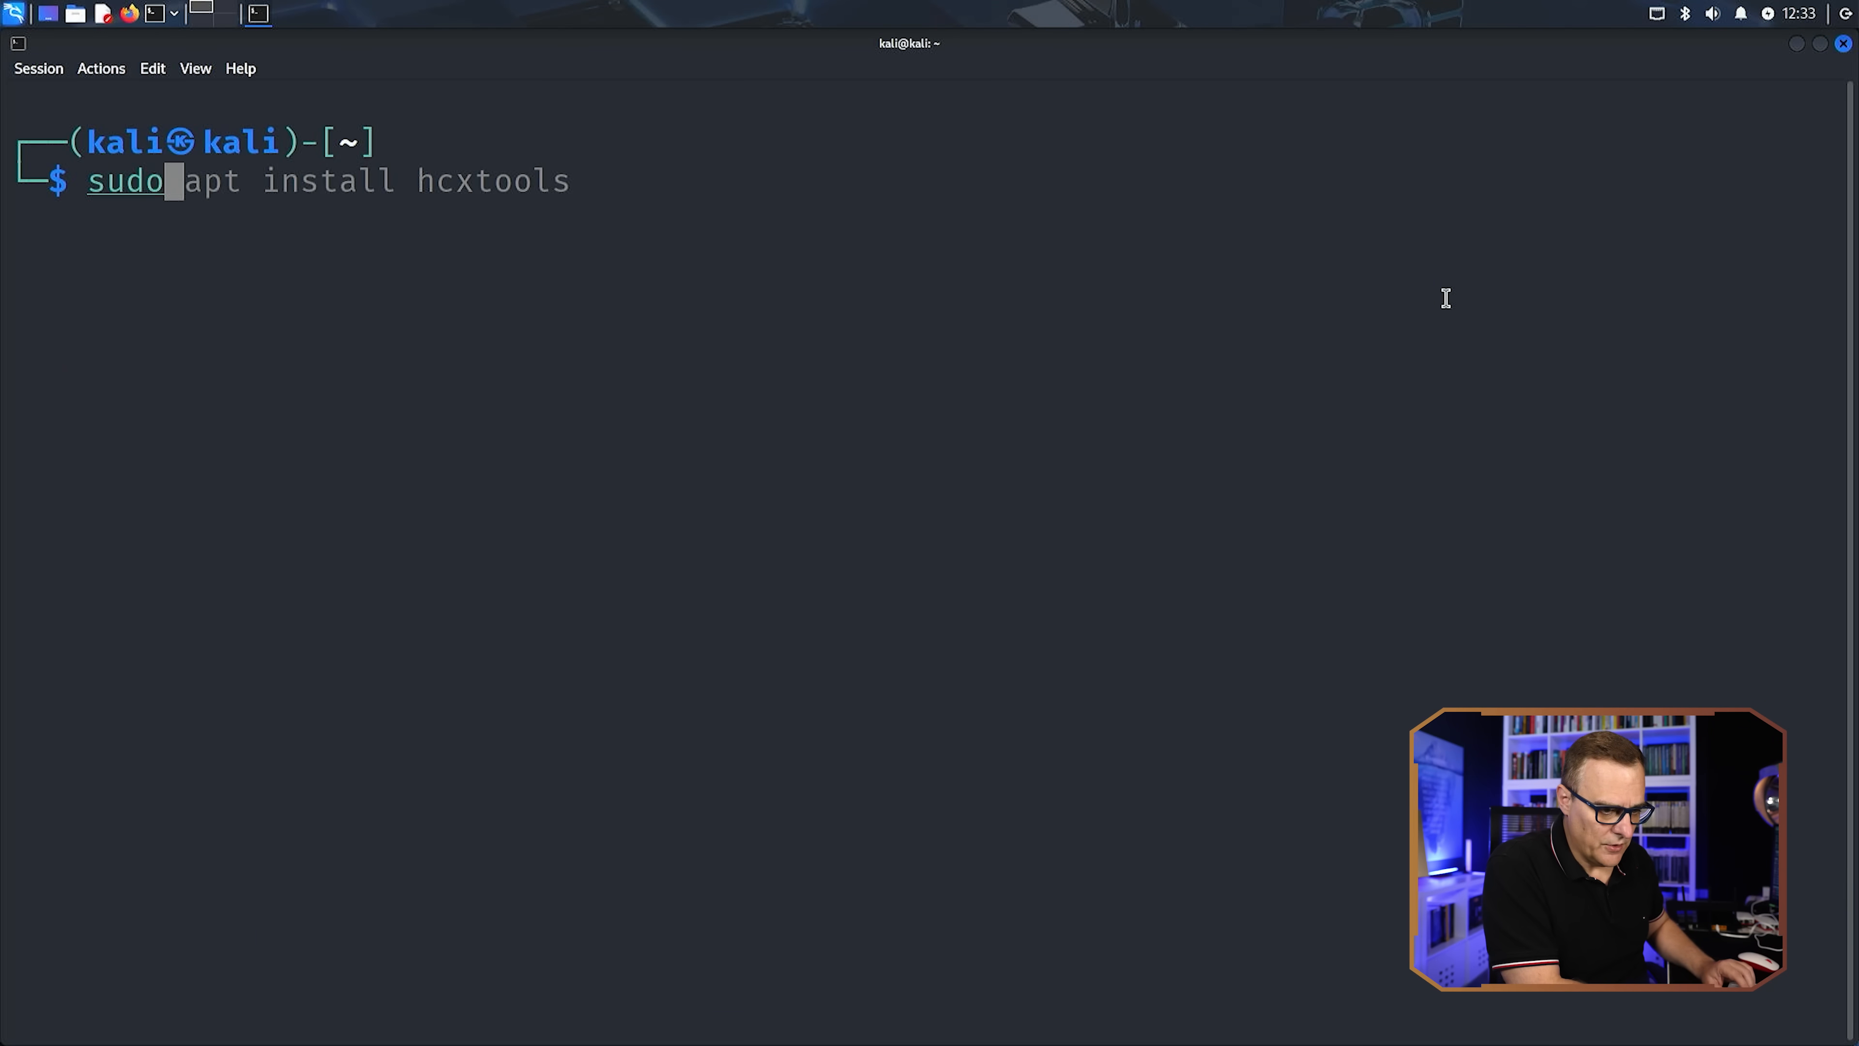
pyautogui.write('wifite')
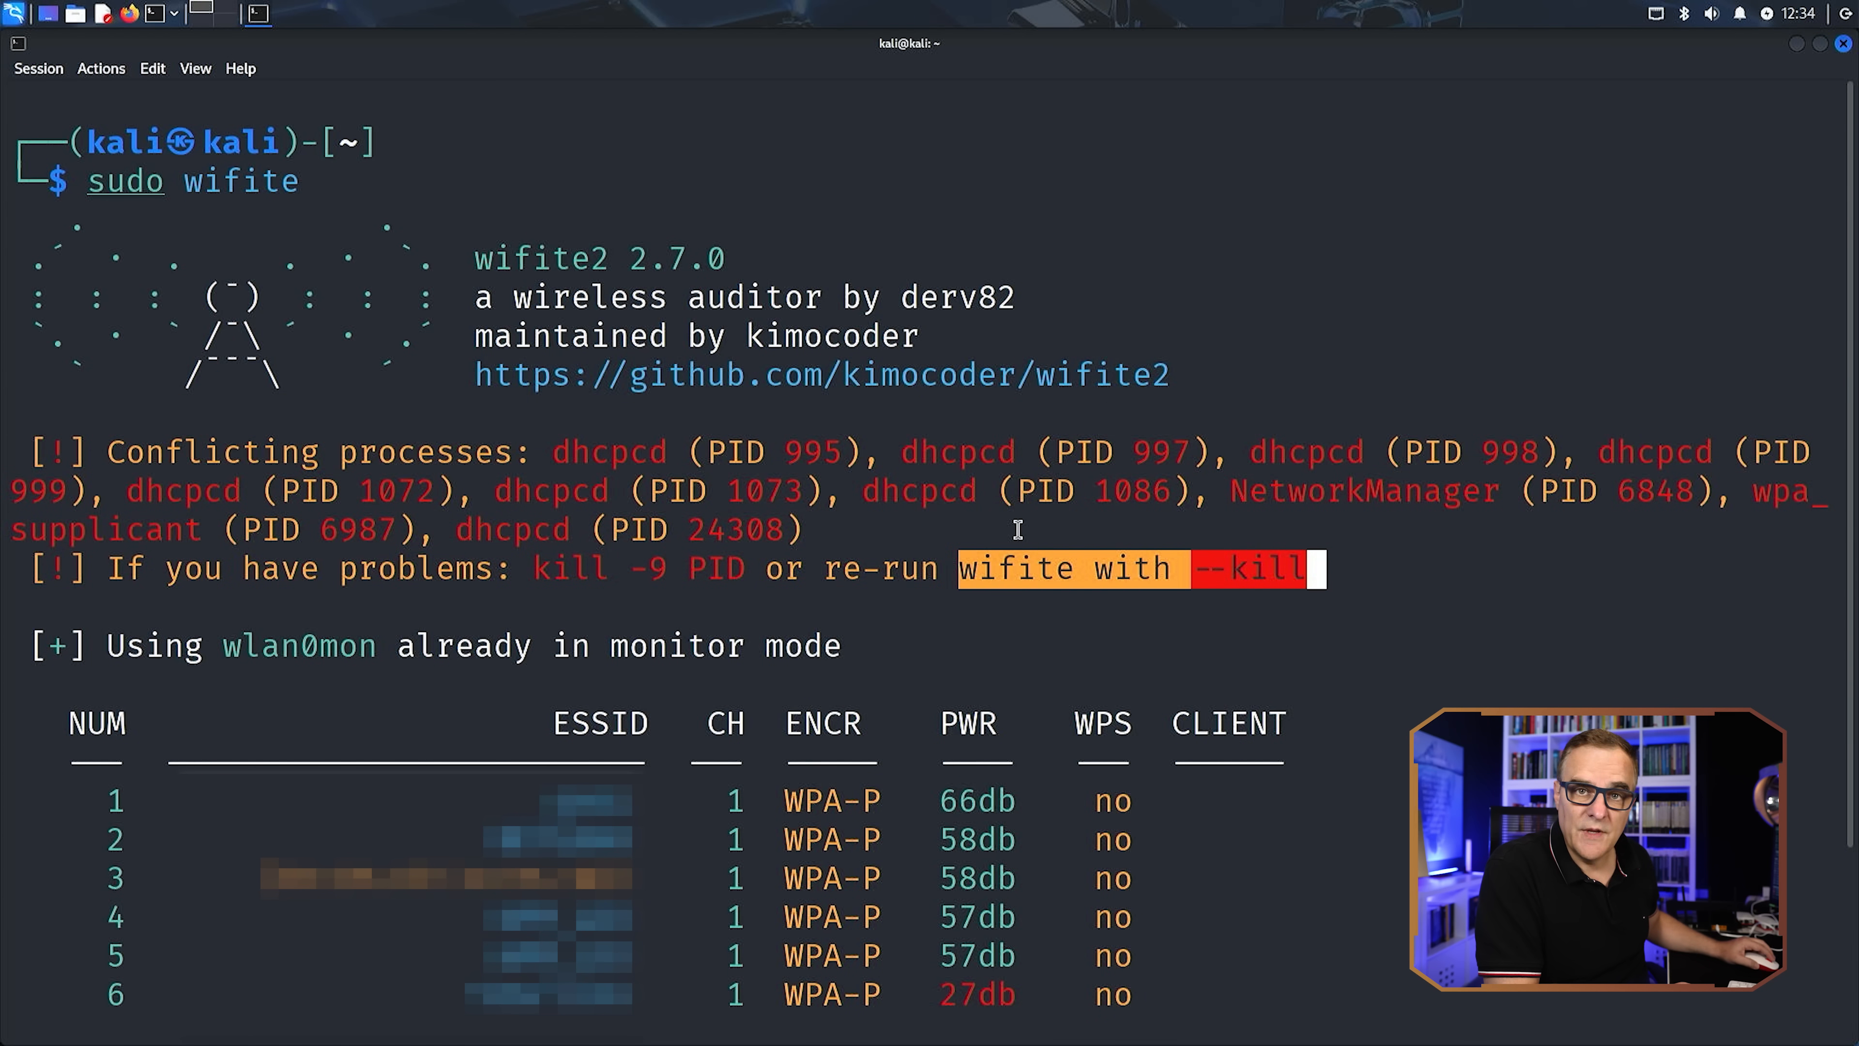
# Rerun sudo wifite --kill to stop conflicting processes and select target 1, FreeWiFi.
pyautogui.press('ctrl+c')
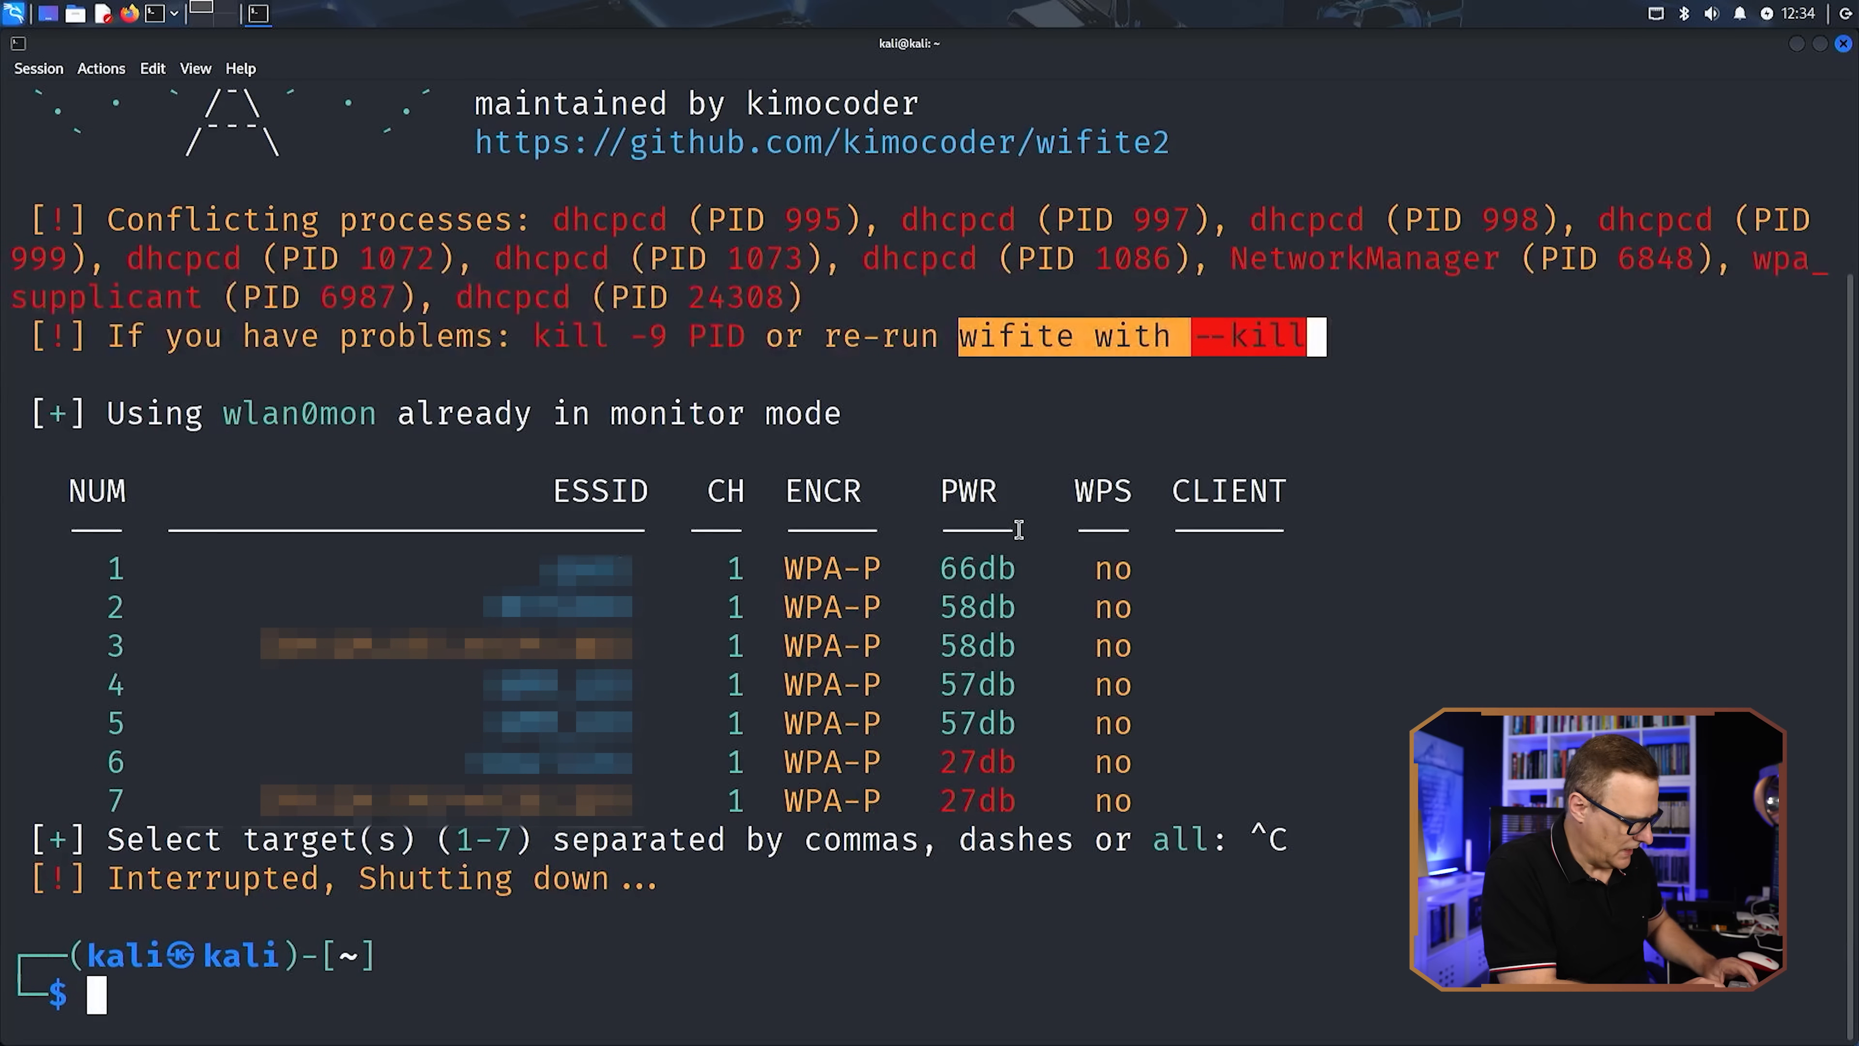
pyautogui.write('sudo wifite -')
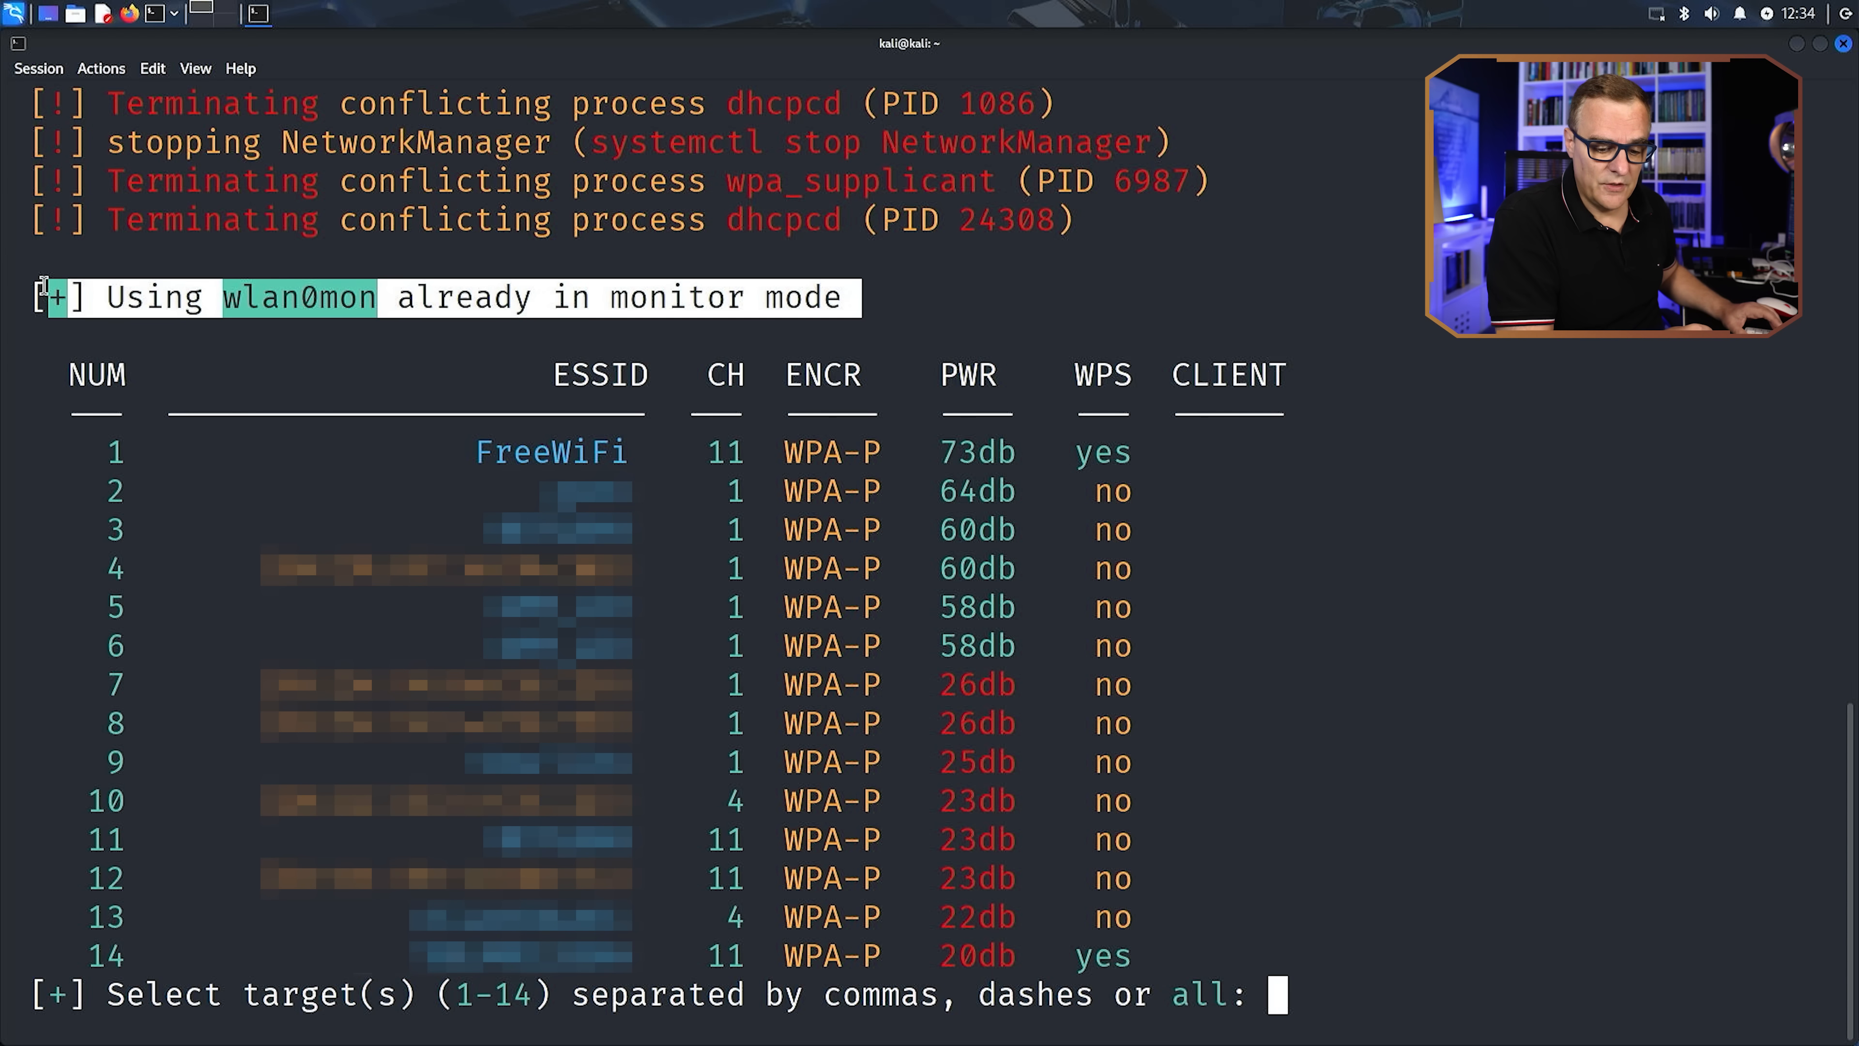
pyautogui.write('1')
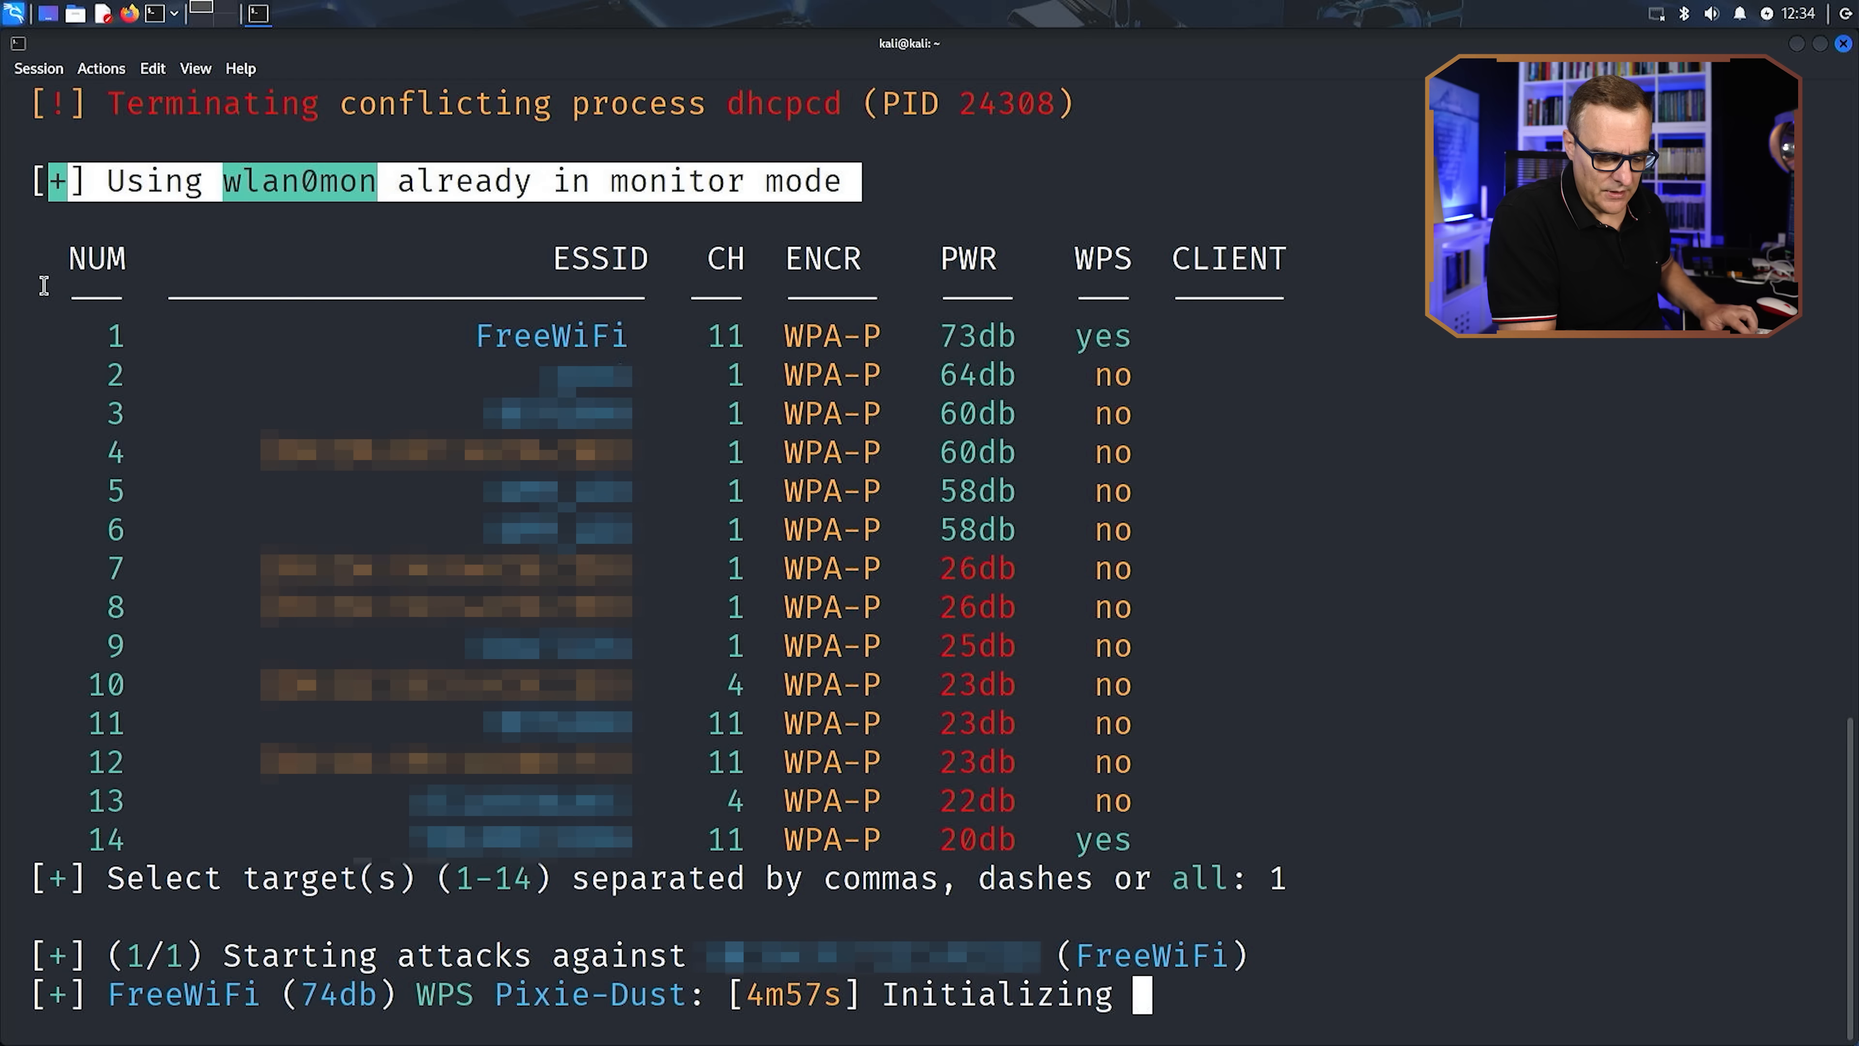
# Skip the WPS Pixie-Dust and PMKID attacks and proceed to WPA handshake capture.
pyautogui.press('ctrl+c')
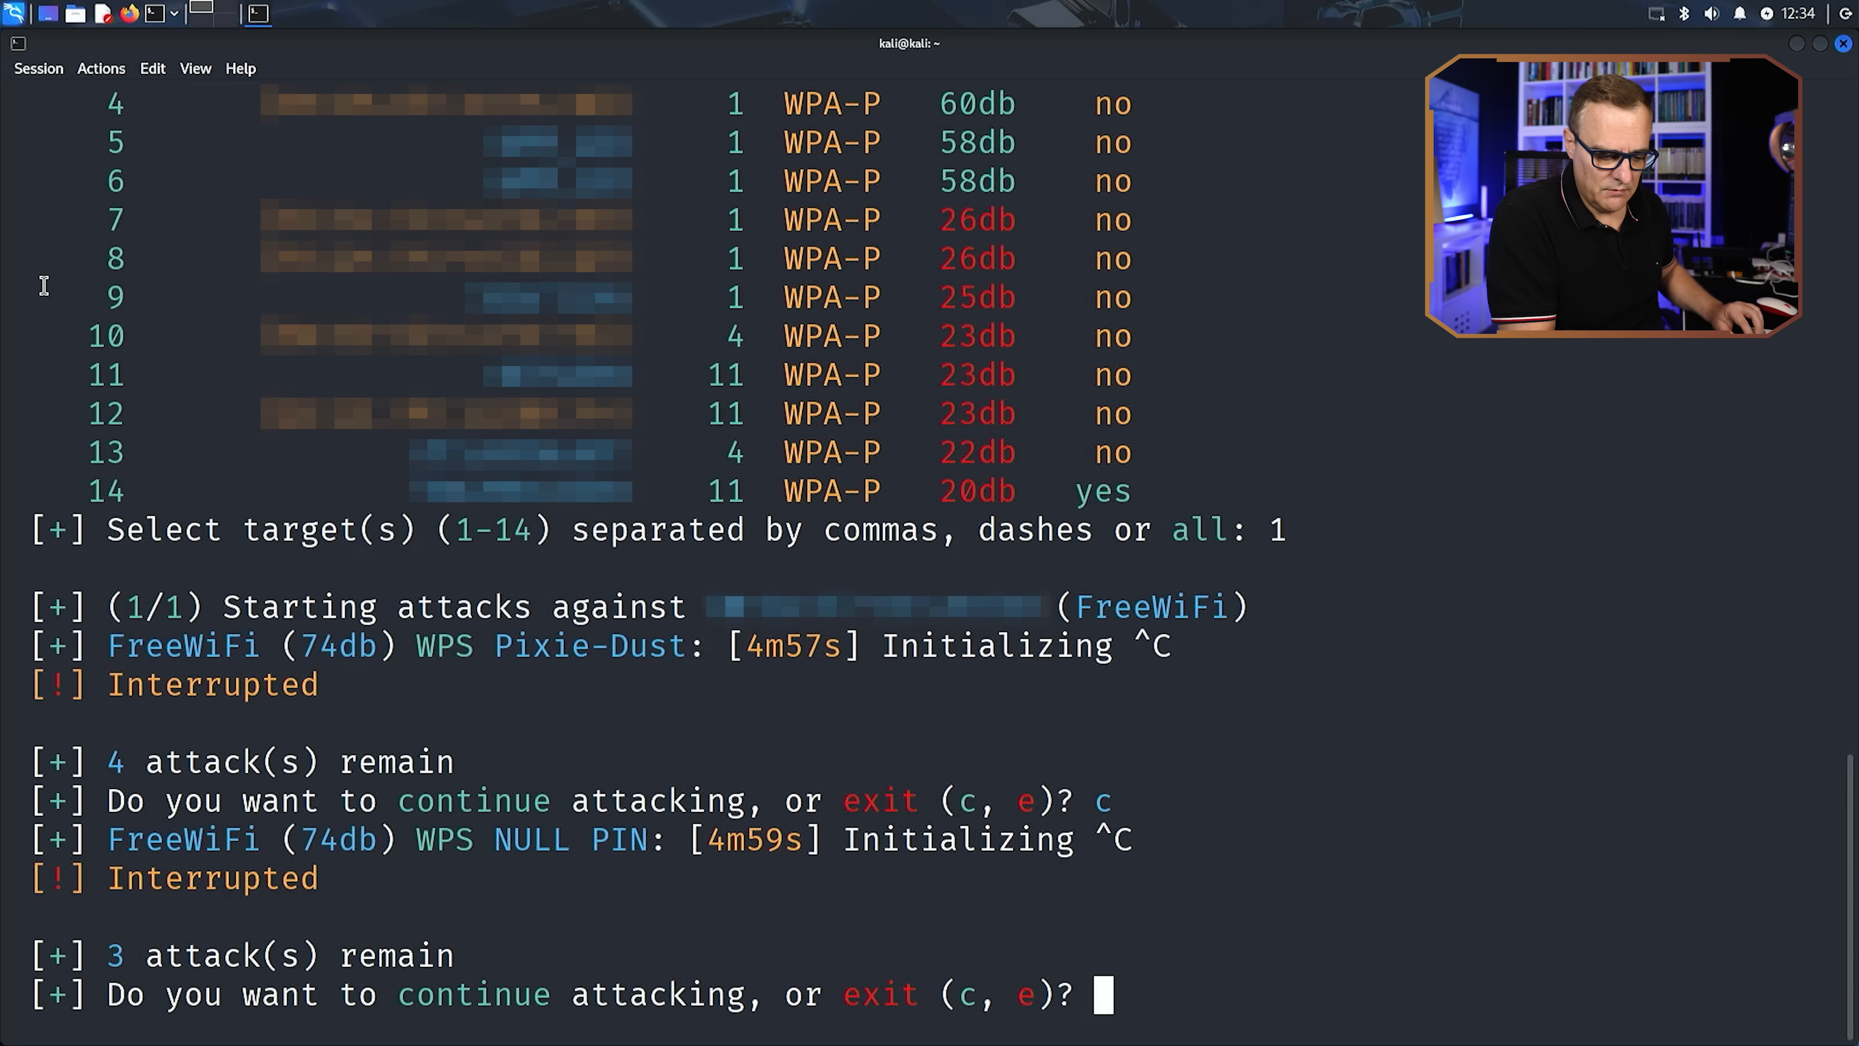
pyautogui.write('c')
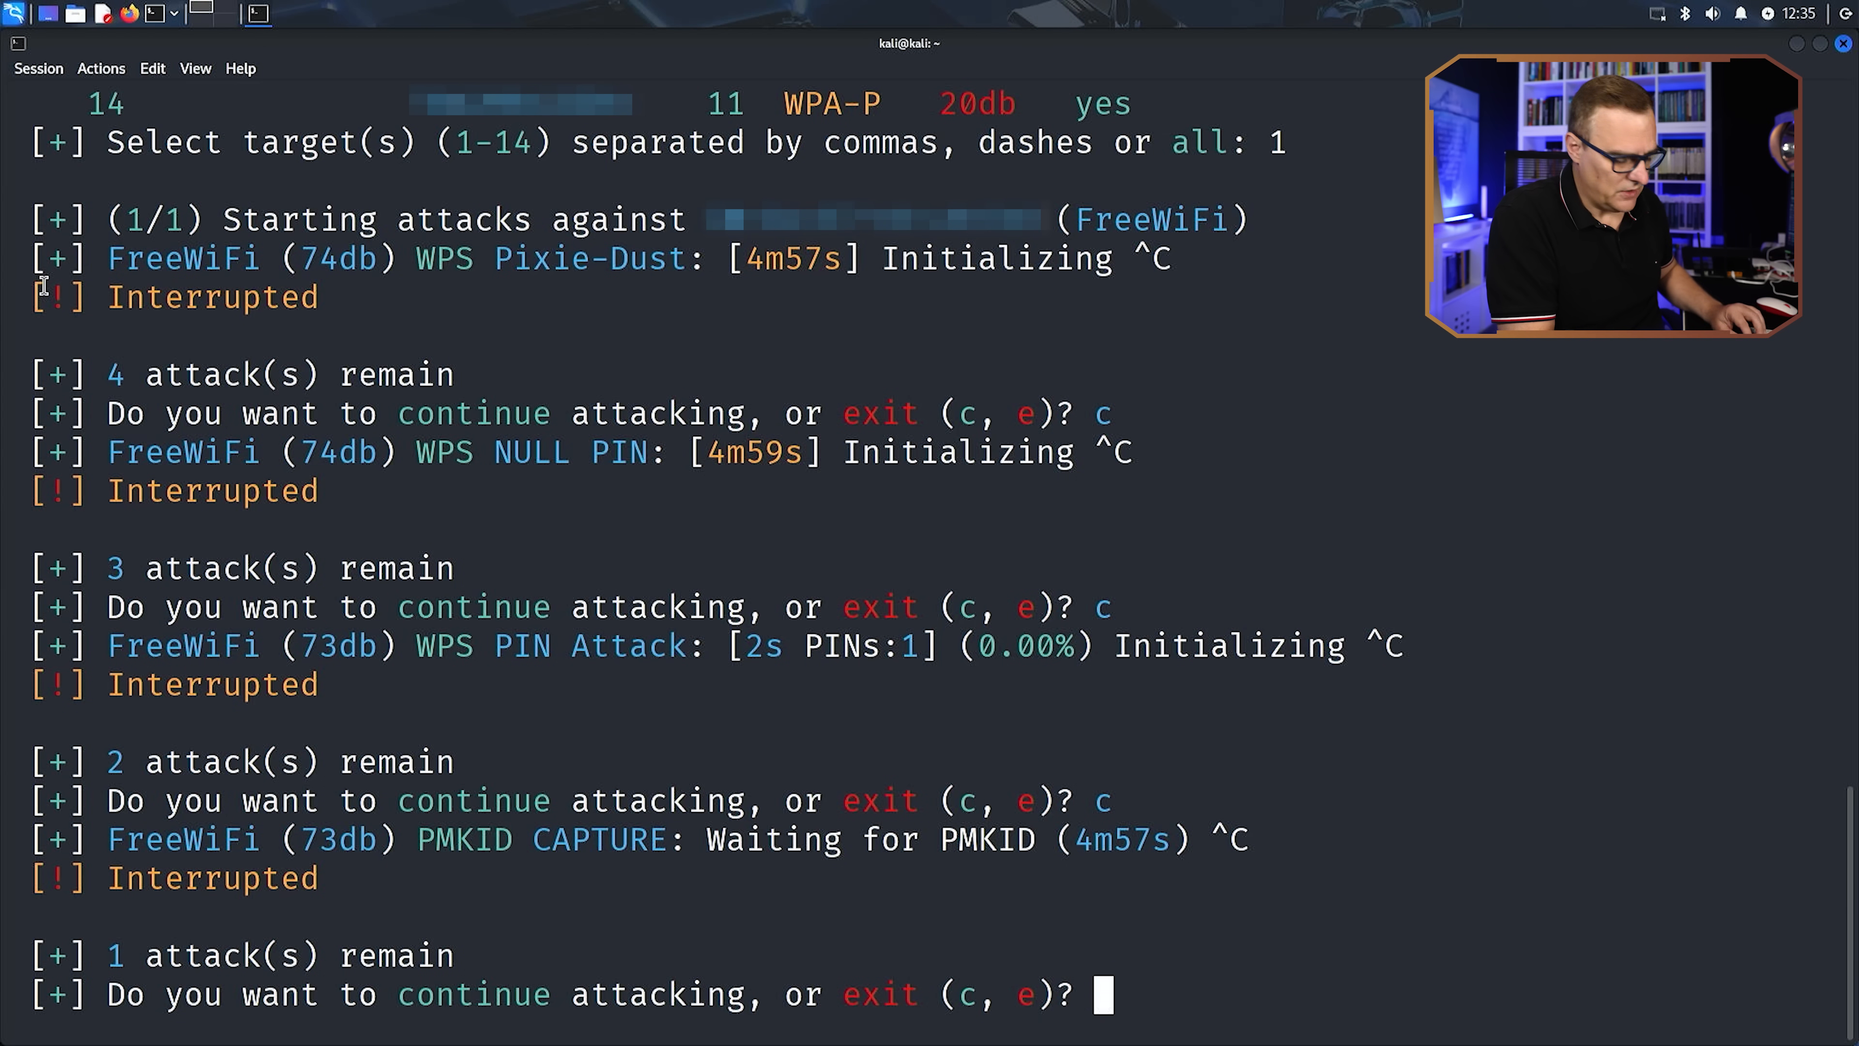
pyautogui.write('c')
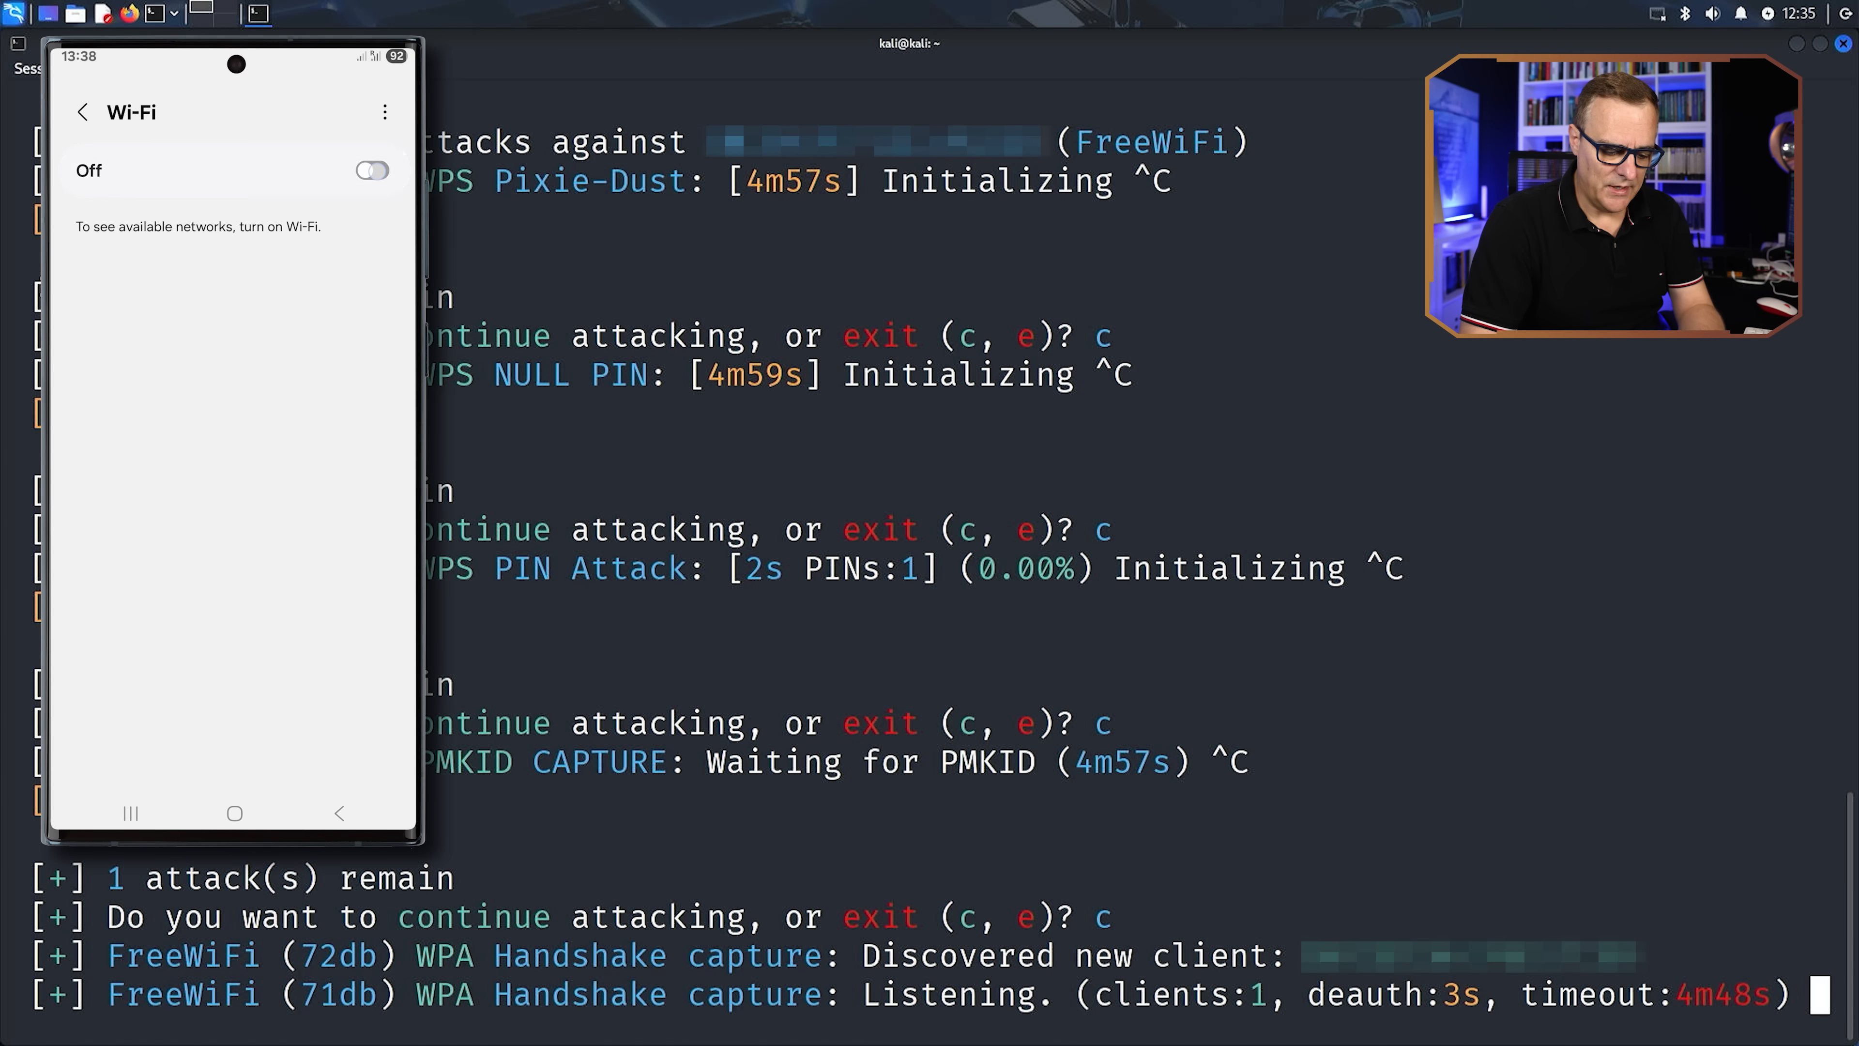
pyautogui.click(371, 169)
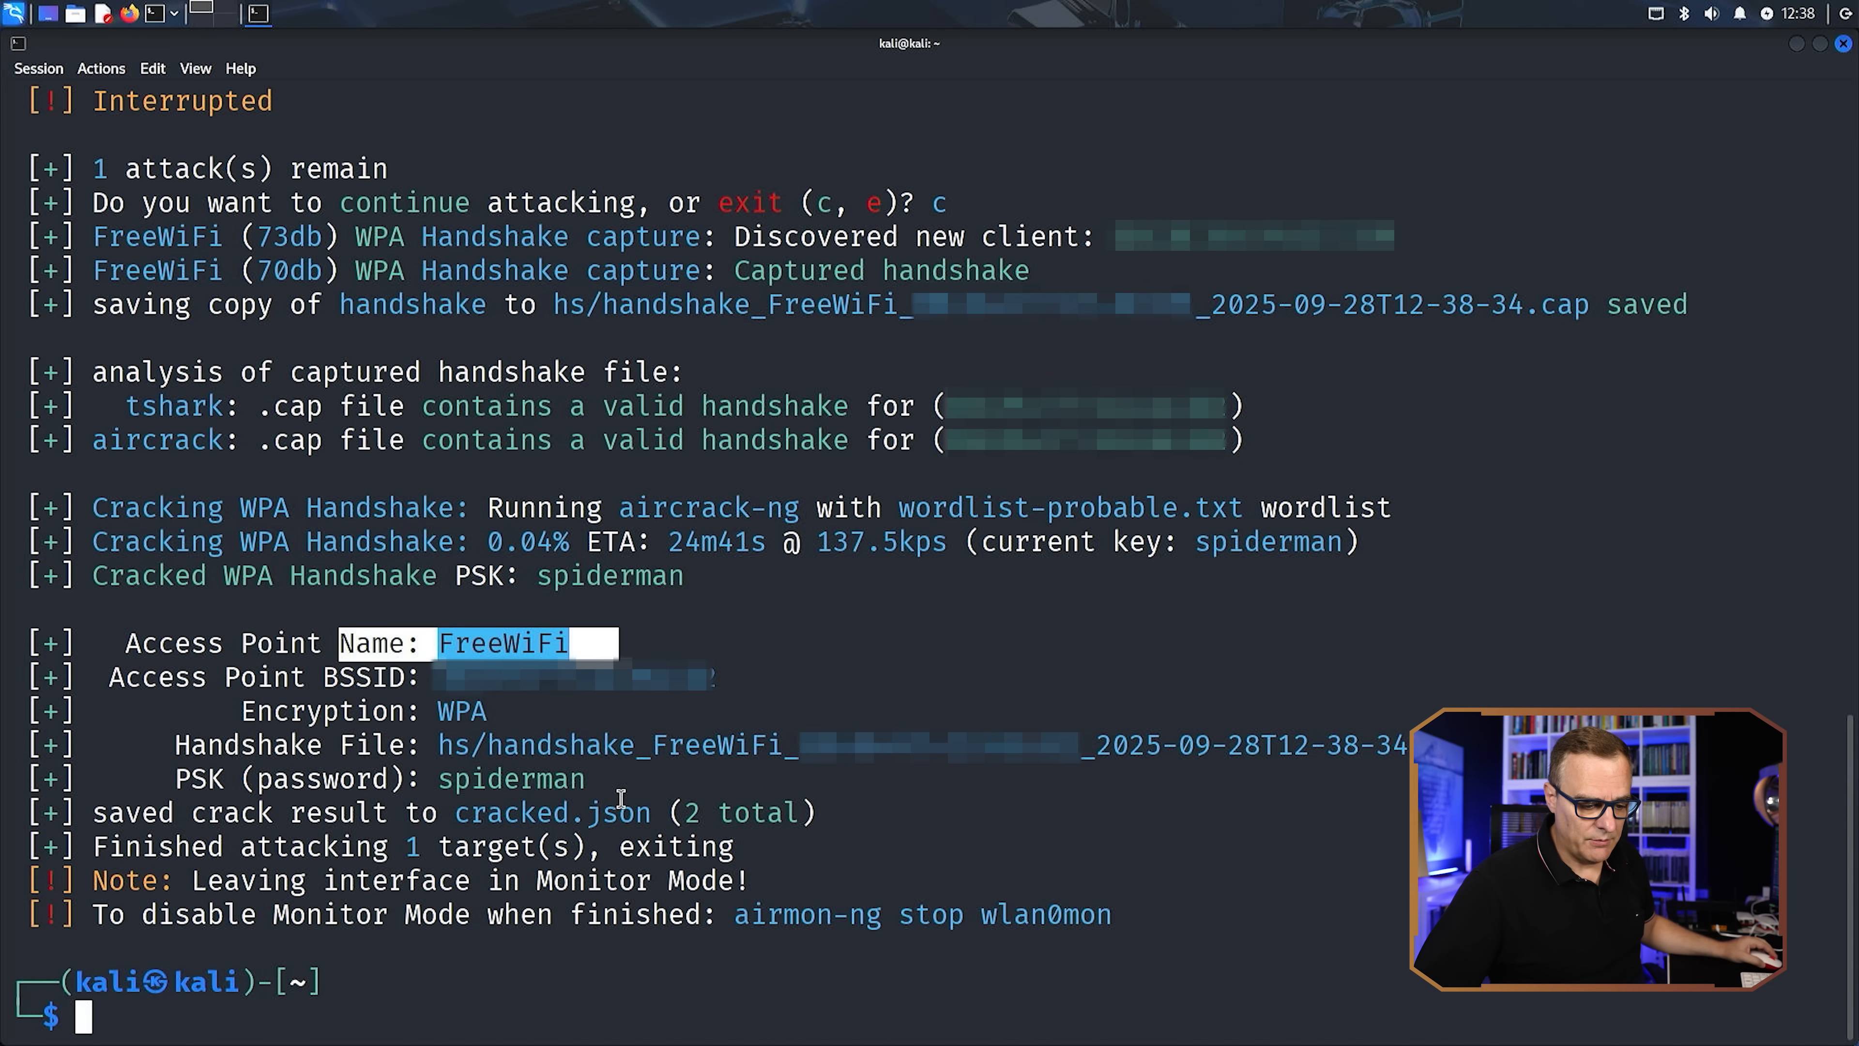
pyautogui.doubleClick(510, 779)
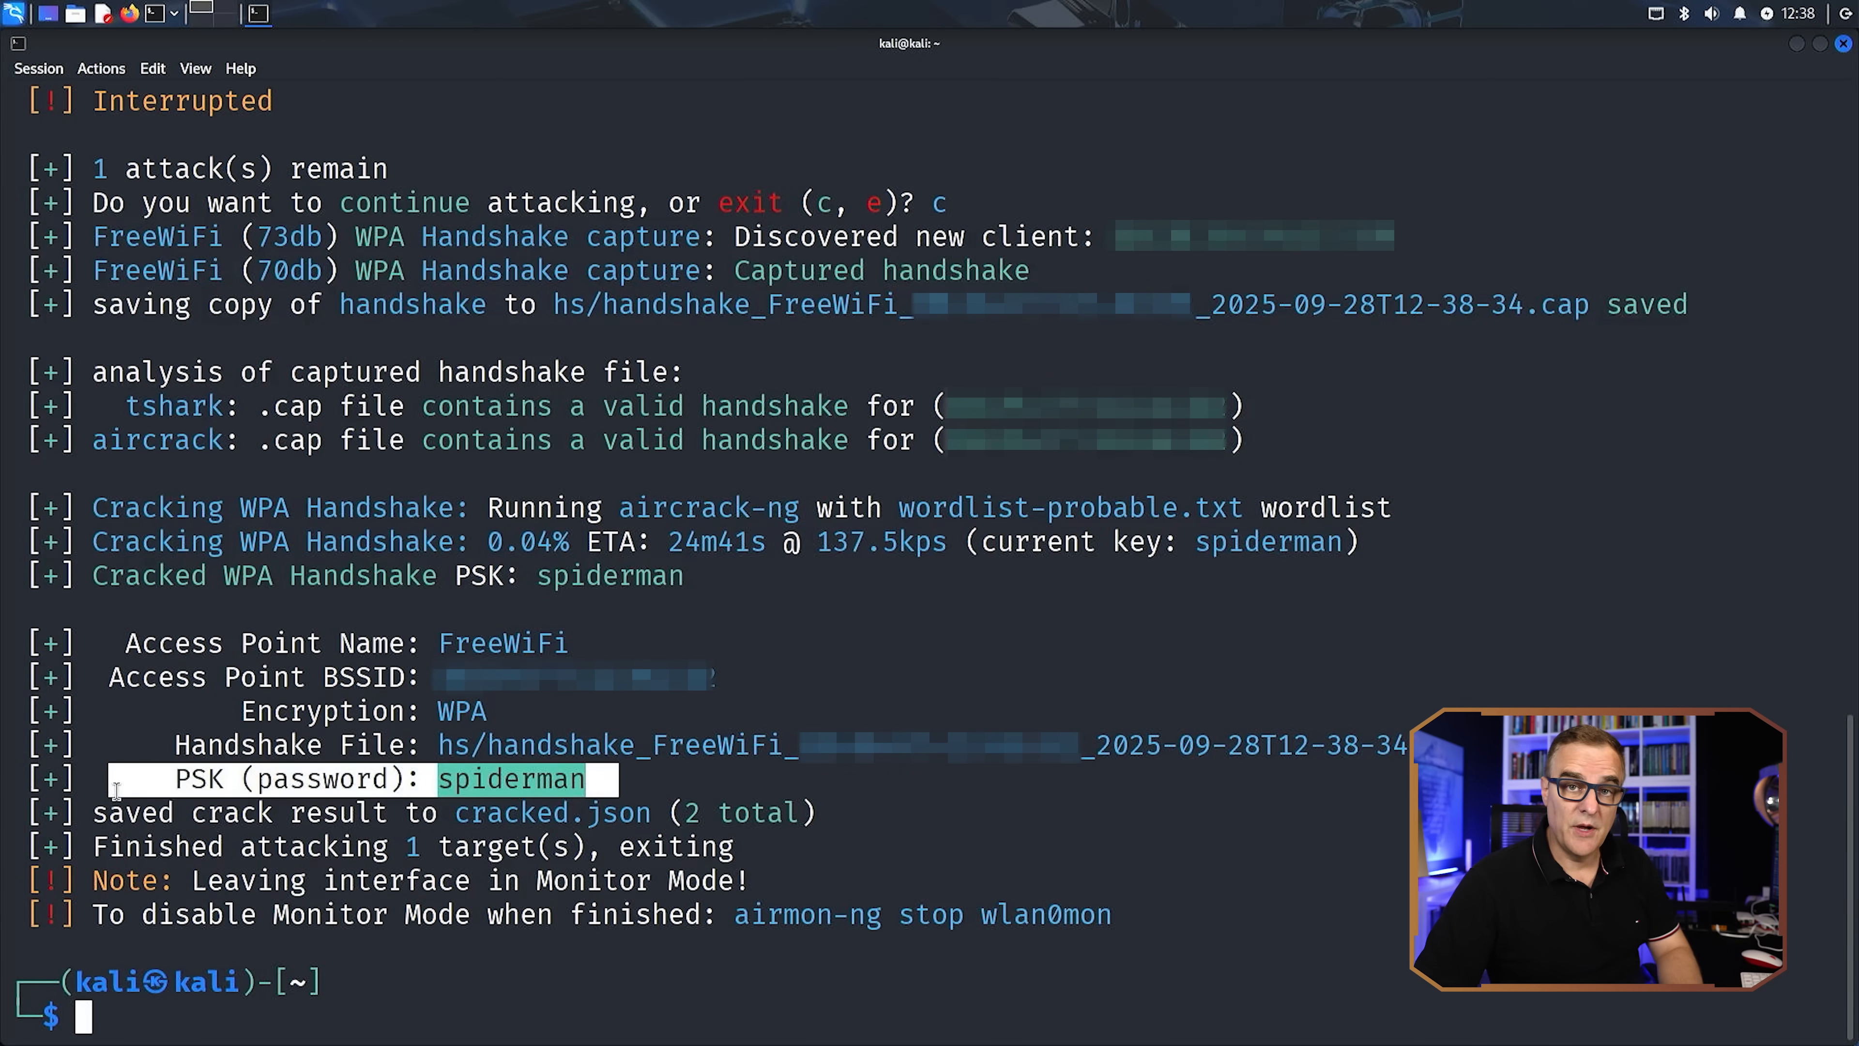